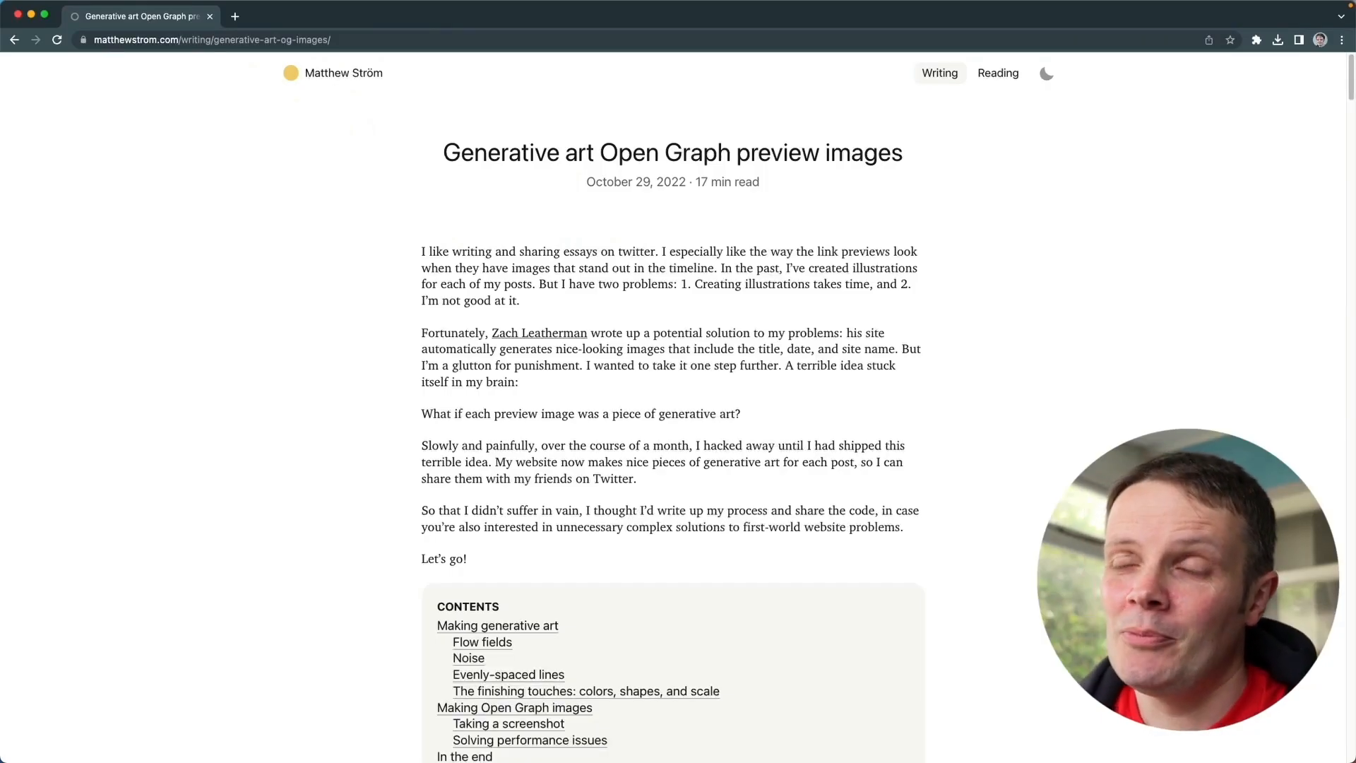
mouse_move(260, 374)
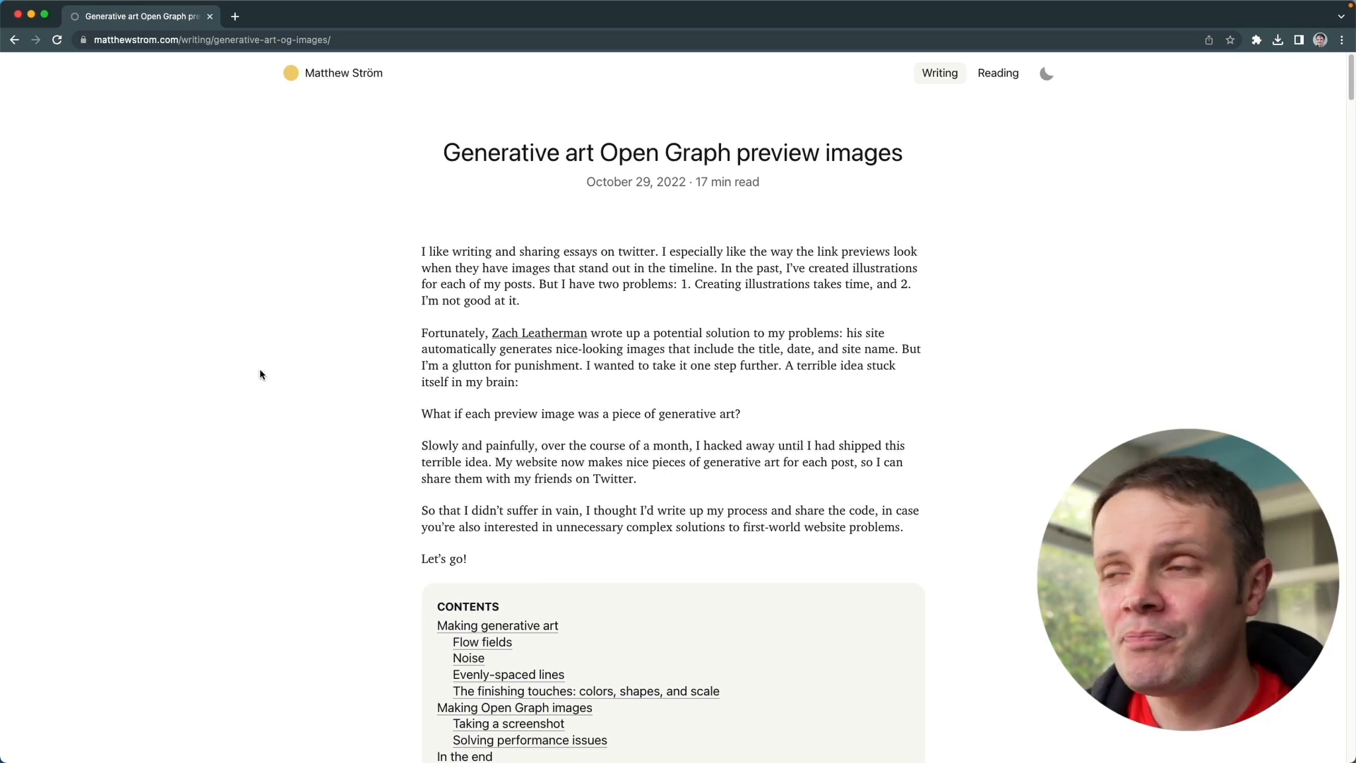
mouse_move(302, 413)
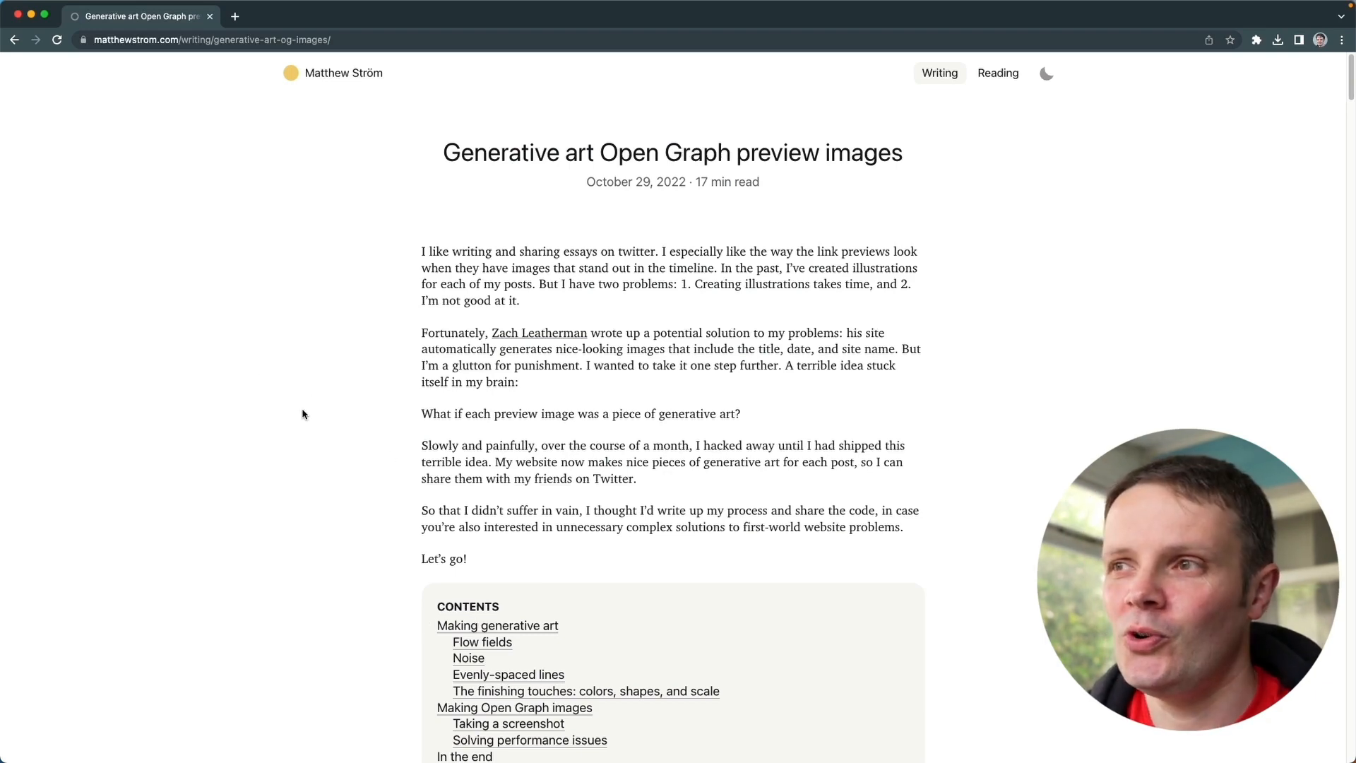
- Read down through the open page, moving back up briefly to recheck a section
scroll(down, 3)
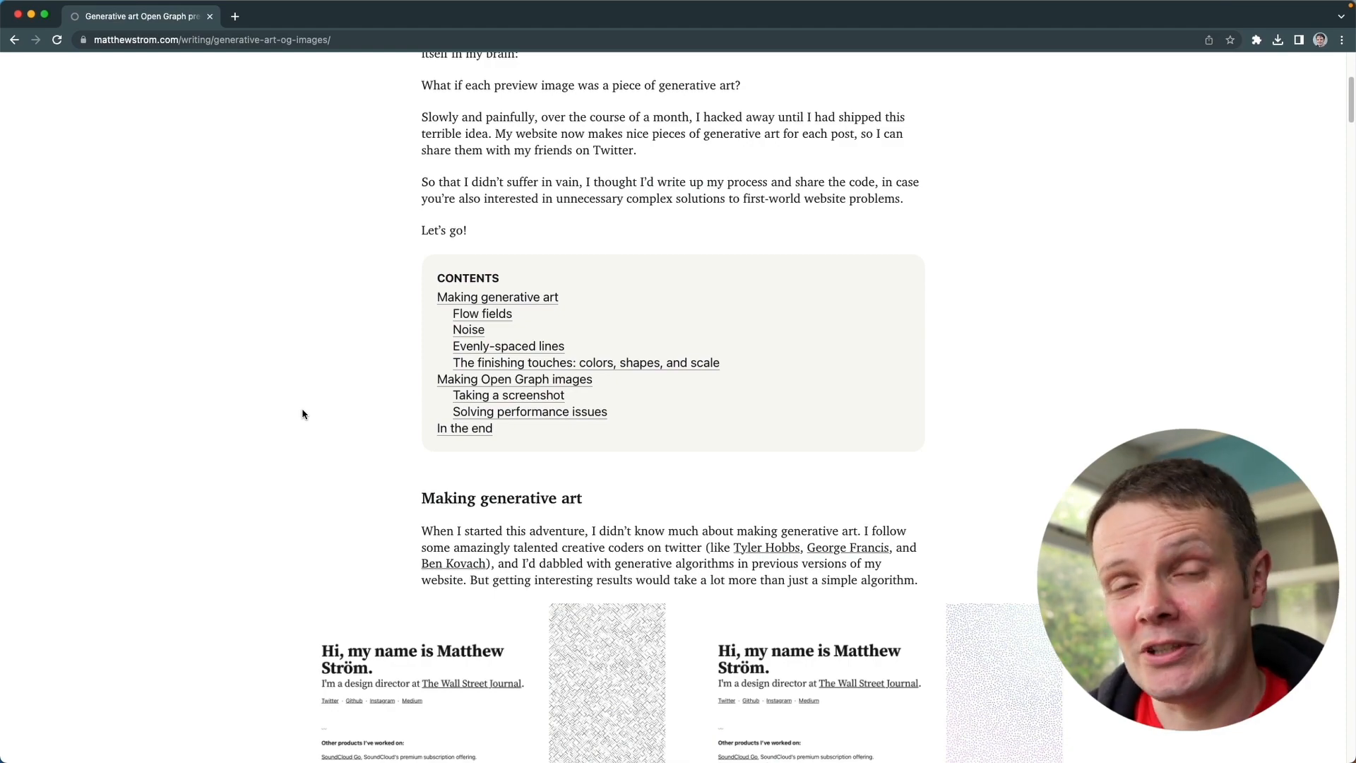
scroll(down, 3)
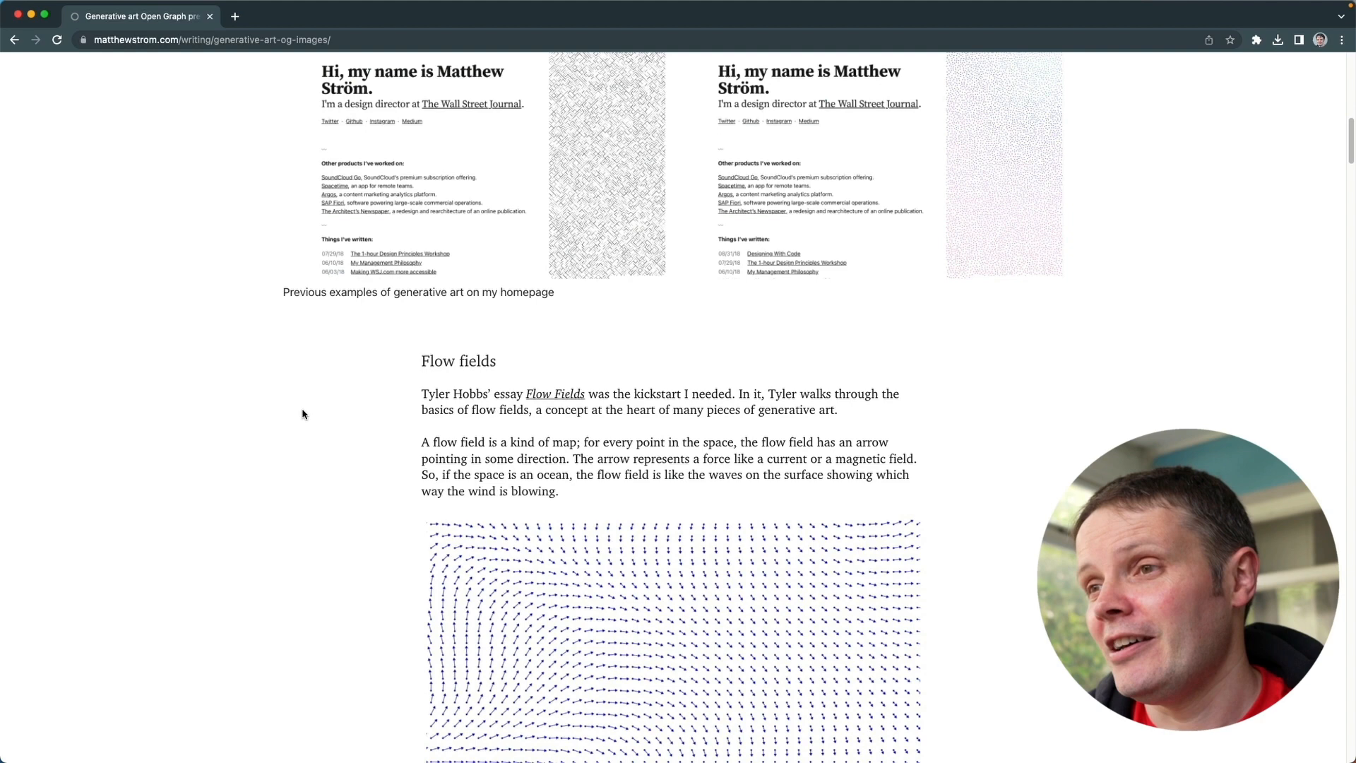
scroll(down, 3)
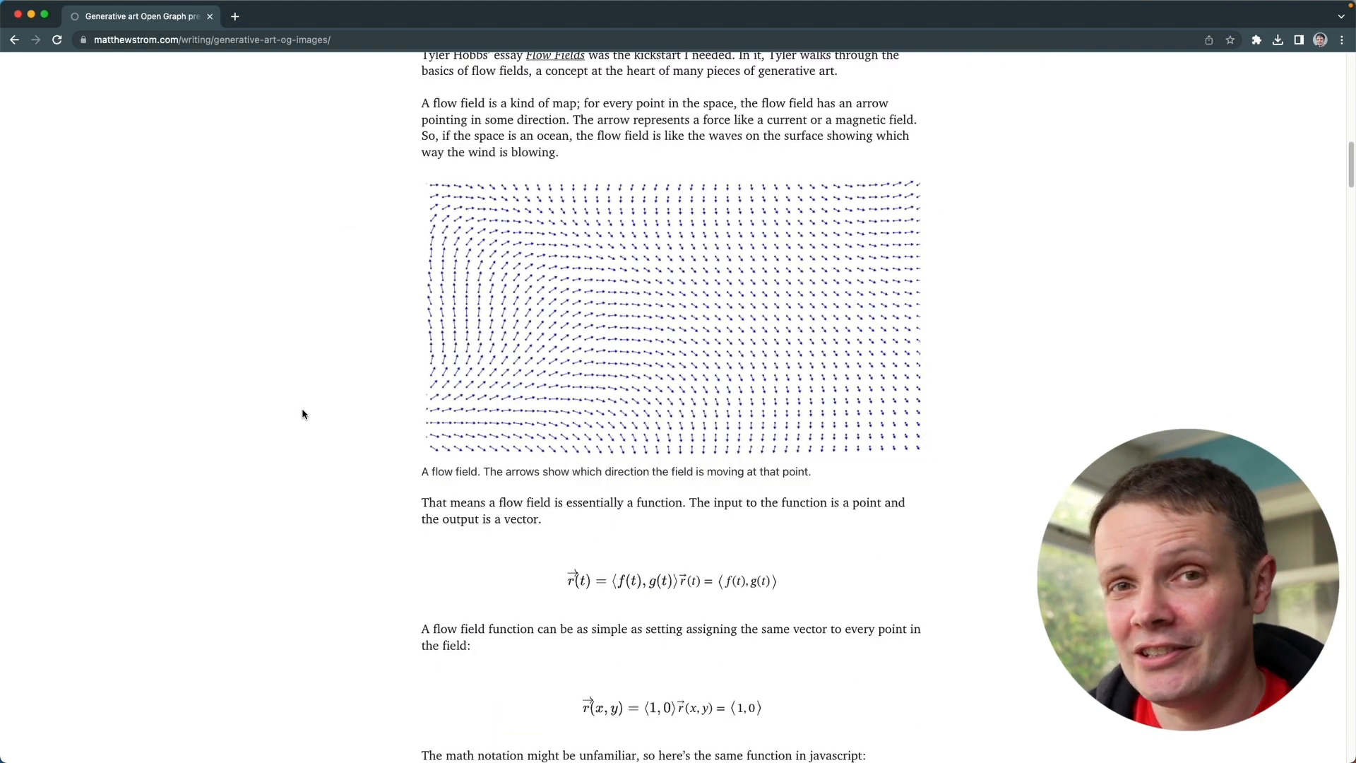
scroll(up, 3)
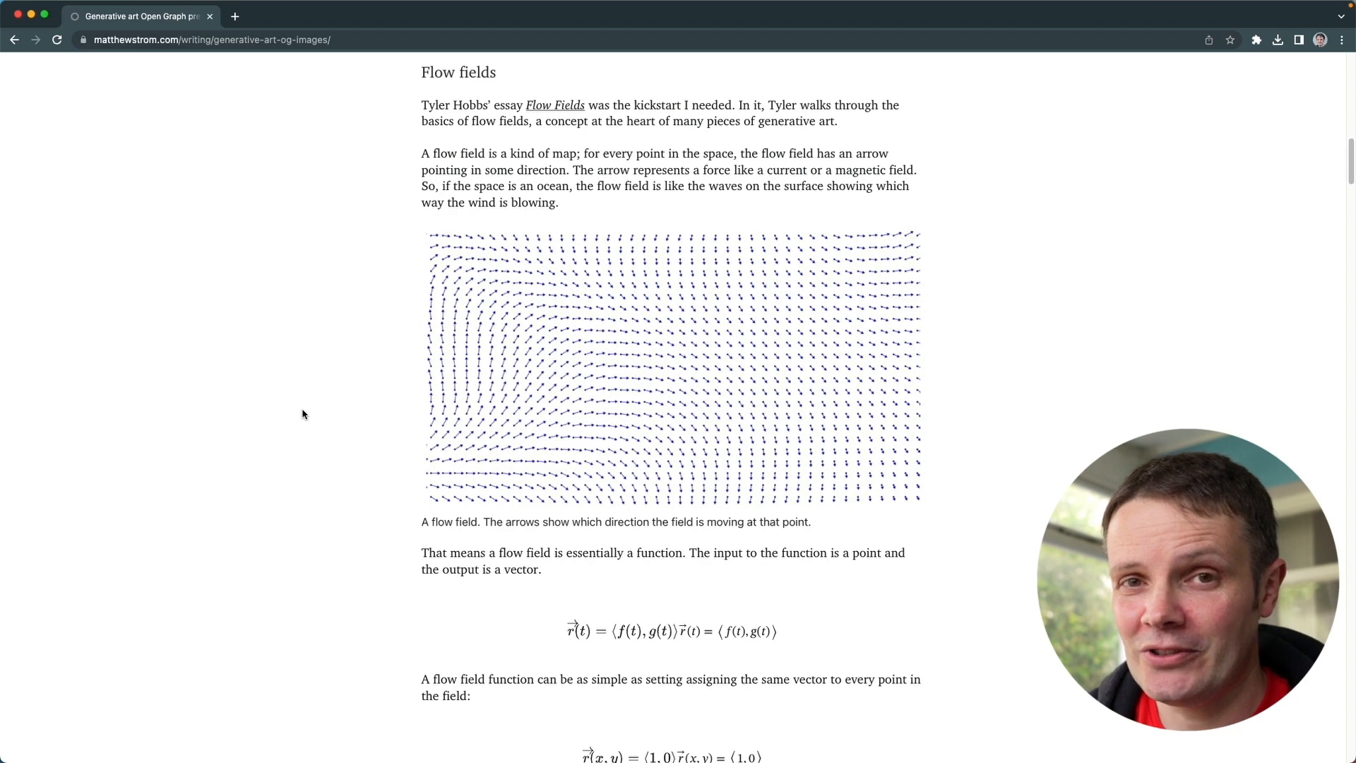
scroll(up, 3)
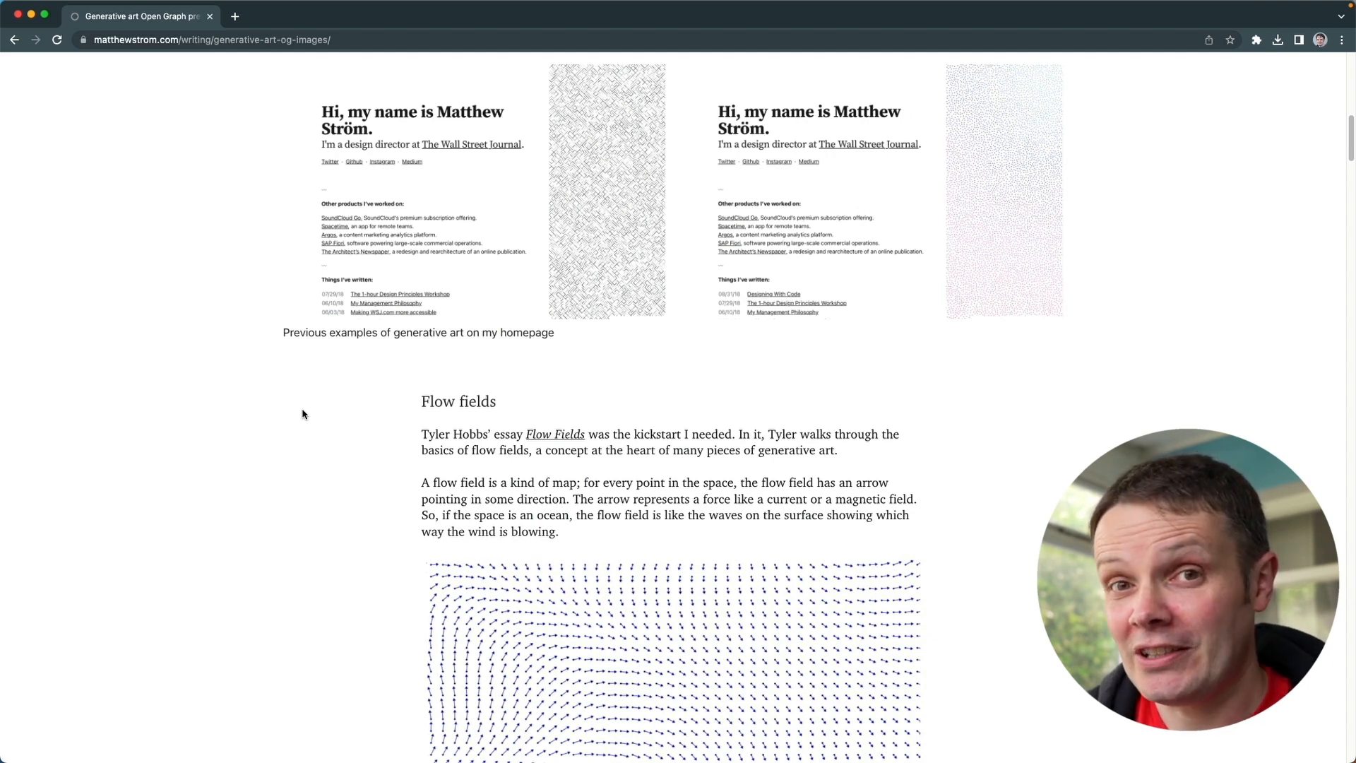
scroll(down, 3)
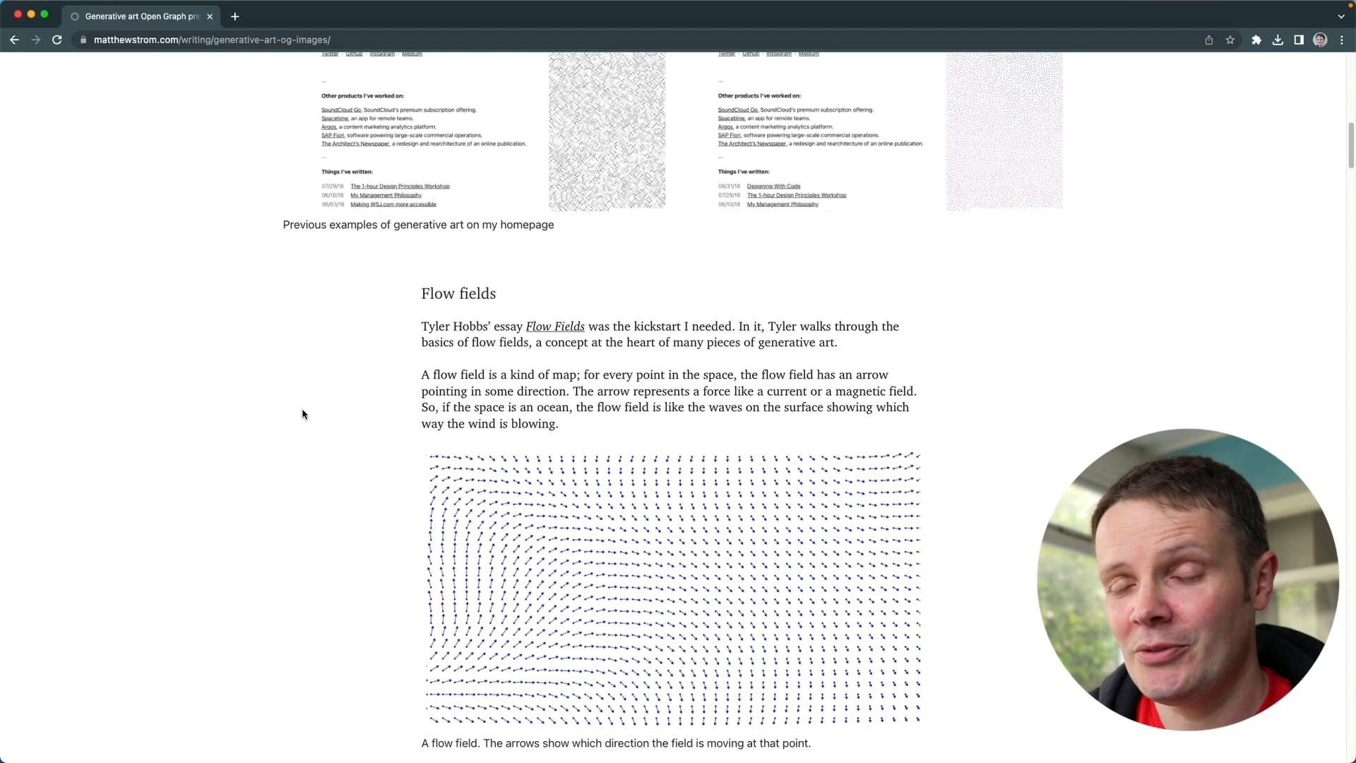
scroll(down, 3)
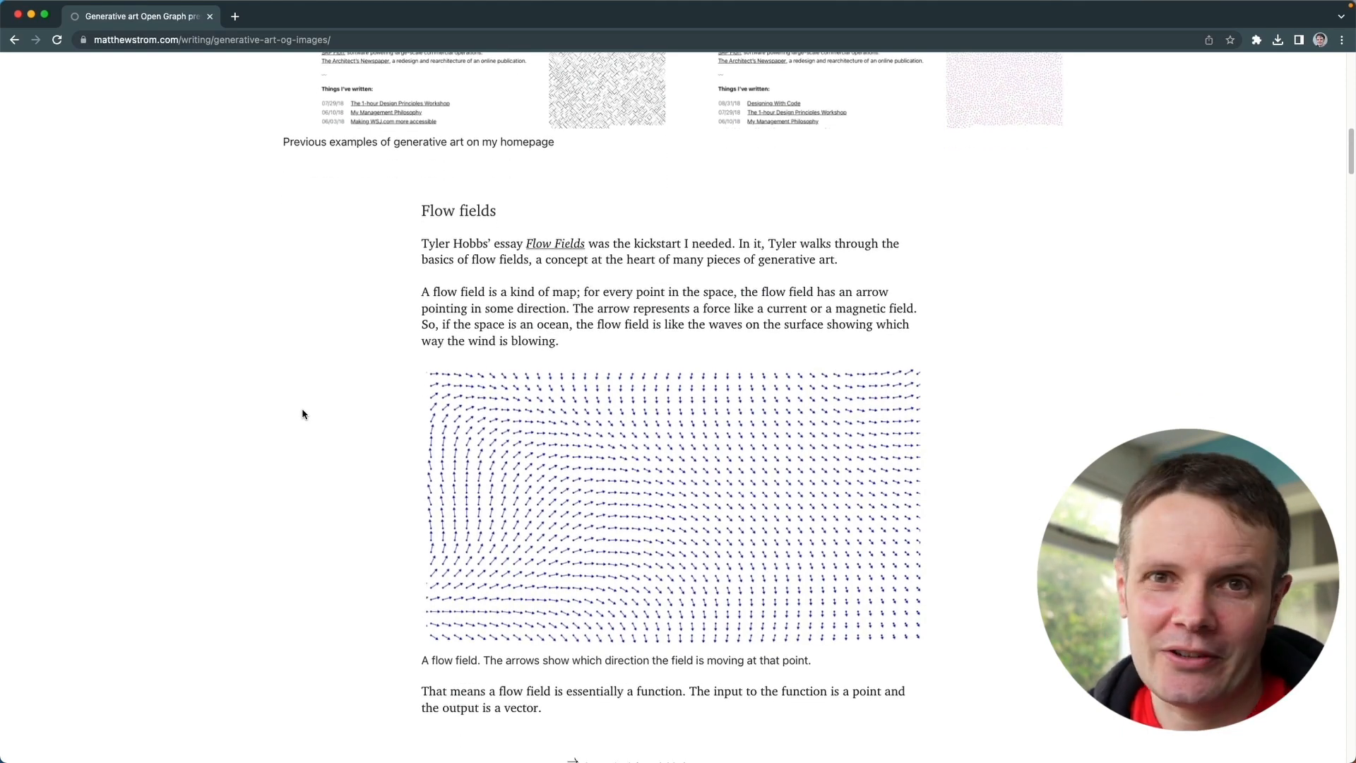
scroll(down, 3)
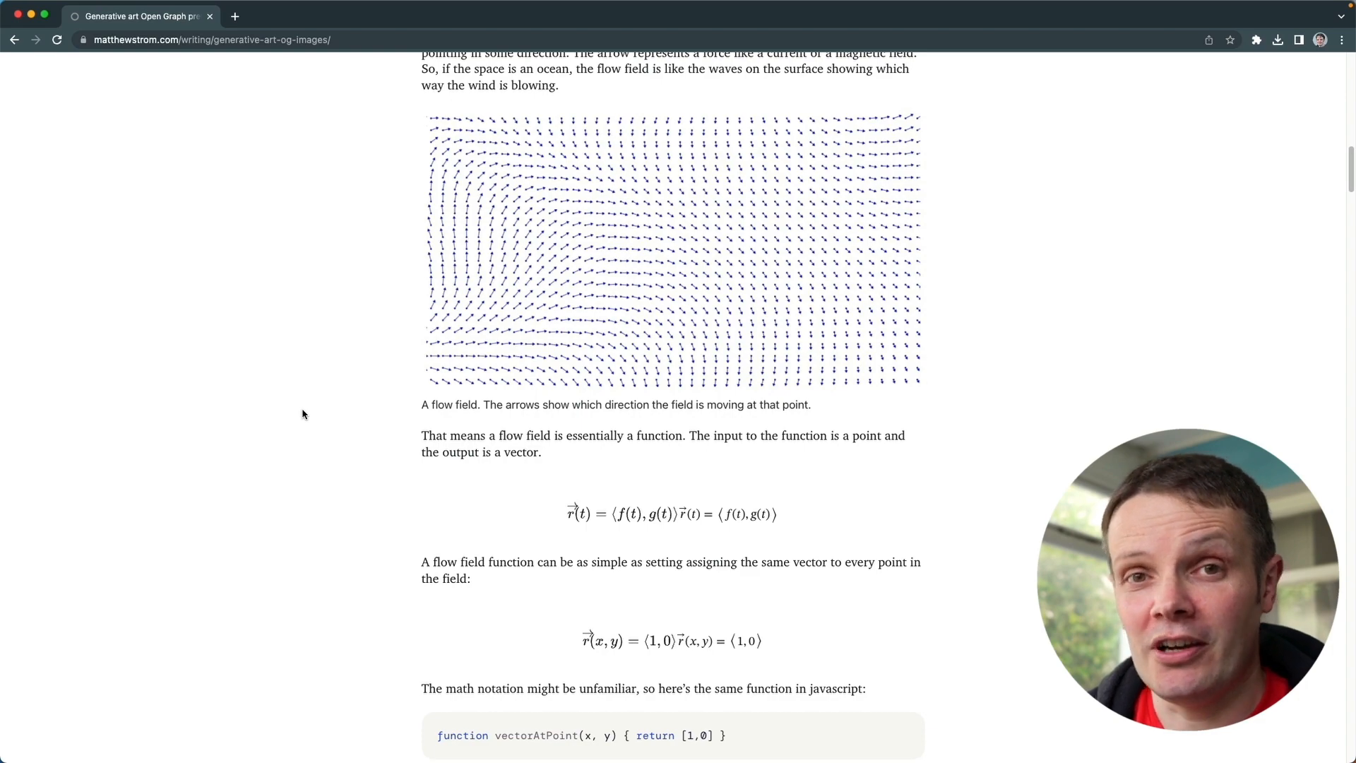
scroll(down, 3)
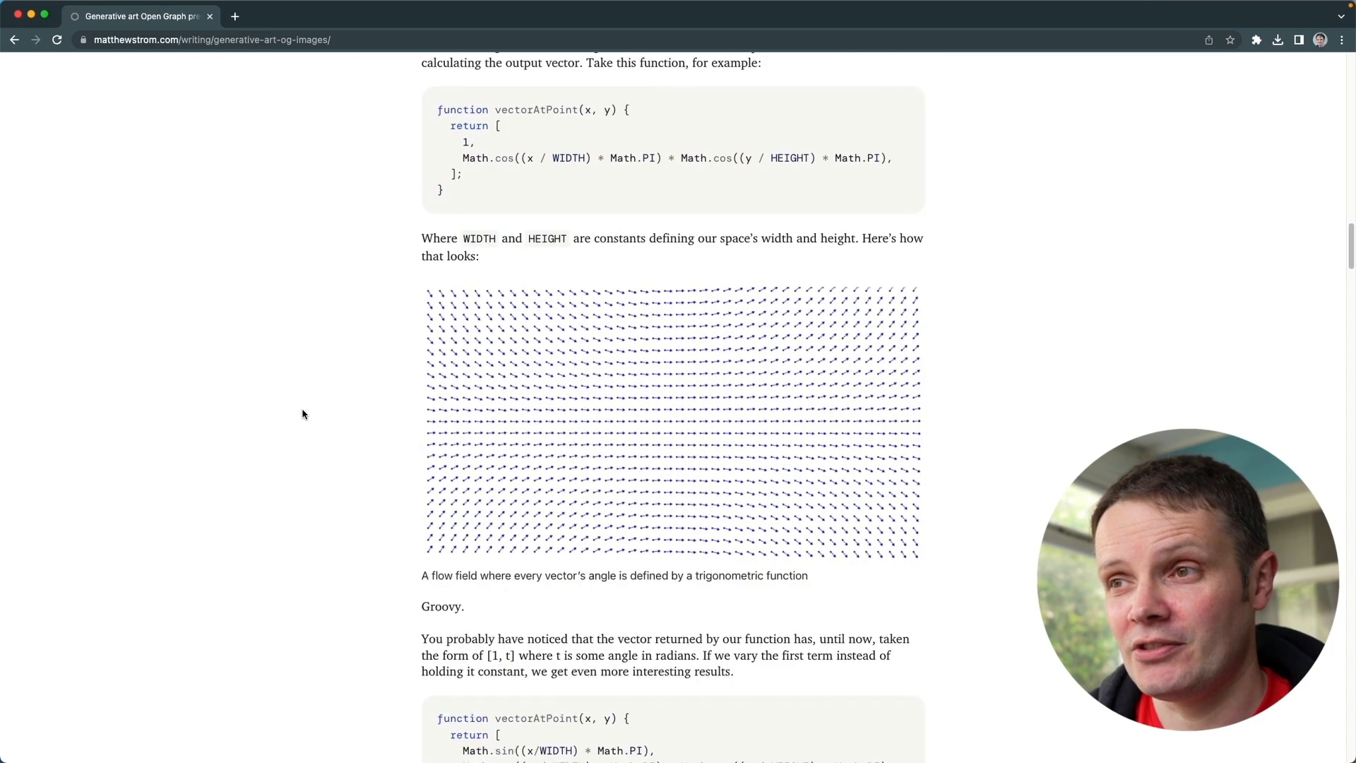
scroll(down, 3)
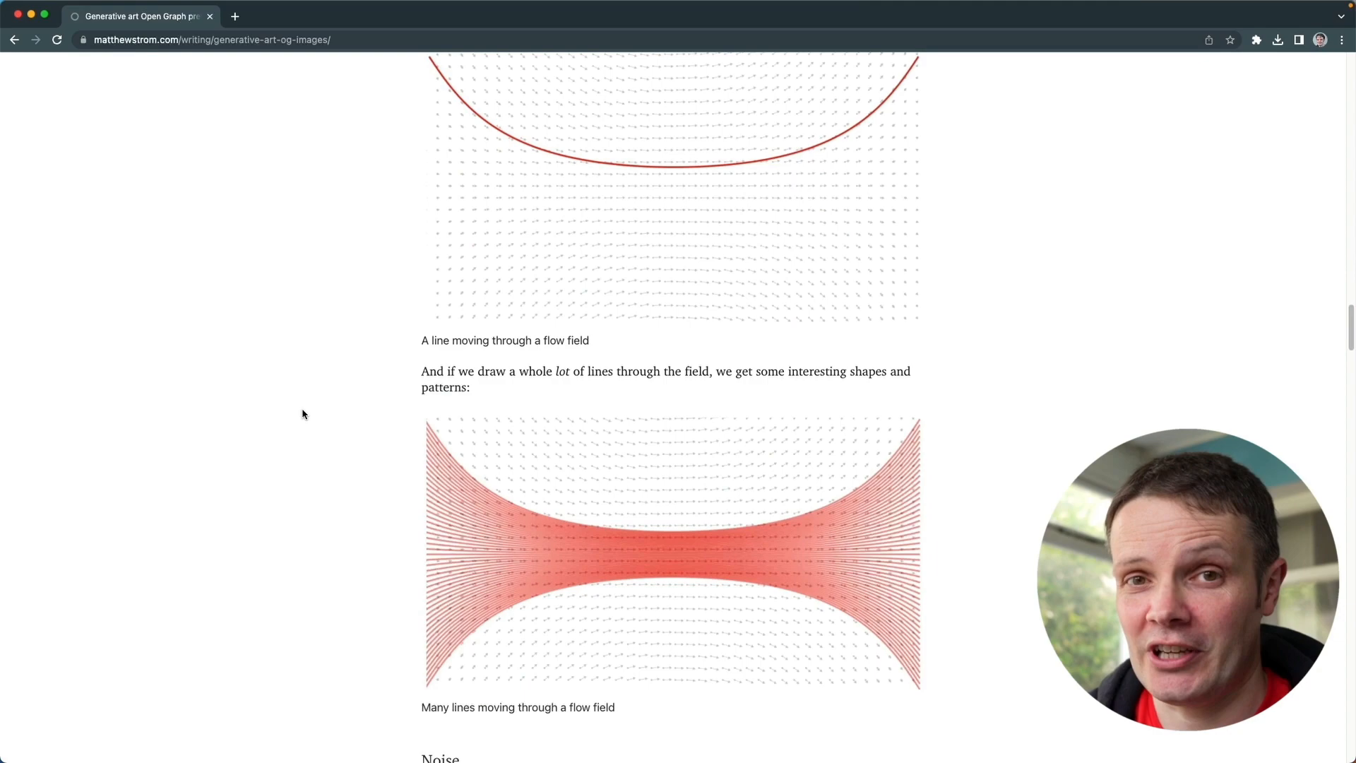
scroll(down, 3)
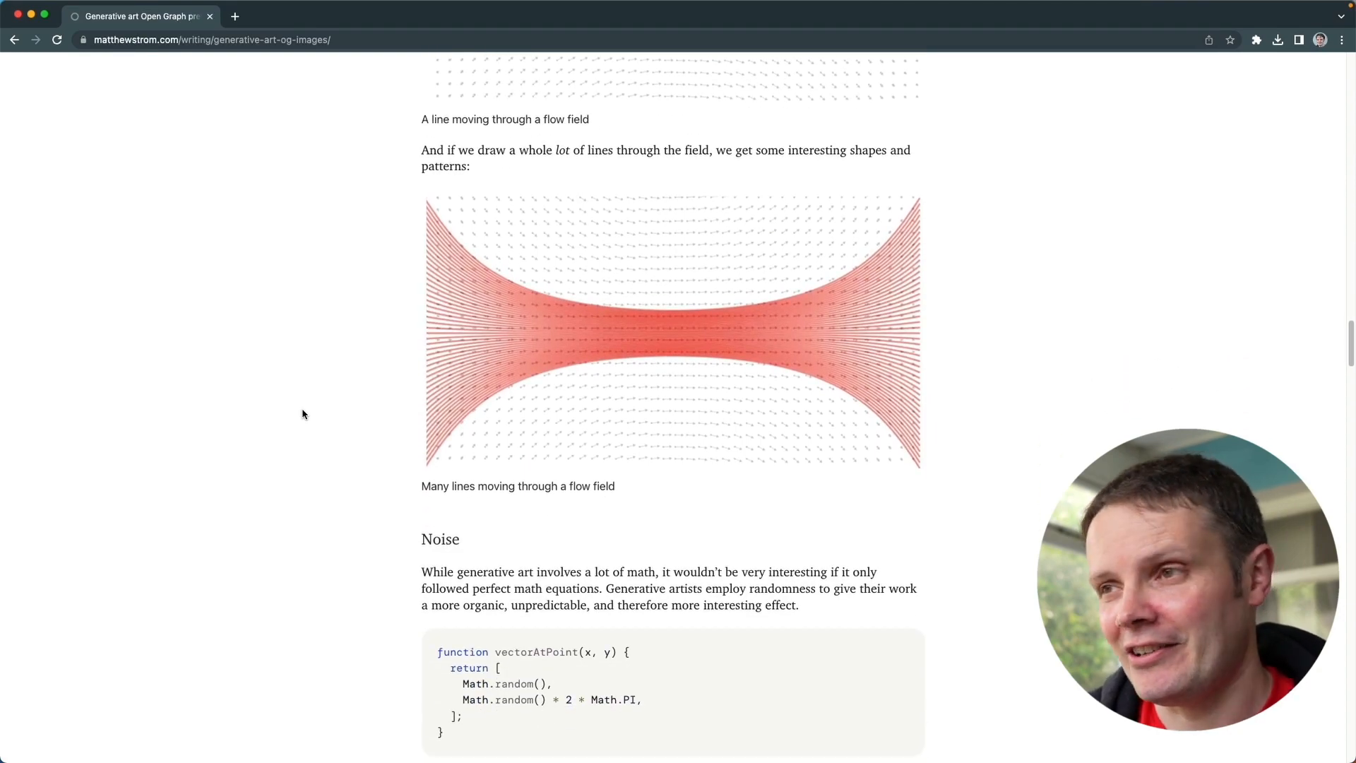
scroll(down, 3)
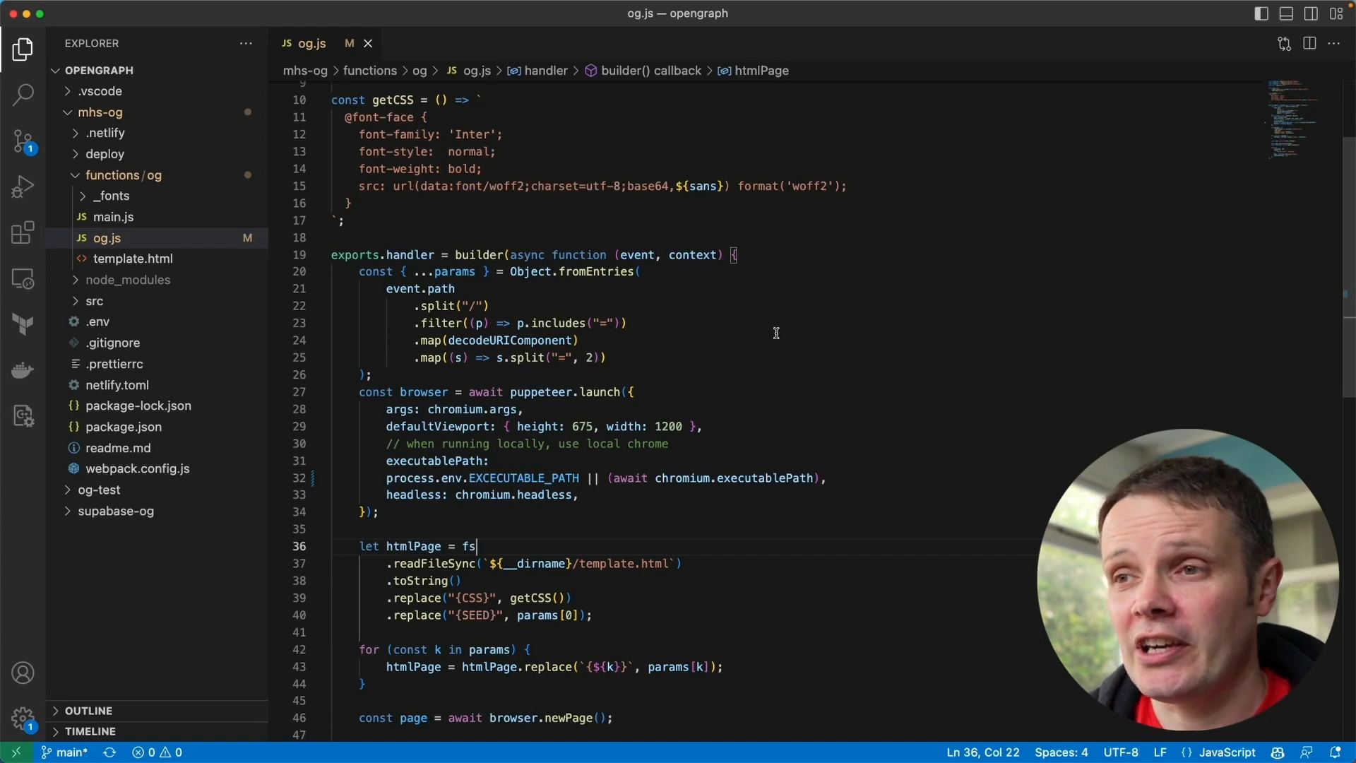
scroll(down, 3)
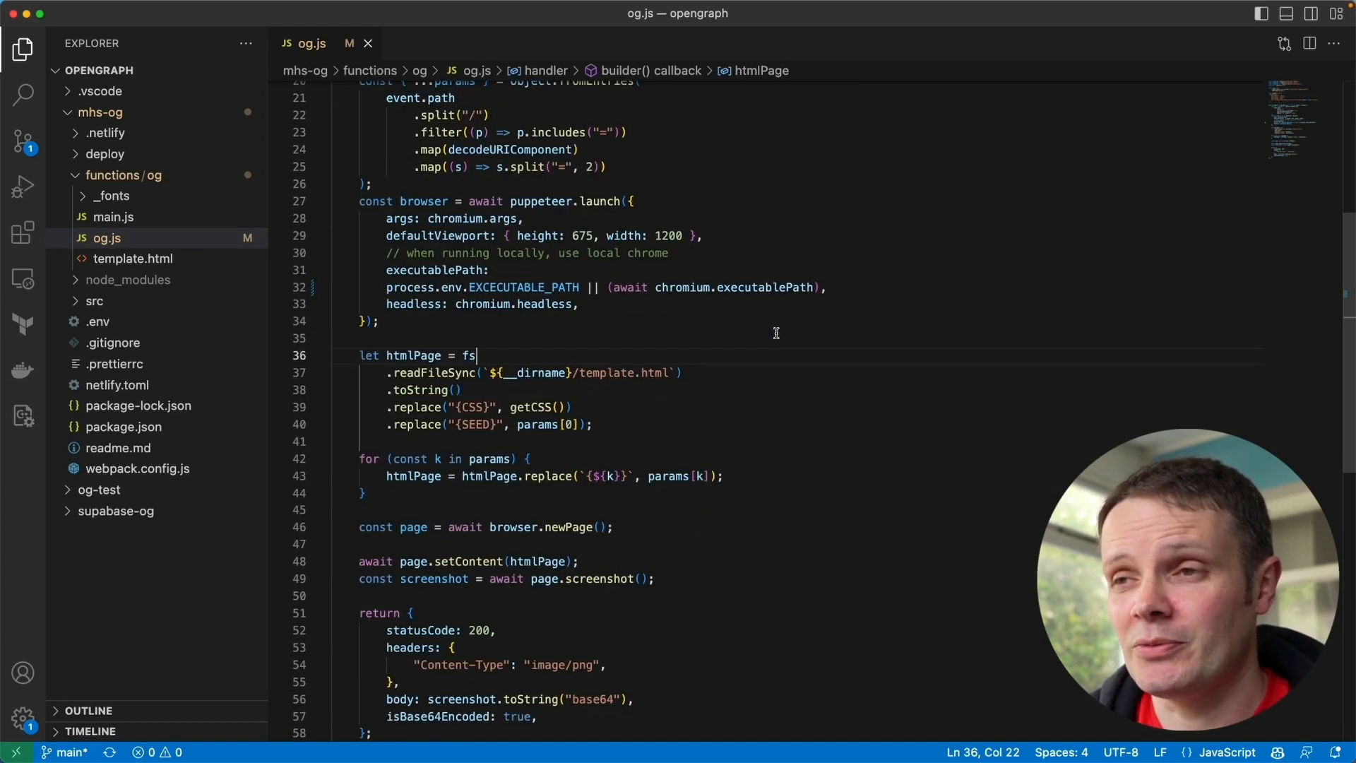
scroll(down, 3)
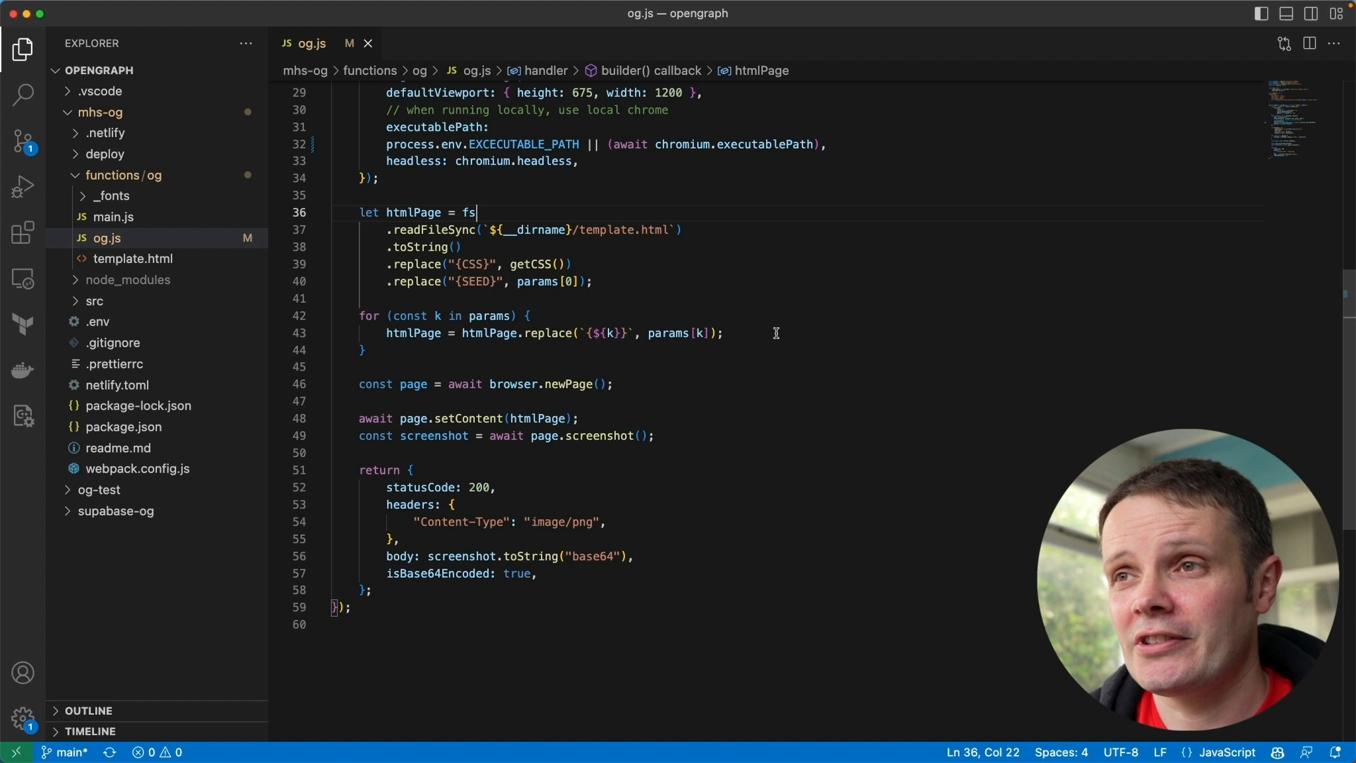
mouse_move(730, 399)
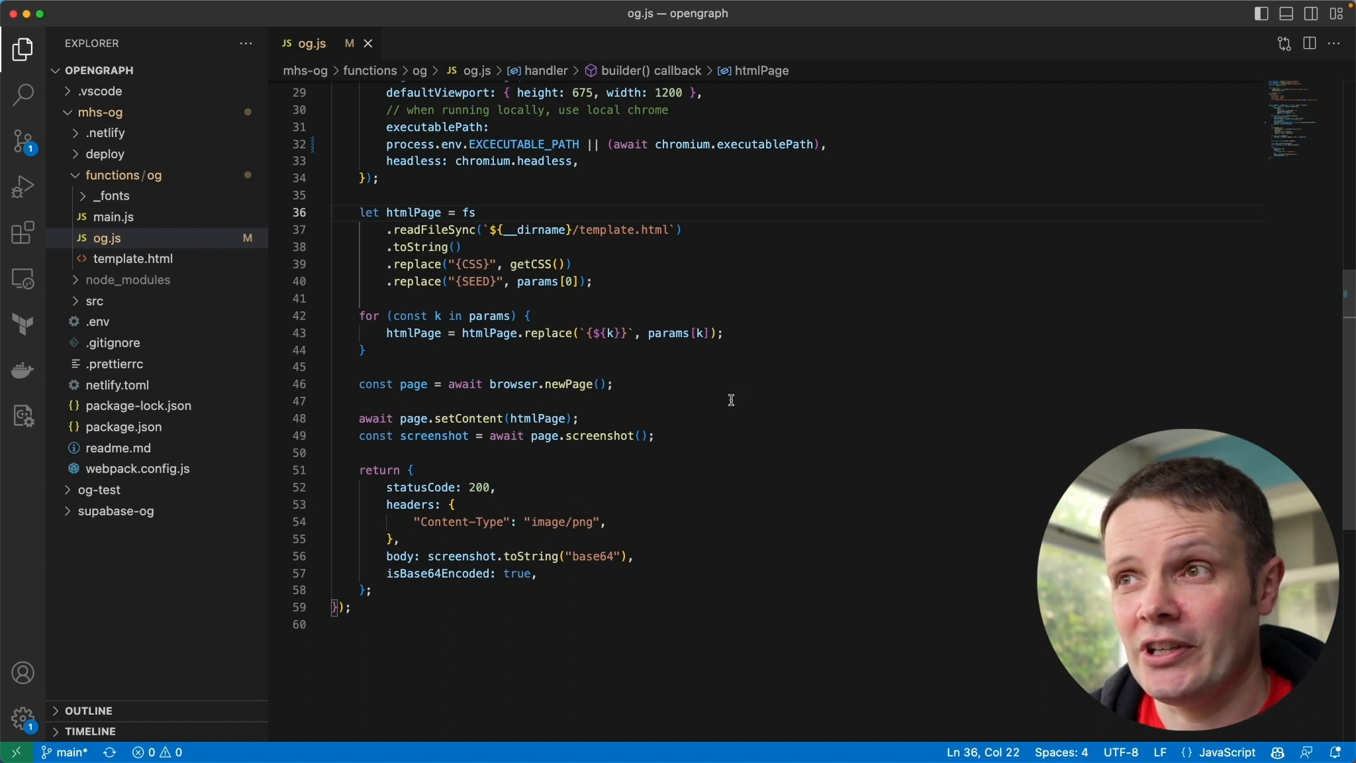
mouse_move(726, 415)
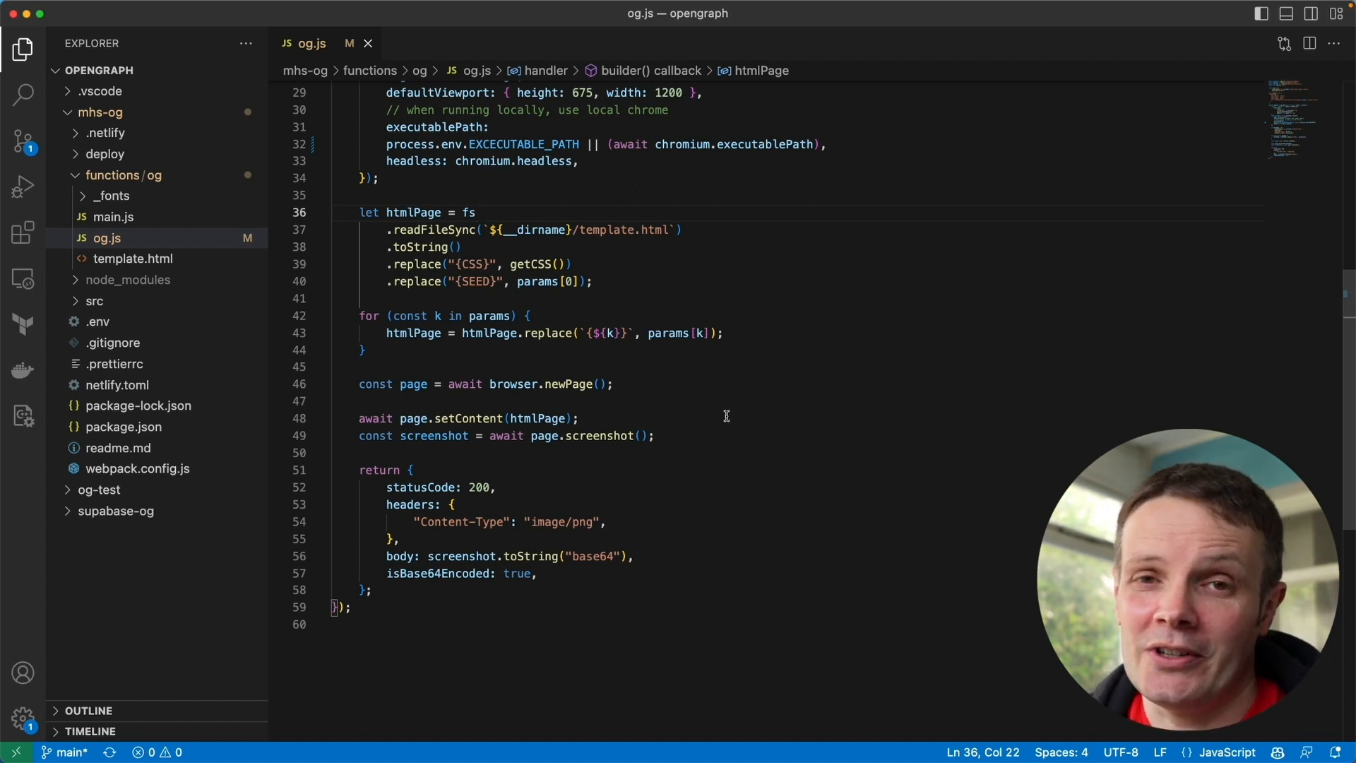
- Review the flow-line drawing script index.js from top to bottom
scroll(up, 3)
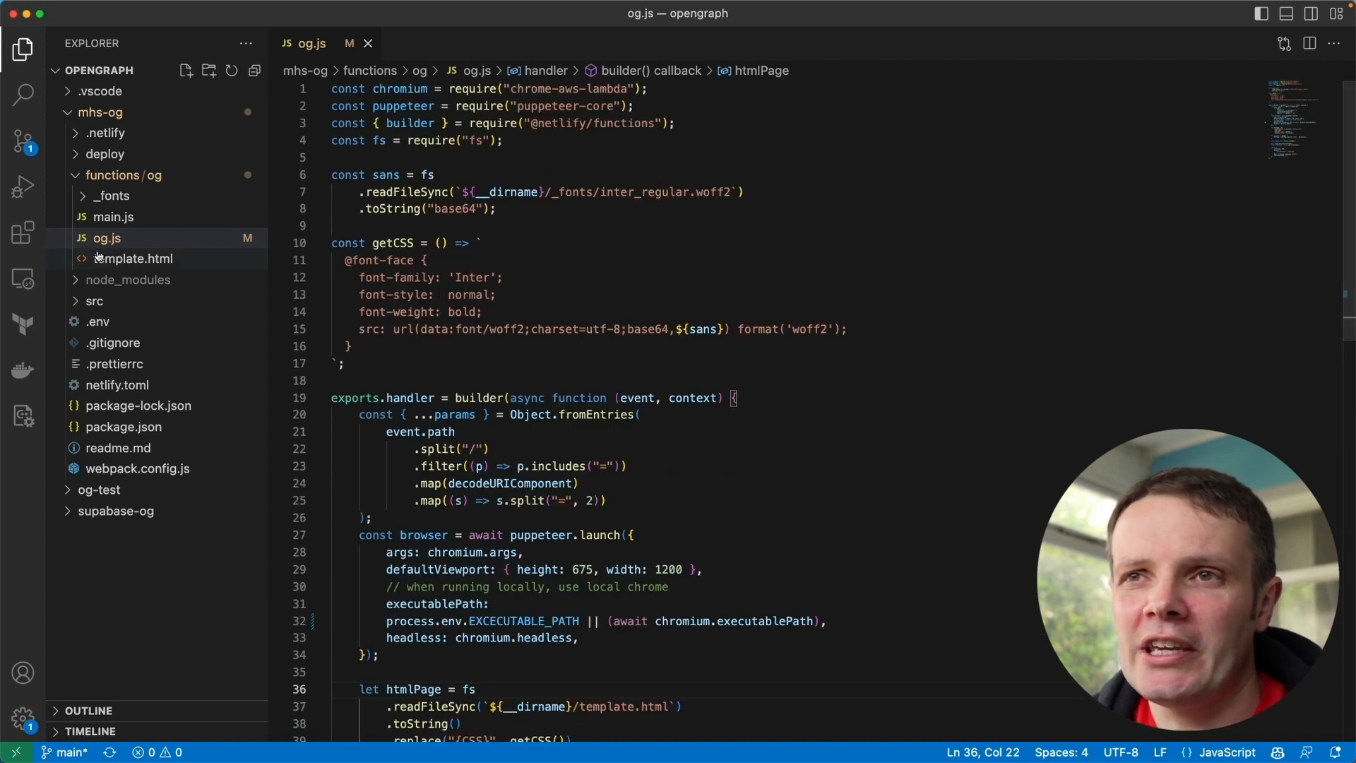
click(113, 321)
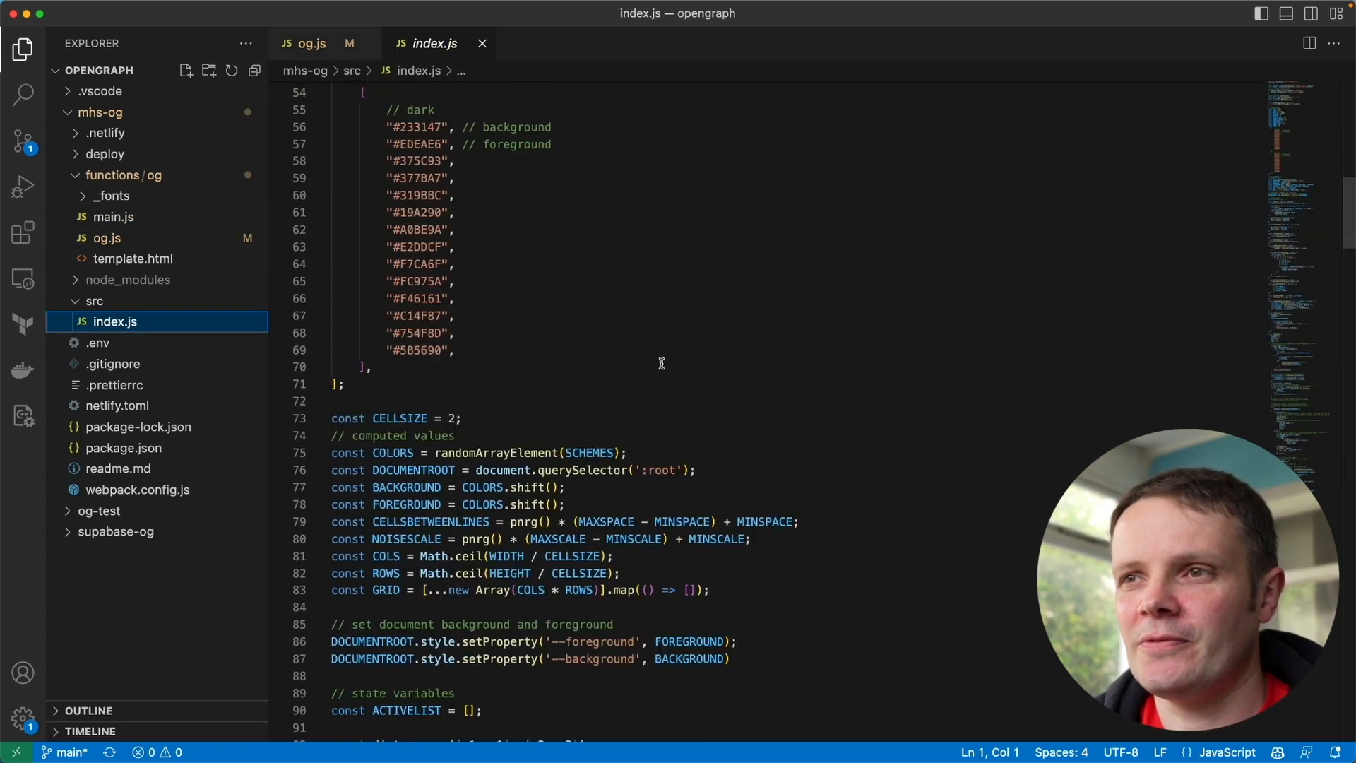
scroll(down, 3)
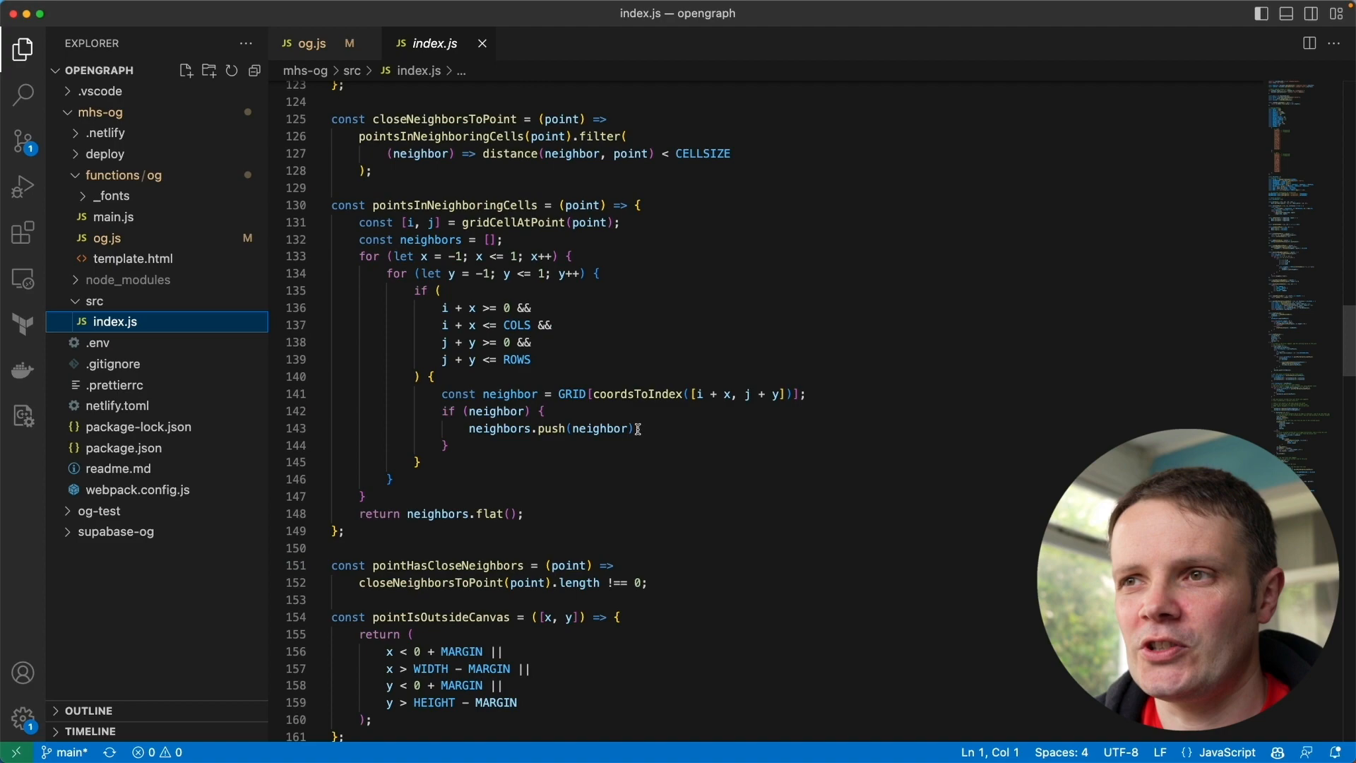
scroll(down, 3)
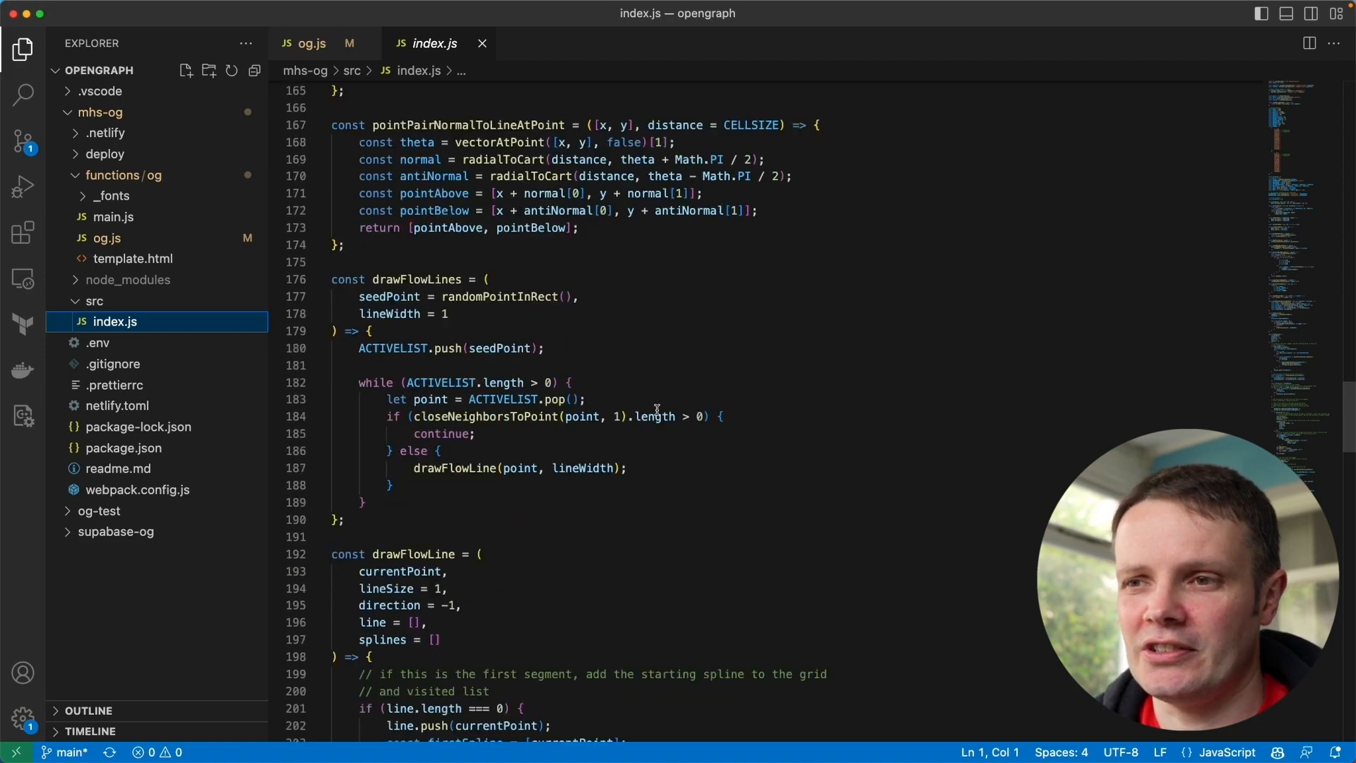
scroll(down, 3)
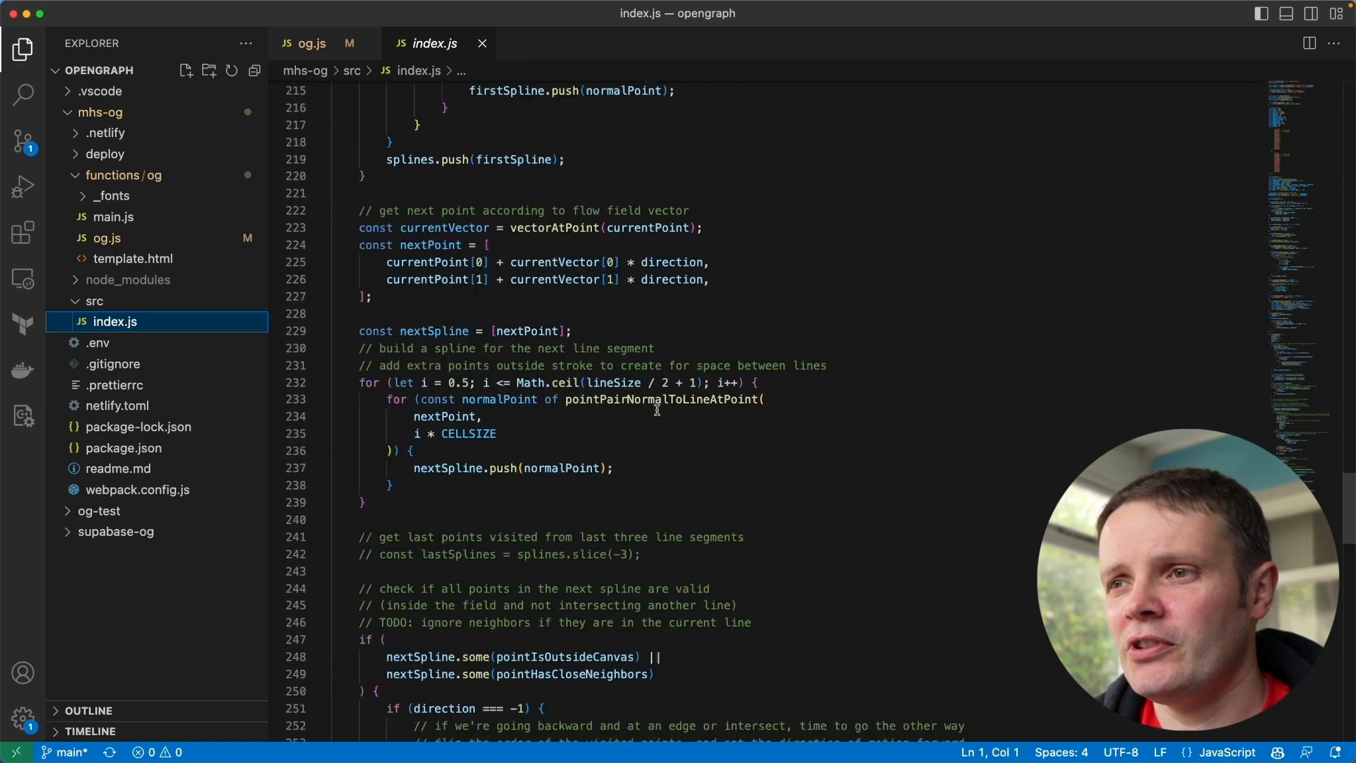
scroll(down, 3)
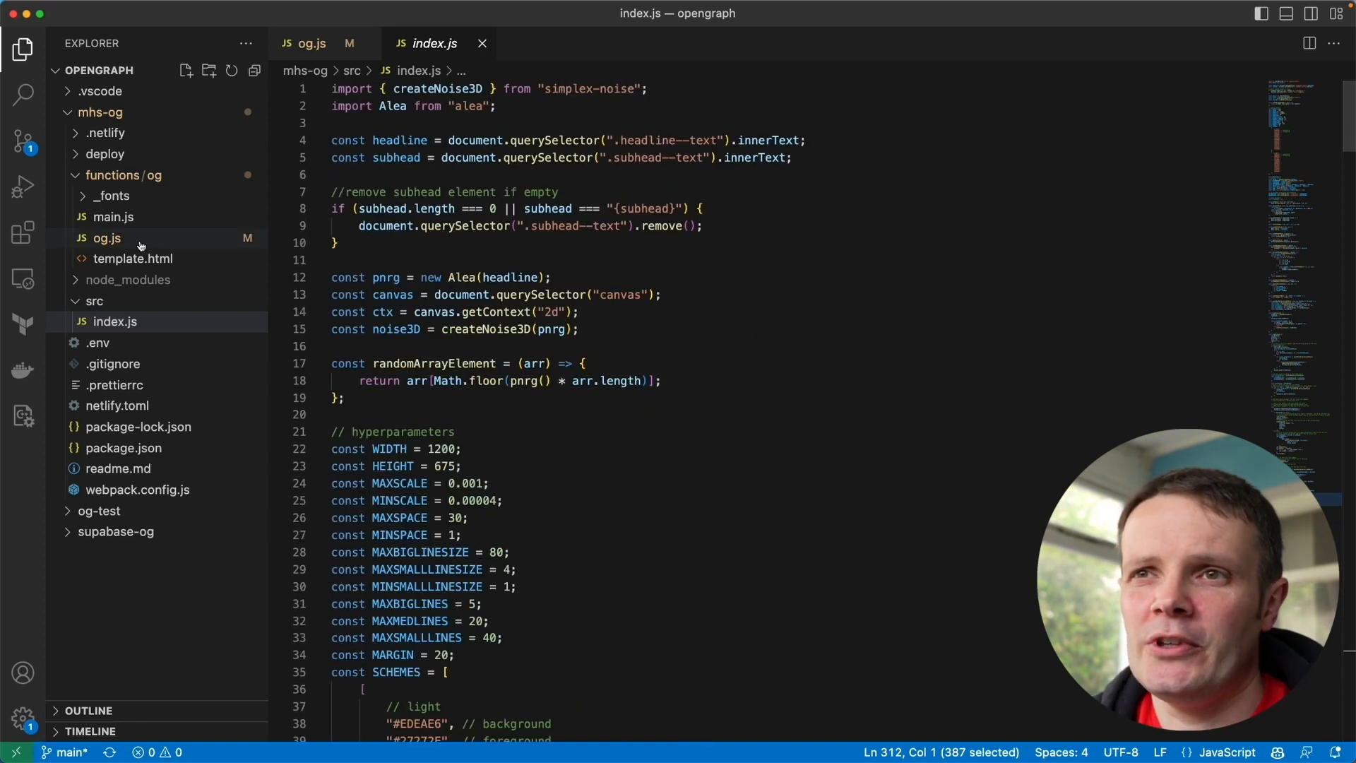
mouse_move(119, 221)
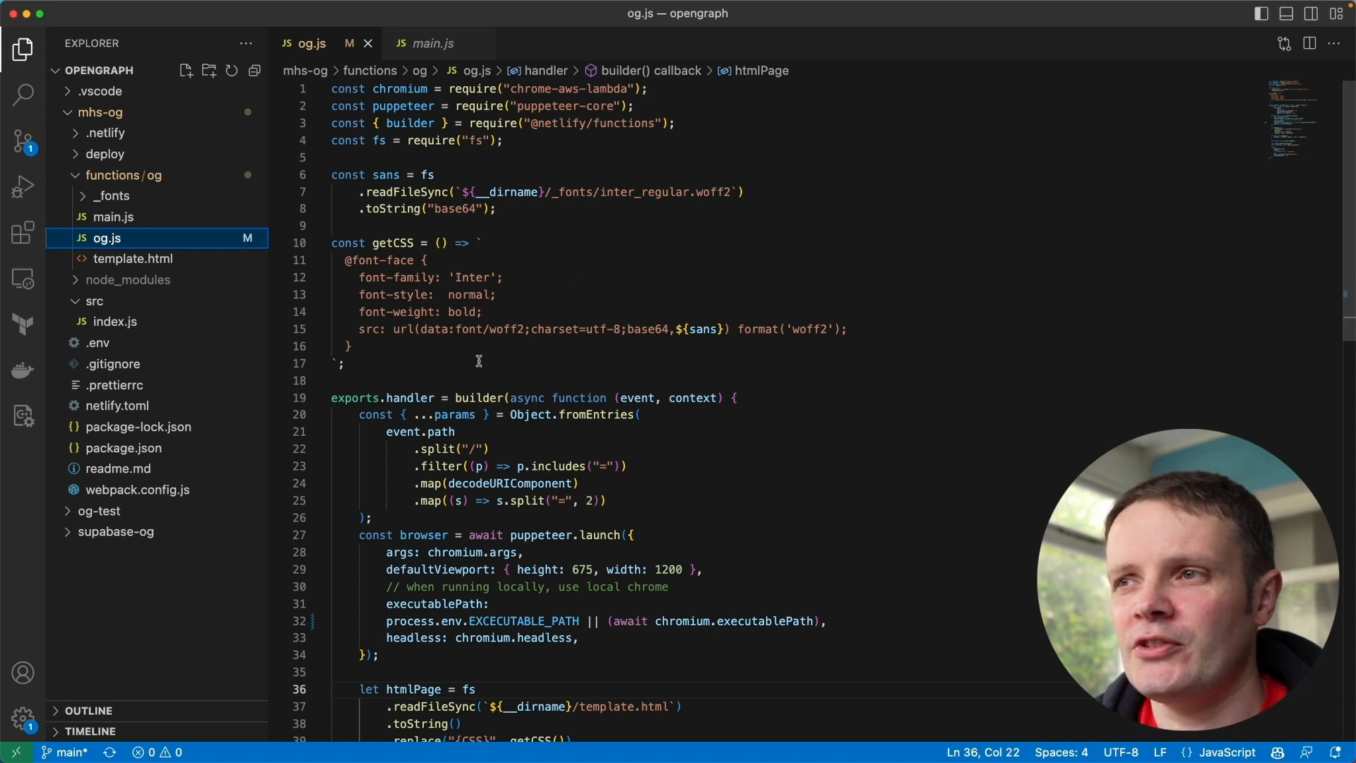
scroll(down, 3)
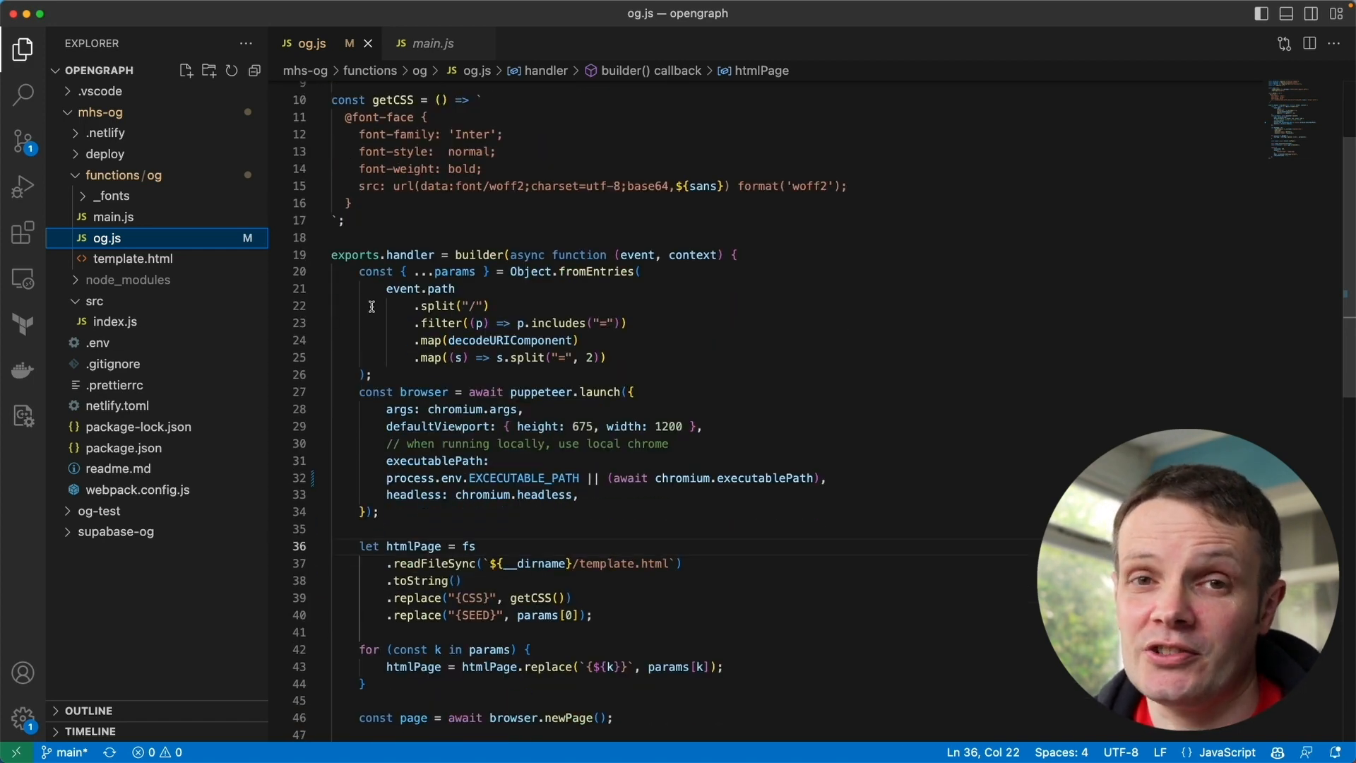
scroll(down, 3)
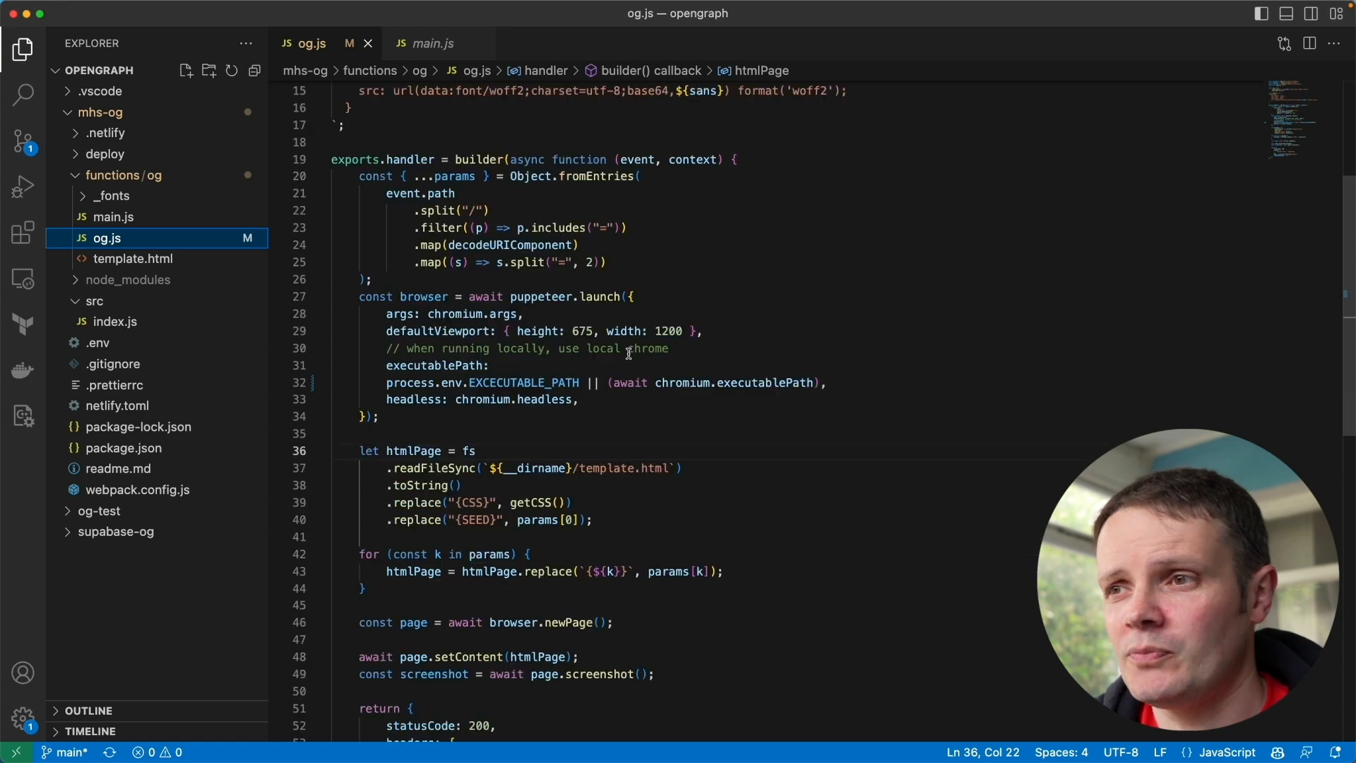
- Switch to the Chrome article and look over its Test Headline example preview images
click(553, 733)
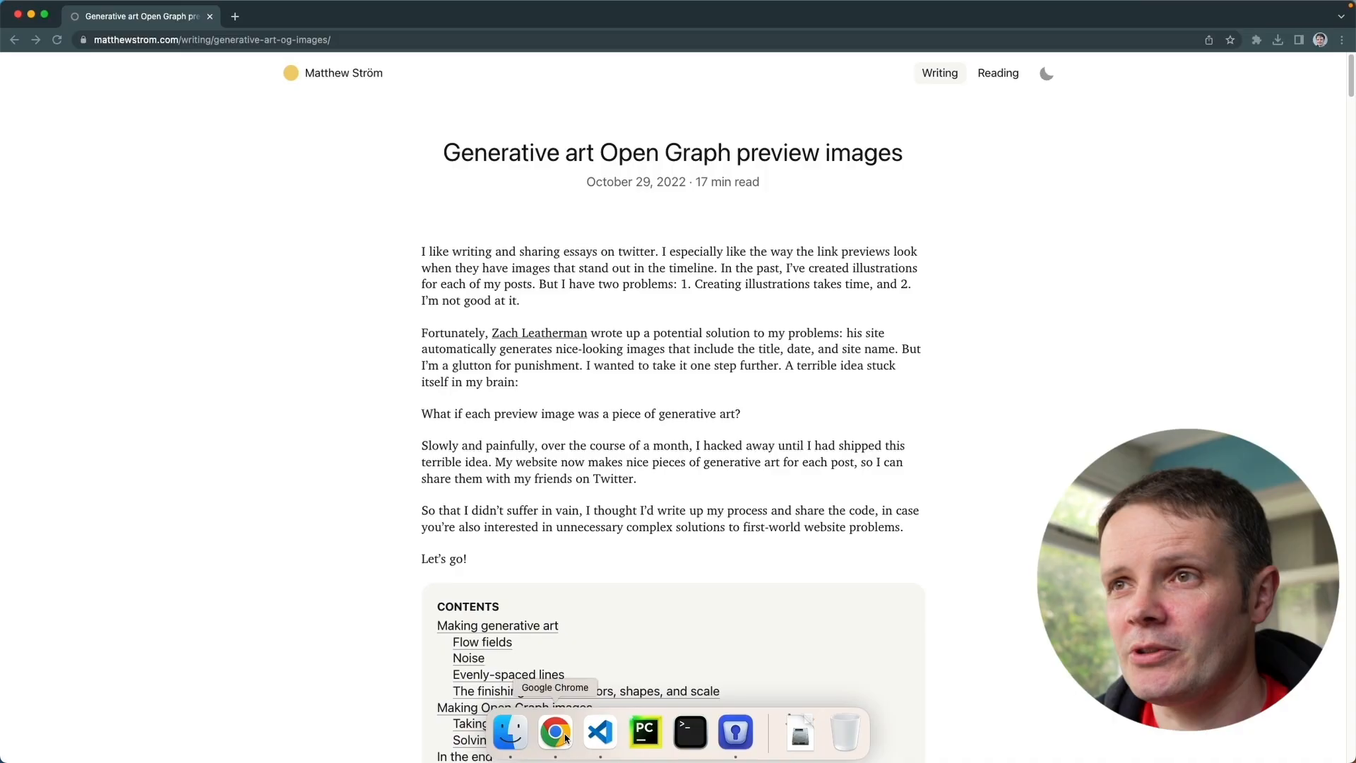
scroll(down, 3)
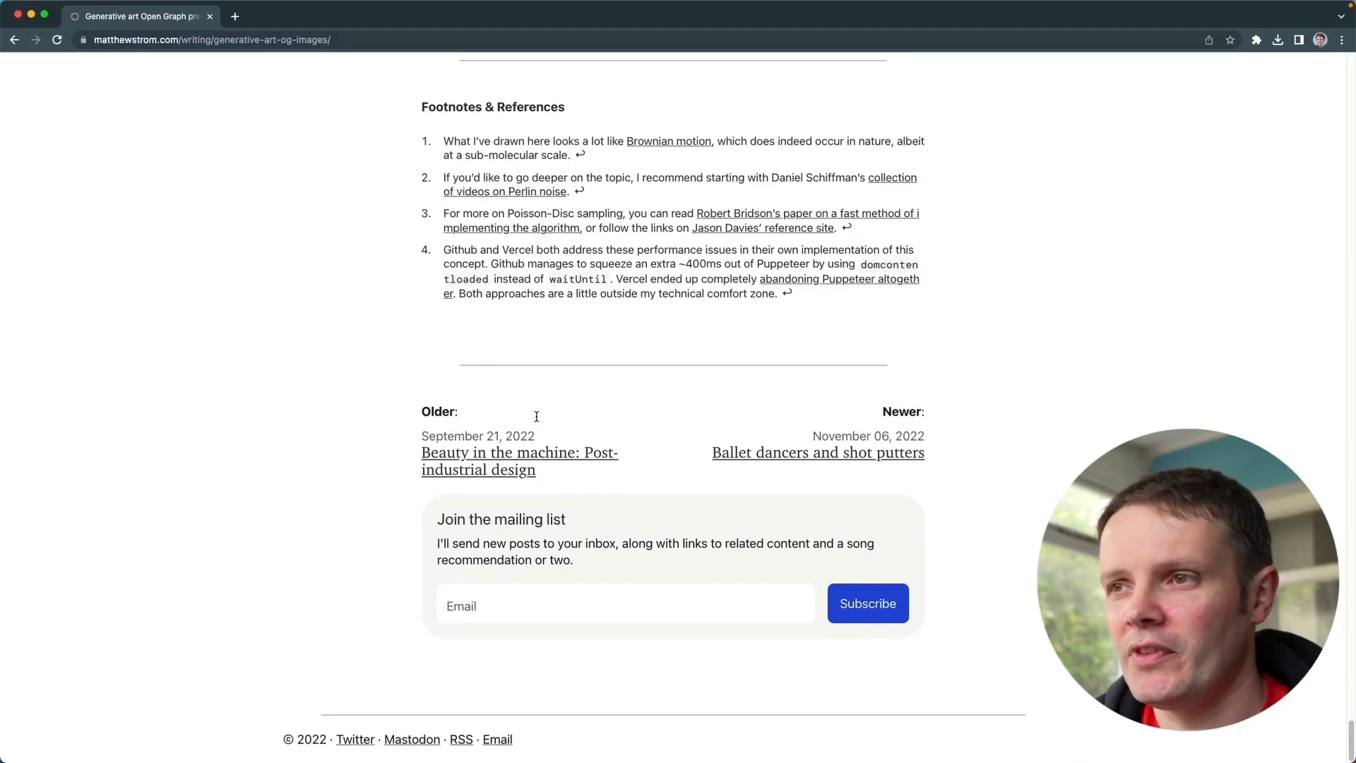
scroll(up, 3)
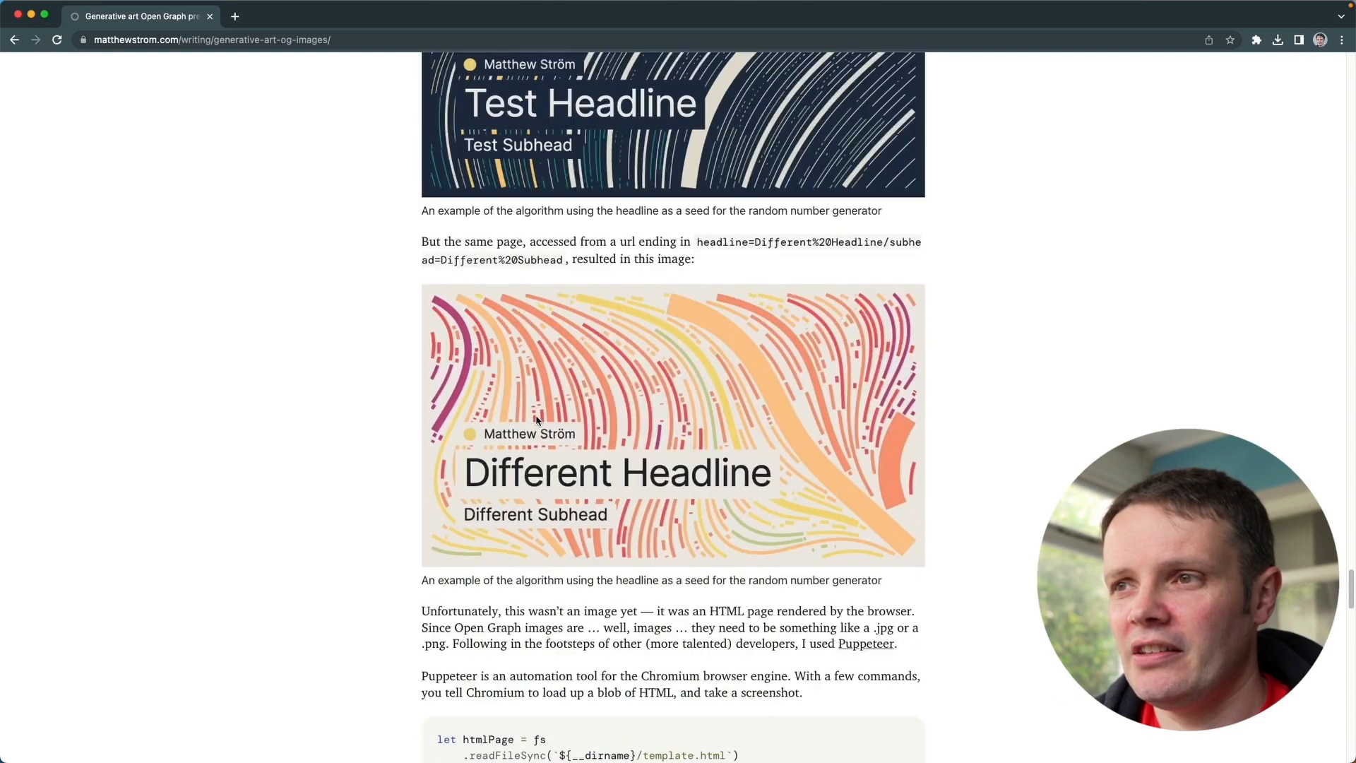
mouse_move(711, 350)
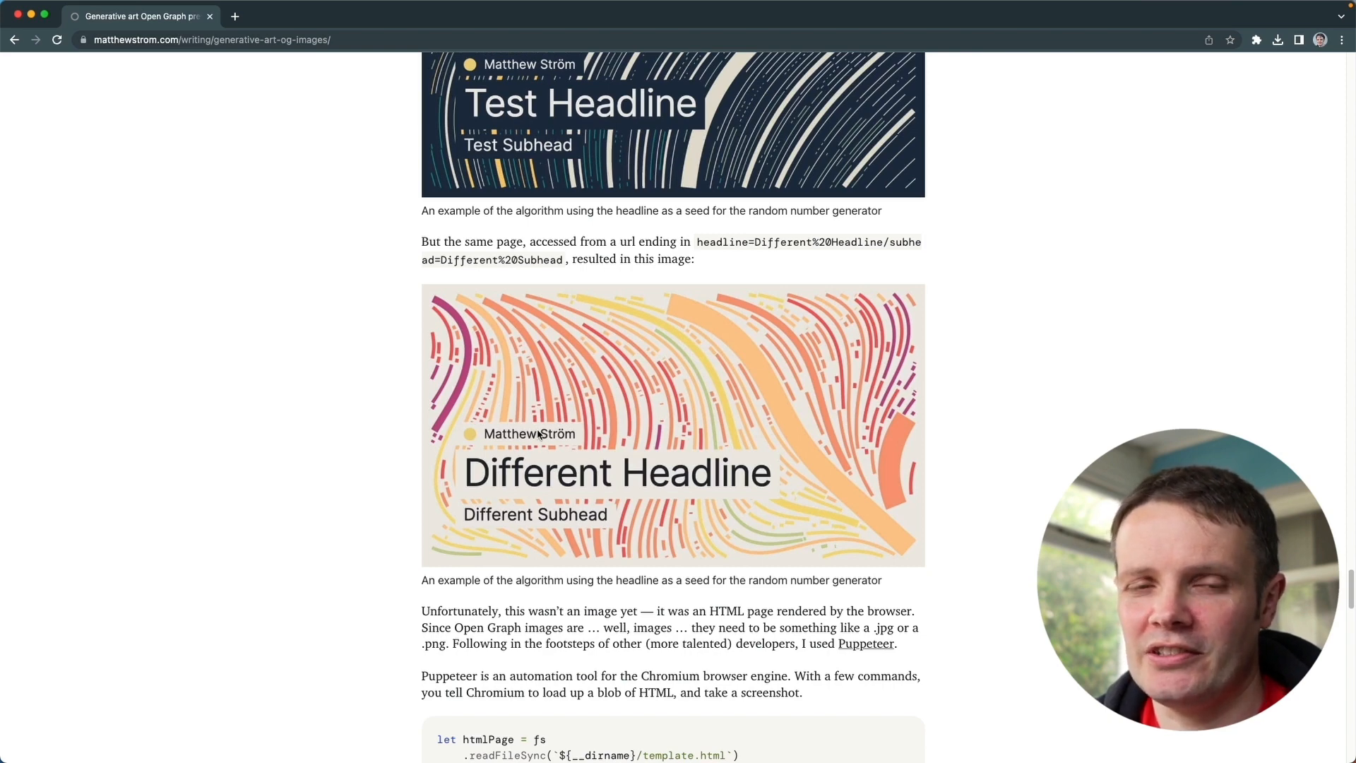
mouse_move(556, 732)
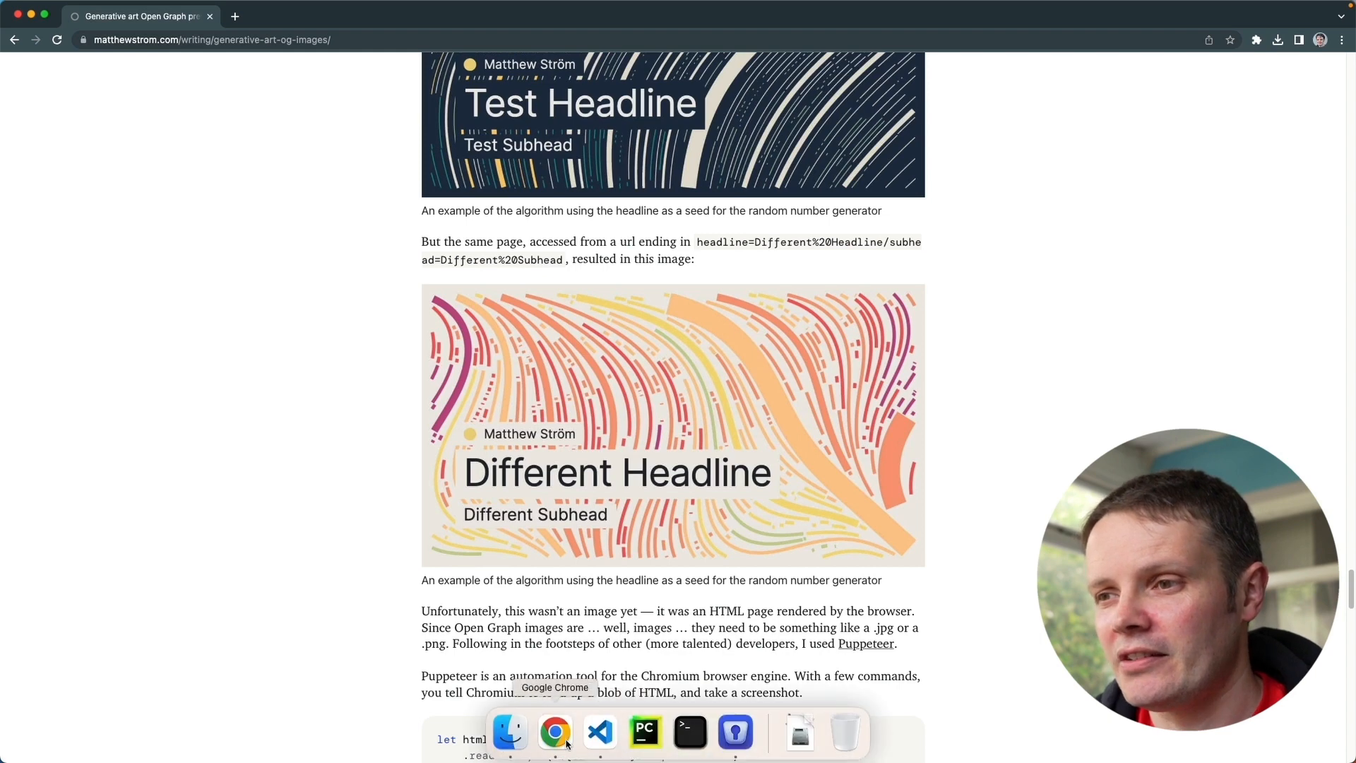
- Return to og.js and review its Puppeteer handler, template replacements and font CSS
click(599, 733)
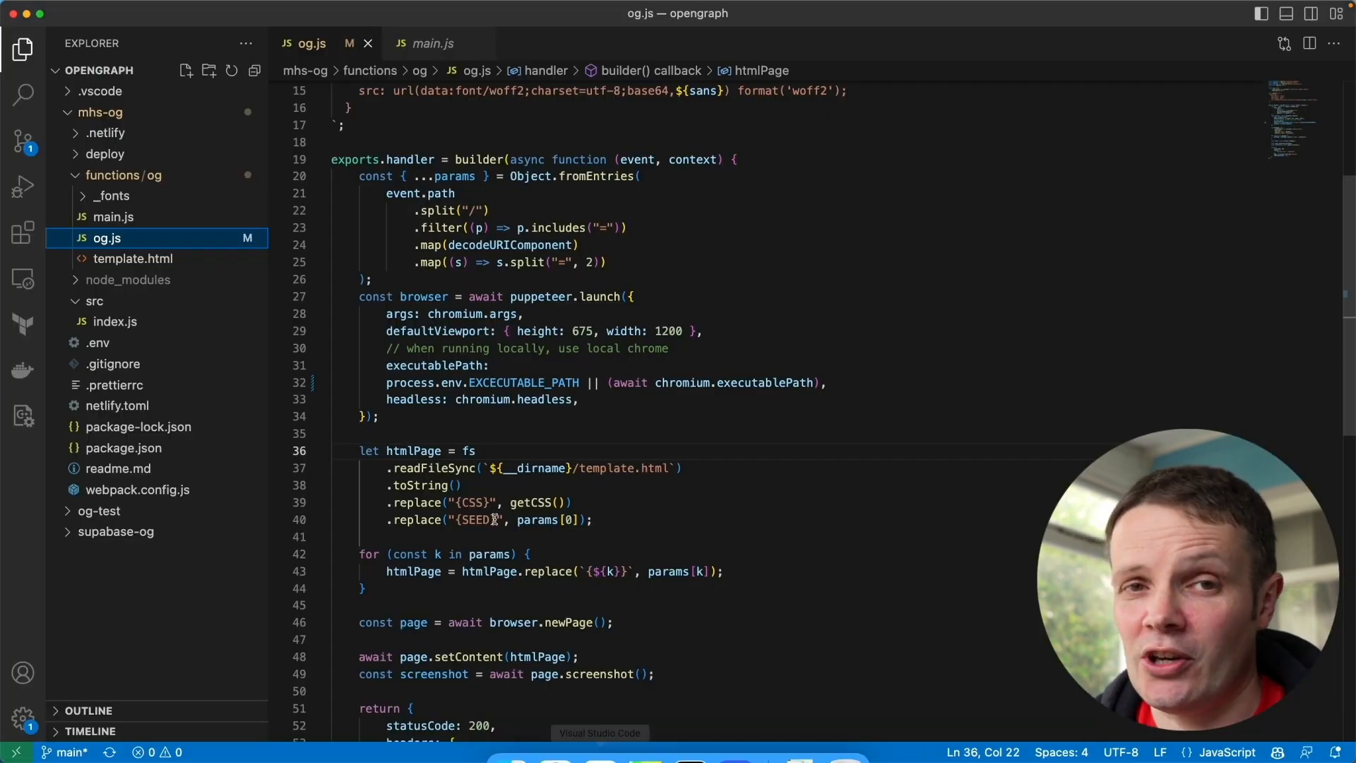
mouse_move(603, 486)
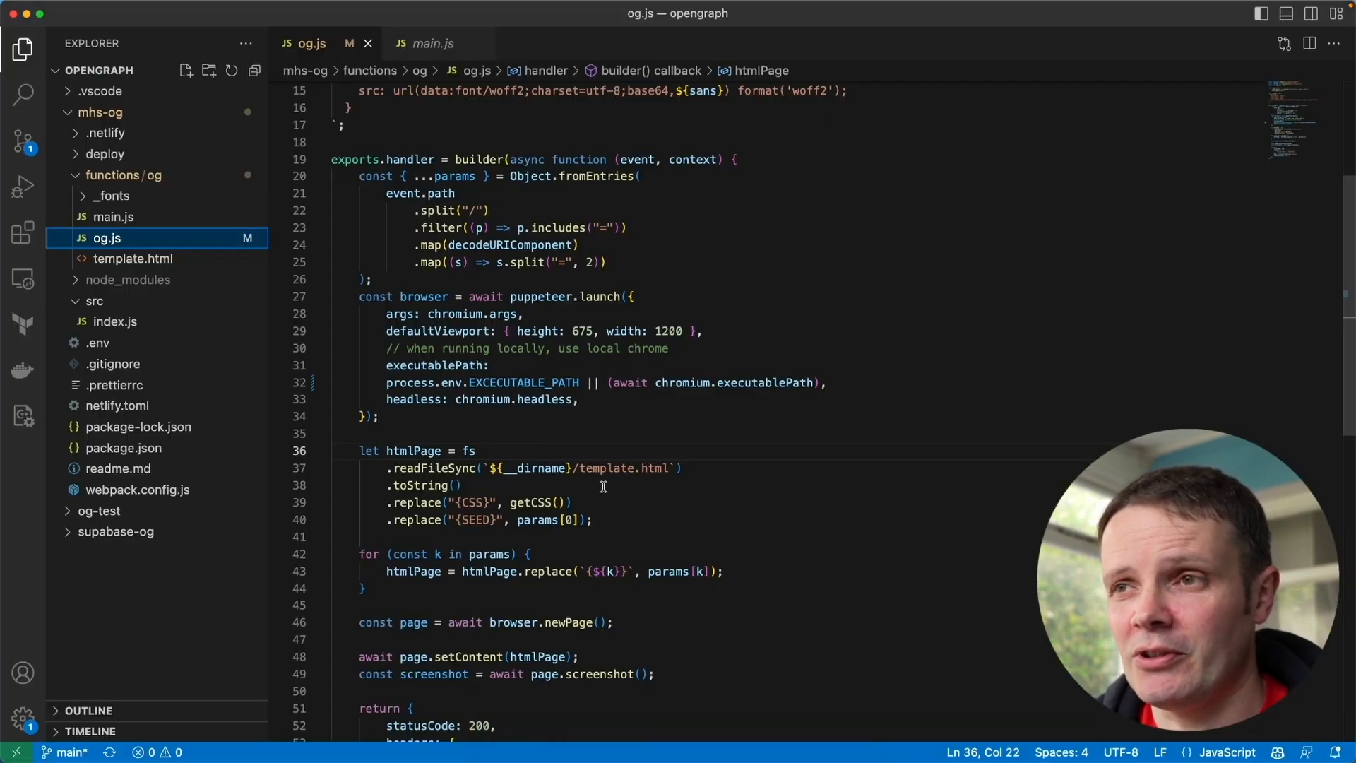
mouse_move(653, 479)
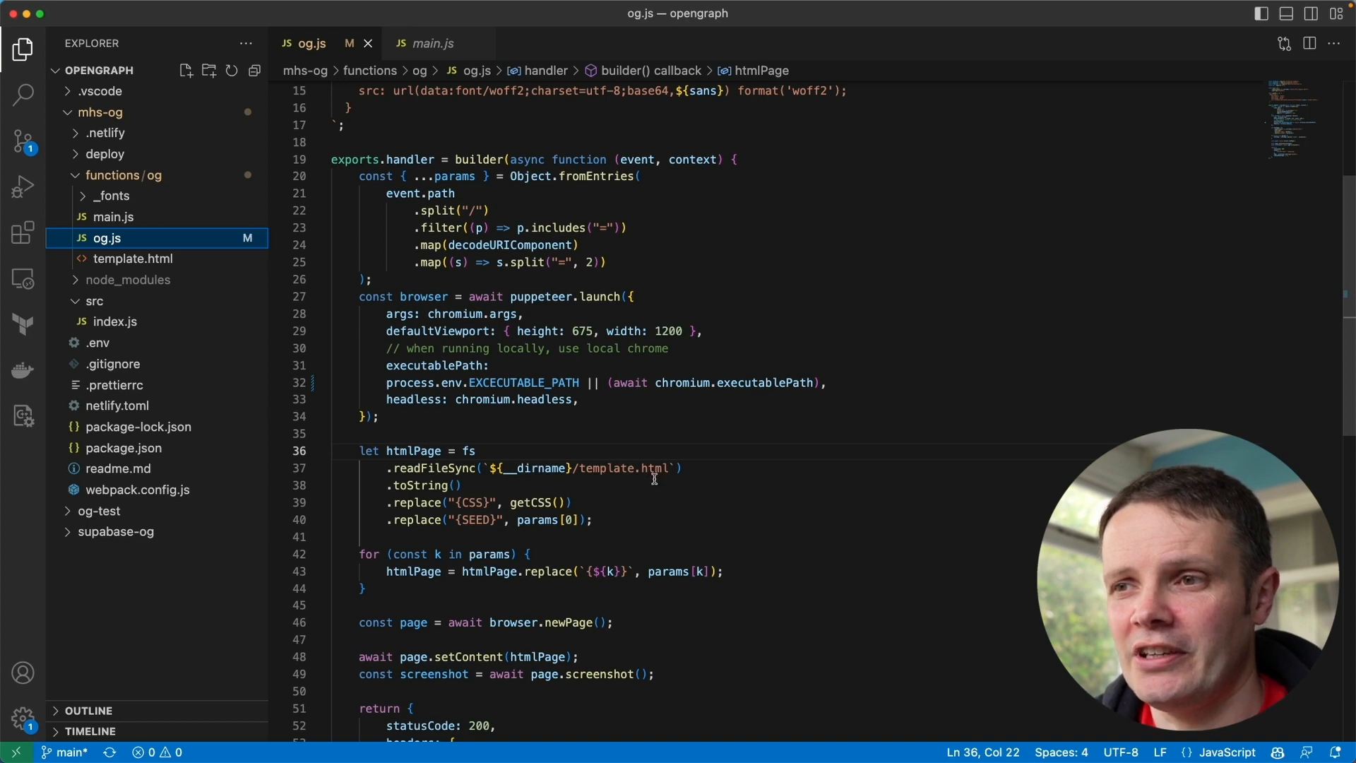
scroll(down, 3)
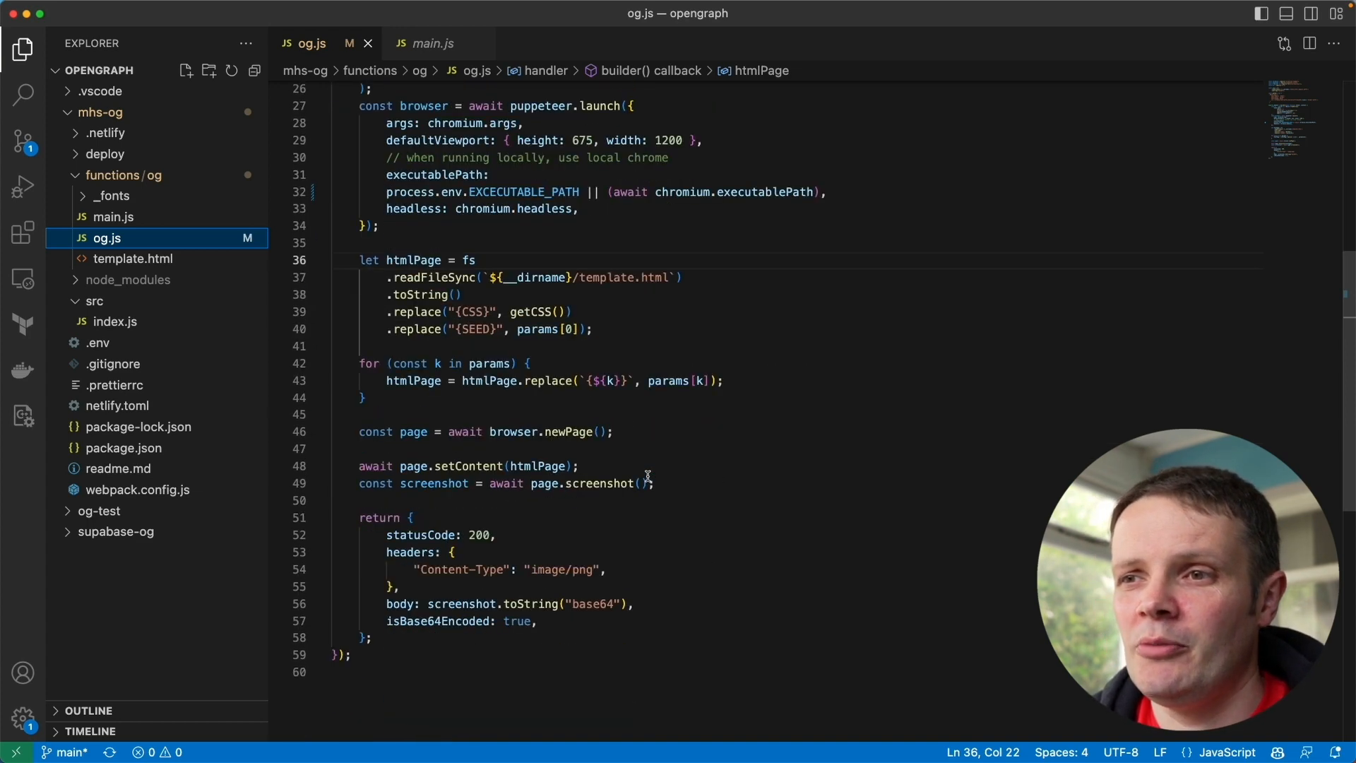
scroll(up, 3)
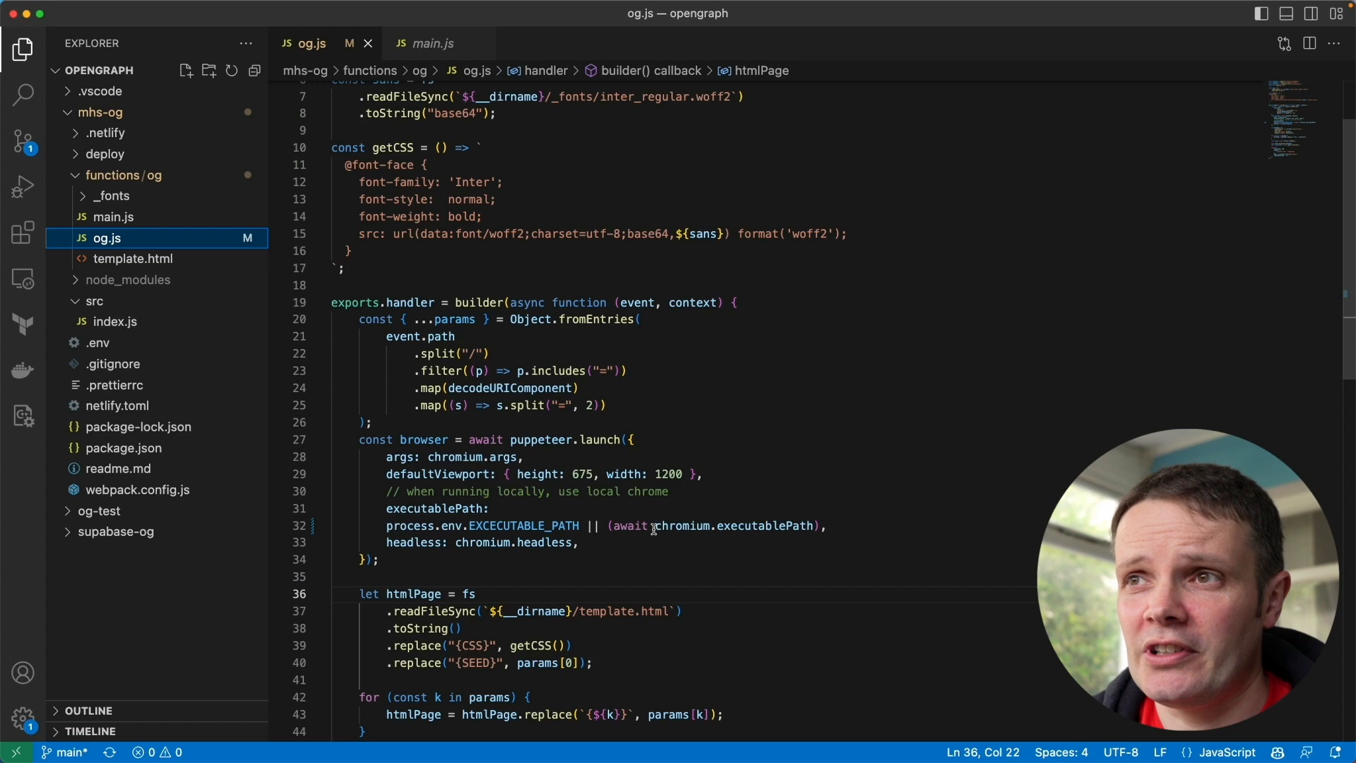
scroll(up, 3)
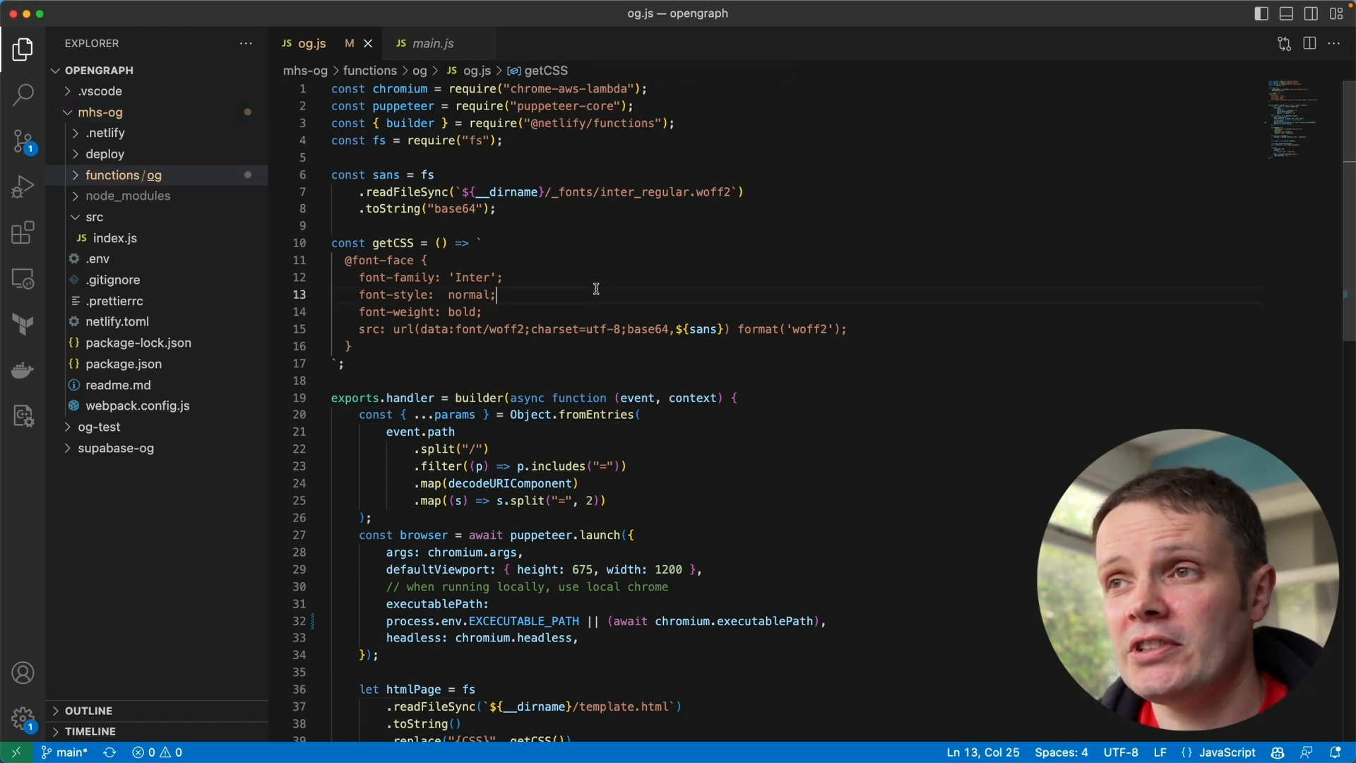
scroll(down, 3)
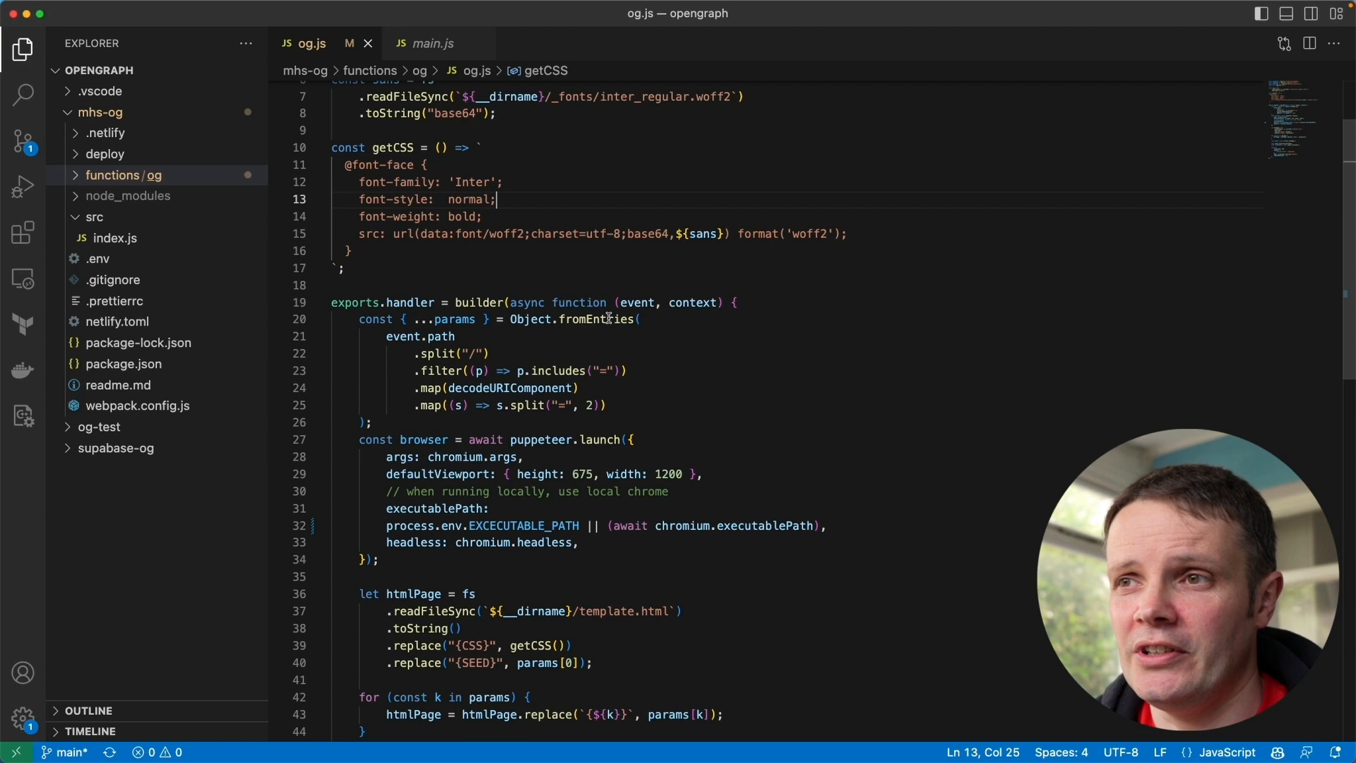
scroll(down, 3)
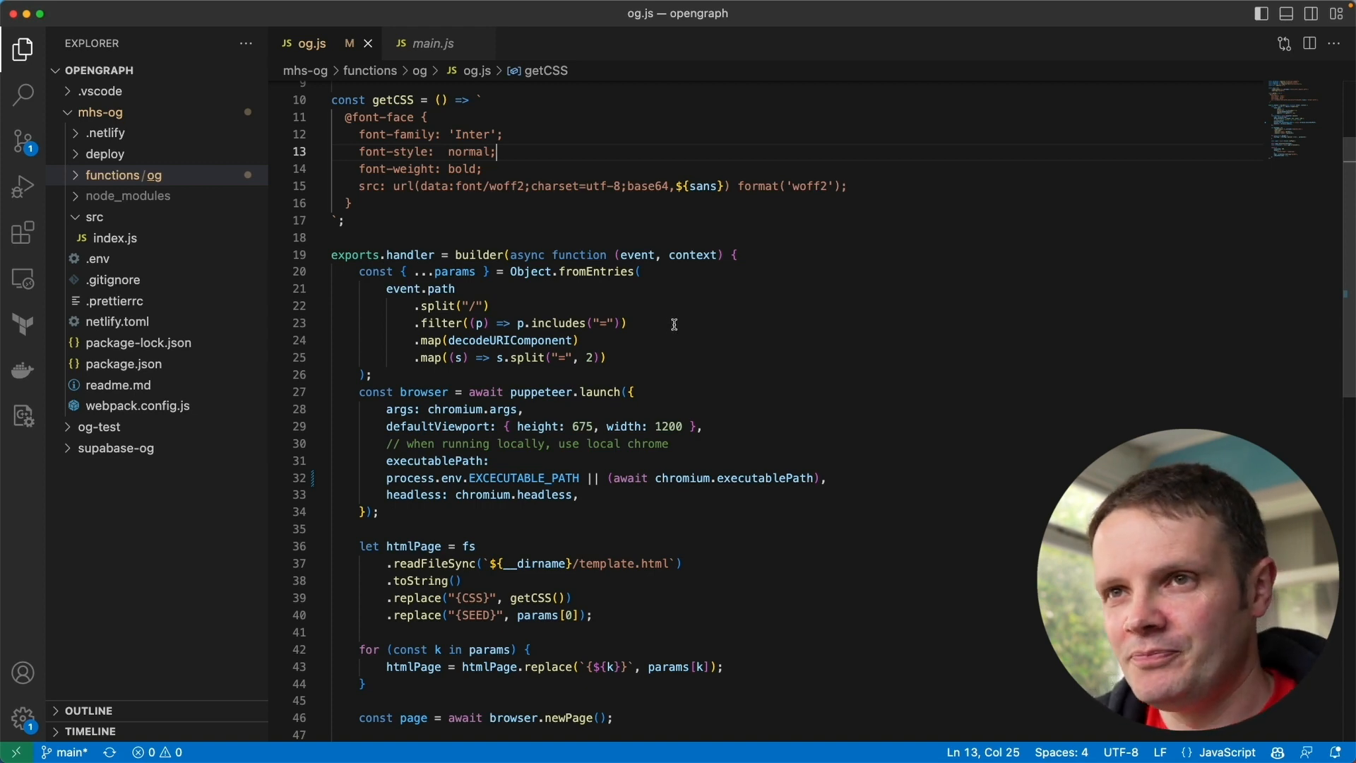
click(101, 112)
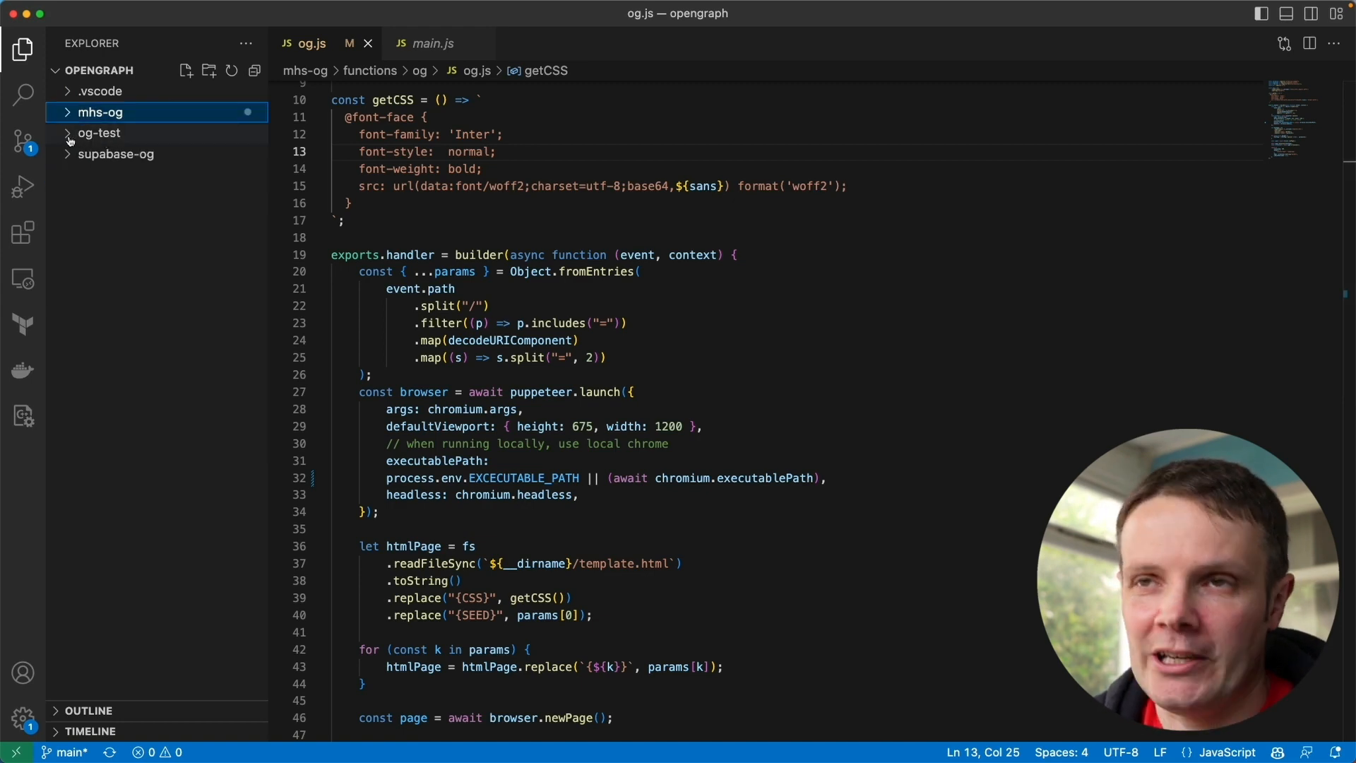
click(99, 133)
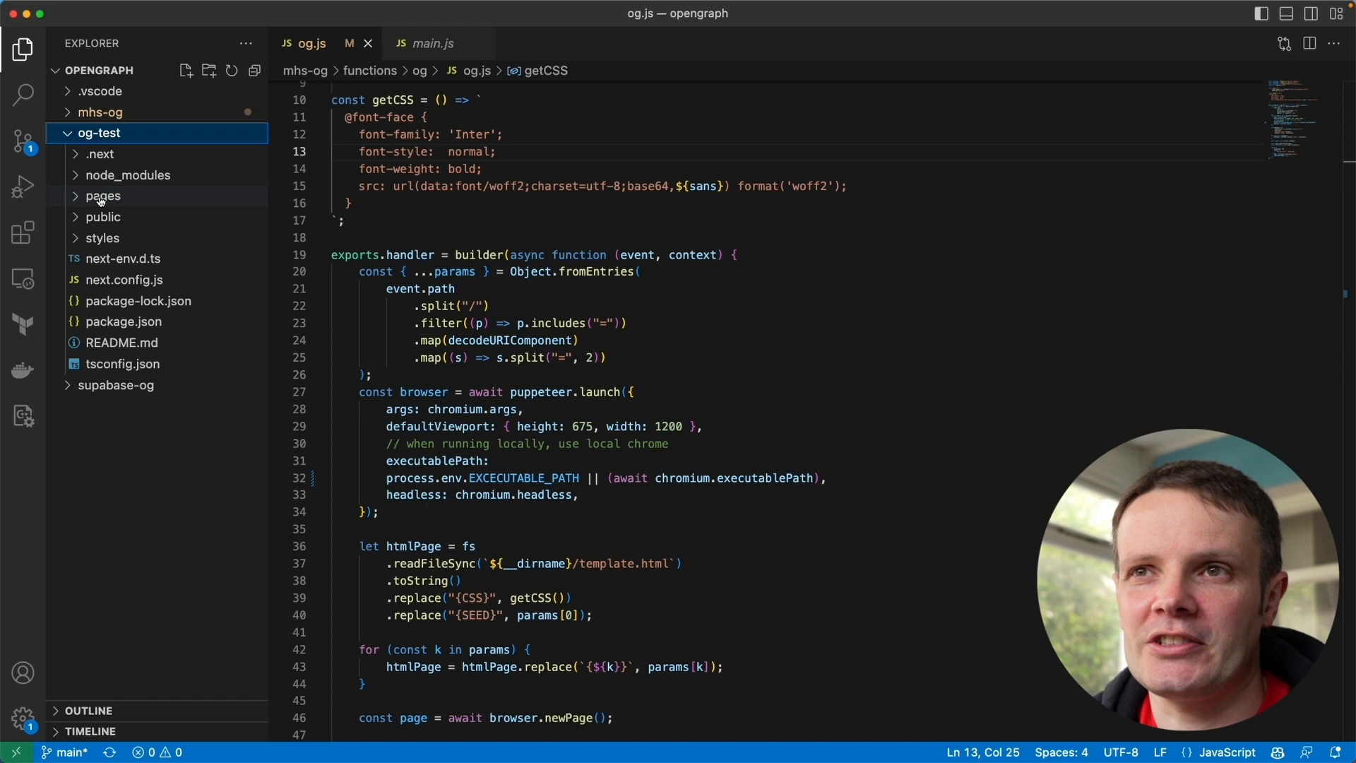
click(103, 195)
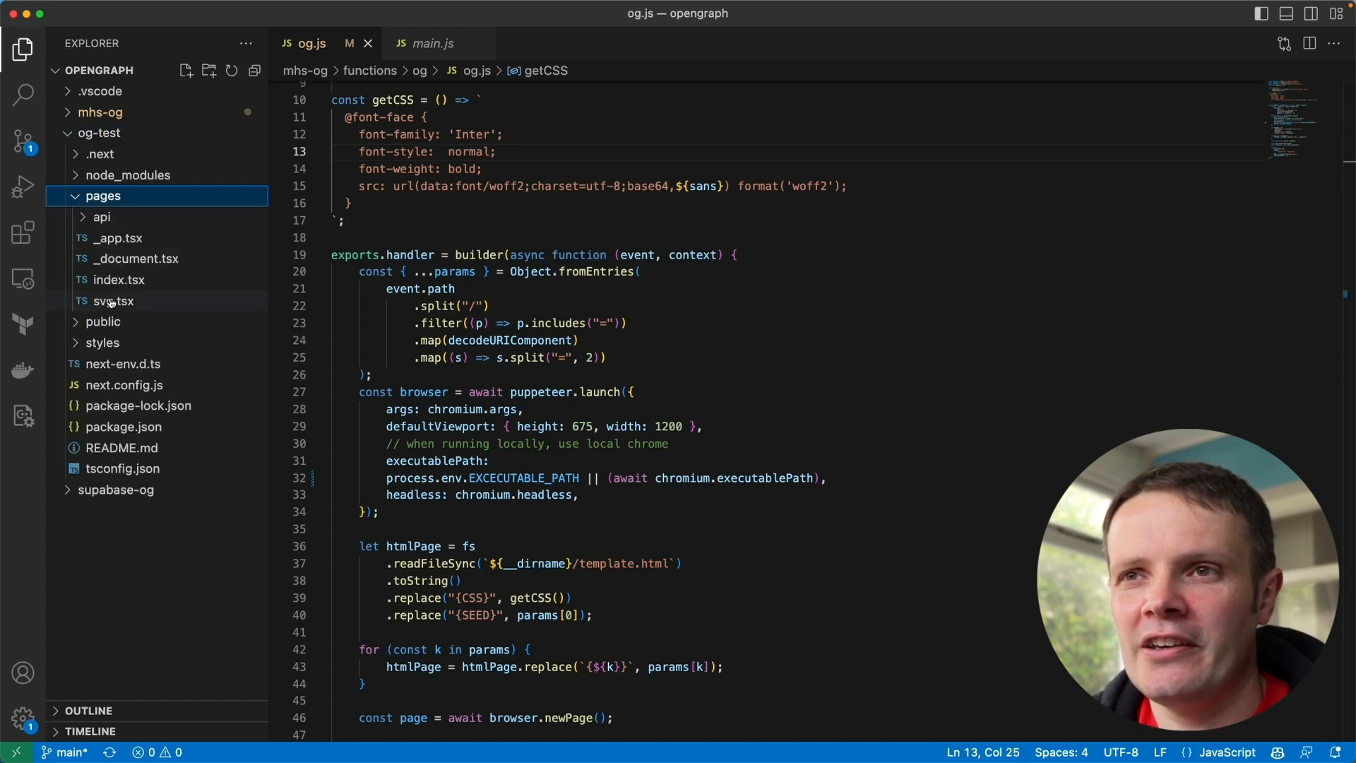
click(113, 300)
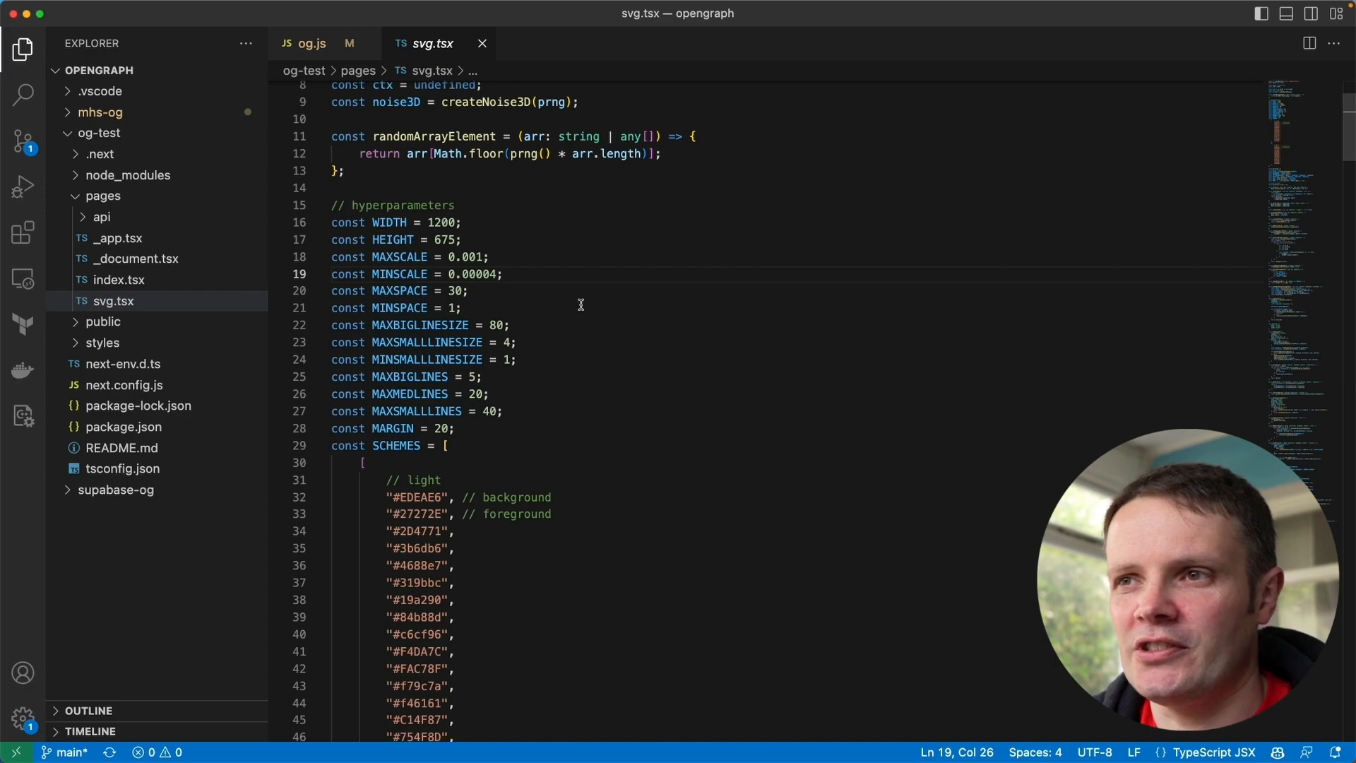
scroll(down, 3)
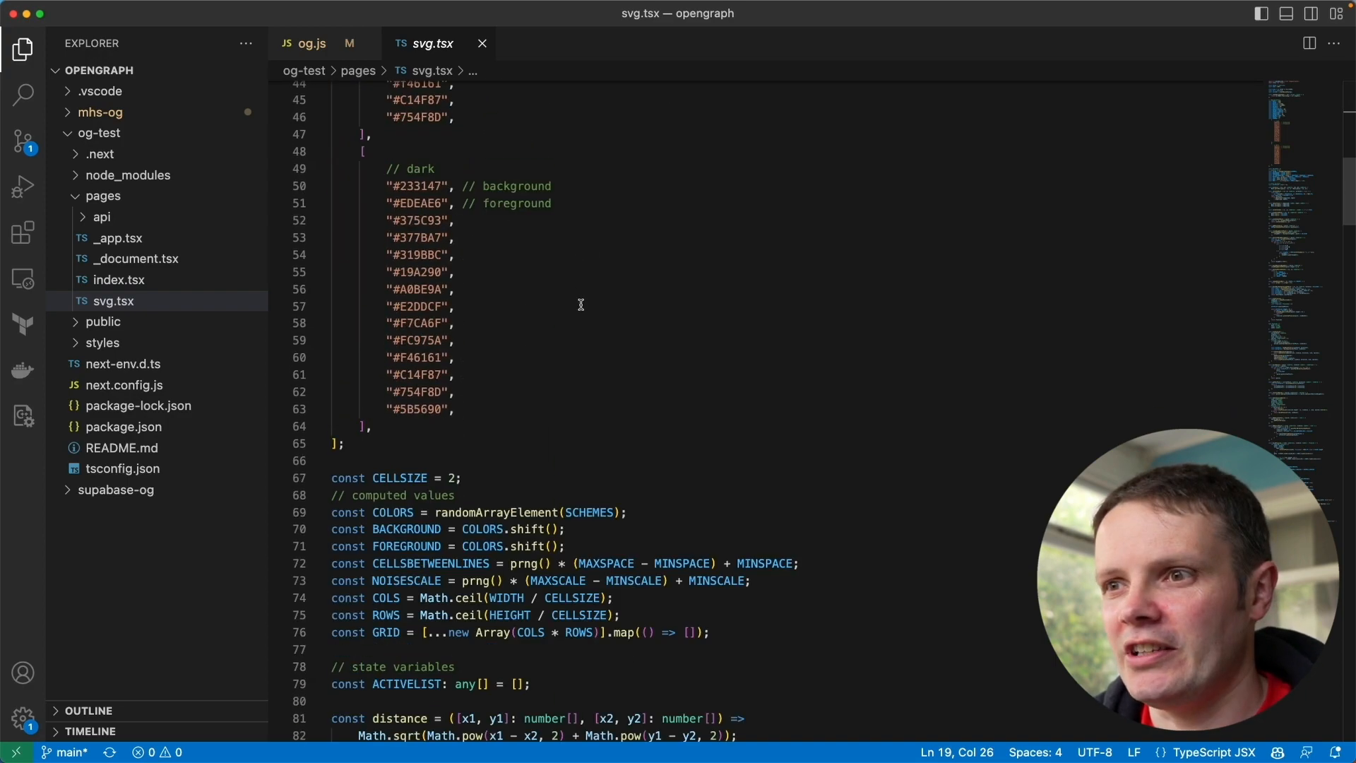
scroll(down, 3)
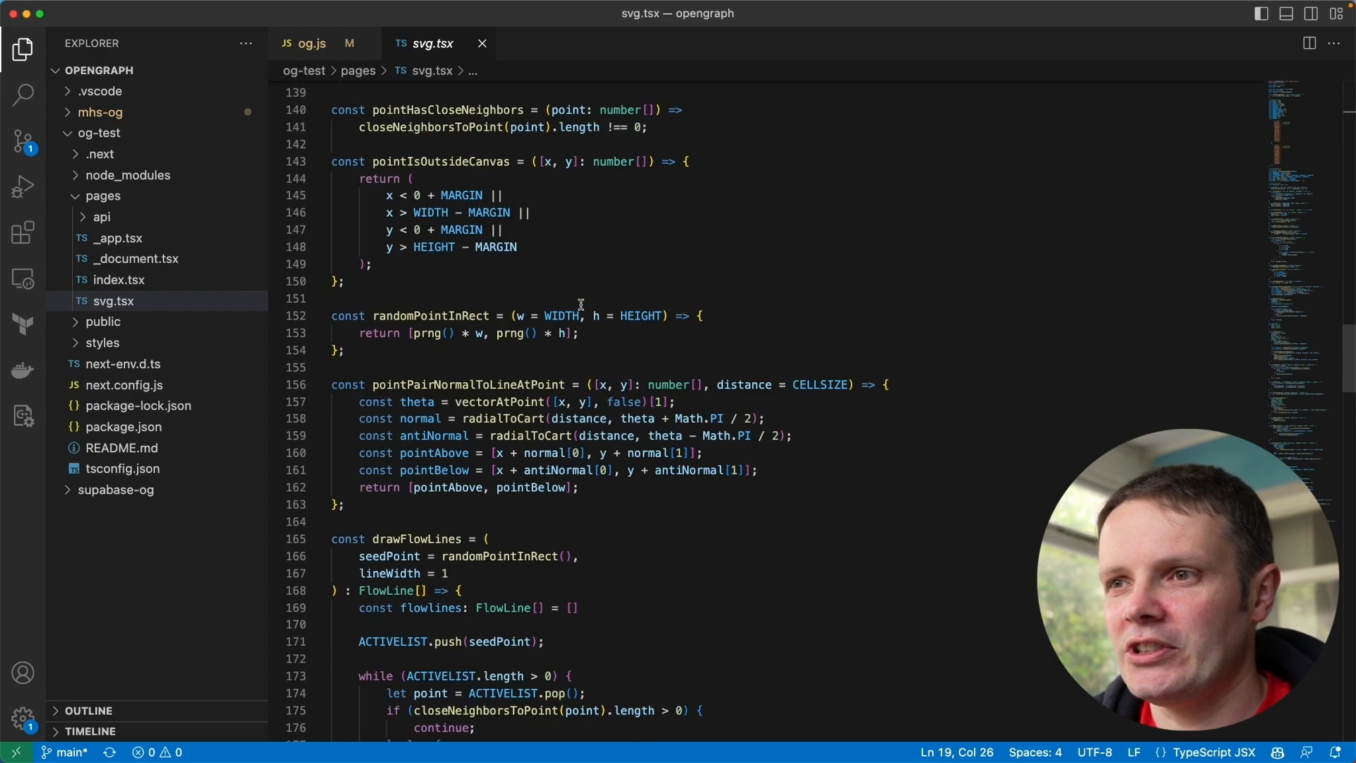
scroll(down, 3)
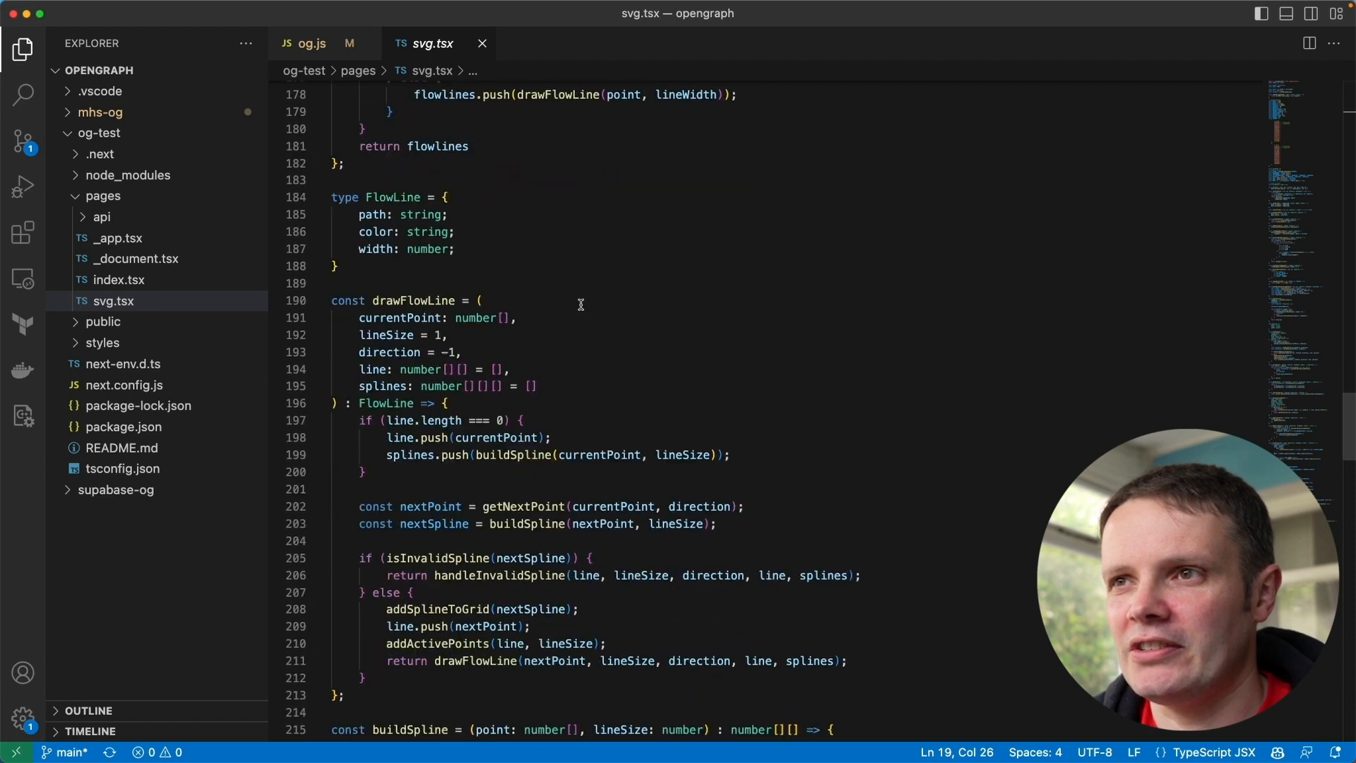
scroll(up, 3)
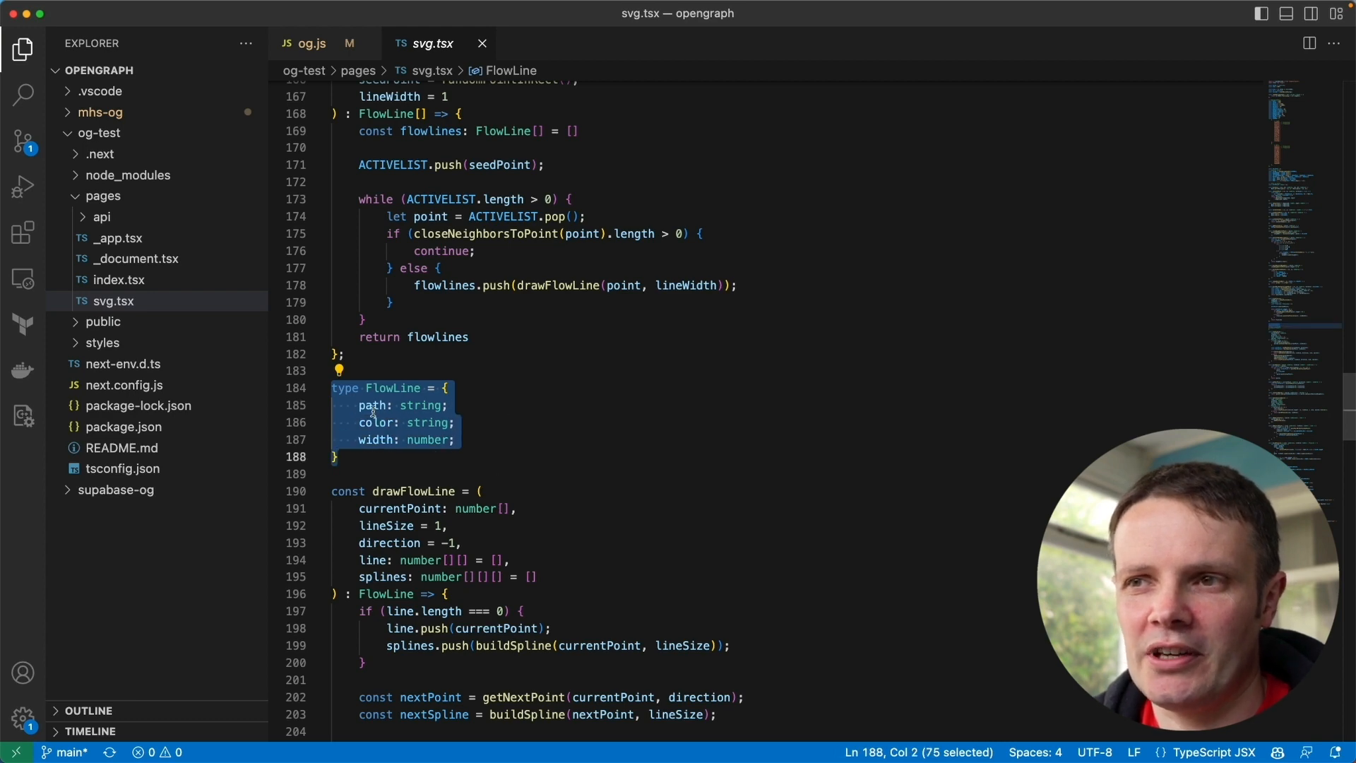
mouse_move(667, 421)
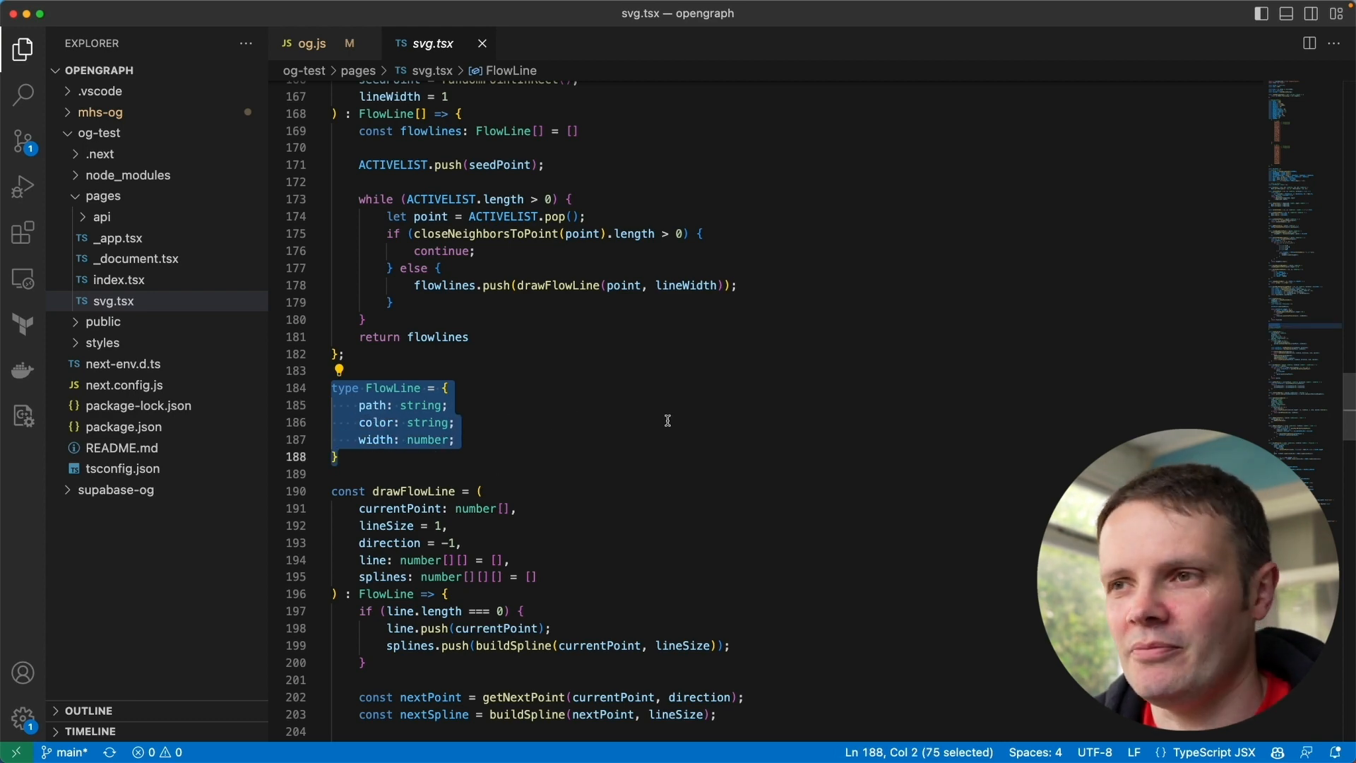
scroll(down, 3)
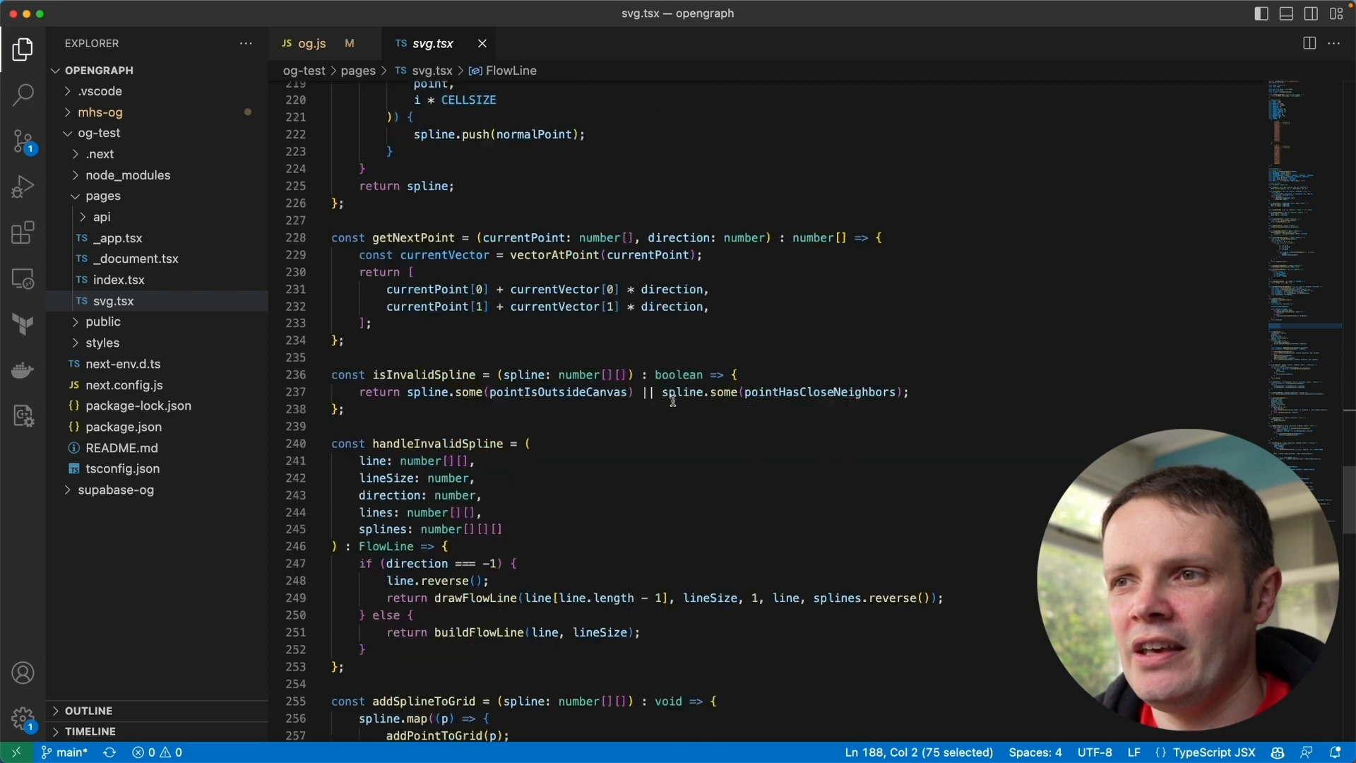
scroll(down, 3)
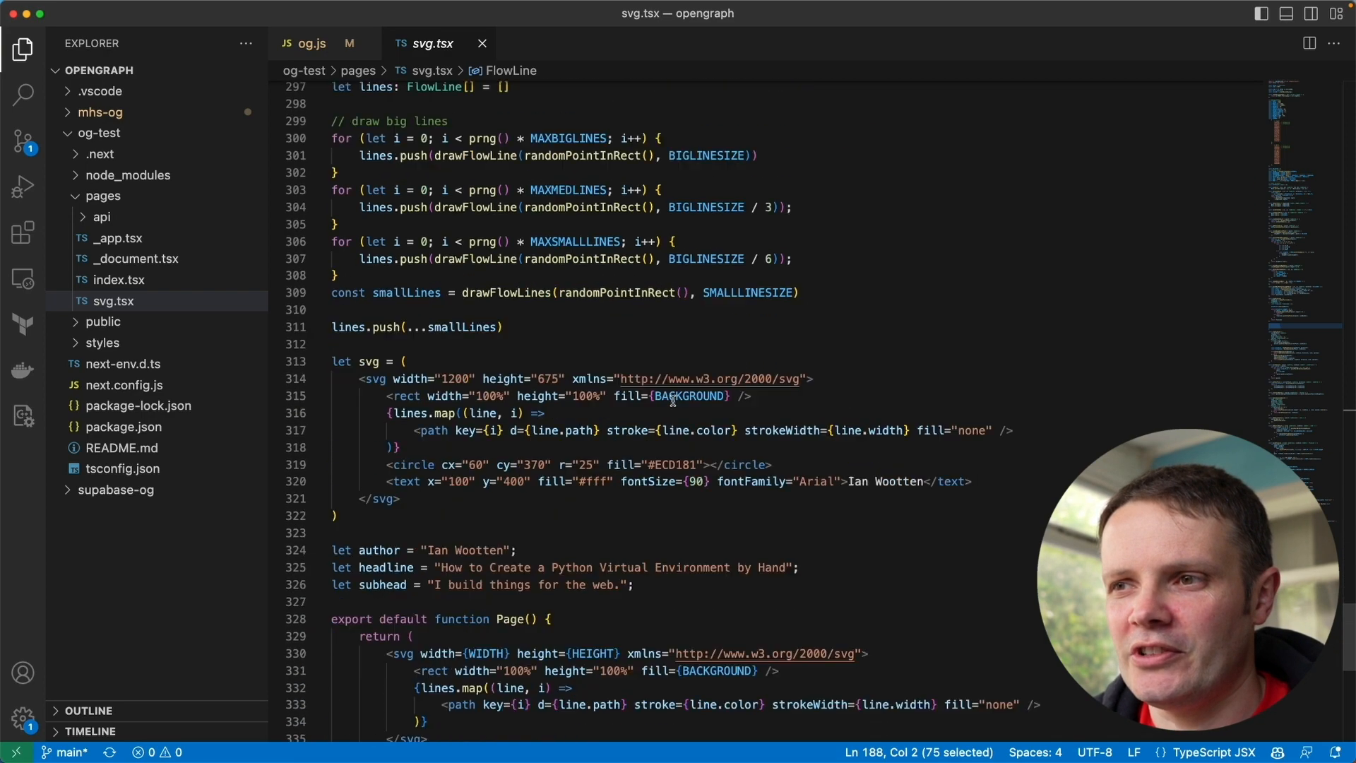
scroll(down, 3)
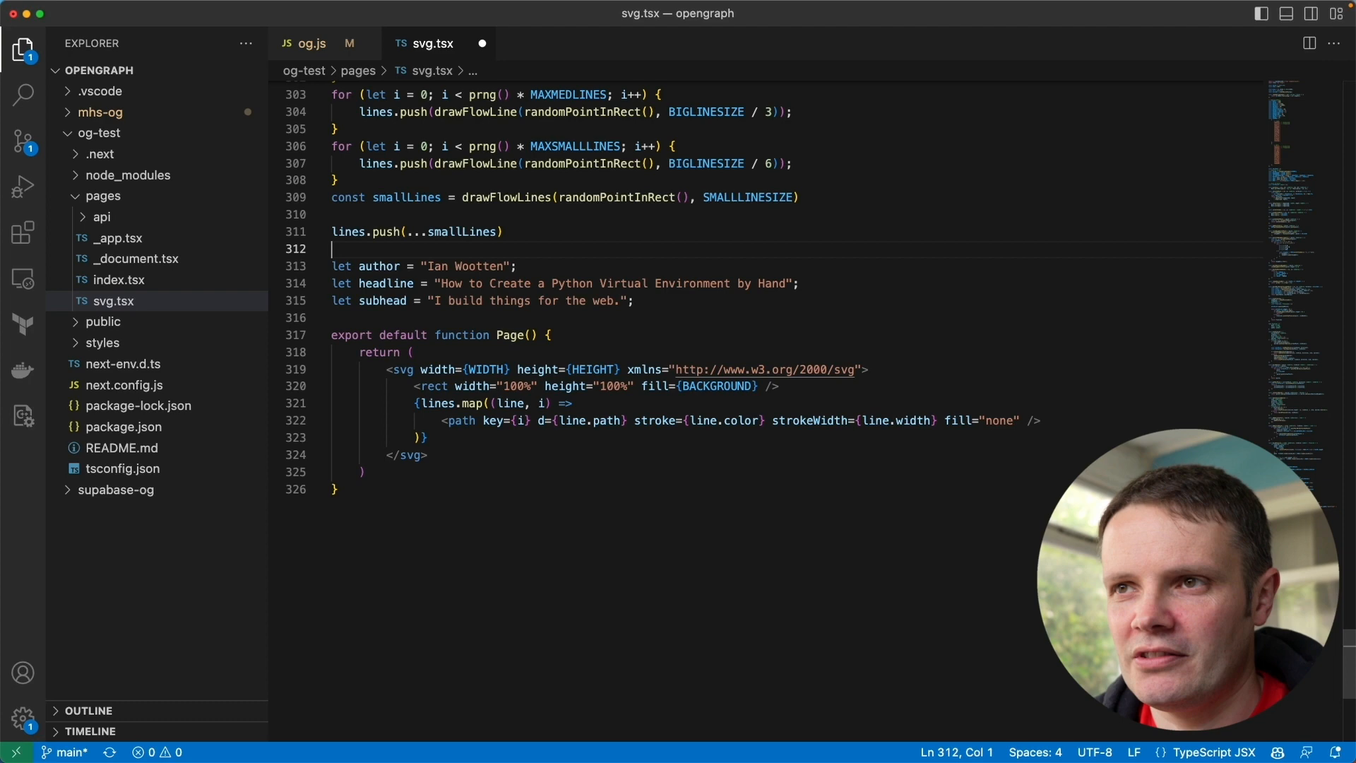
click(429, 455)
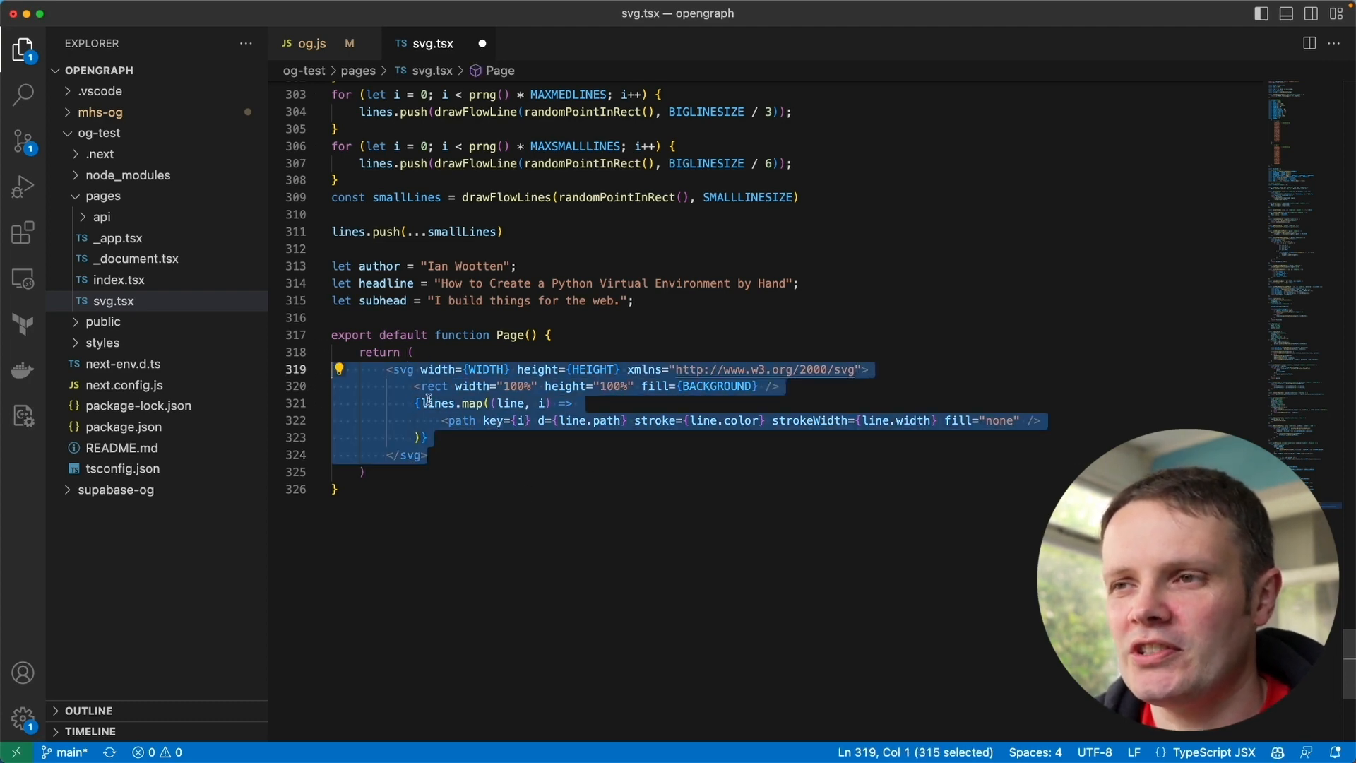
click(420, 402)
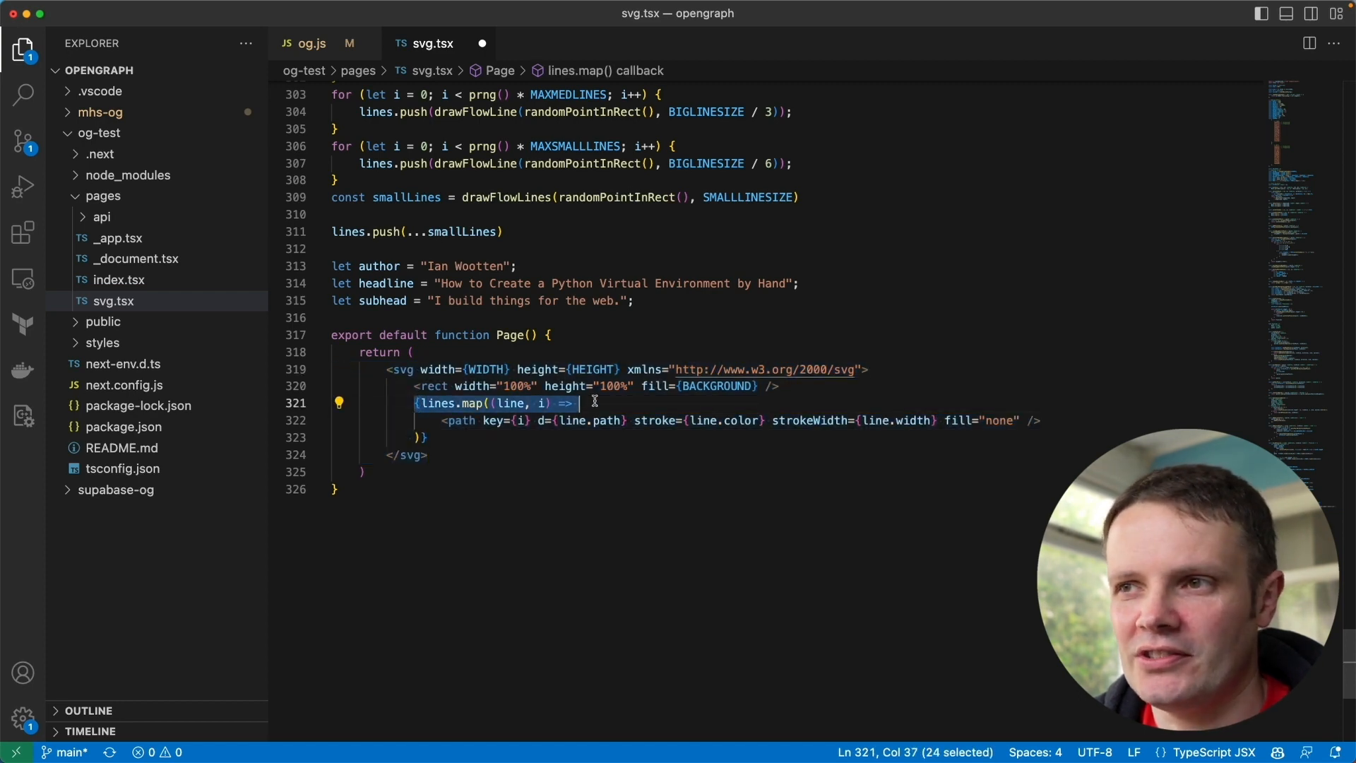
mouse_move(499, 402)
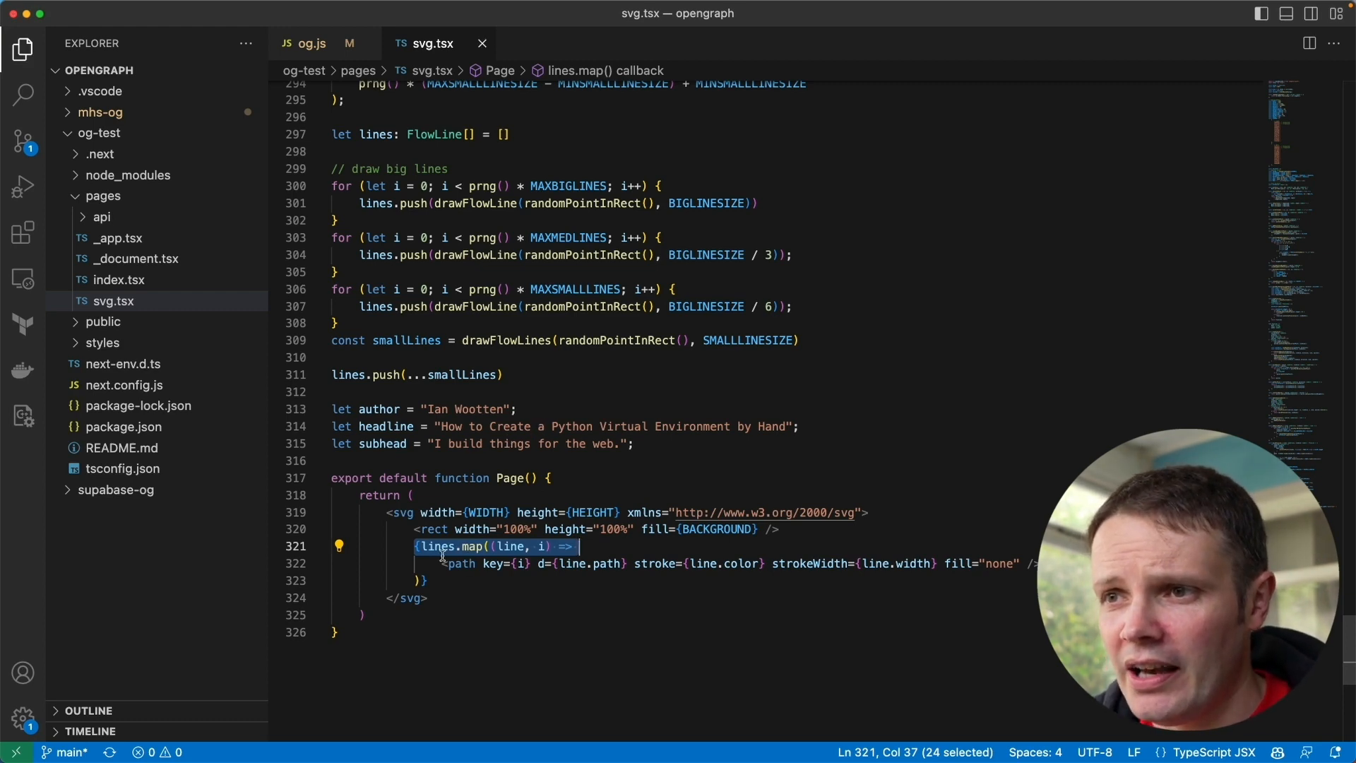
click(491, 374)
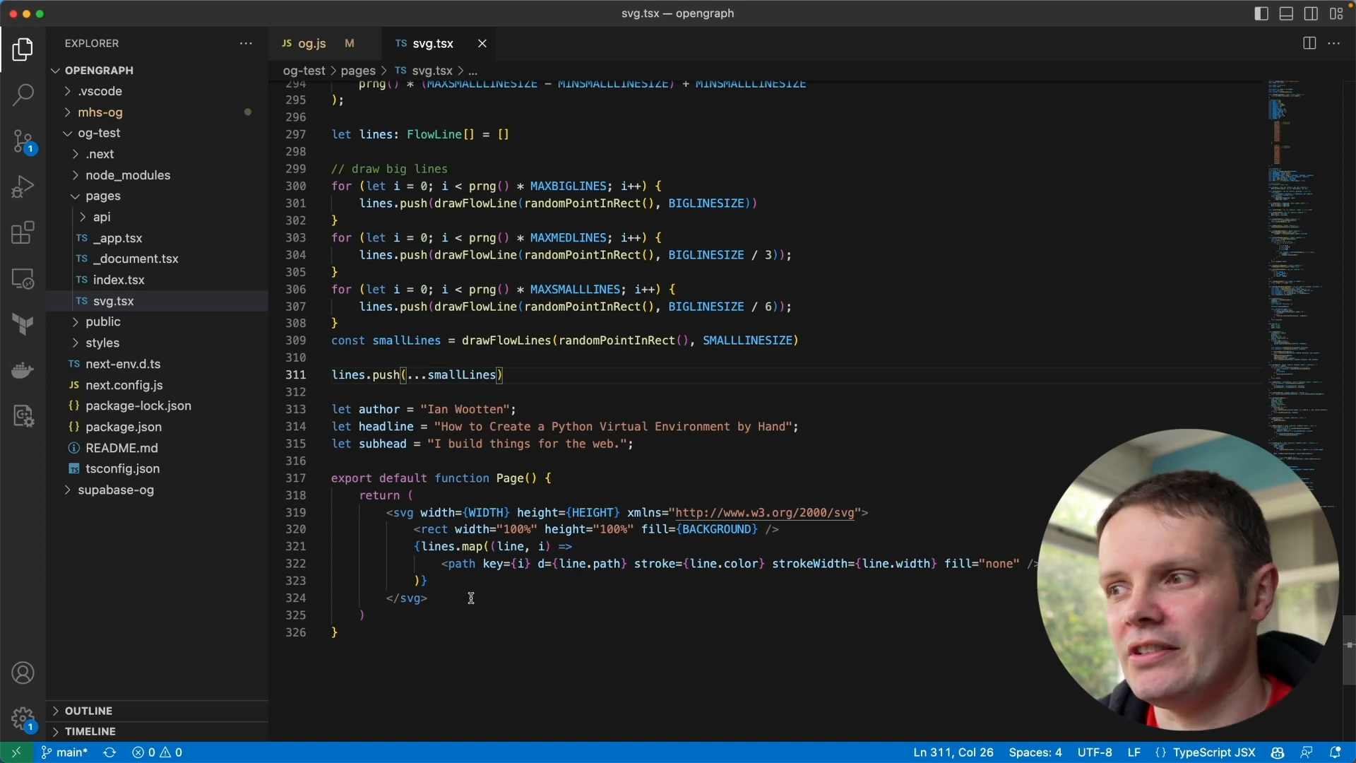
double_click(575, 564)
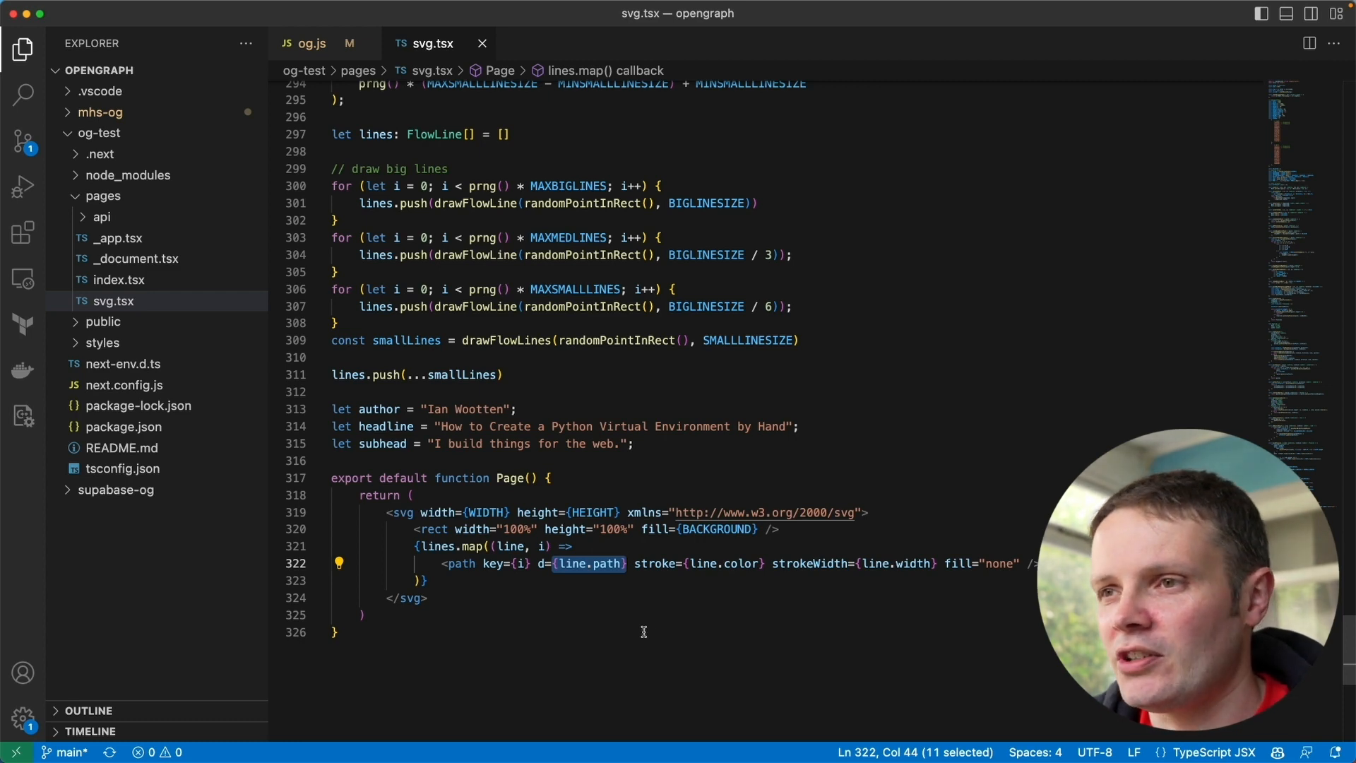
scroll(up, 3)
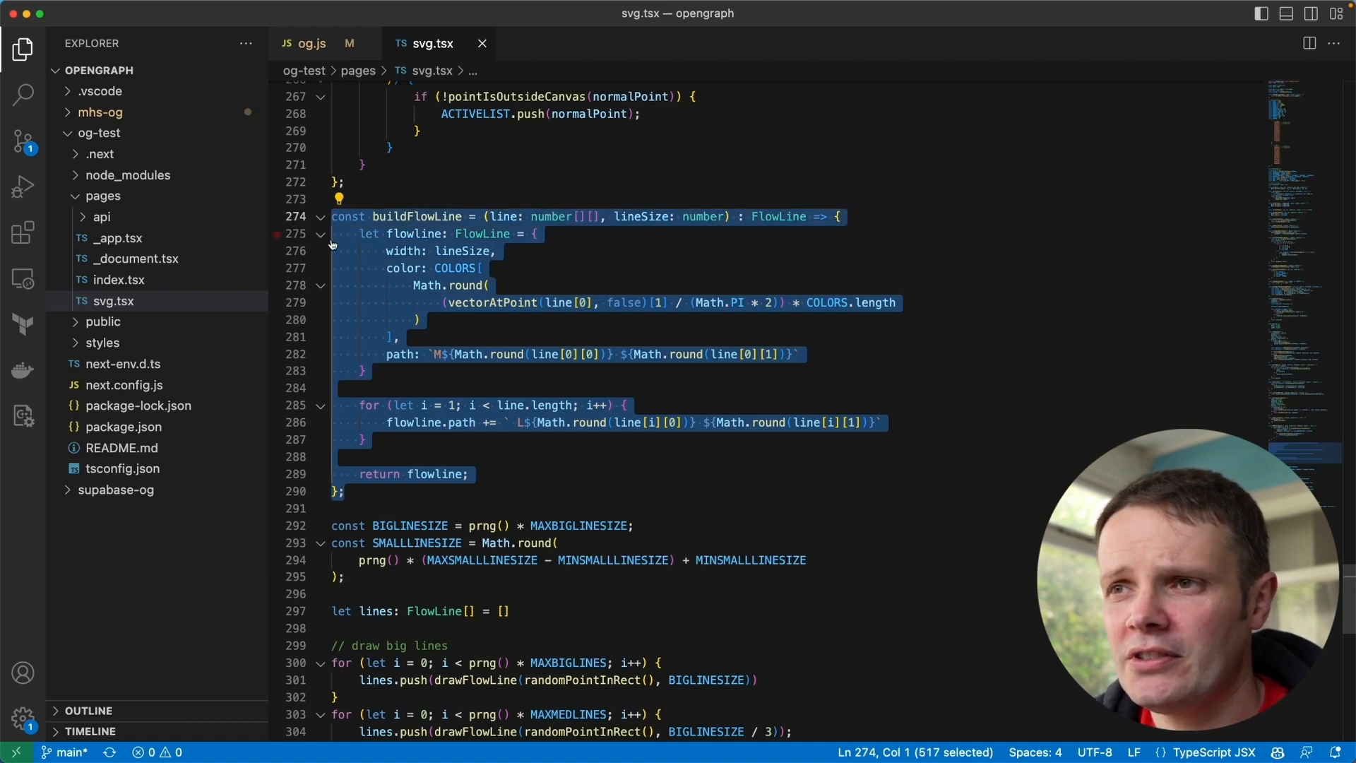
click(420, 319)
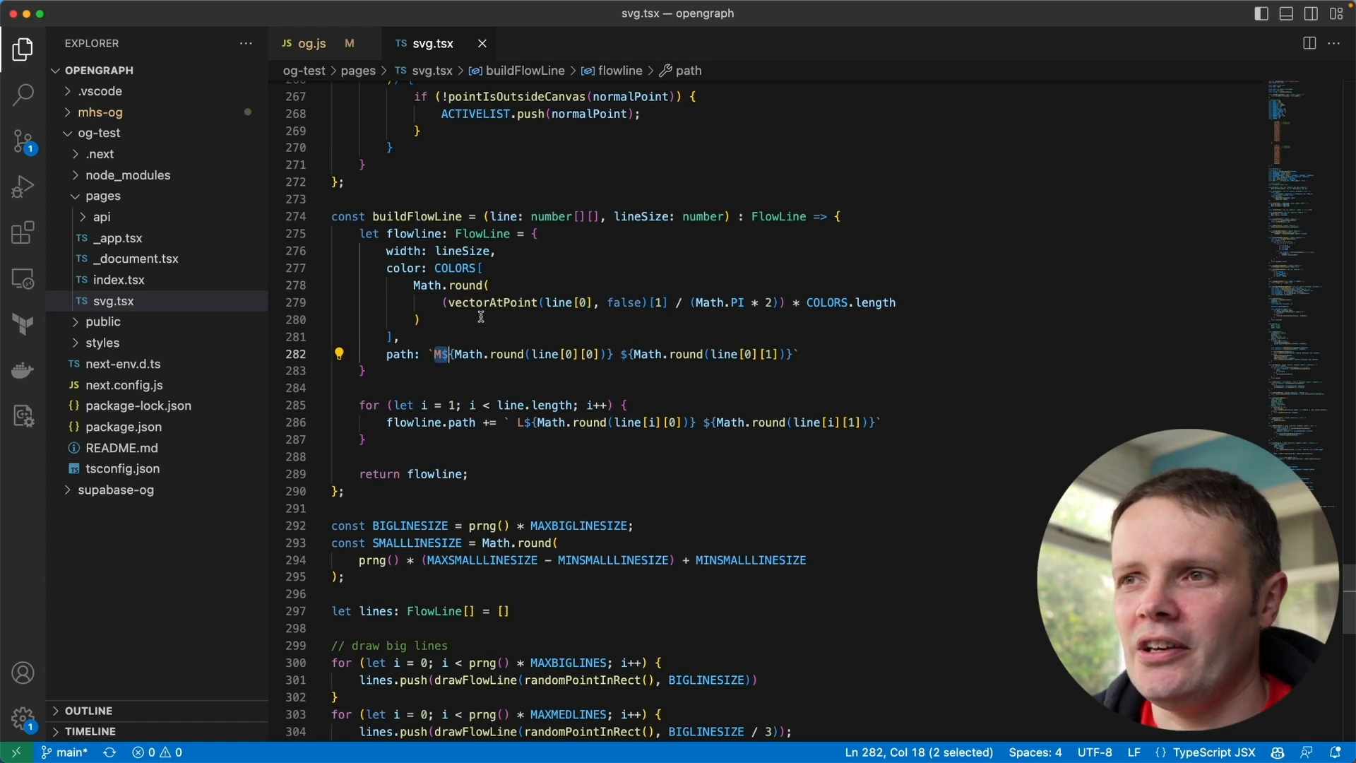
mouse_move(778, 349)
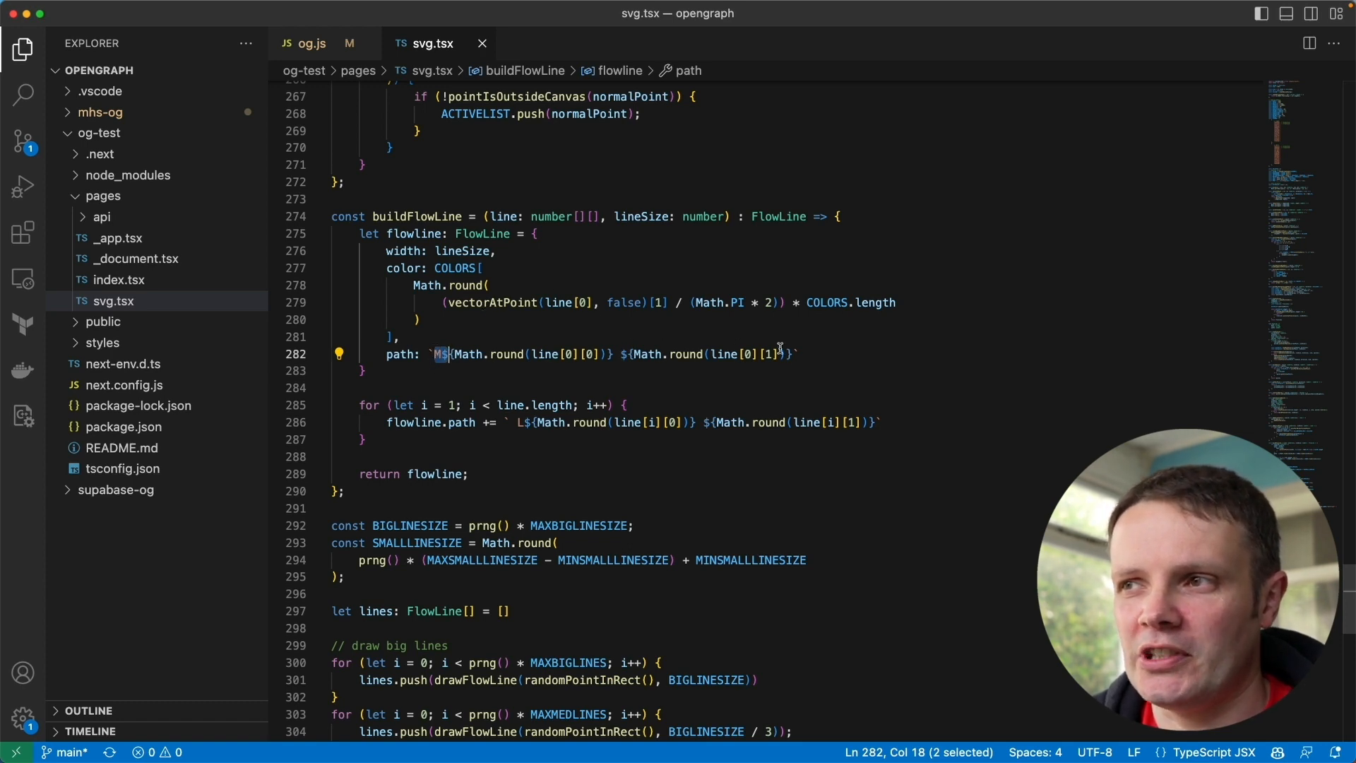
click(561, 353)
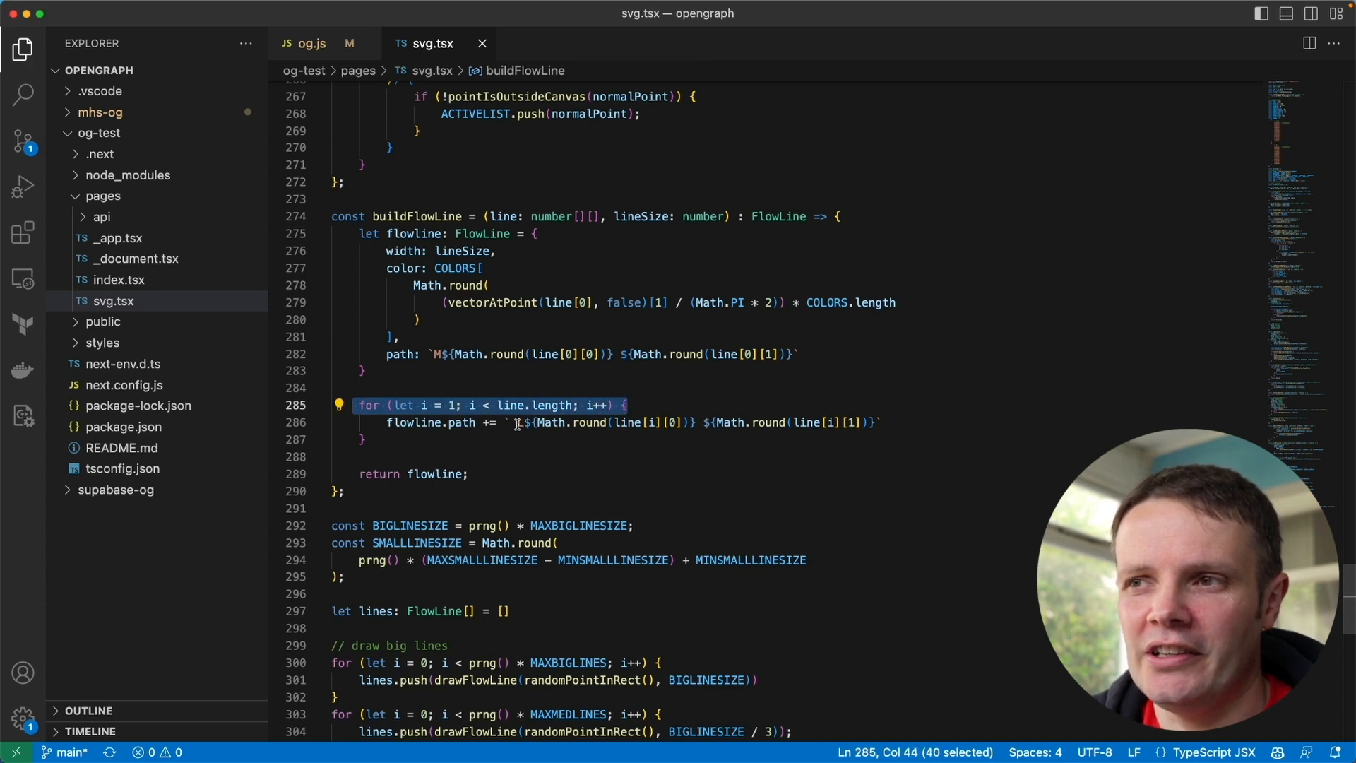
click(876, 423)
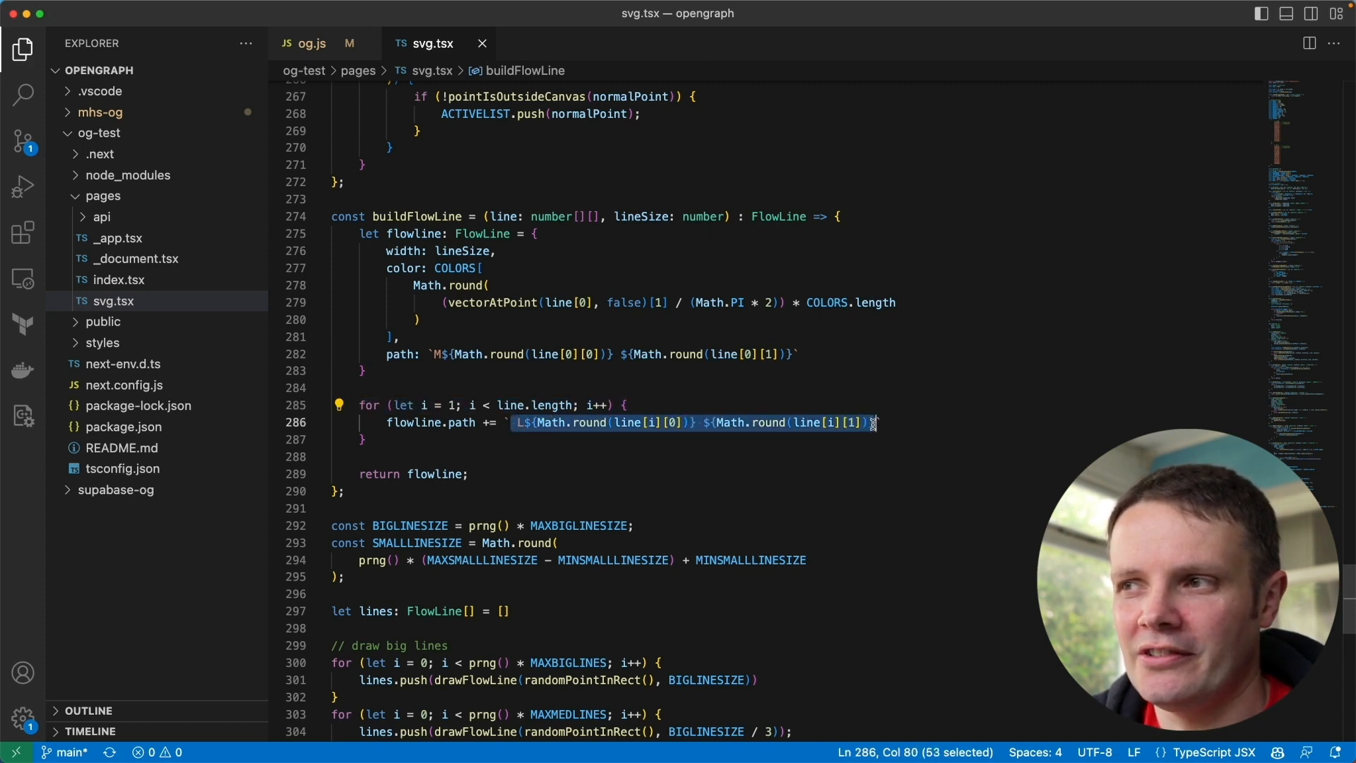
mouse_move(813, 444)
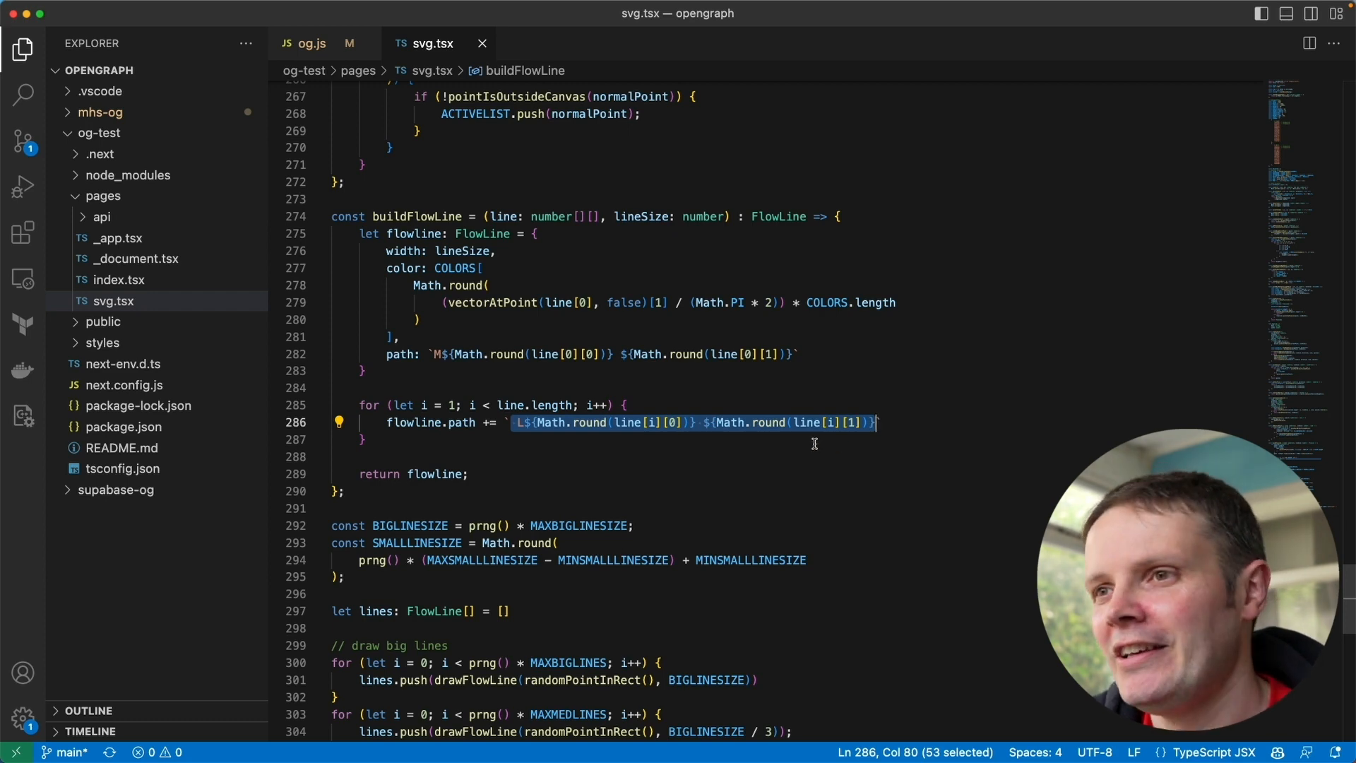
double_click(410, 422)
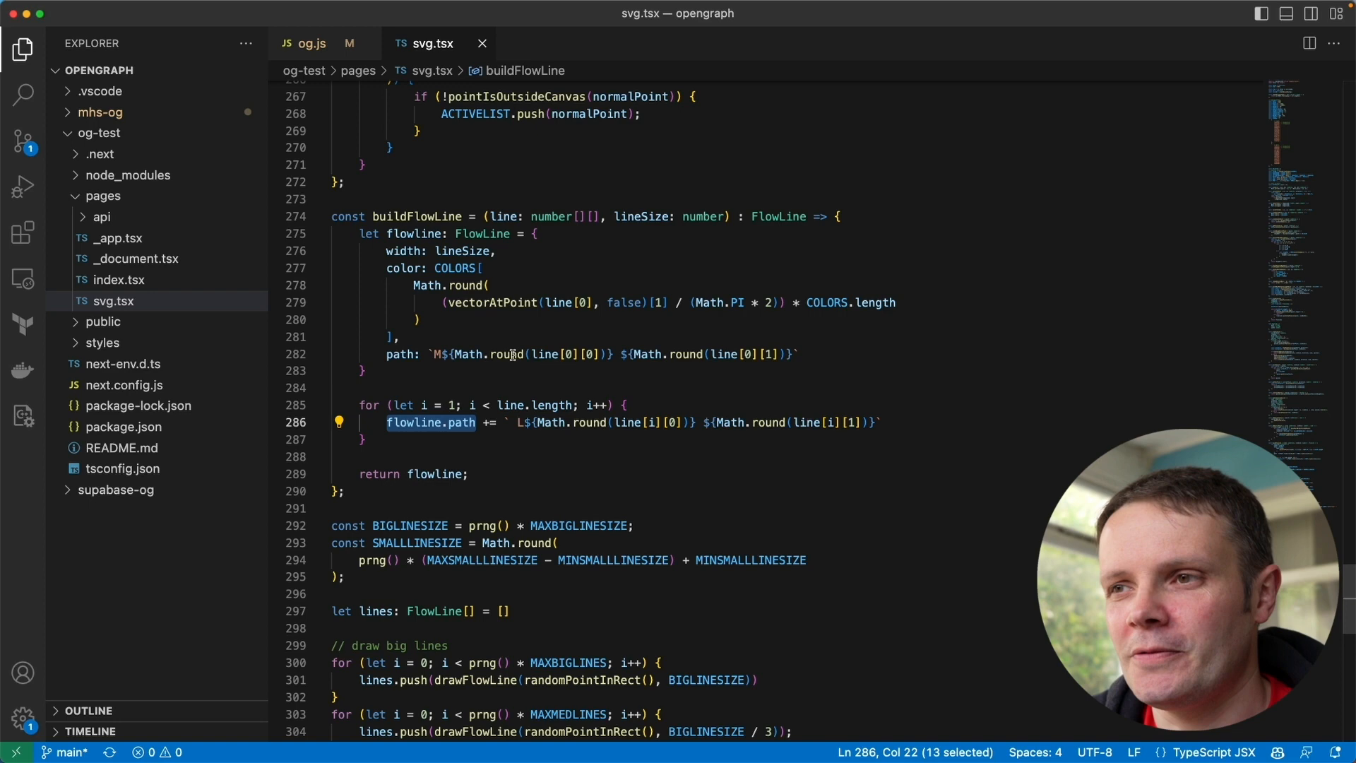
click(516, 423)
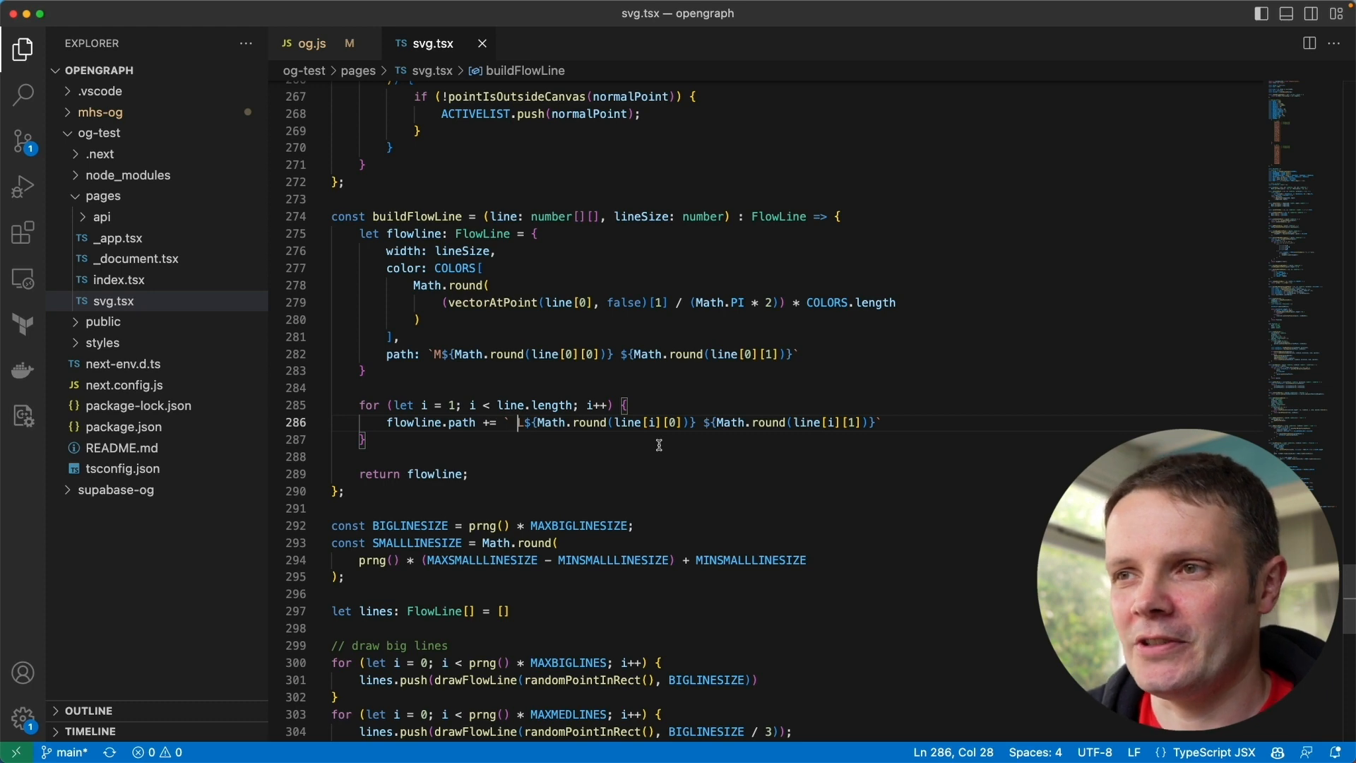
mouse_move(357, 483)
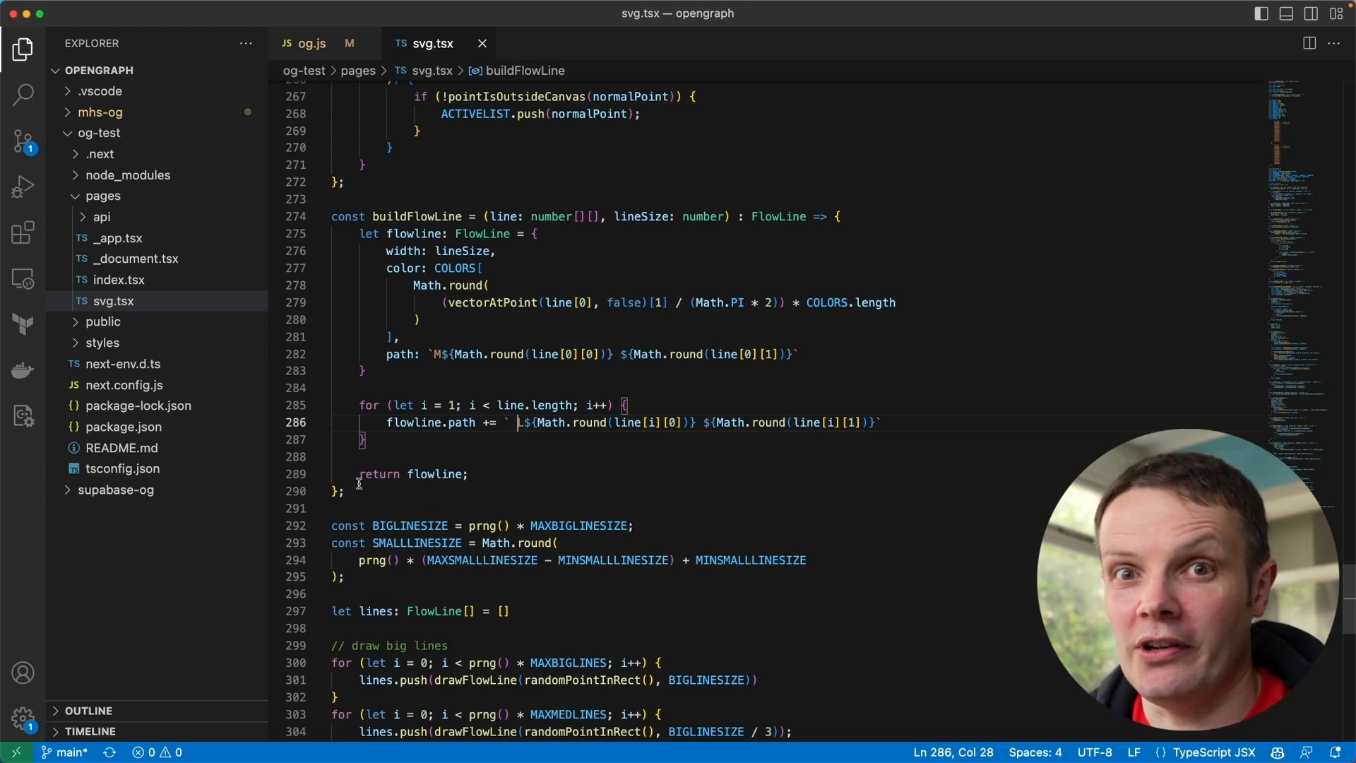
scroll(down, 3)
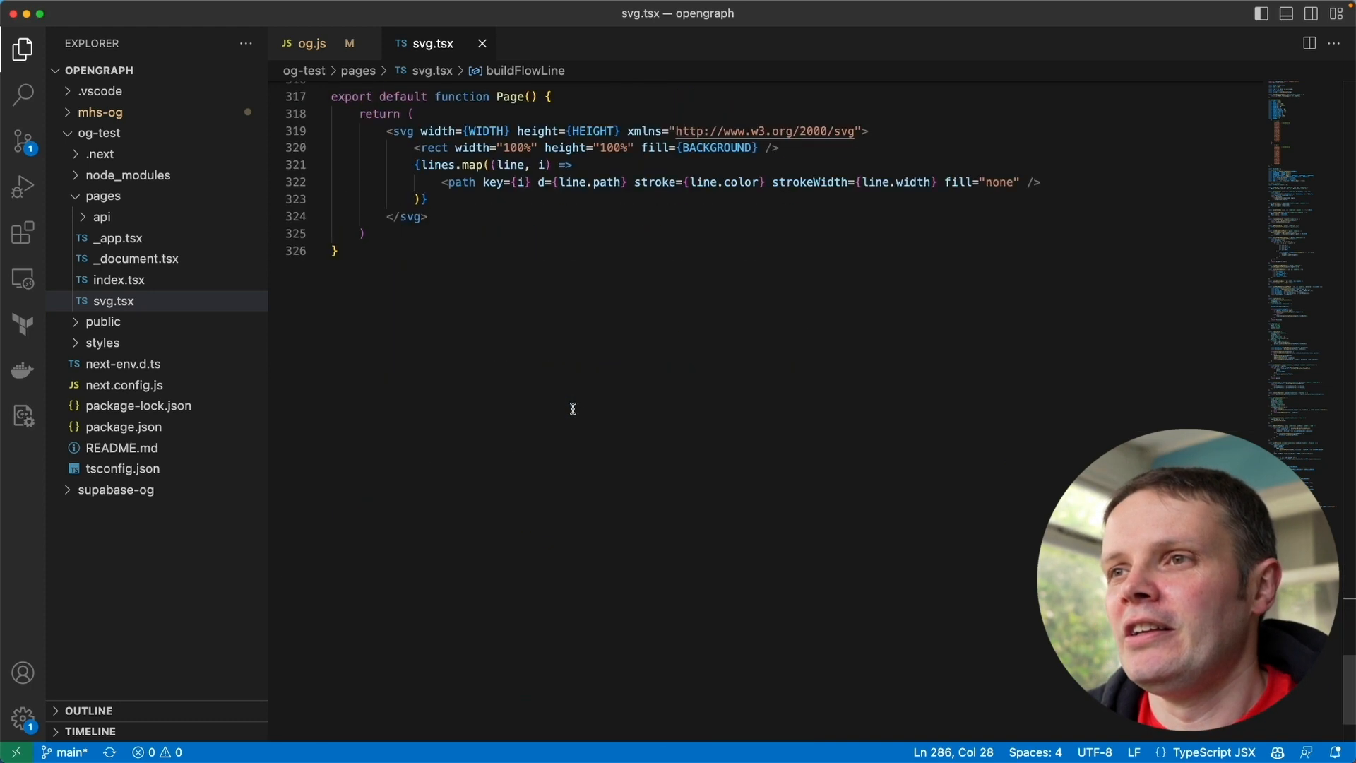
scroll(up, 3)
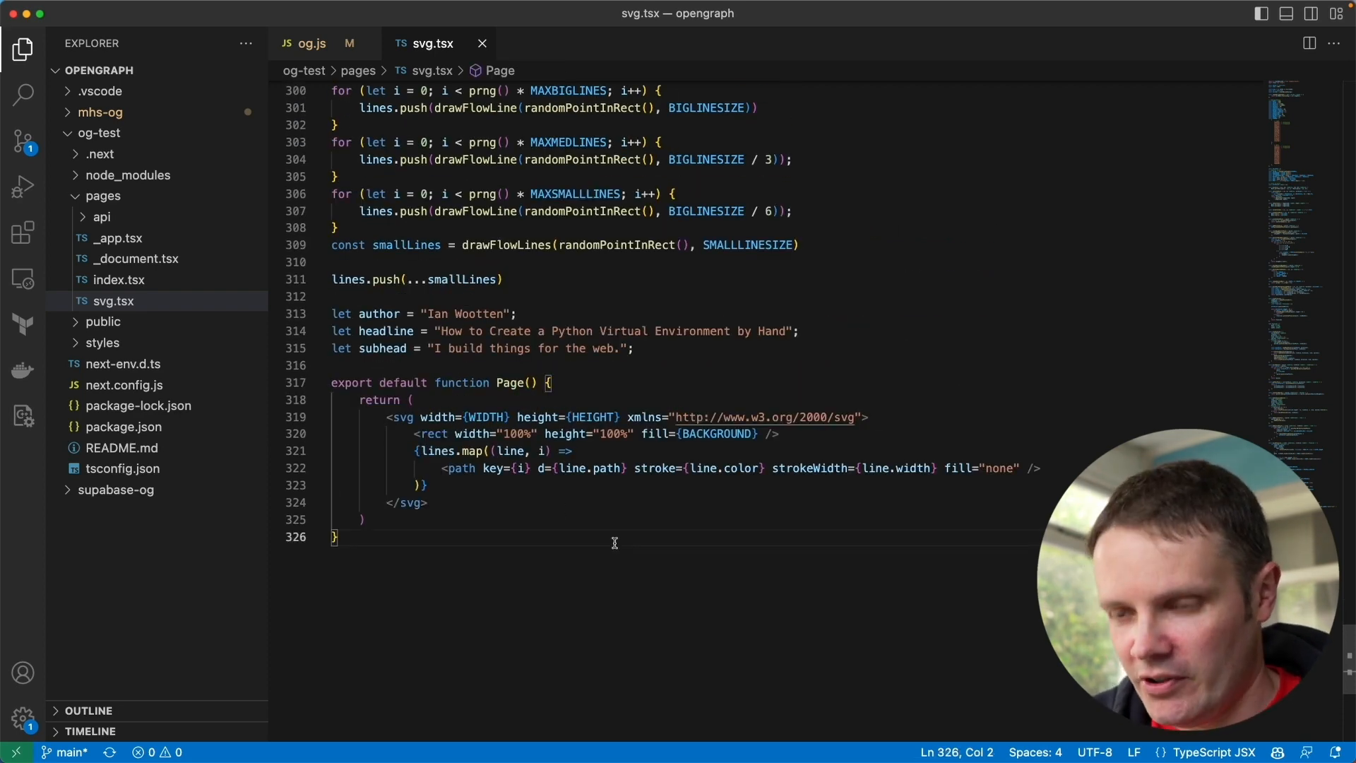
- Run npm run dev, hit the ENOENT error at the repo root, then cd og-test and start it there
key(ctrl+`)
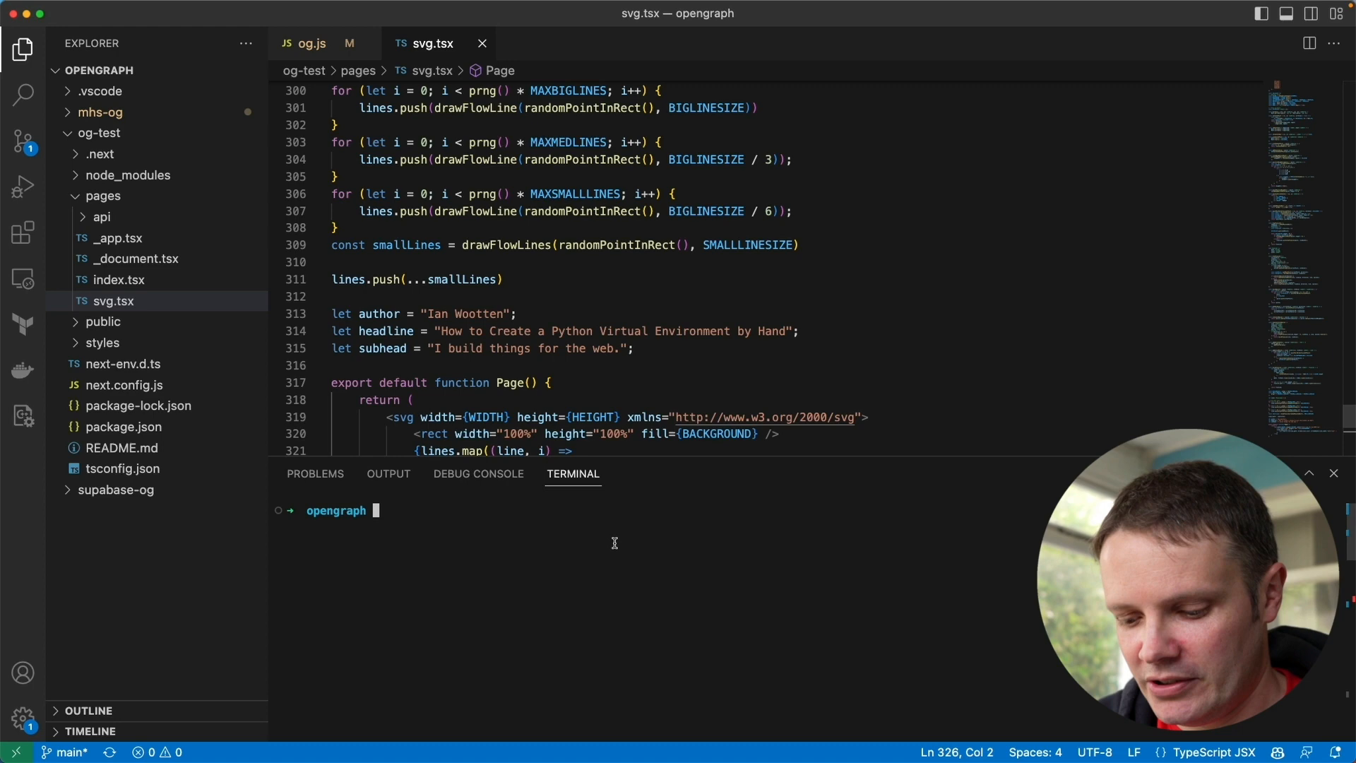
text(npm)
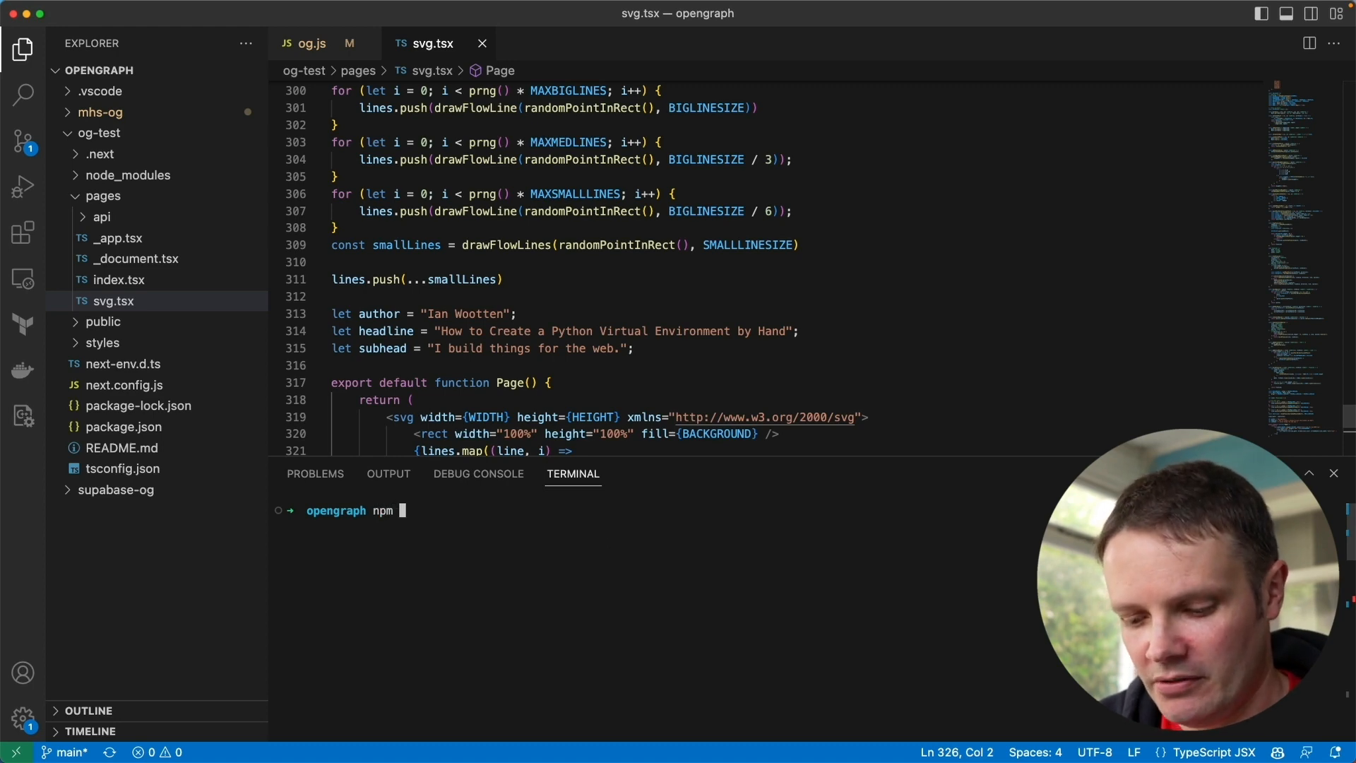
text(run dev)
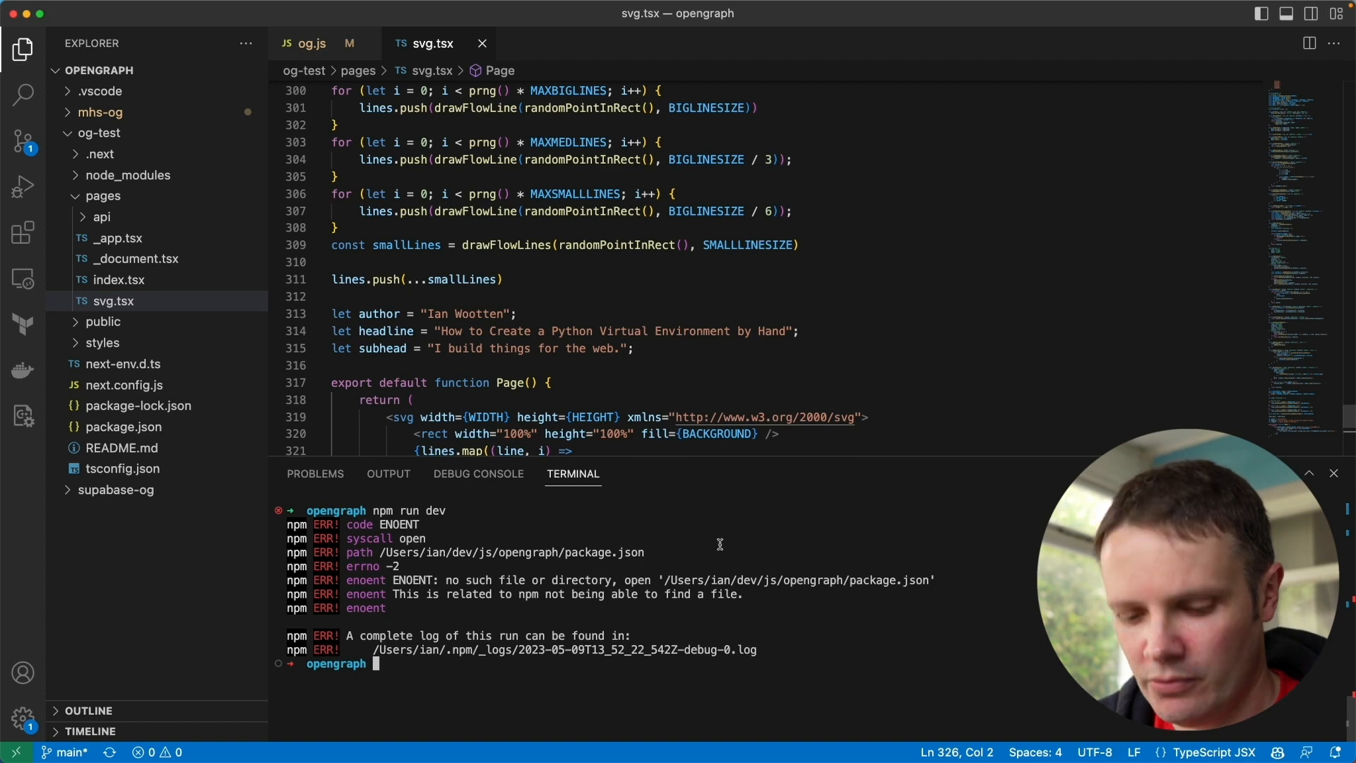
text(cd)
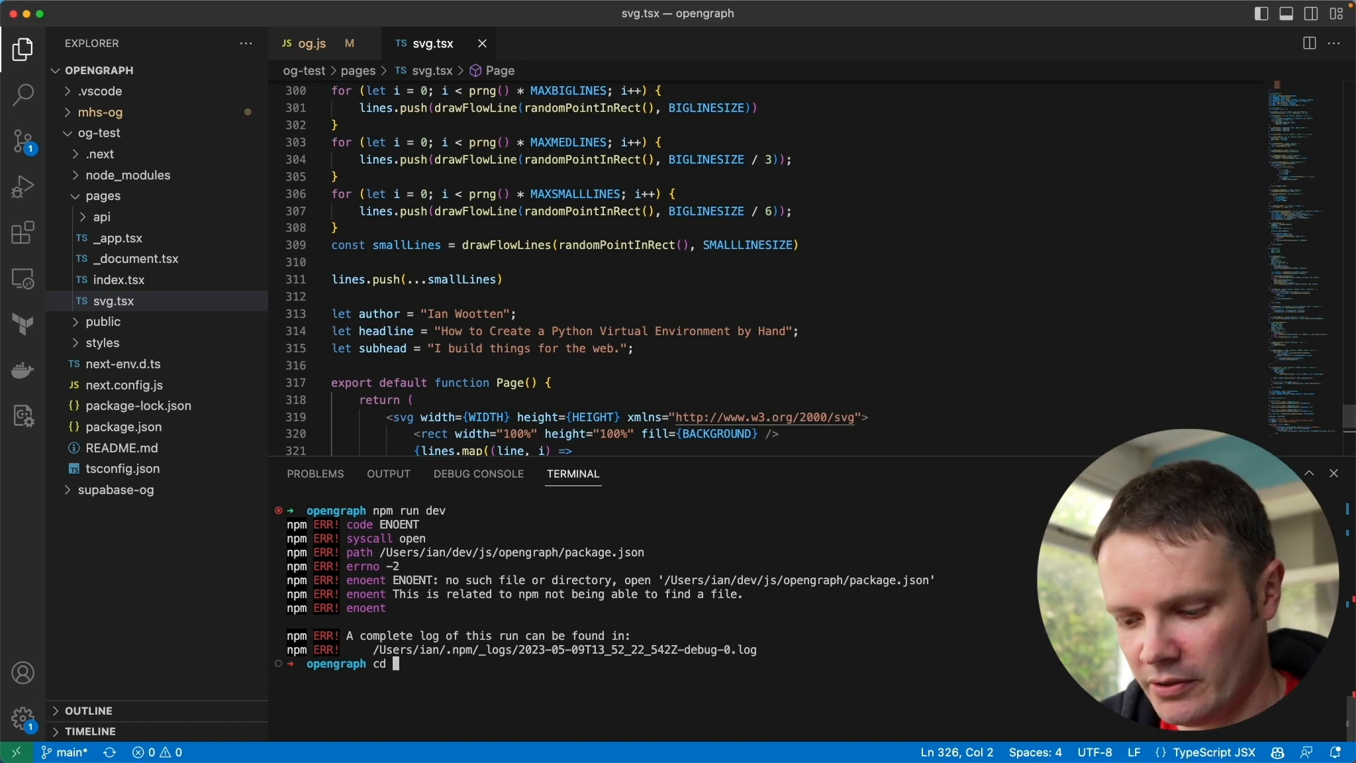
key(Return)
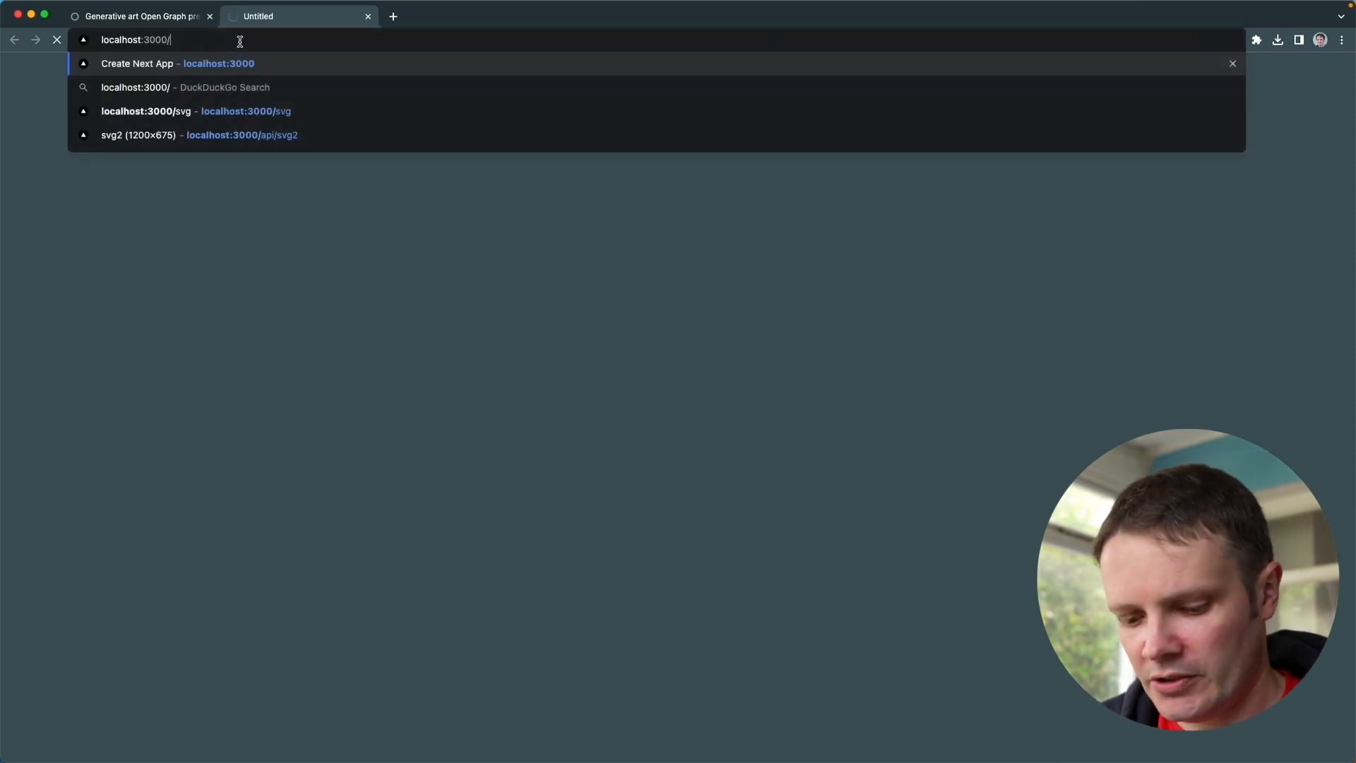
- Load localhost:3000/svg showing the colourful flow-field artwork
click(195, 110)
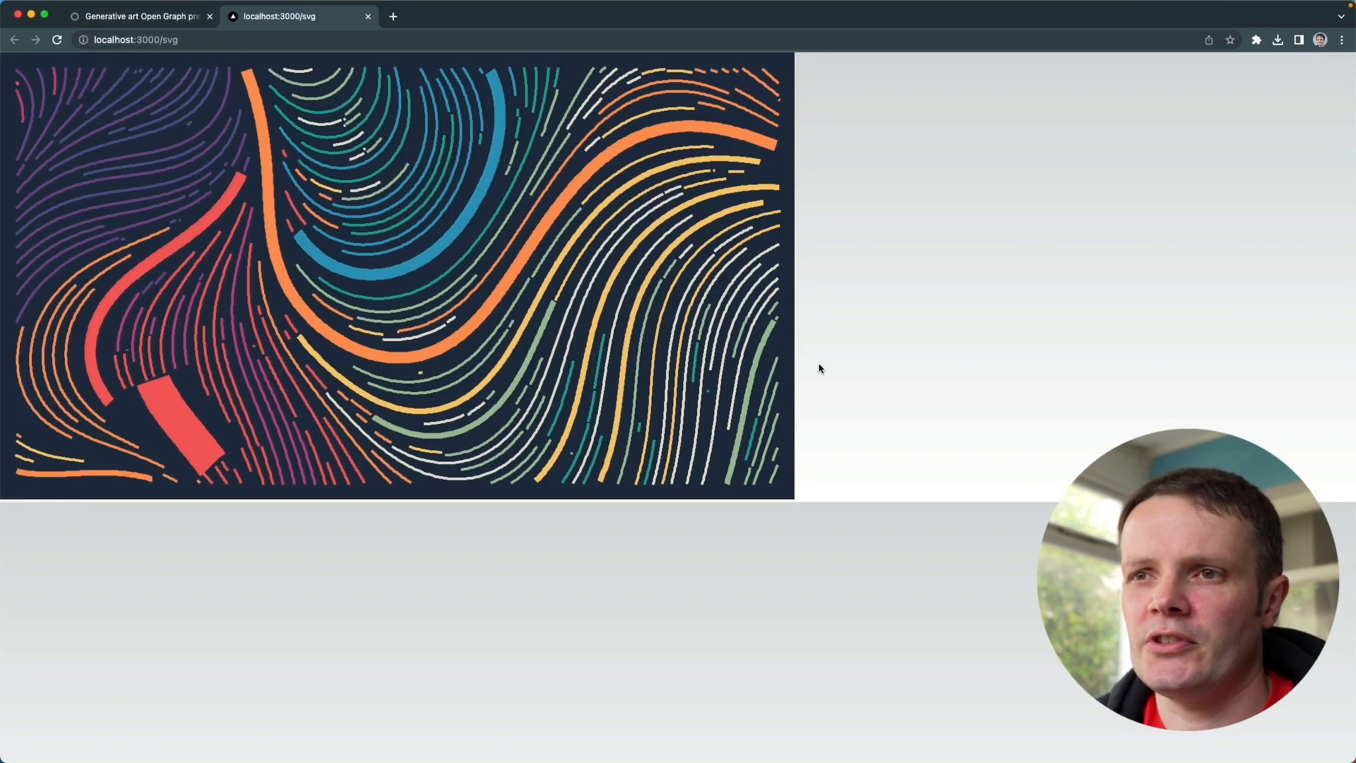
mouse_move(207, 241)
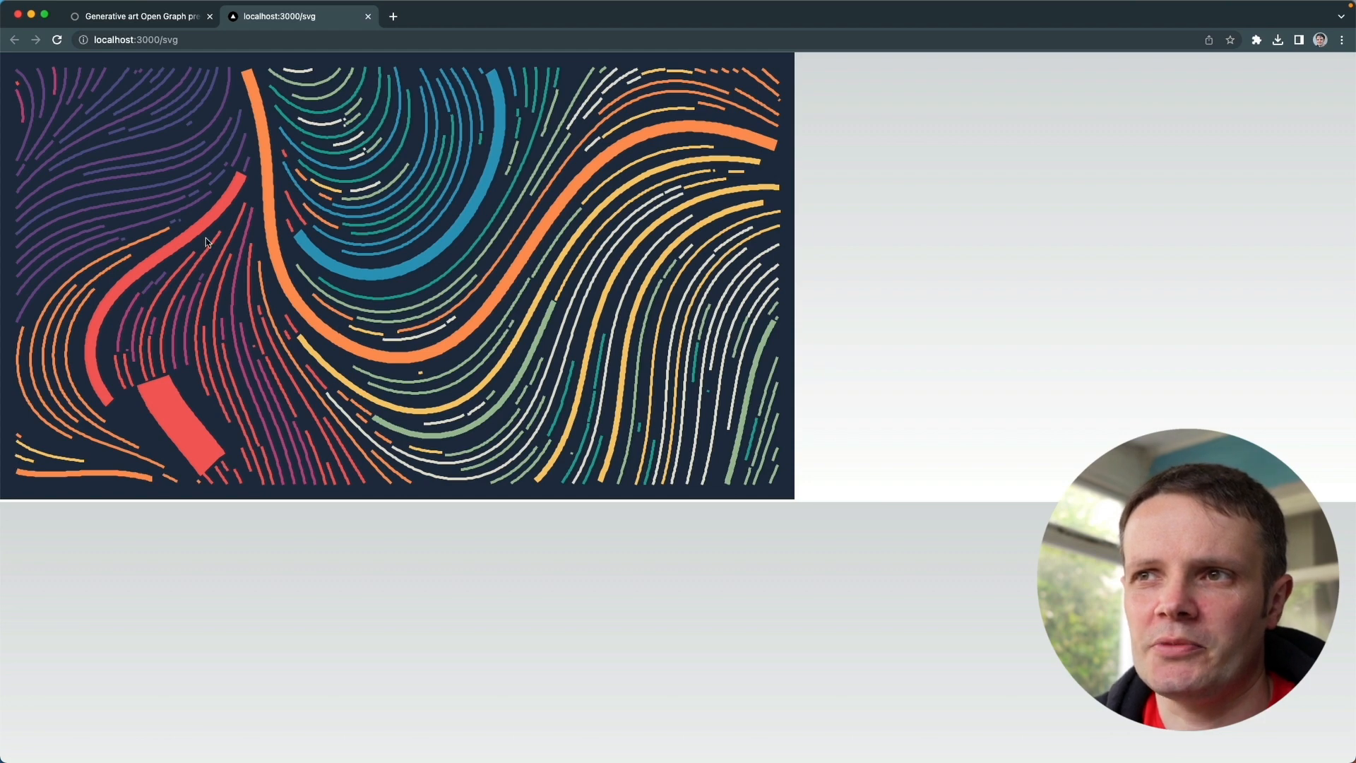
mouse_move(352, 307)
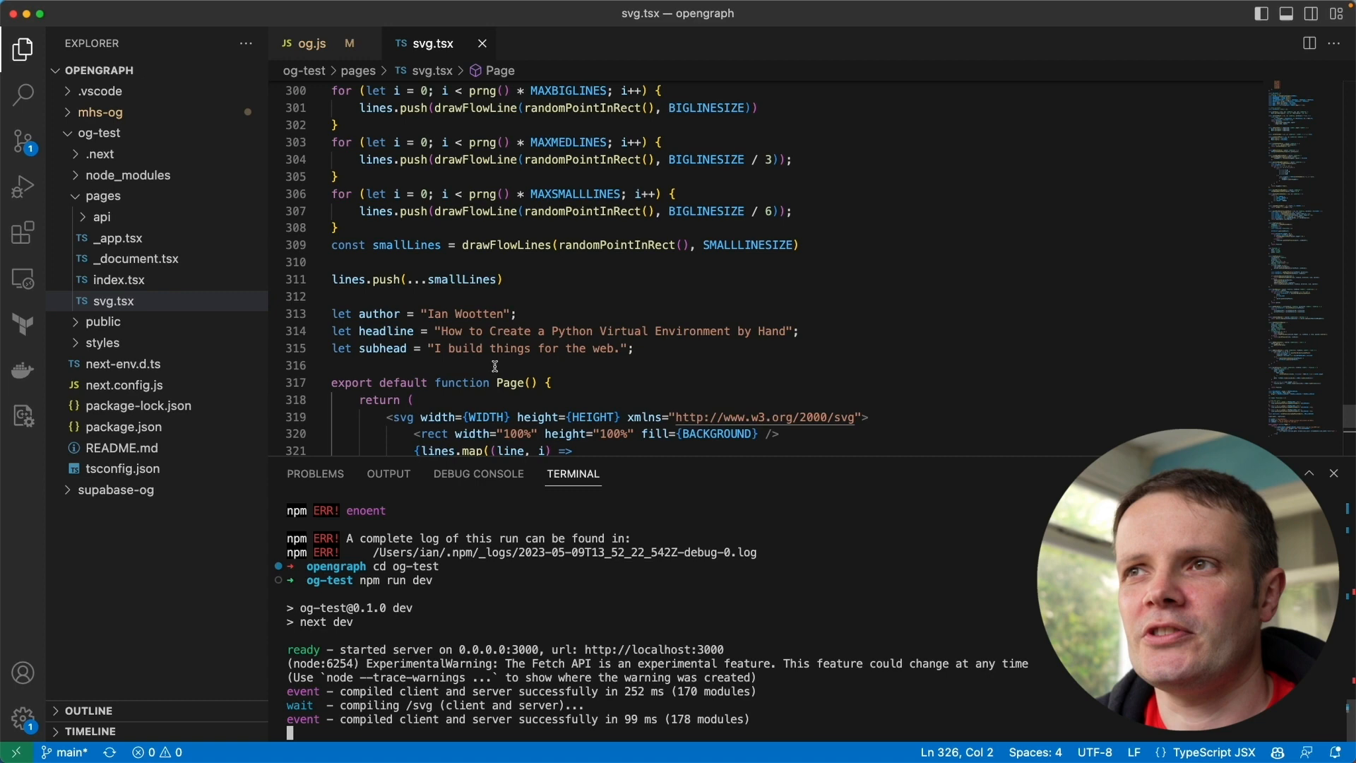
- Change const seed from 2047 to 20 in svg.tsx and stop the dev server with Ctrl+C
scroll(up, 3)
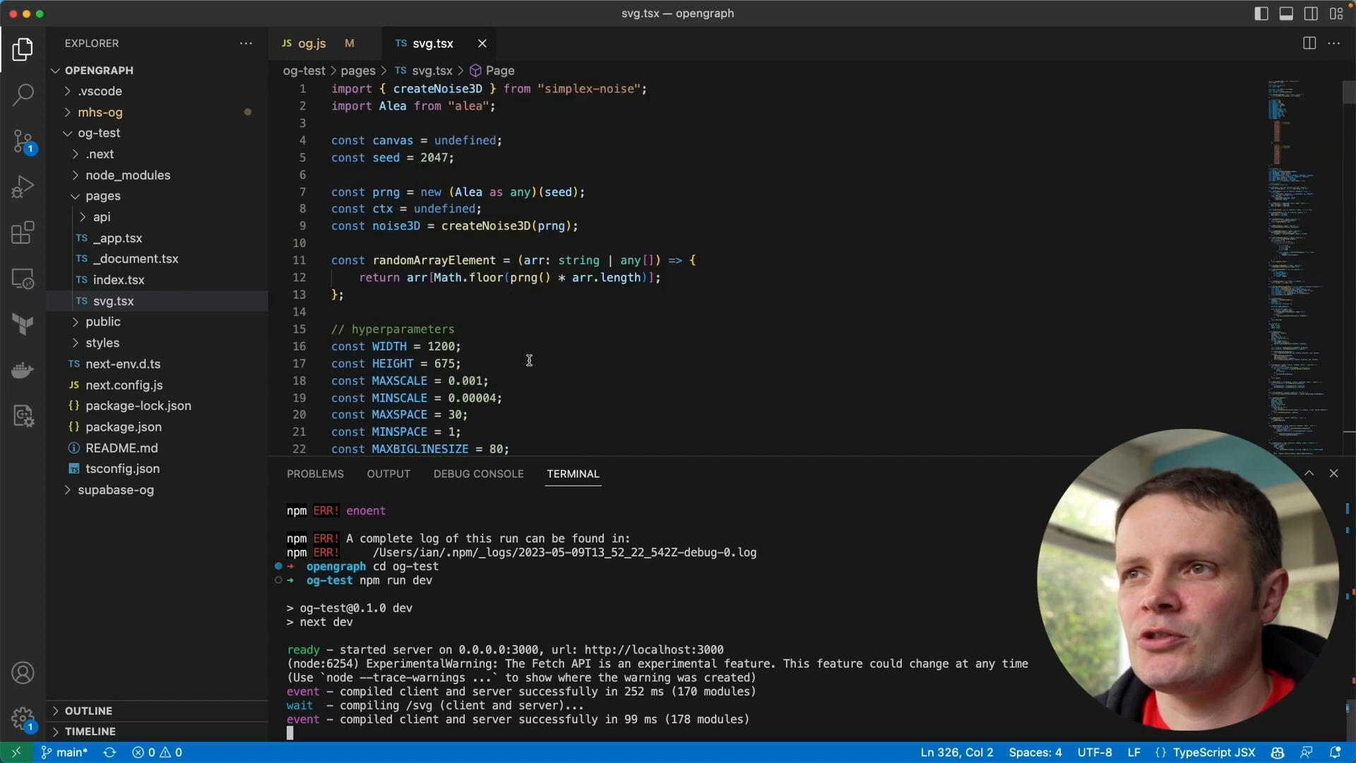
double_click(432, 157)
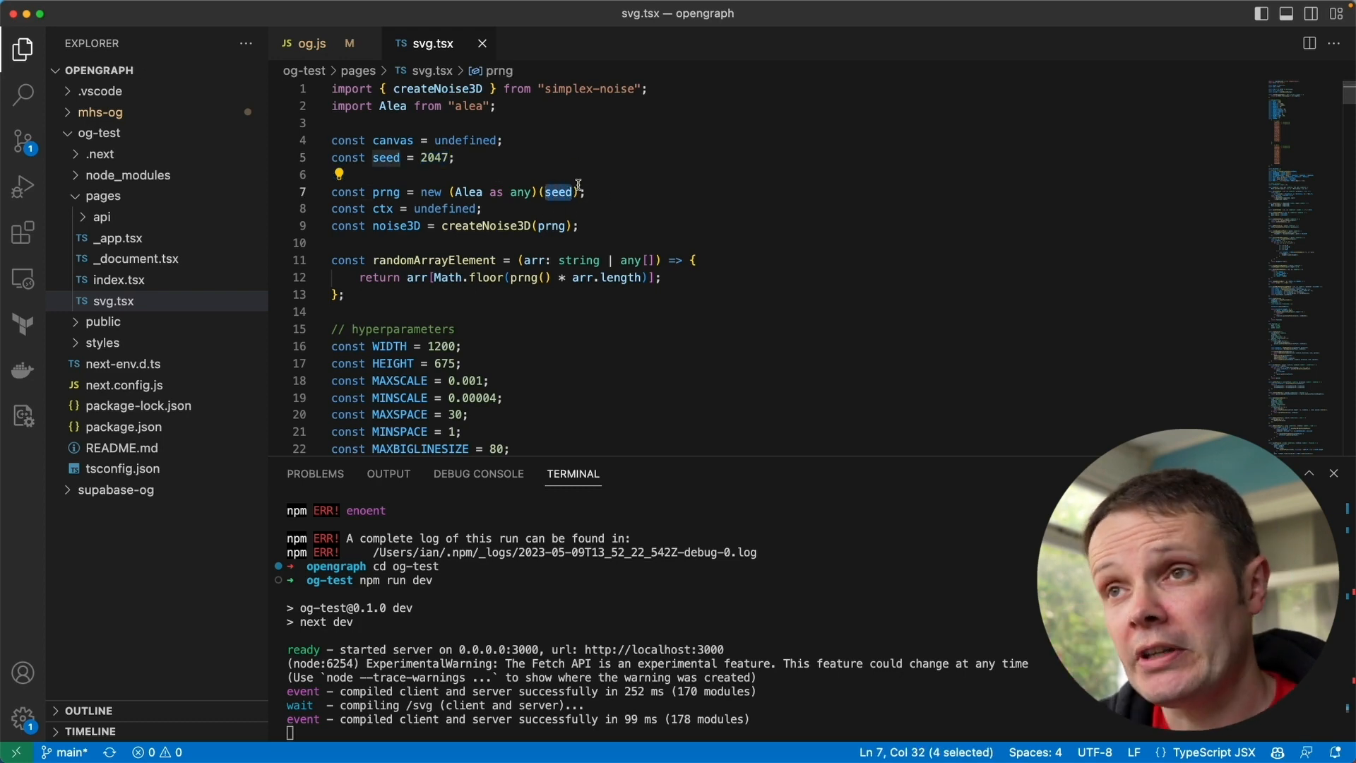
click(456, 157)
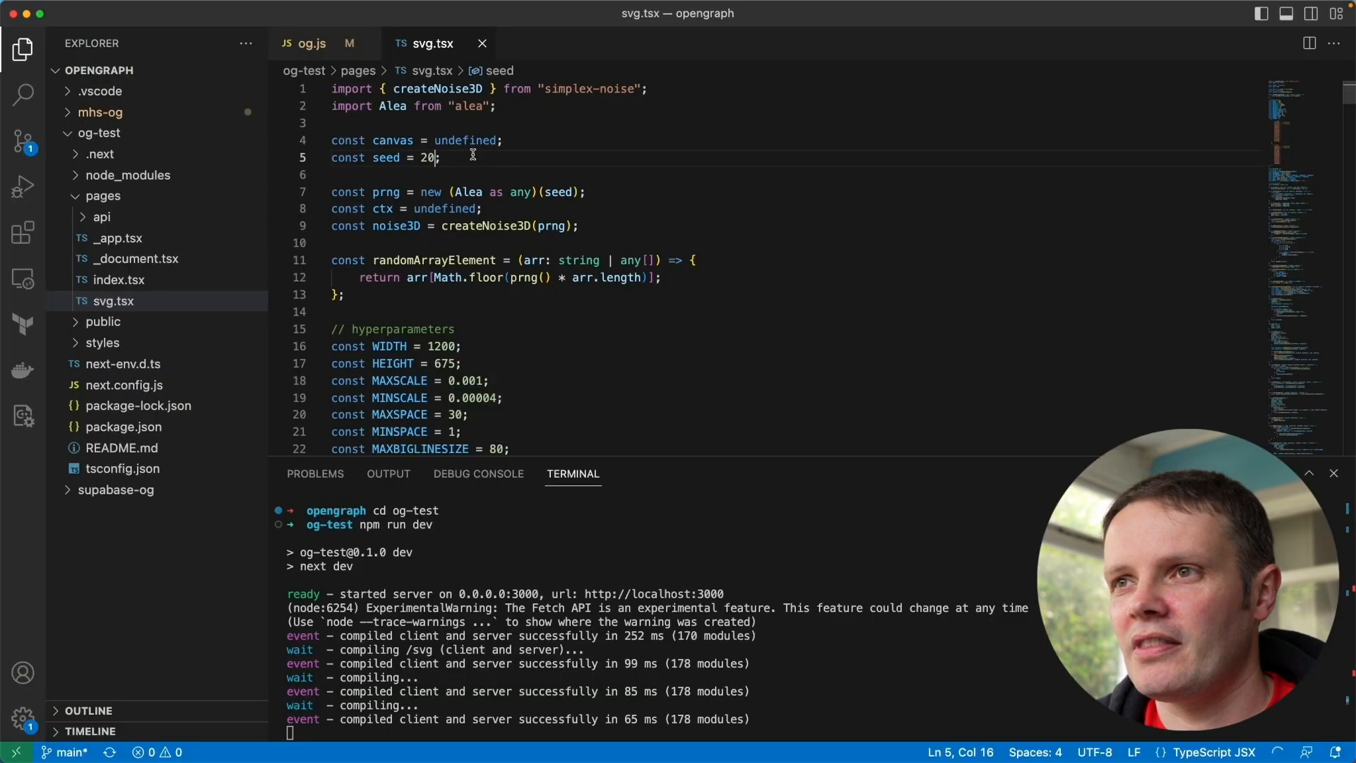
mouse_move(786, 546)
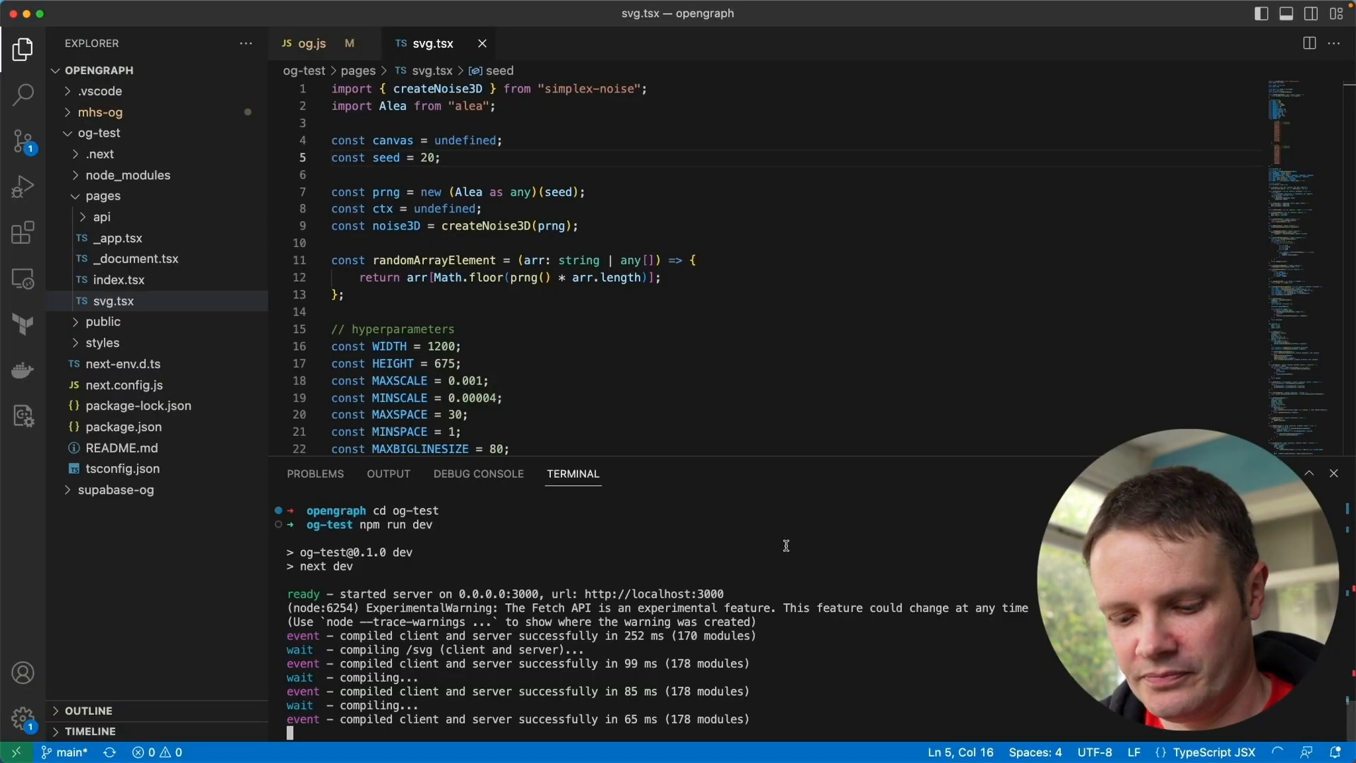
key(ctrl+c)
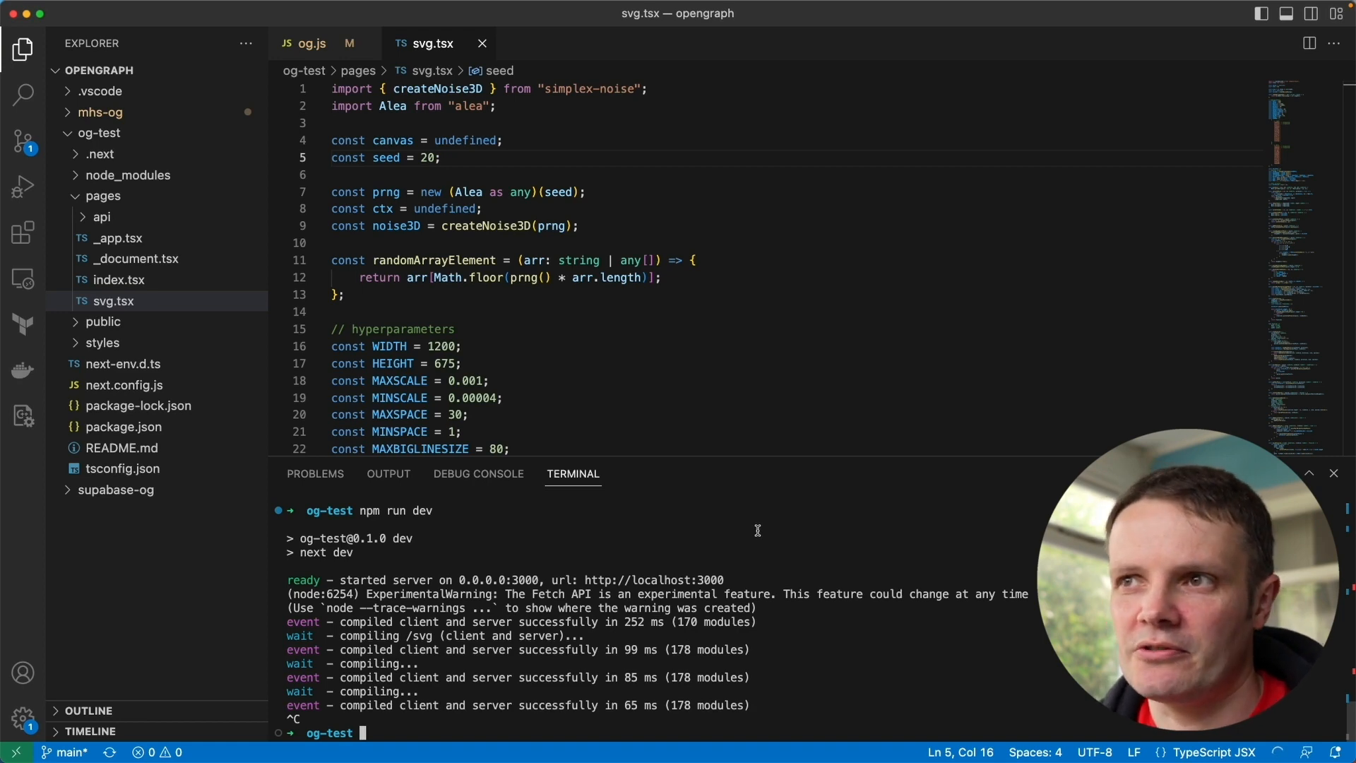
click(102, 218)
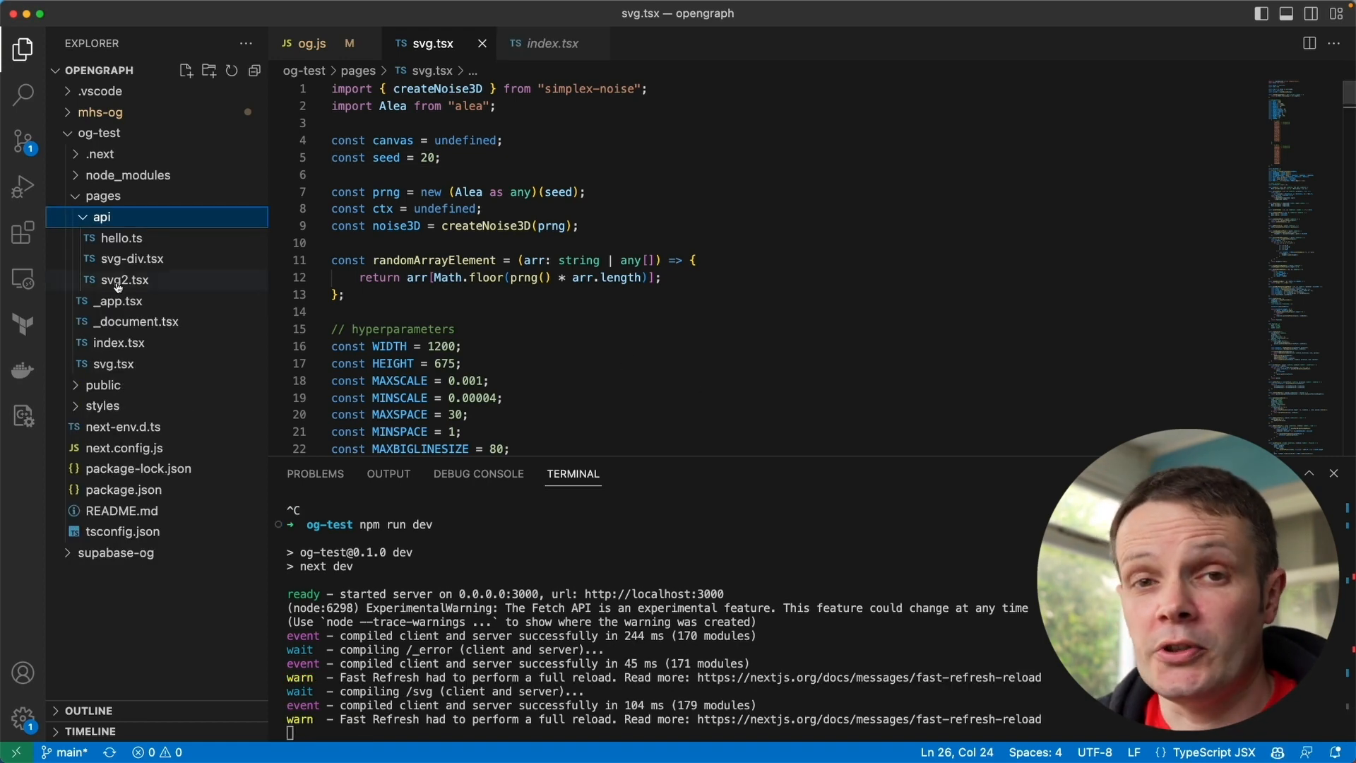
mouse_move(125, 280)
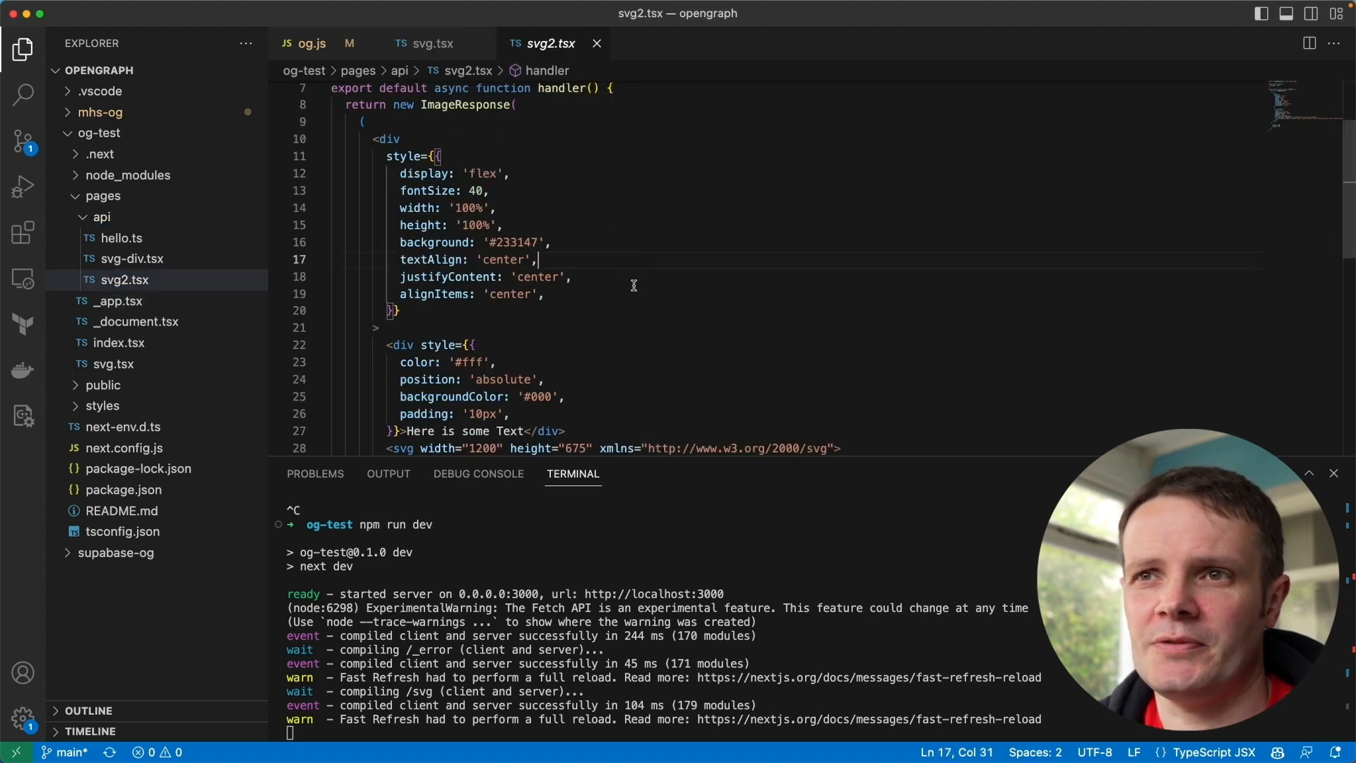
scroll(down, 3)
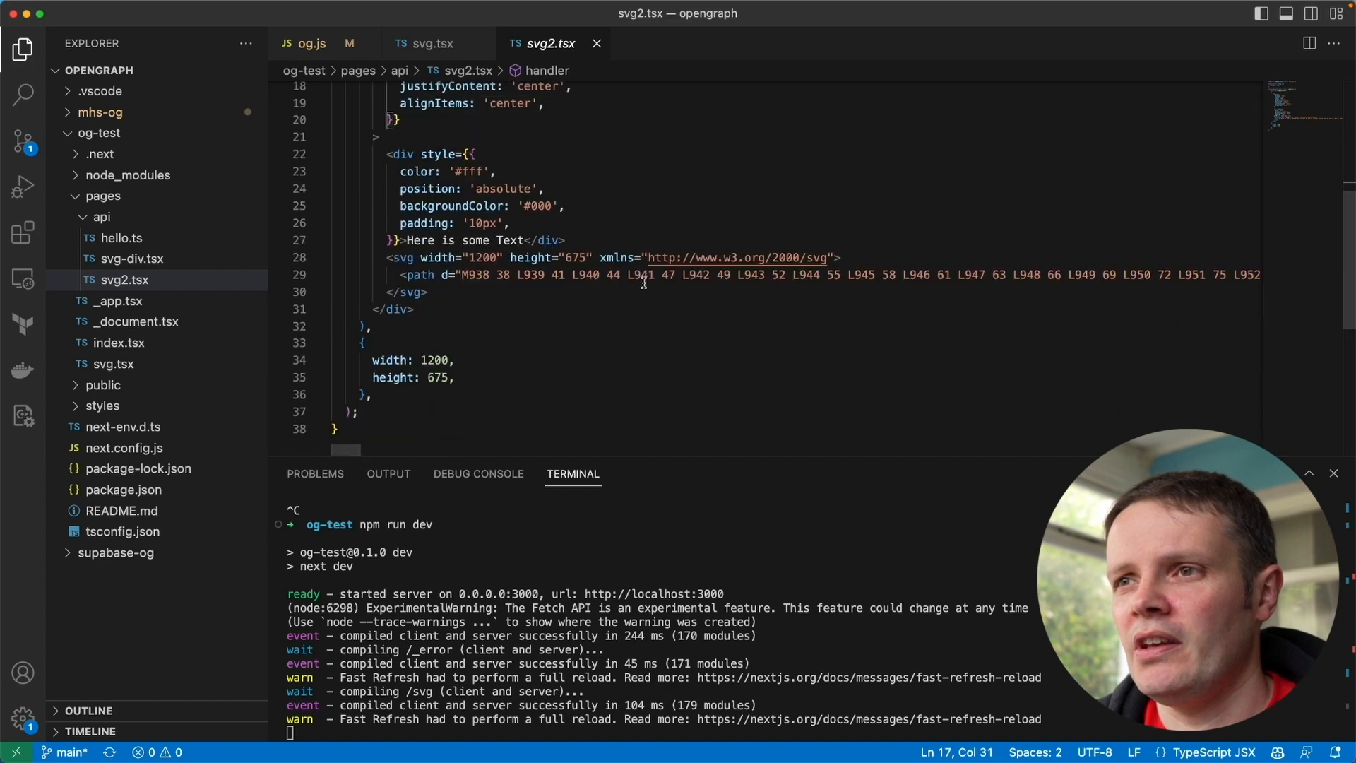
scroll(up, 3)
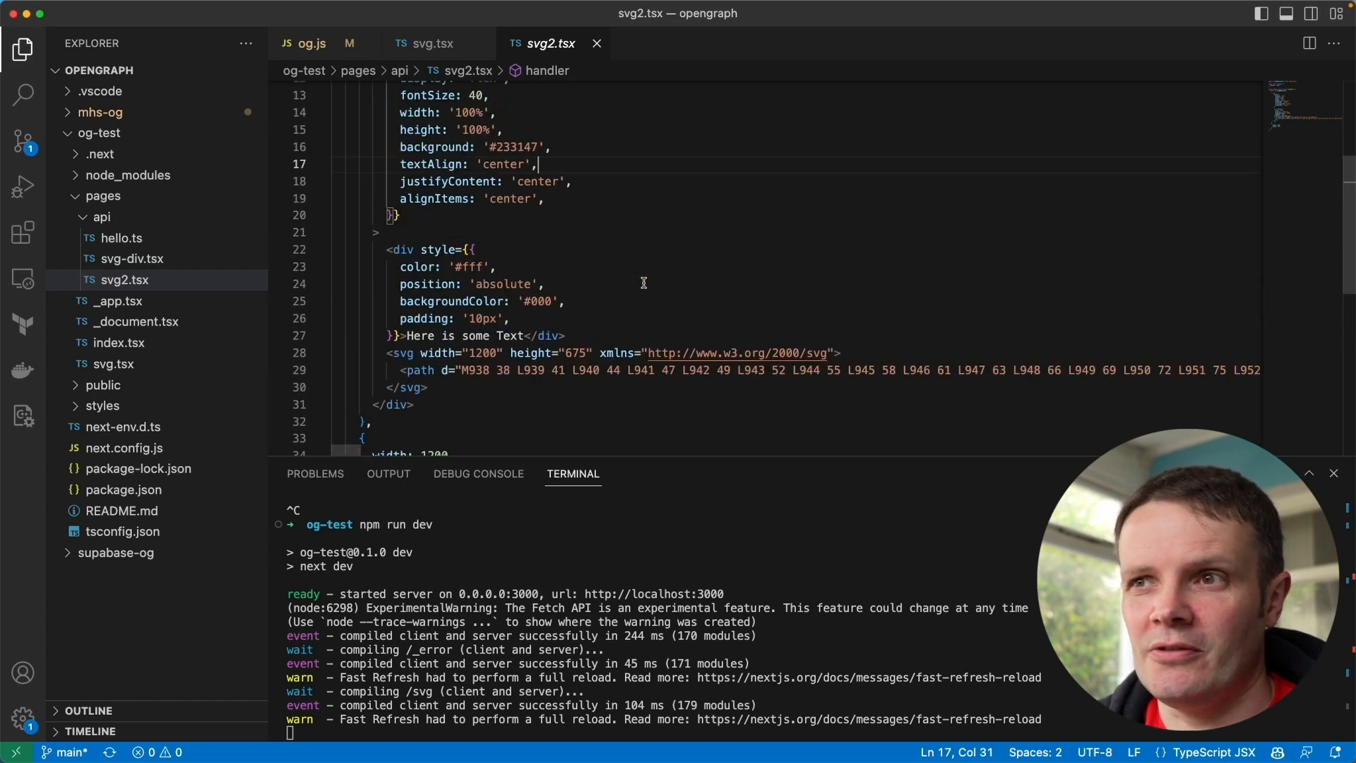
scroll(up, 3)
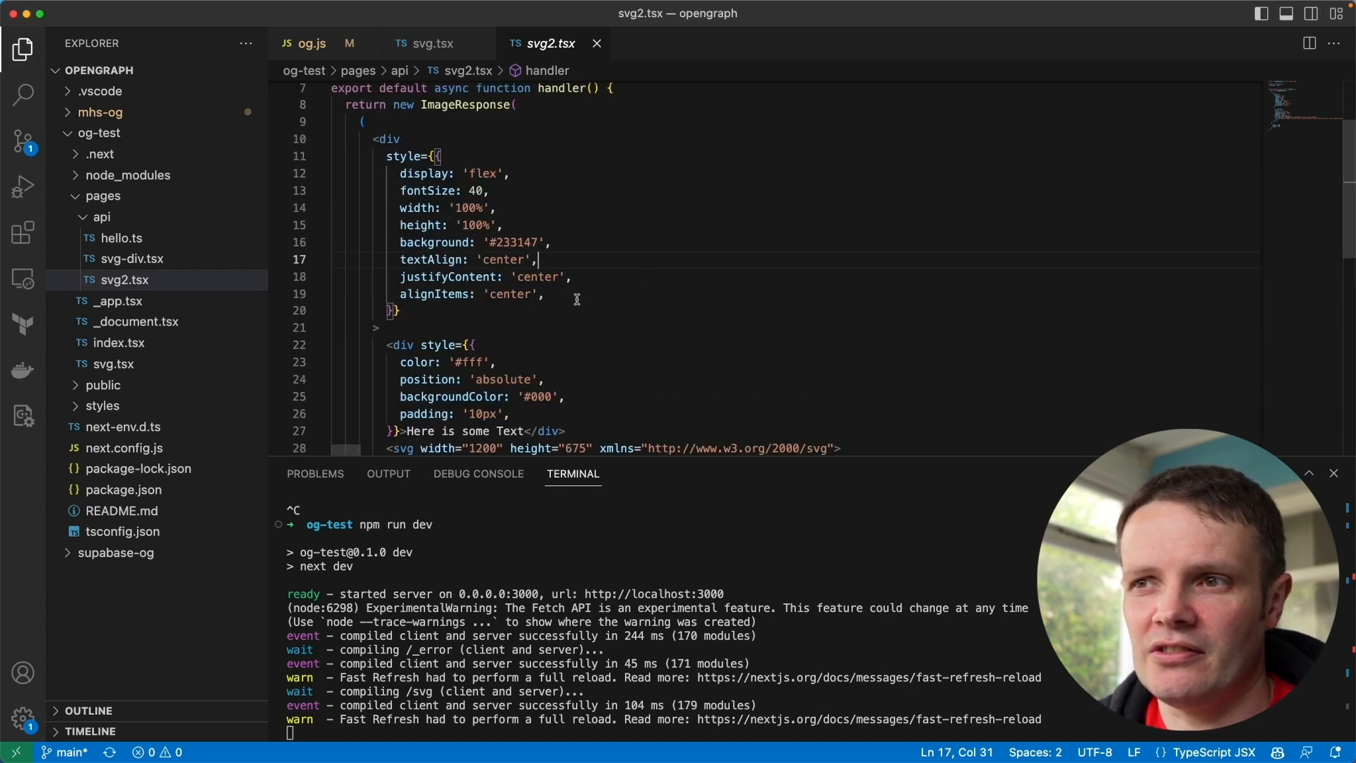
scroll(down, 3)
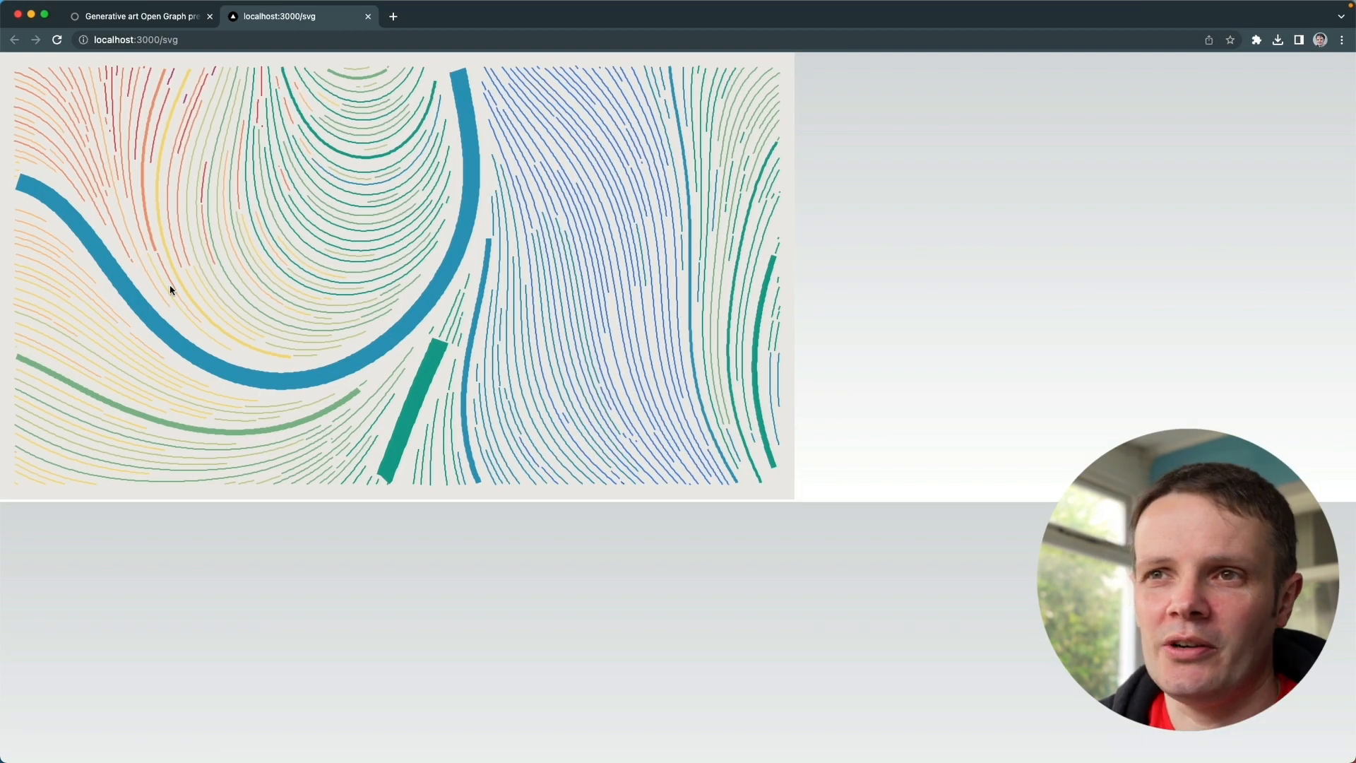
mouse_move(153, 349)
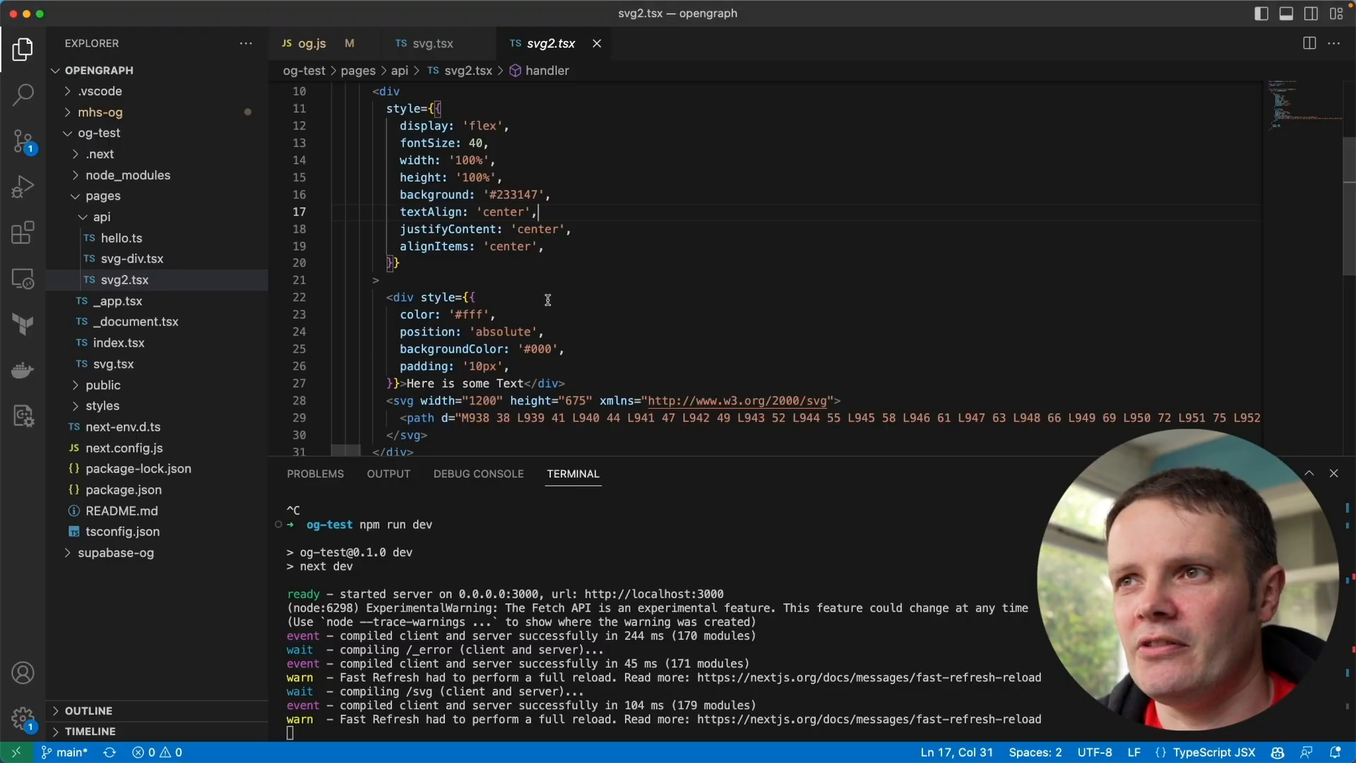
scroll(up, 3)
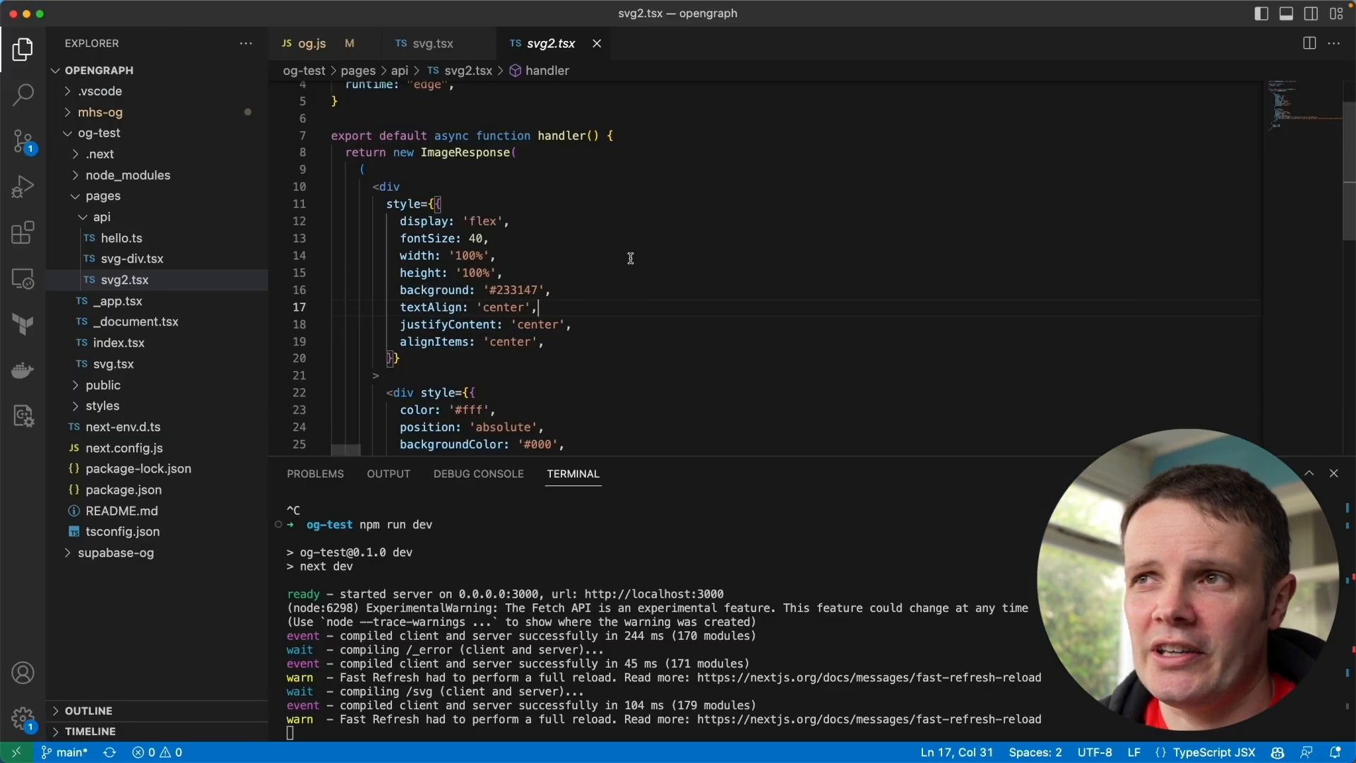
scroll(up, 3)
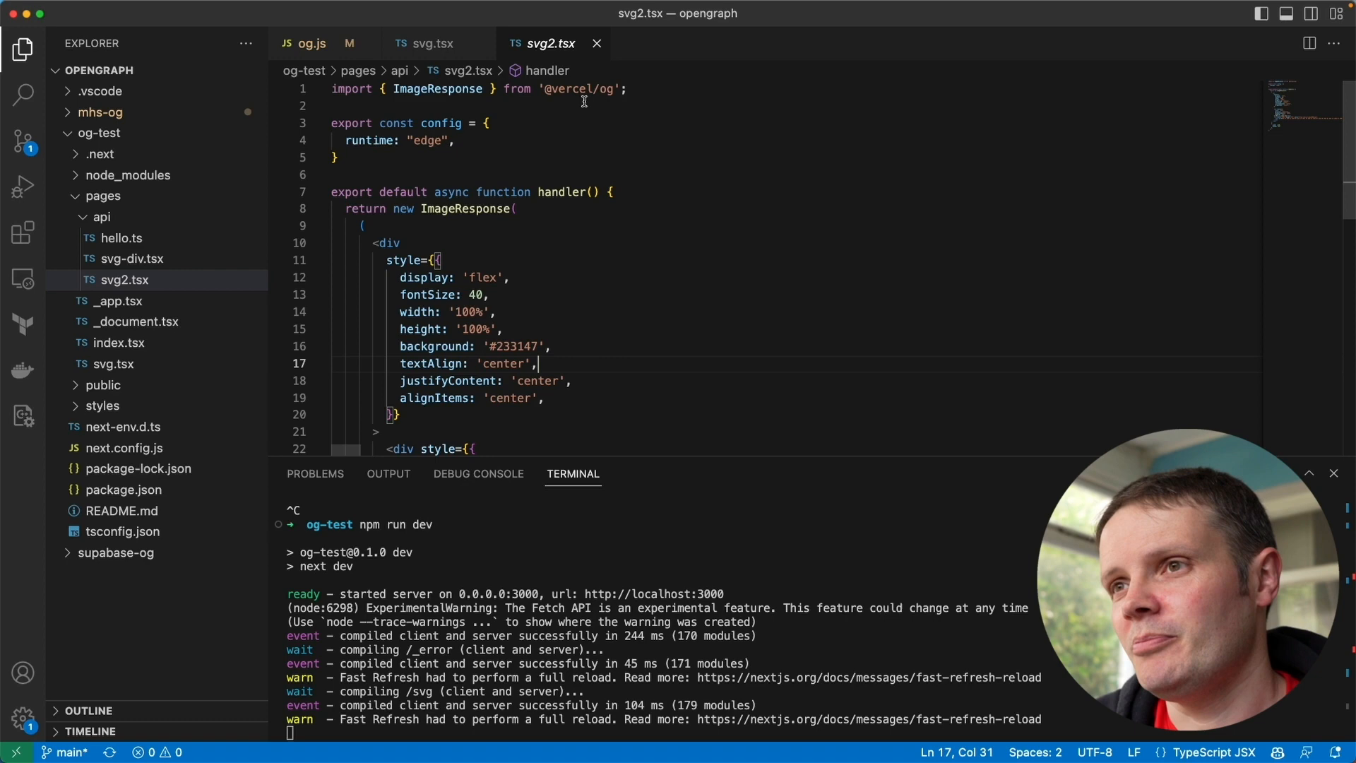
mouse_move(584, 260)
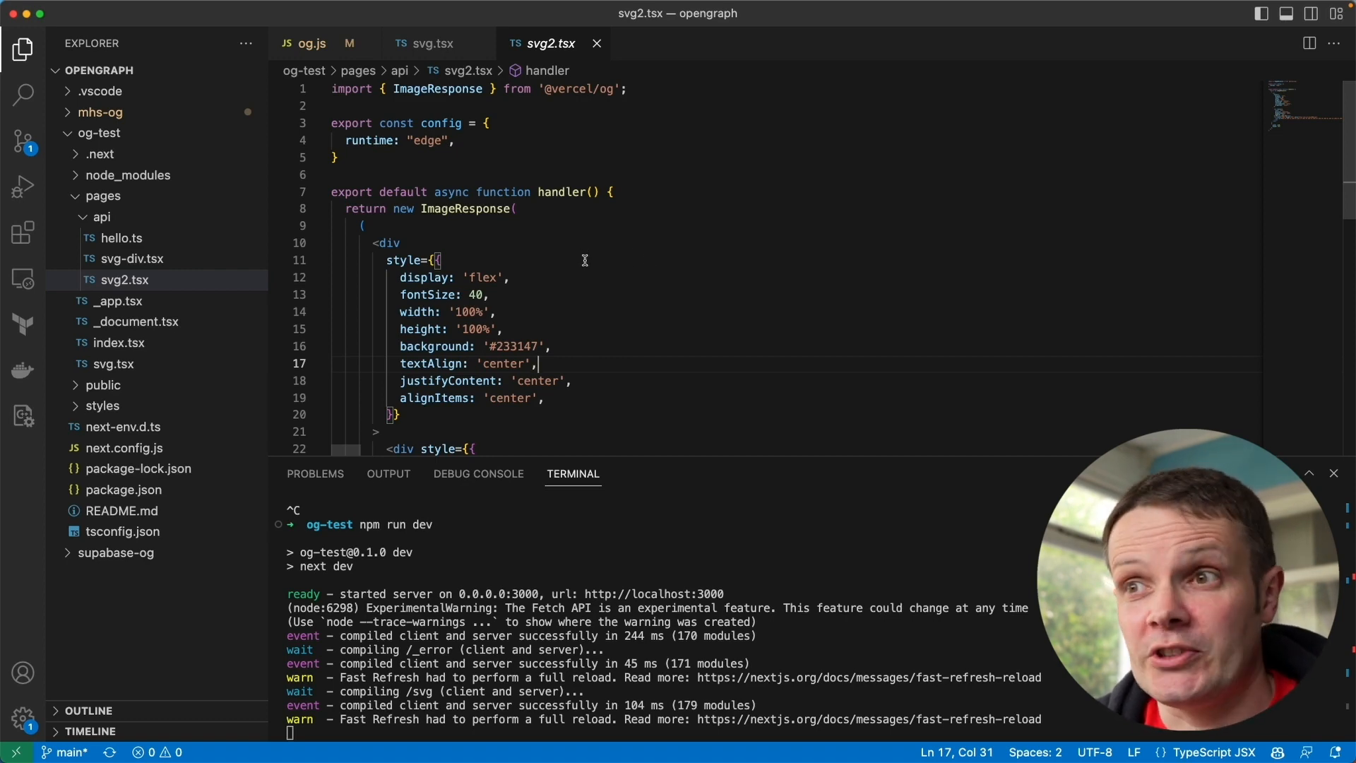
scroll(down, 3)
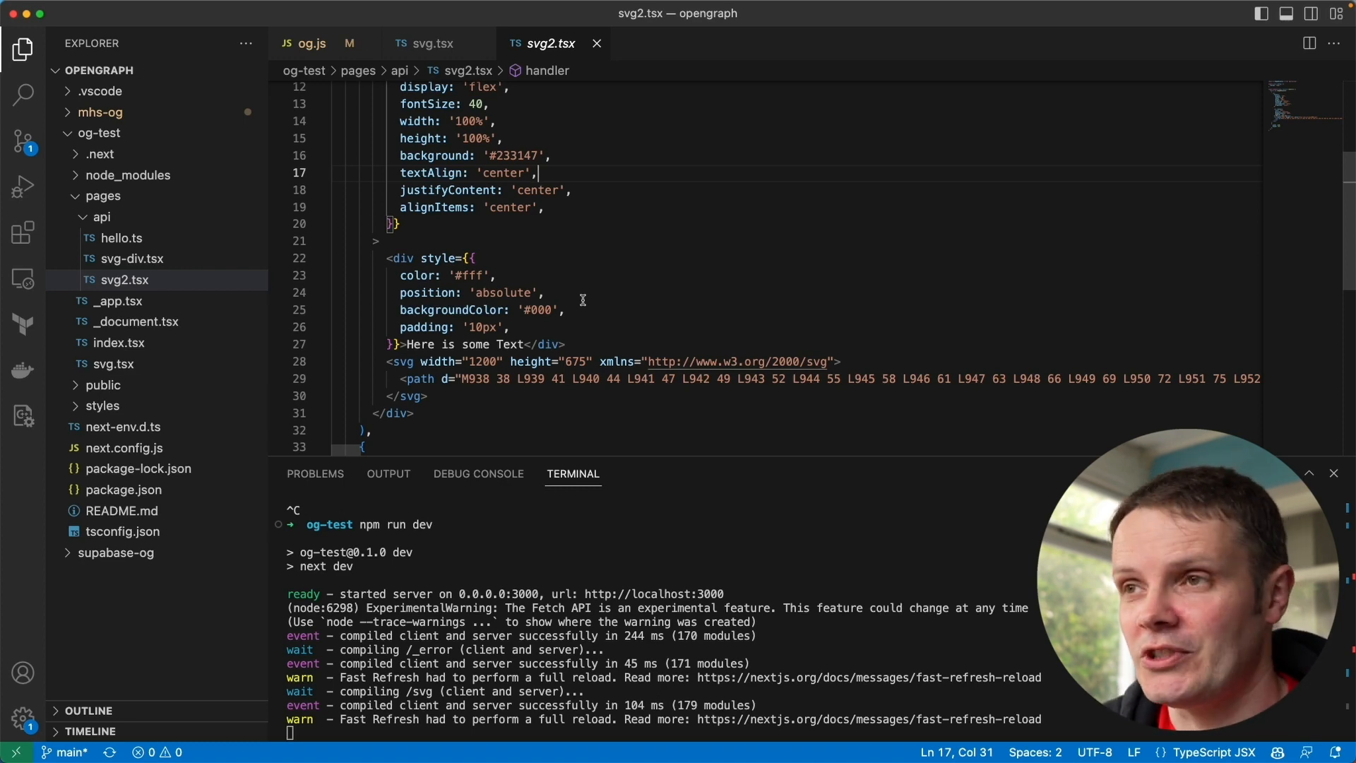
mouse_move(101, 217)
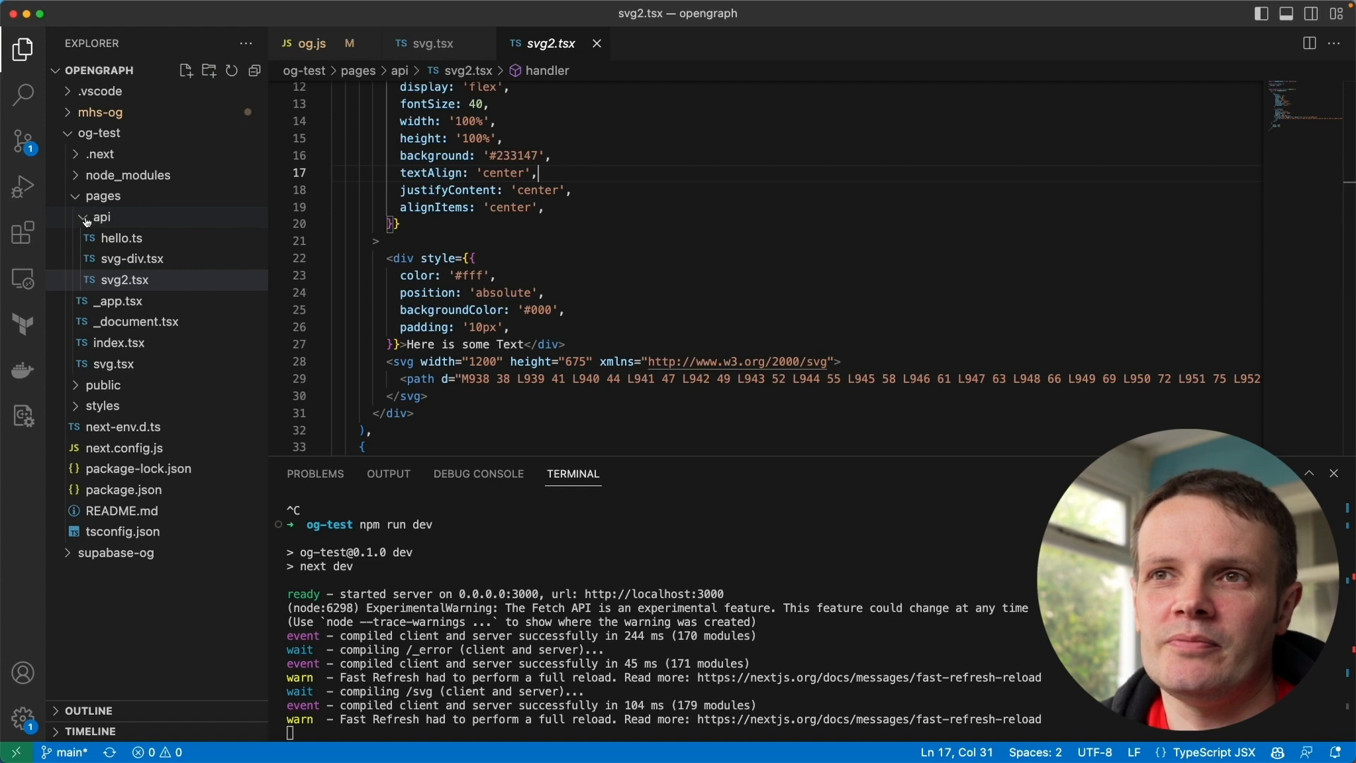
click(125, 280)
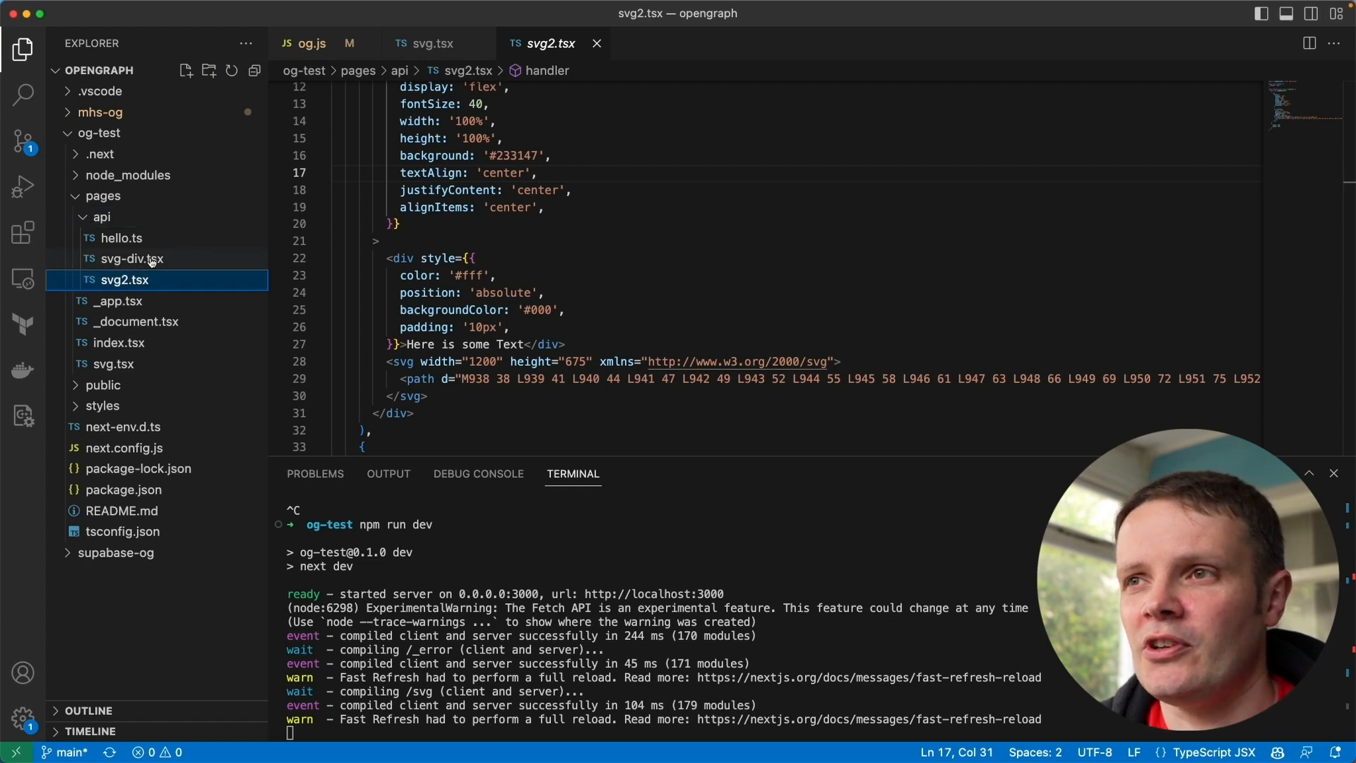
- Open svg-div.tsx under pages/api and scroll through its noise-based flow-line code
click(131, 258)
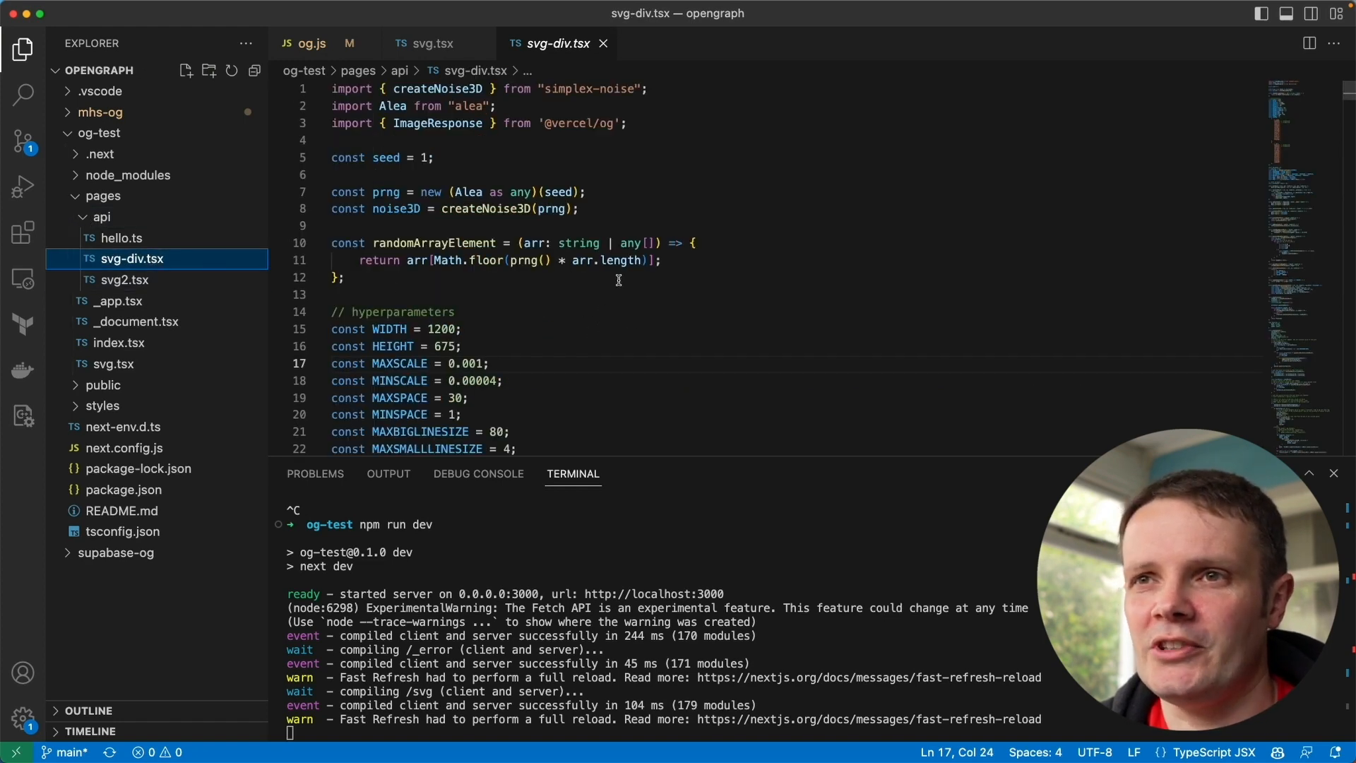
scroll(down, 3)
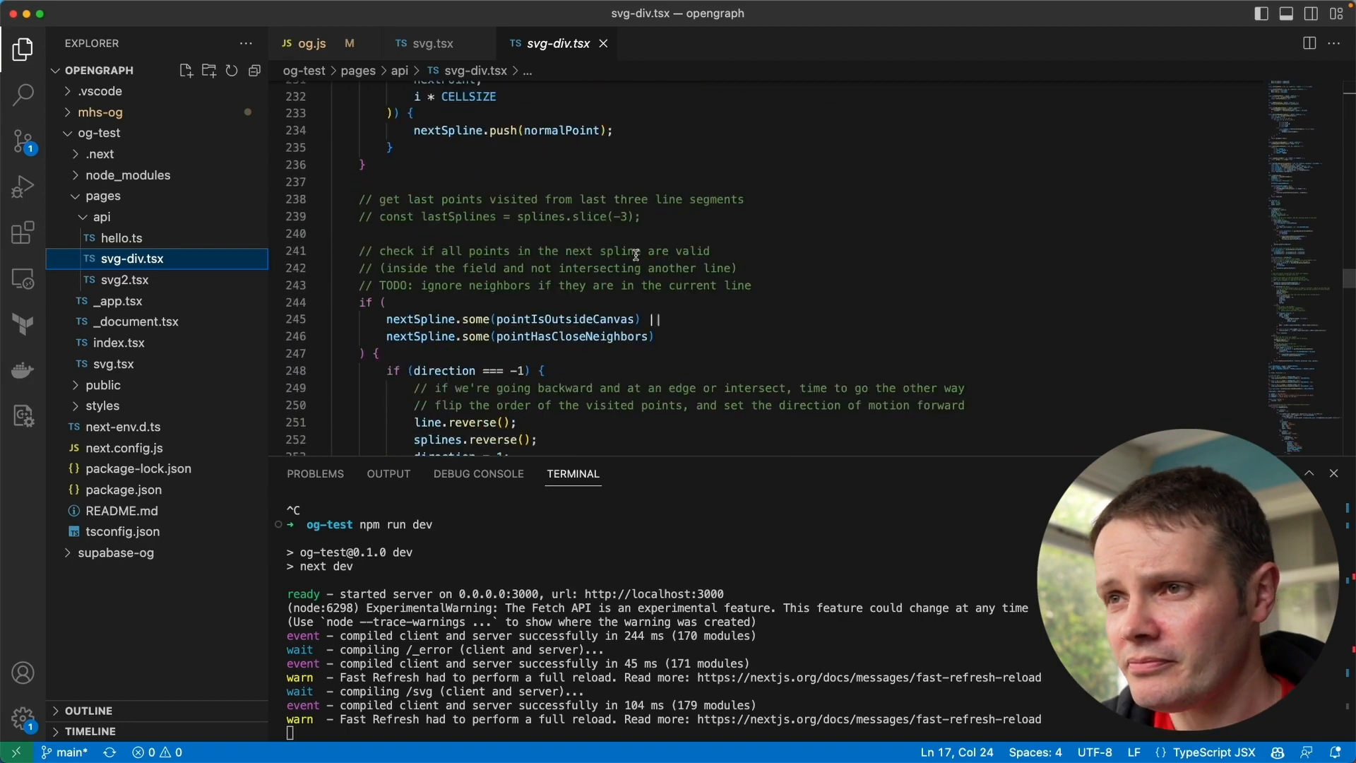
scroll(down, 3)
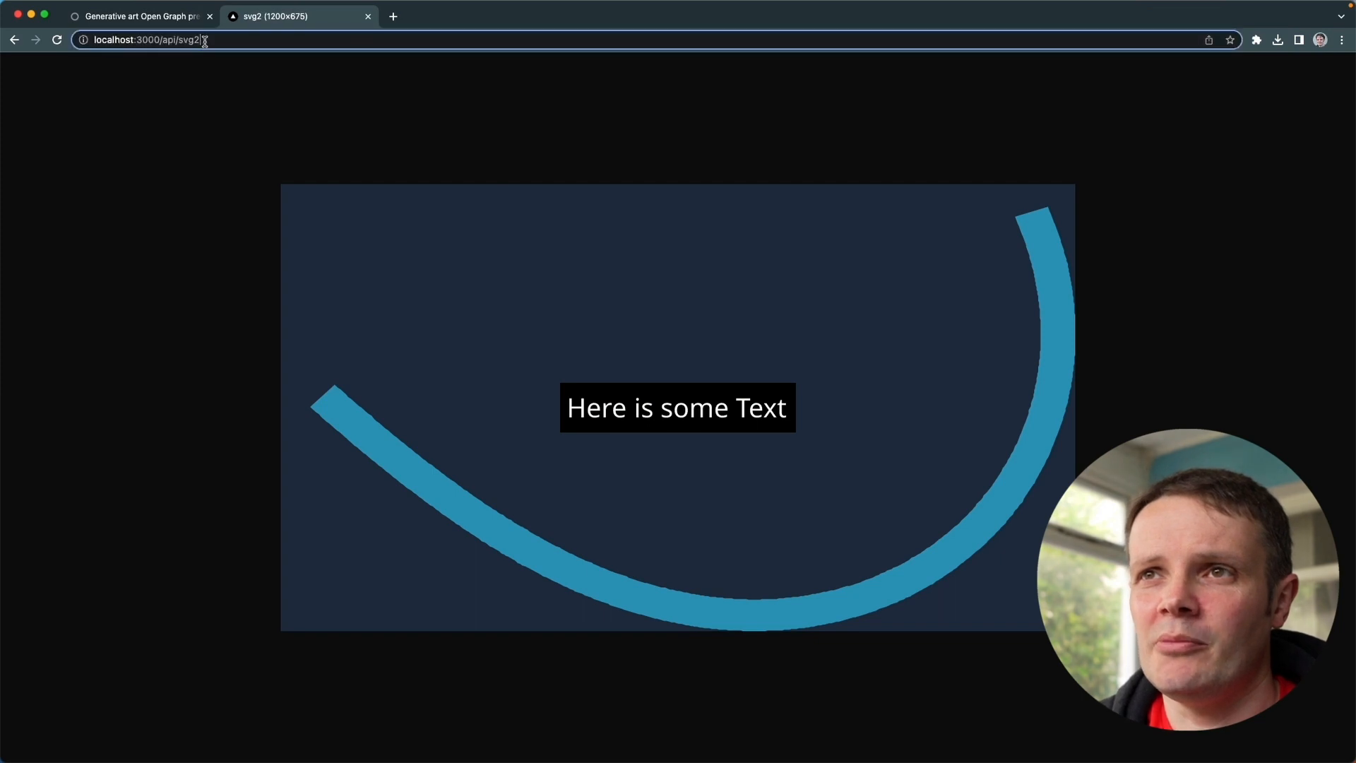
- Load localhost:3000/api/svg-div and inspect the generated Open Graph image element
text(svg-div)
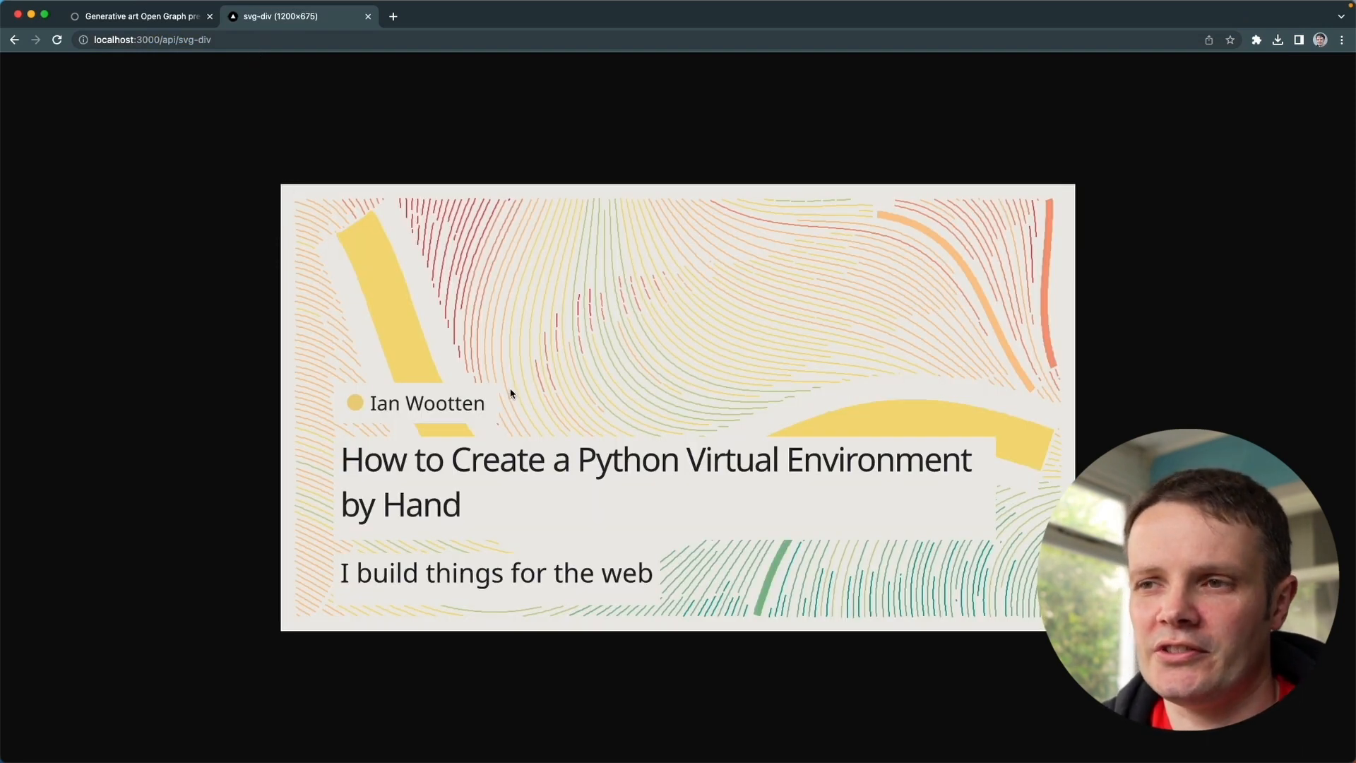
mouse_move(400, 445)
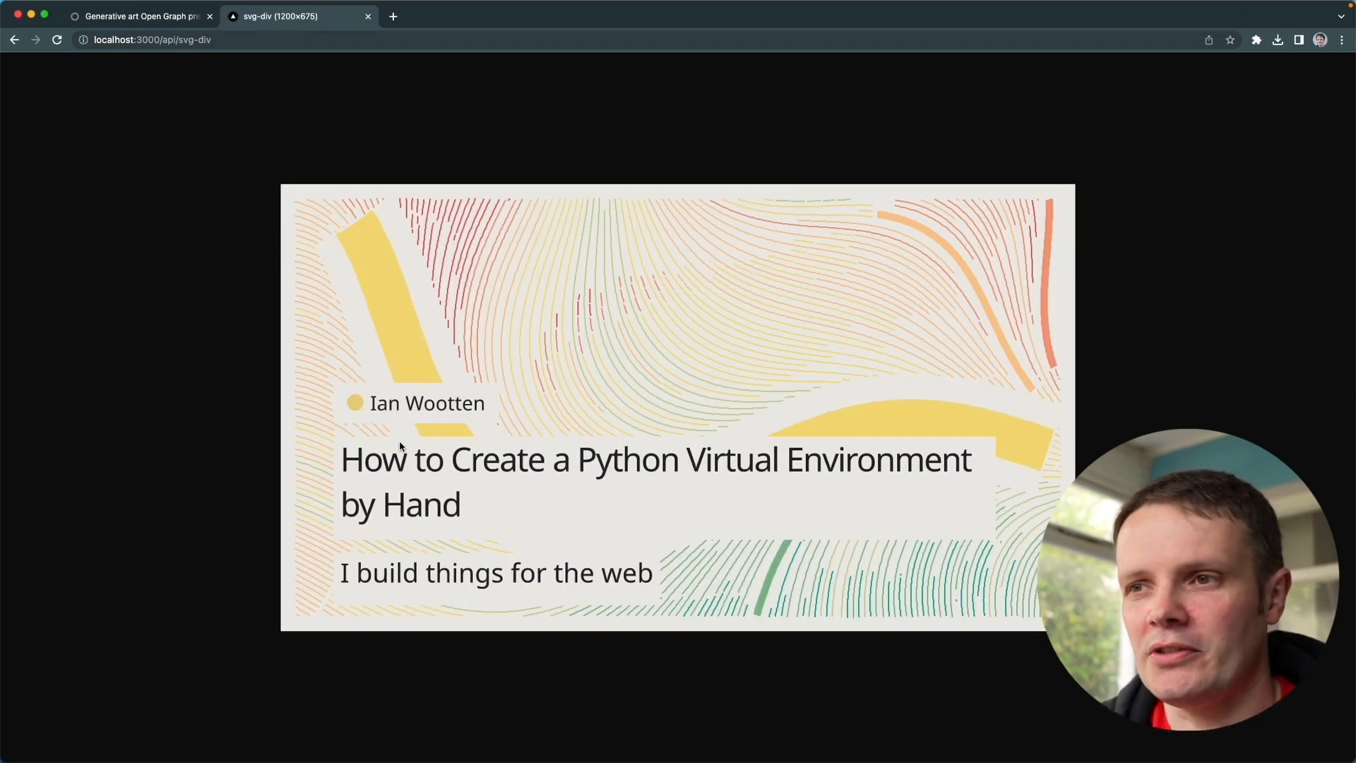
mouse_move(586, 454)
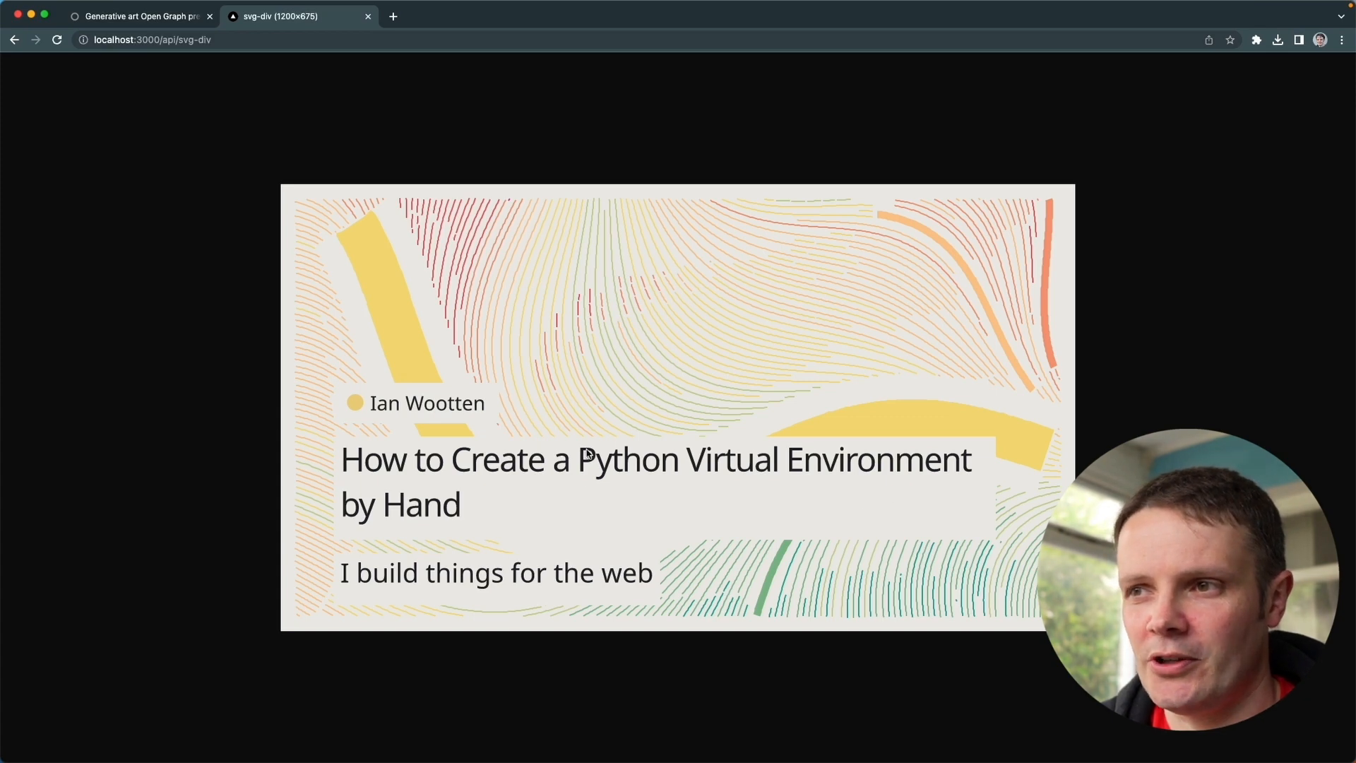
mouse_move(893, 465)
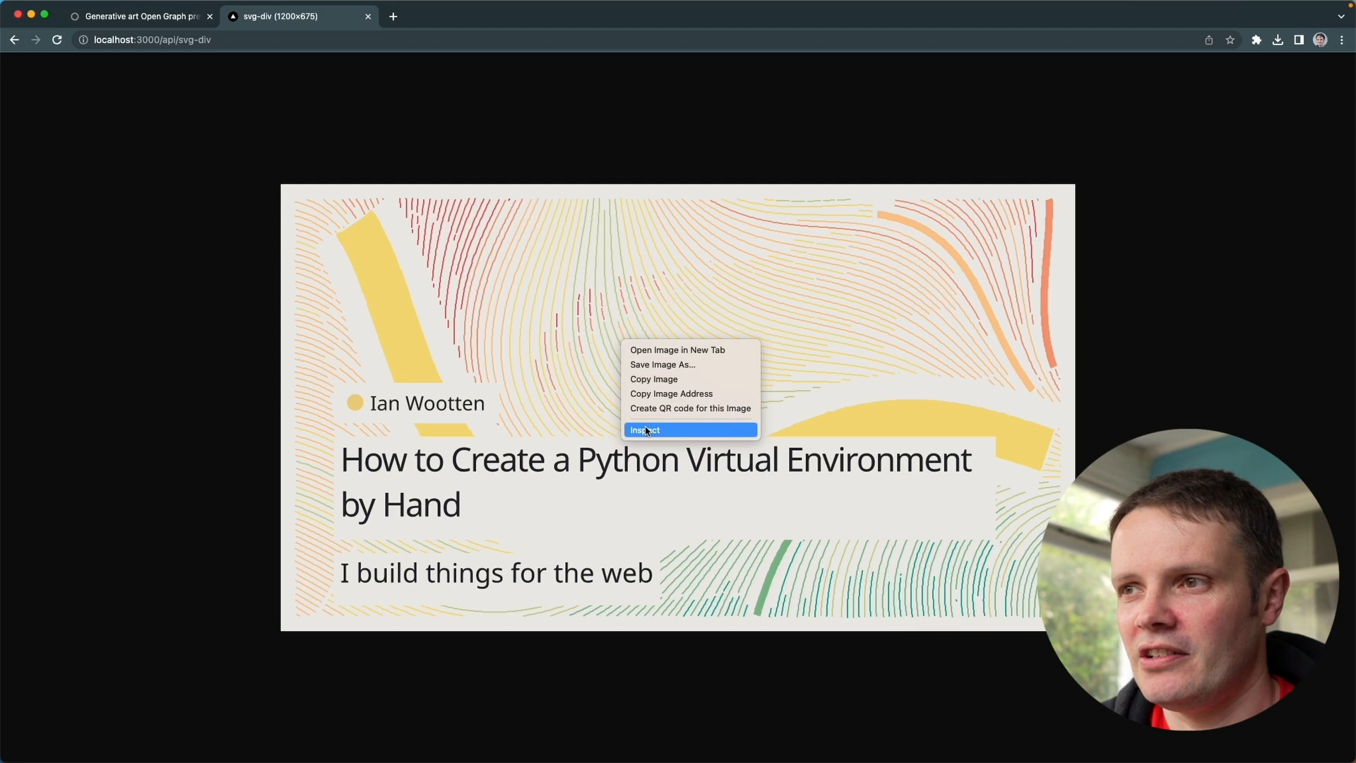
click(644, 430)
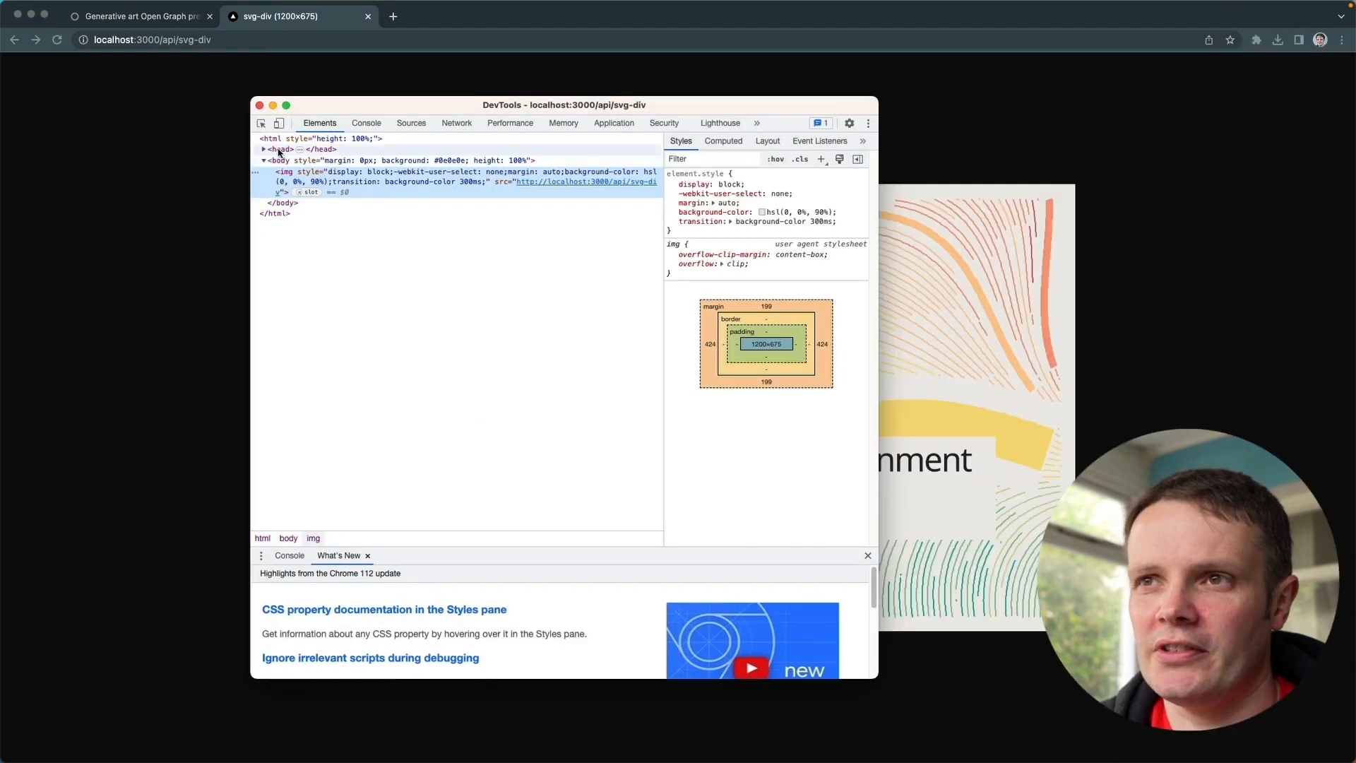
click(263, 149)
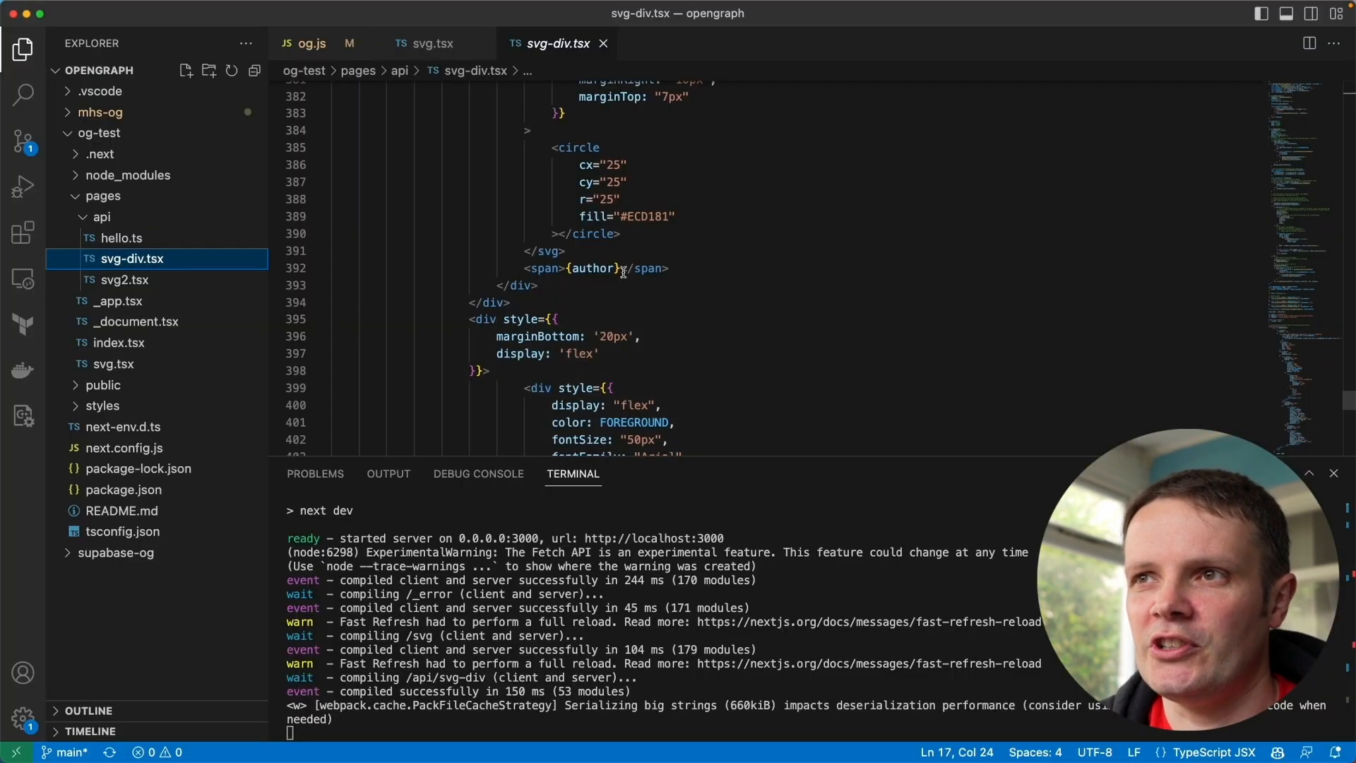
- Hide the terminal and scroll svg-div.tsx's colour schemes, flow-line logic and text layout
scroll(up, 3)
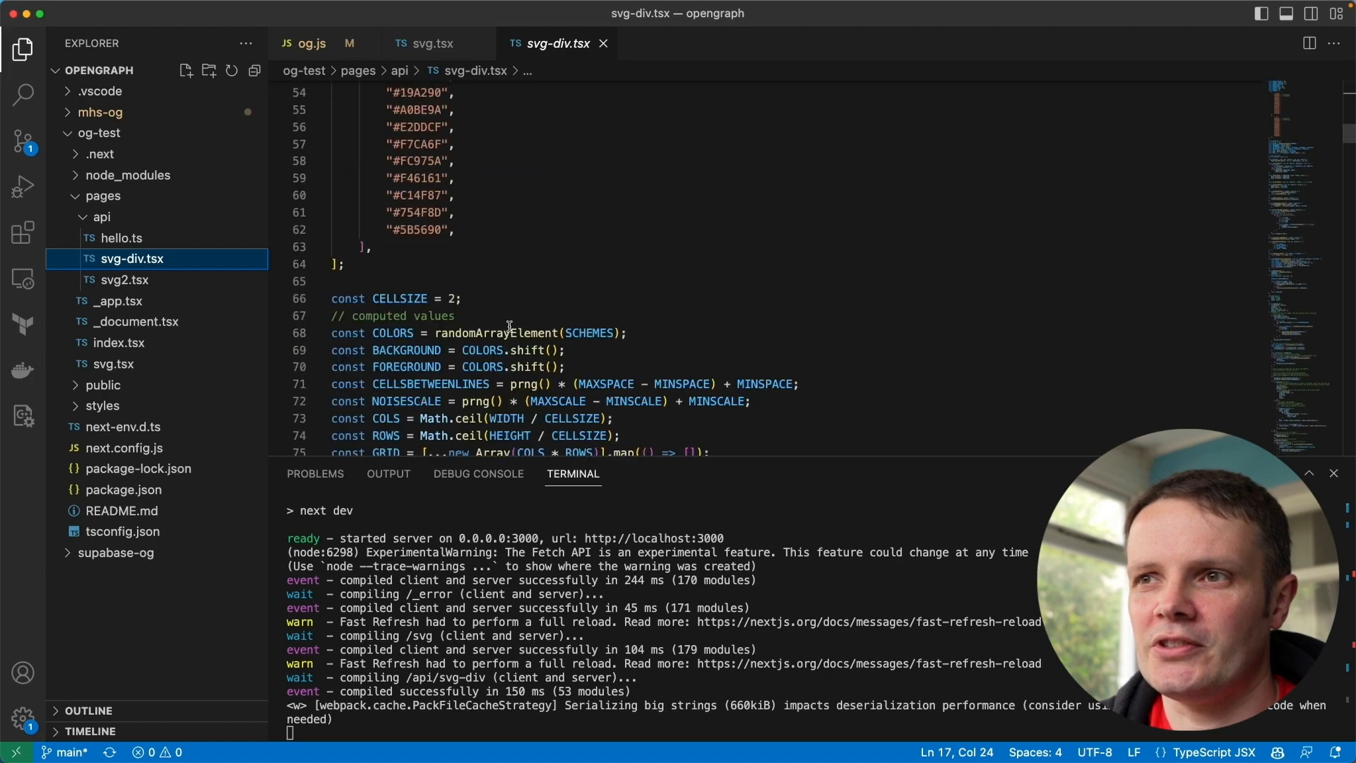
scroll(down, 3)
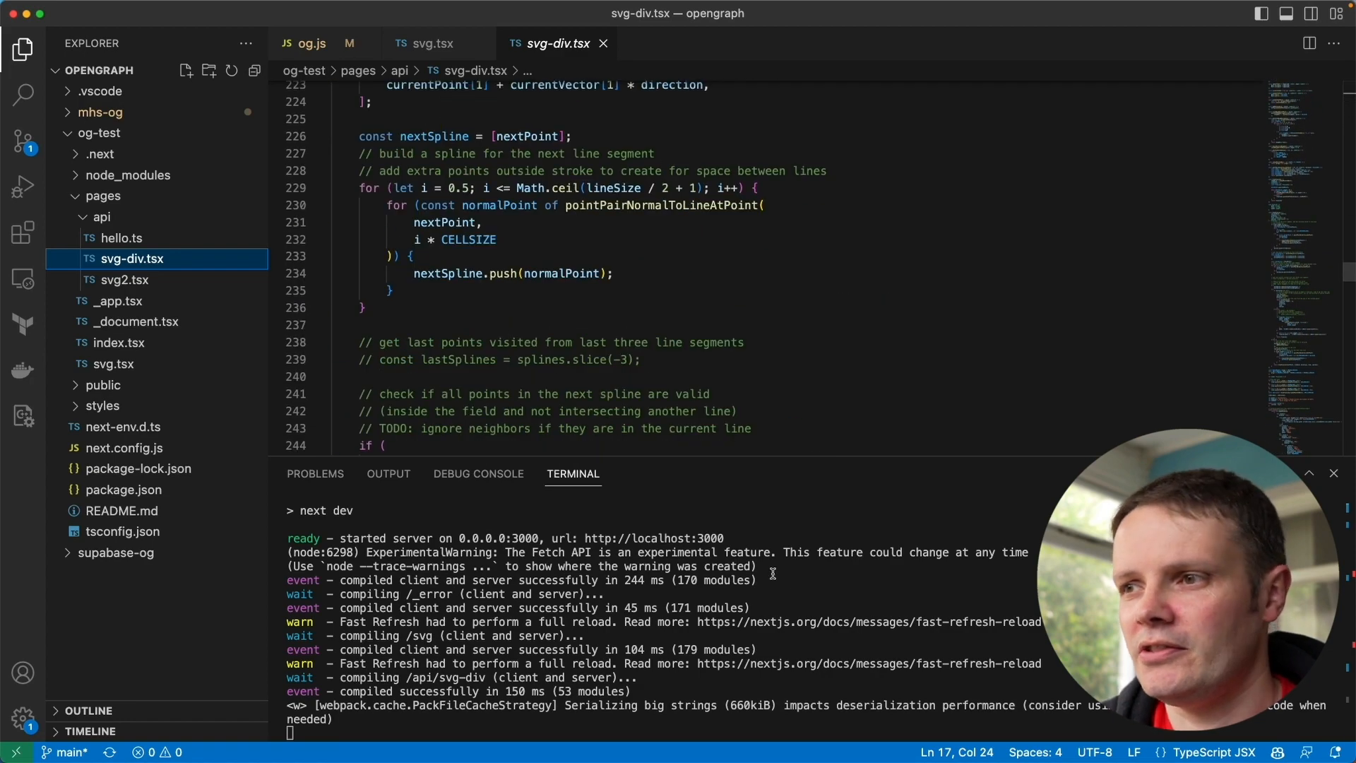
click(1332, 473)
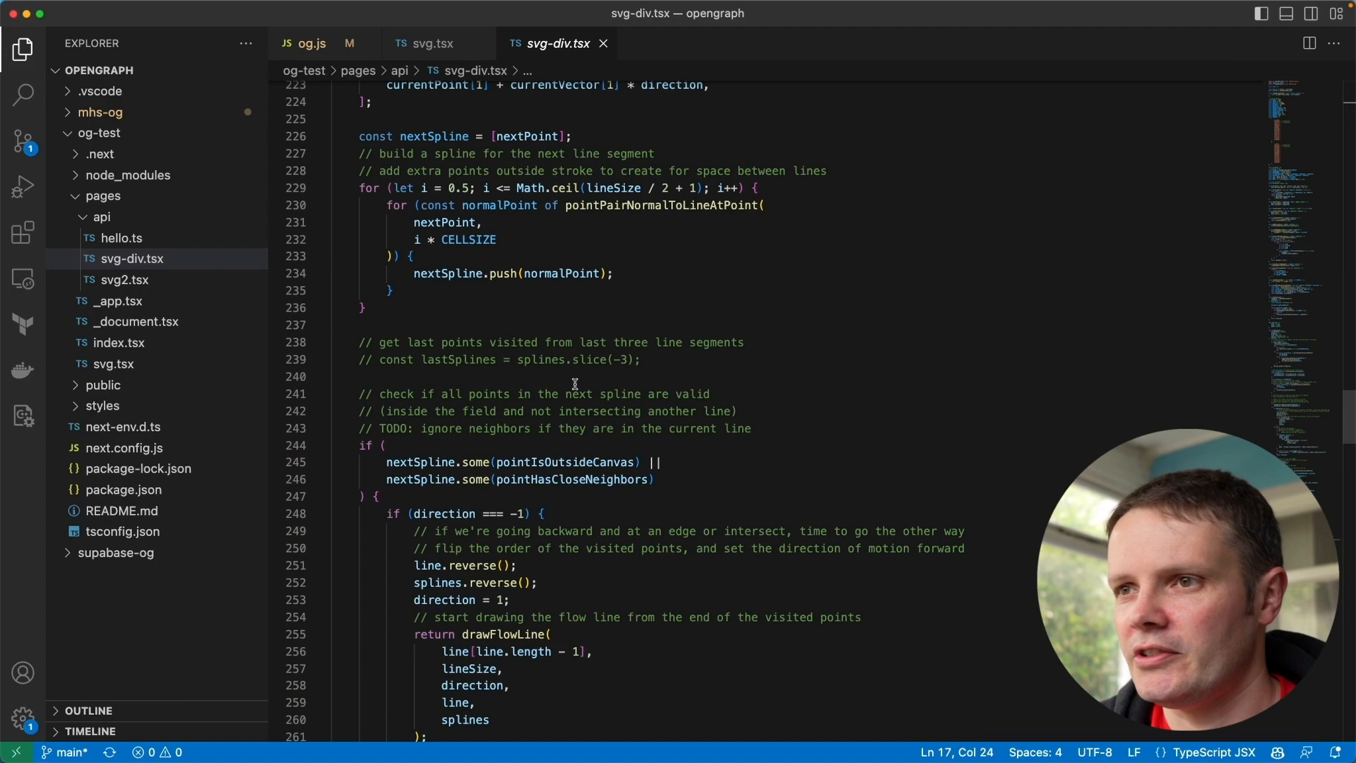
scroll(down, 3)
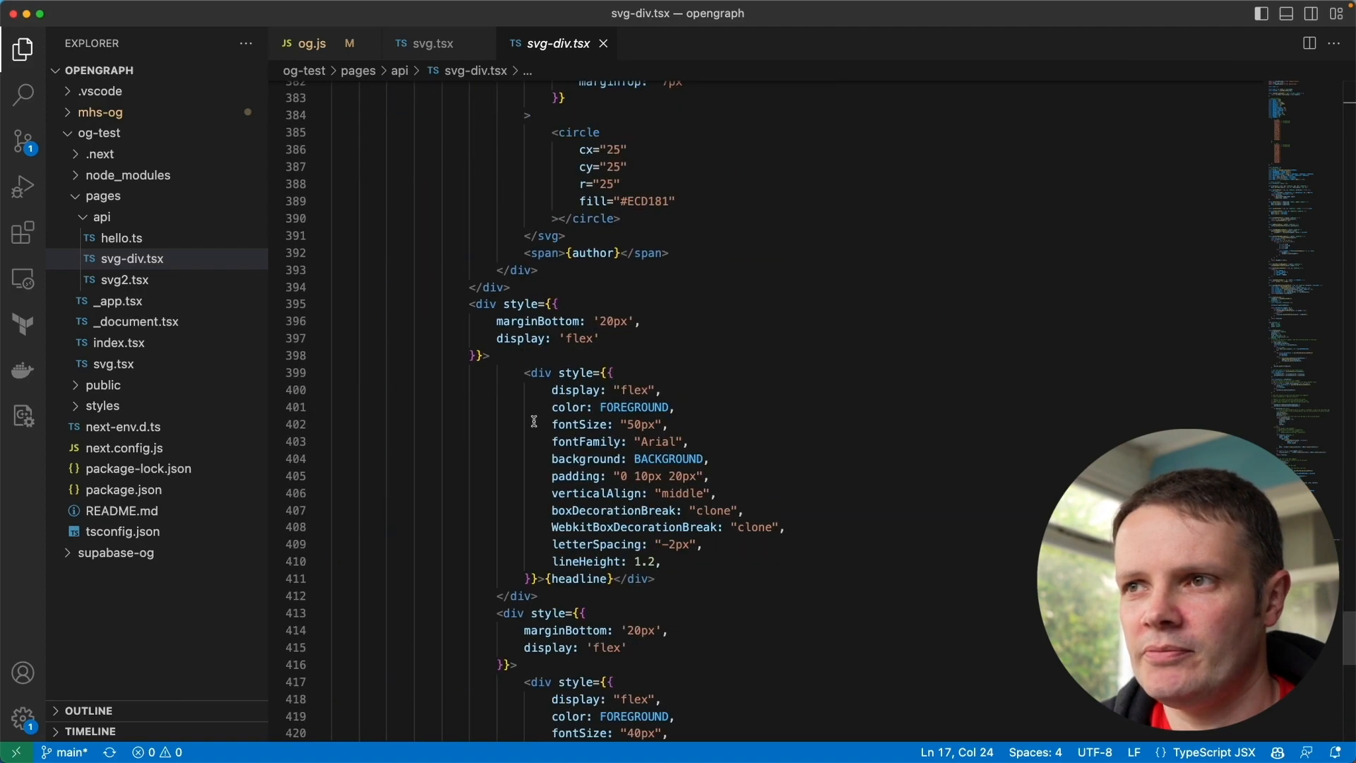
scroll(up, 3)
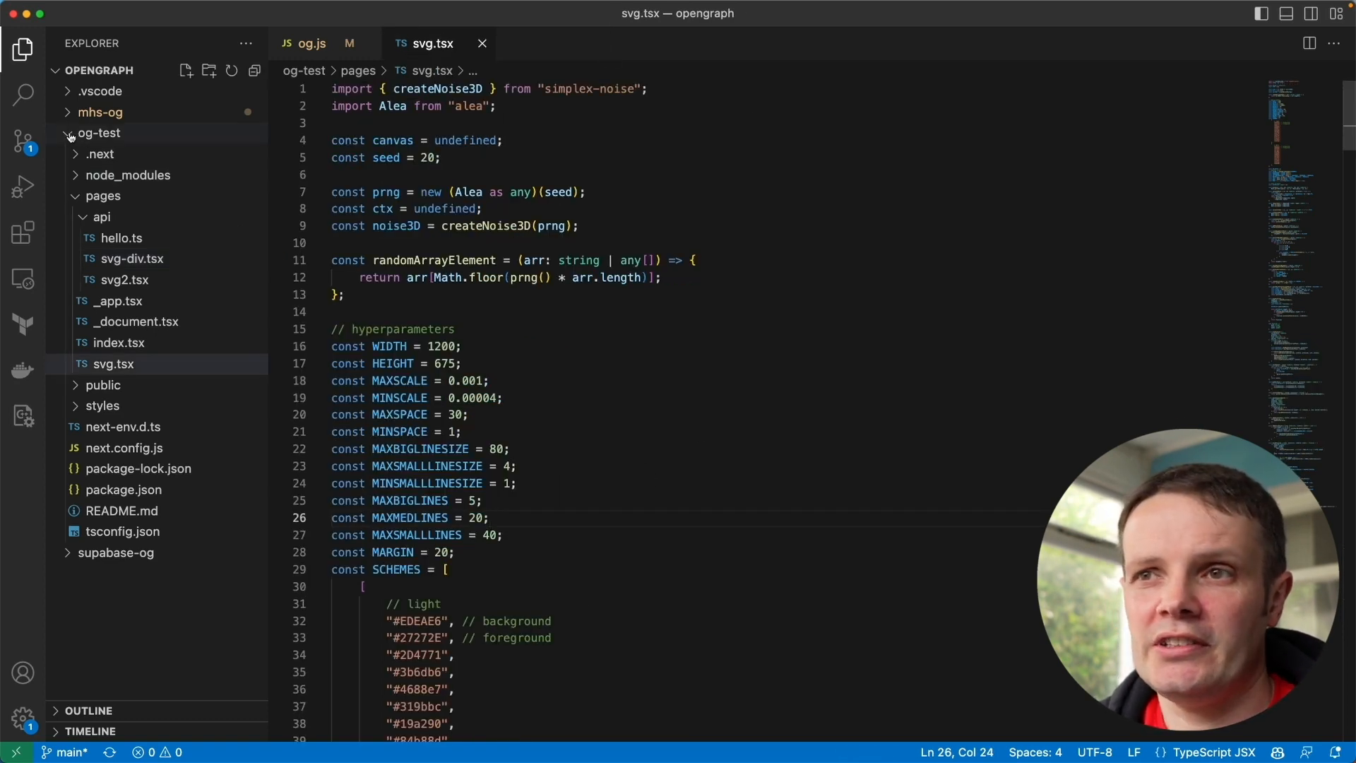
- Expand supabase-og/functions/og in the Explorer and open index.ts then handler.tsx
click(99, 132)
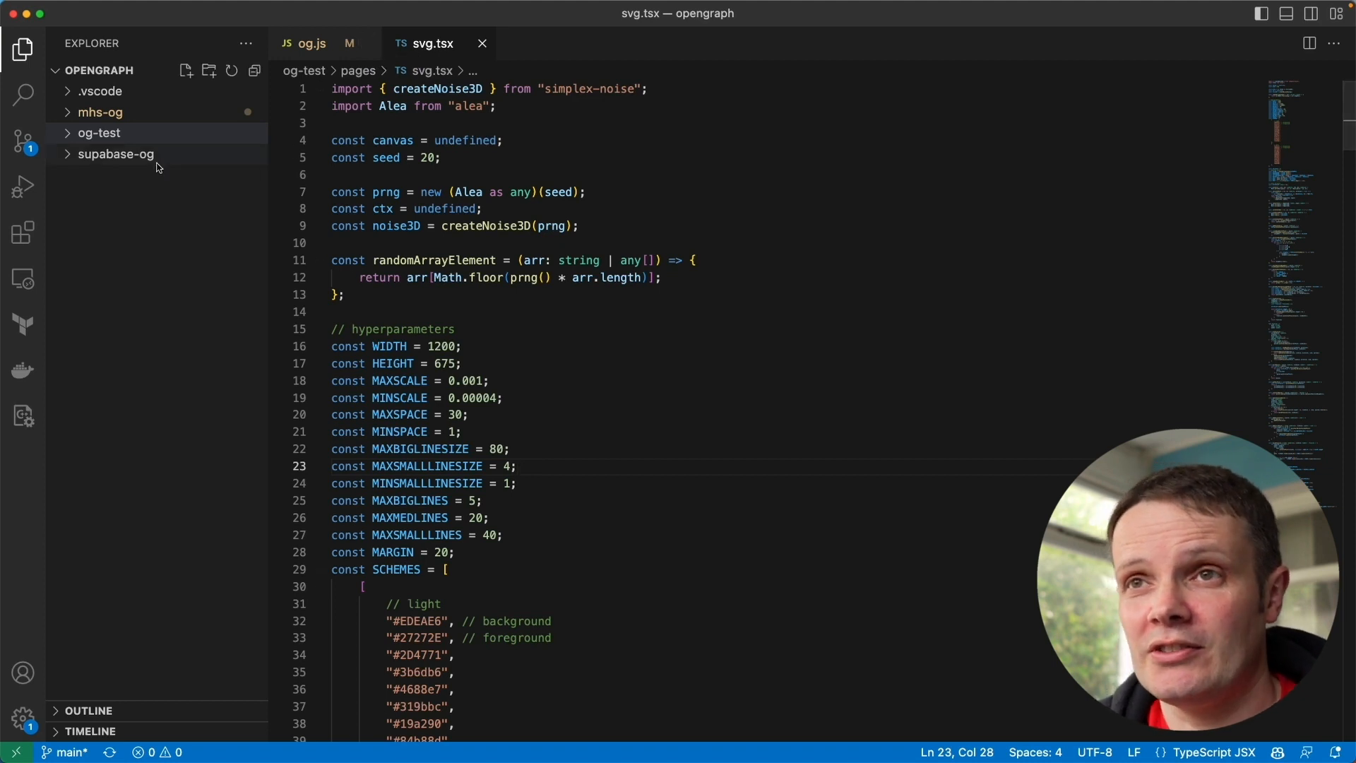
click(114, 154)
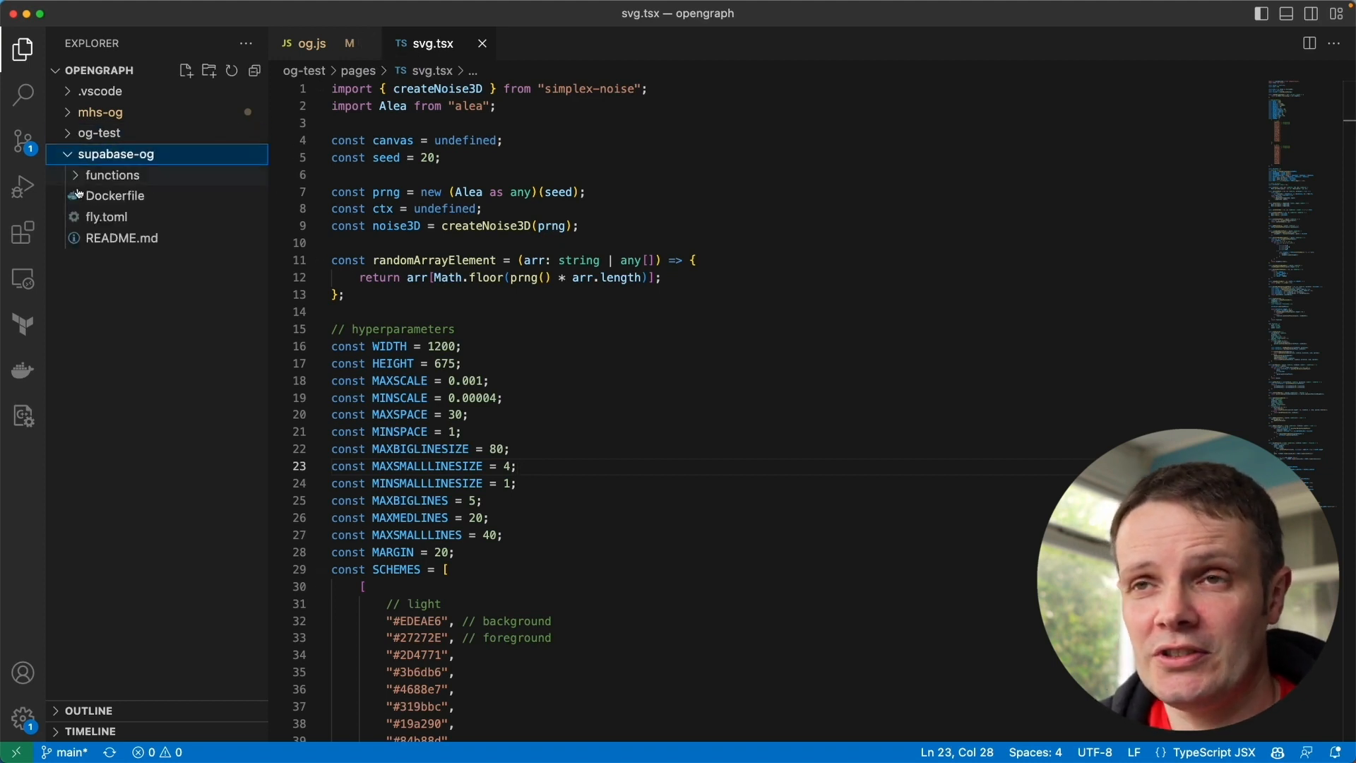
click(113, 175)
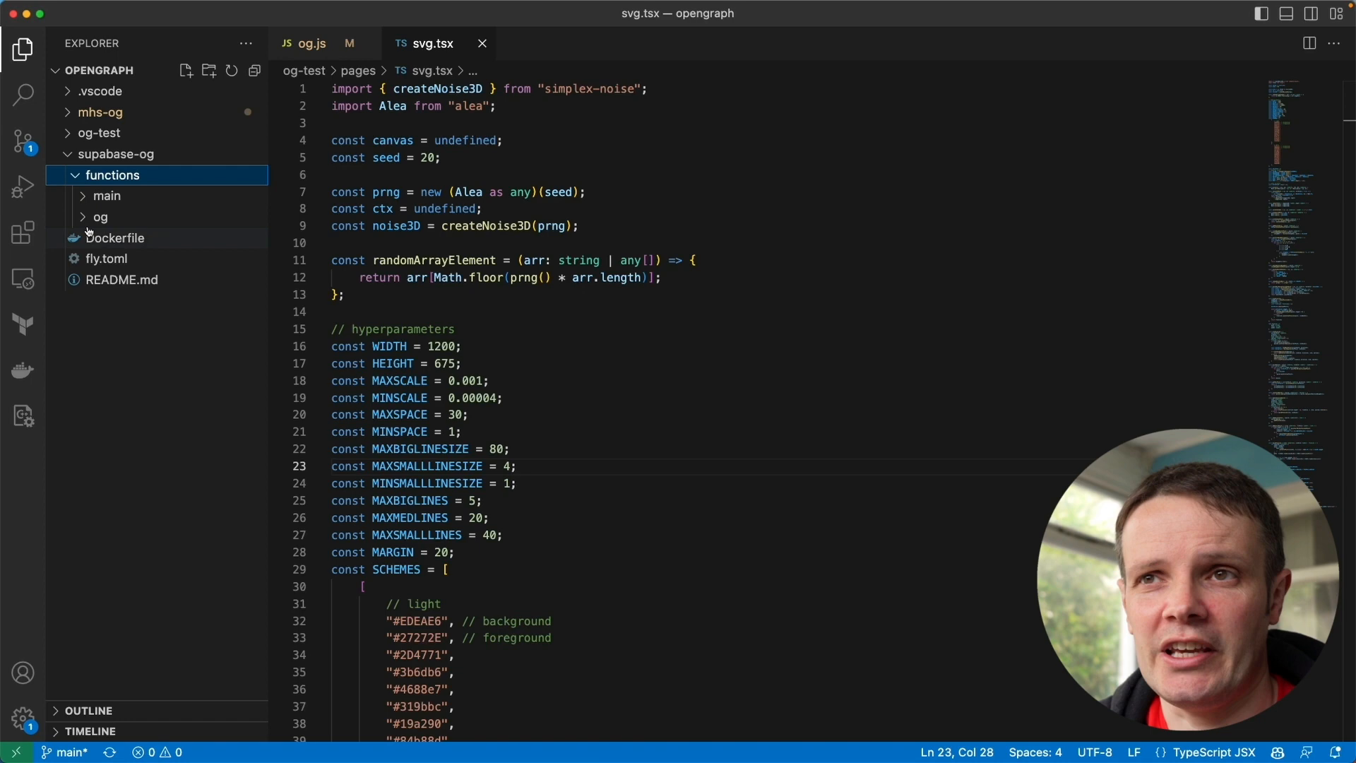
click(100, 216)
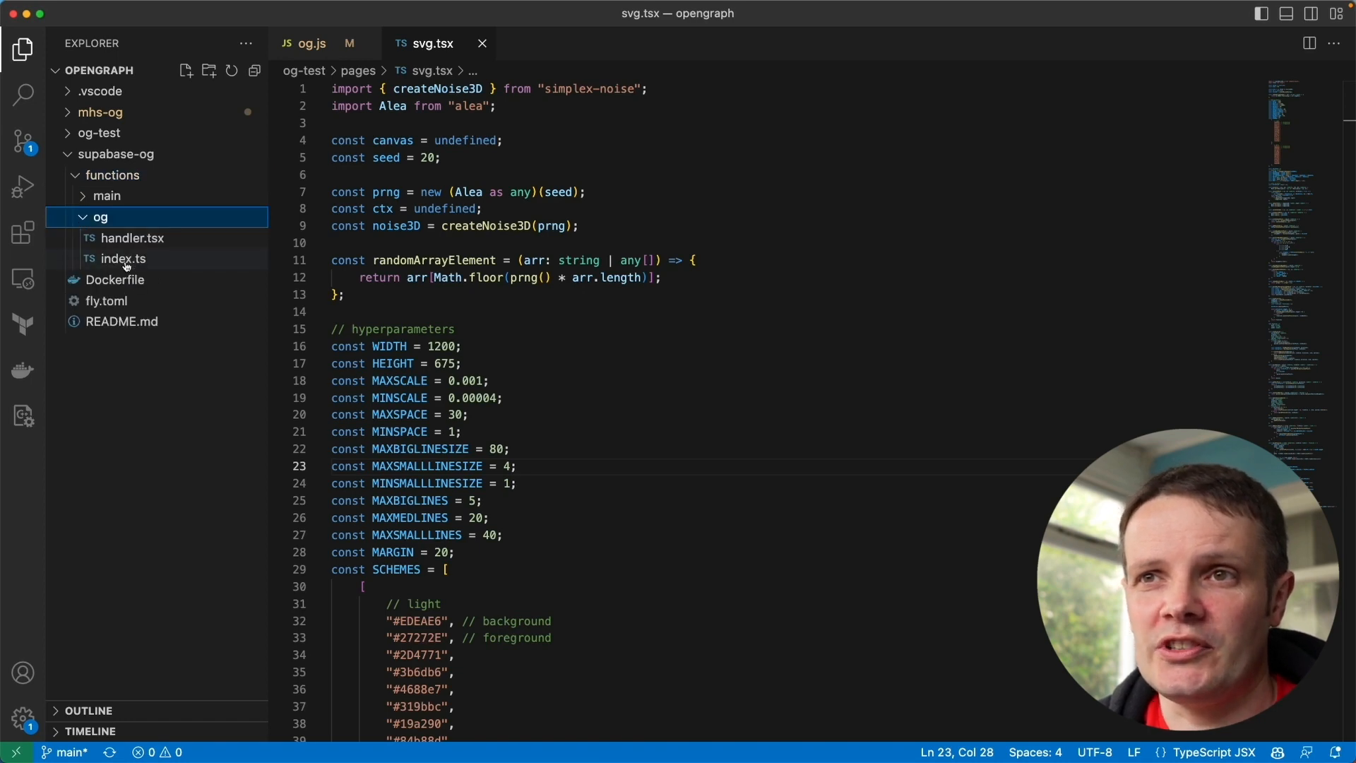
click(123, 257)
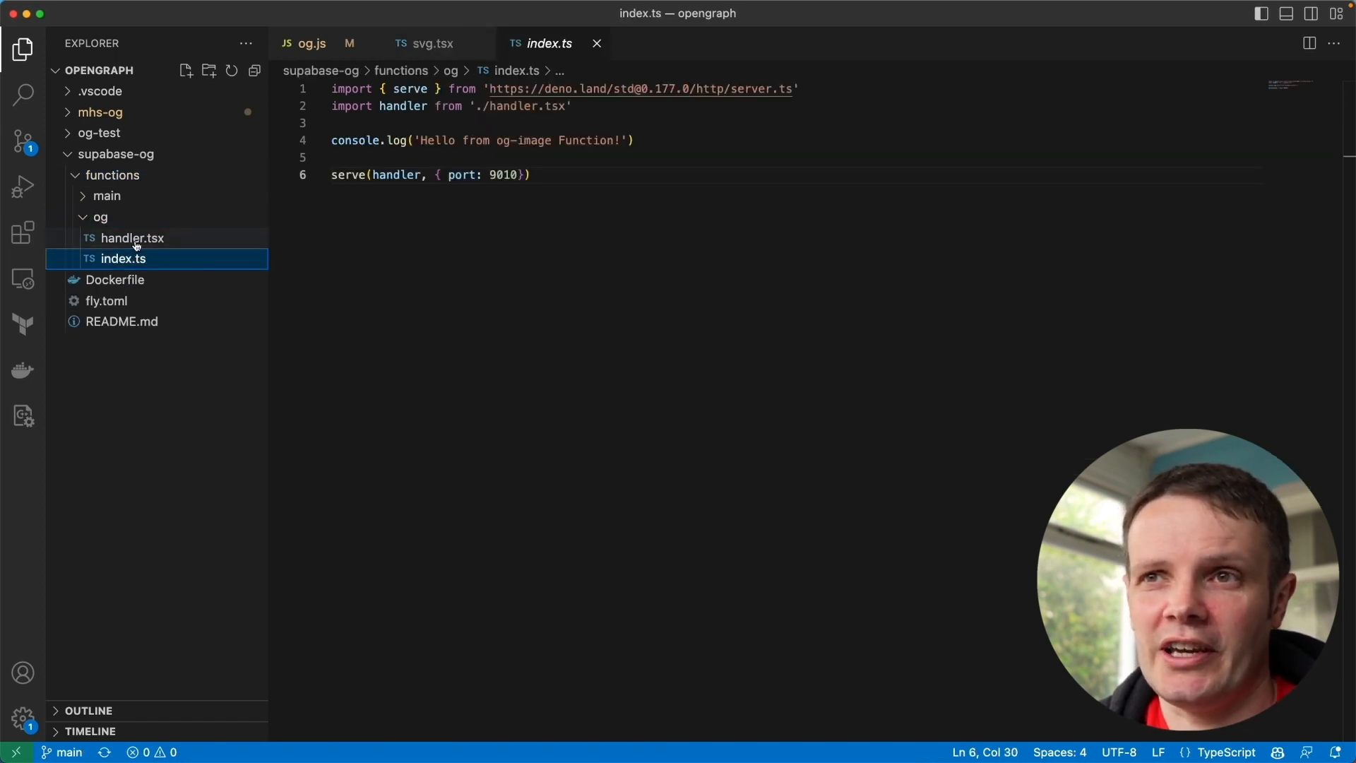
click(132, 238)
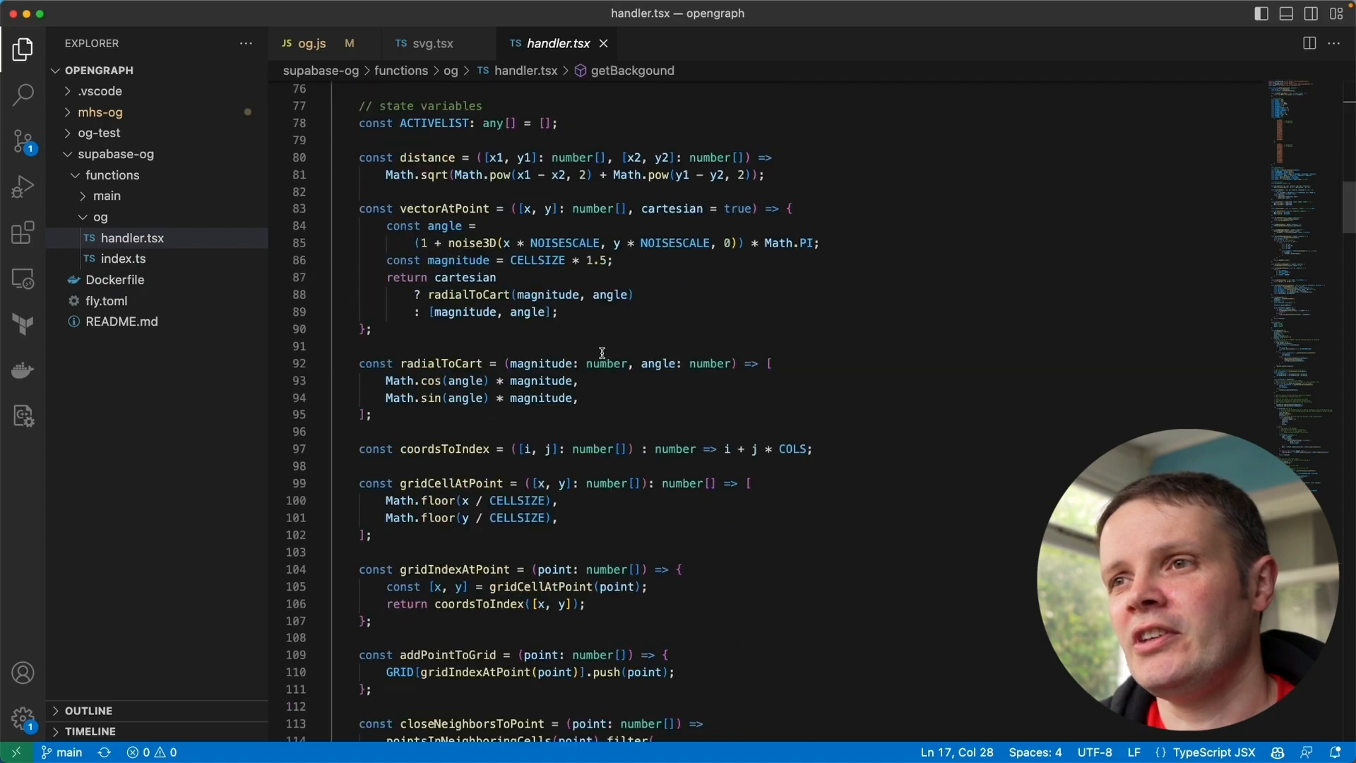
- Review handler.tsx's esm.sh imports, seed-driven handler and ImageResponse layout
scroll(down, 3)
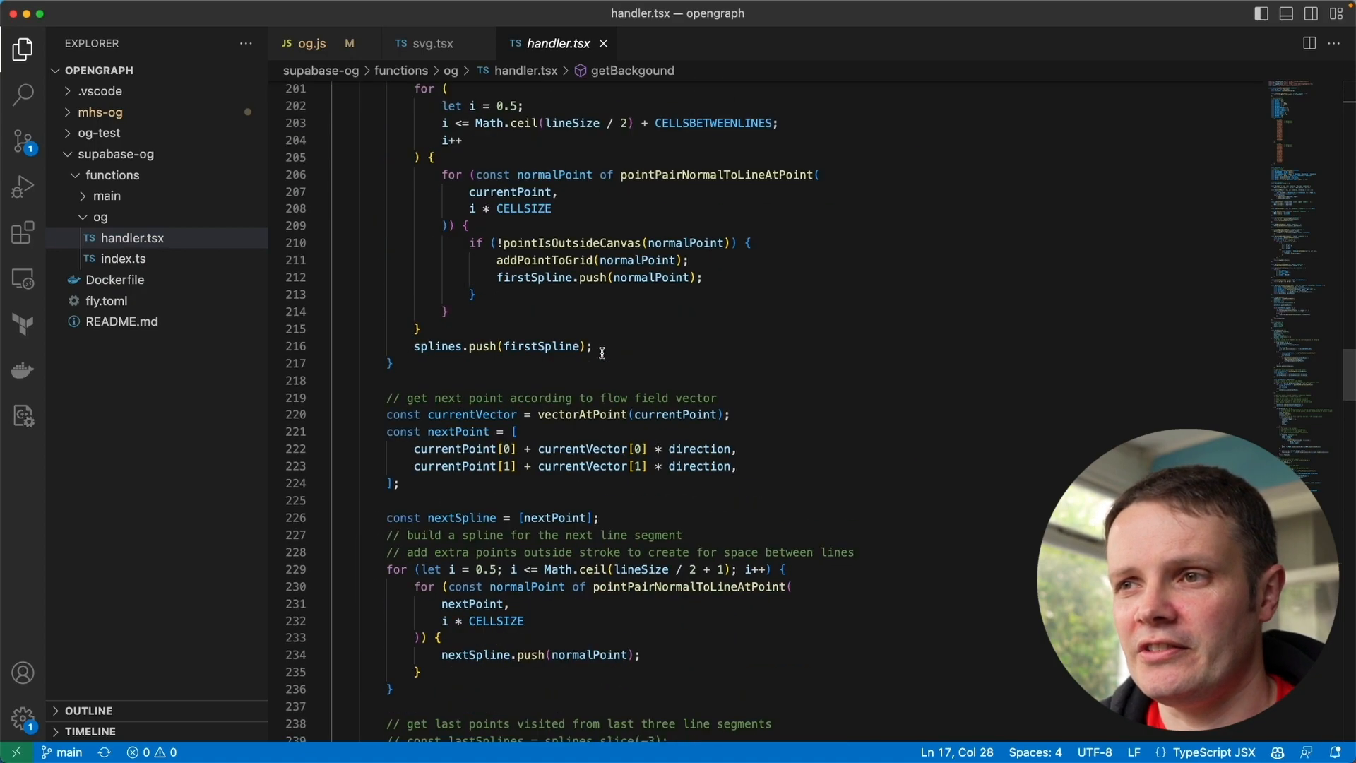
scroll(down, 3)
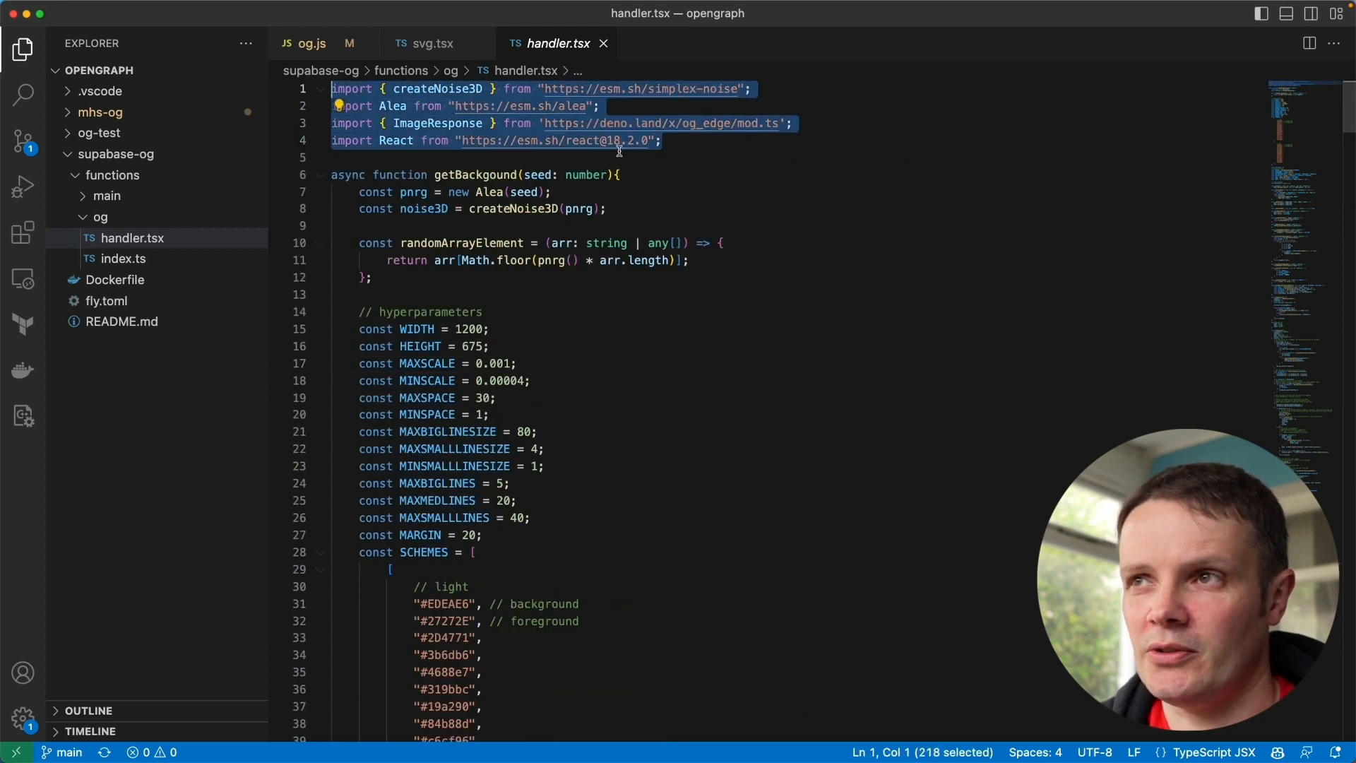
click(599, 106)
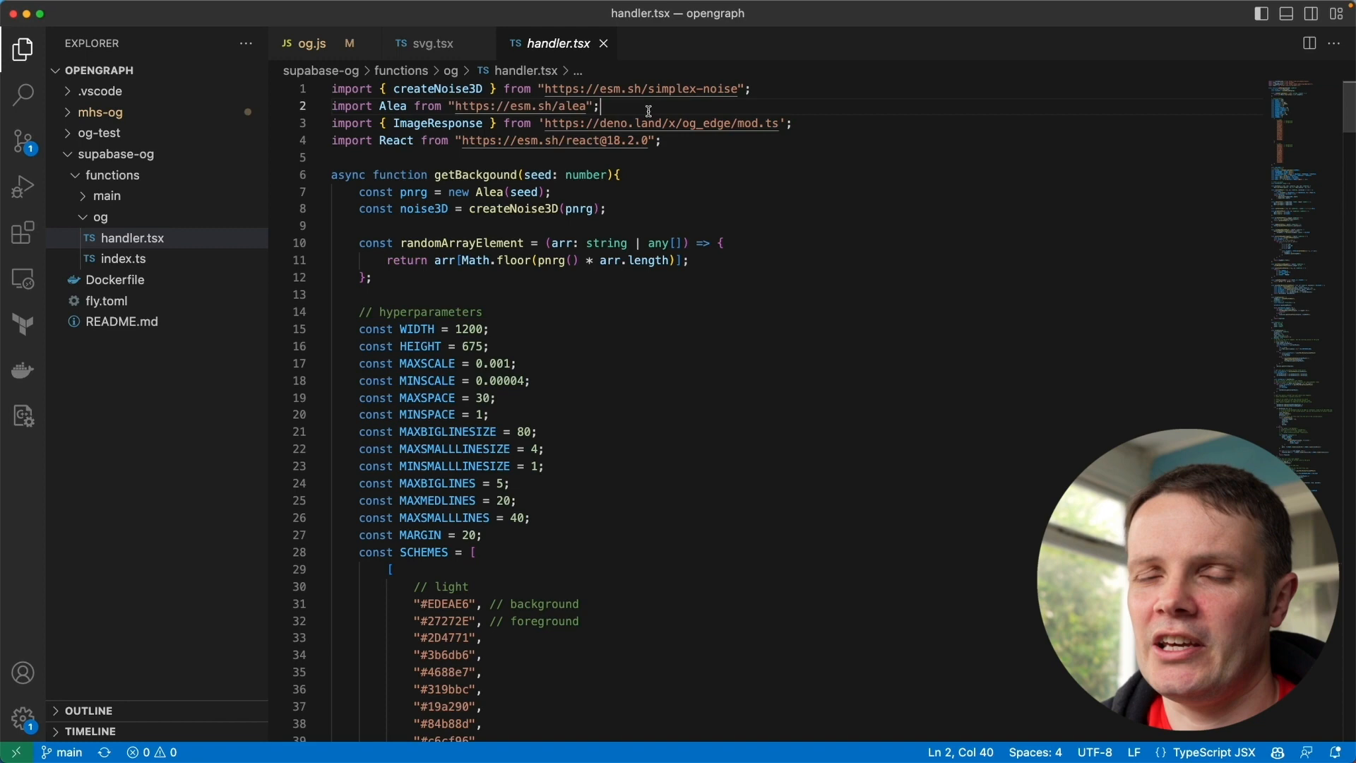
mouse_move(693, 108)
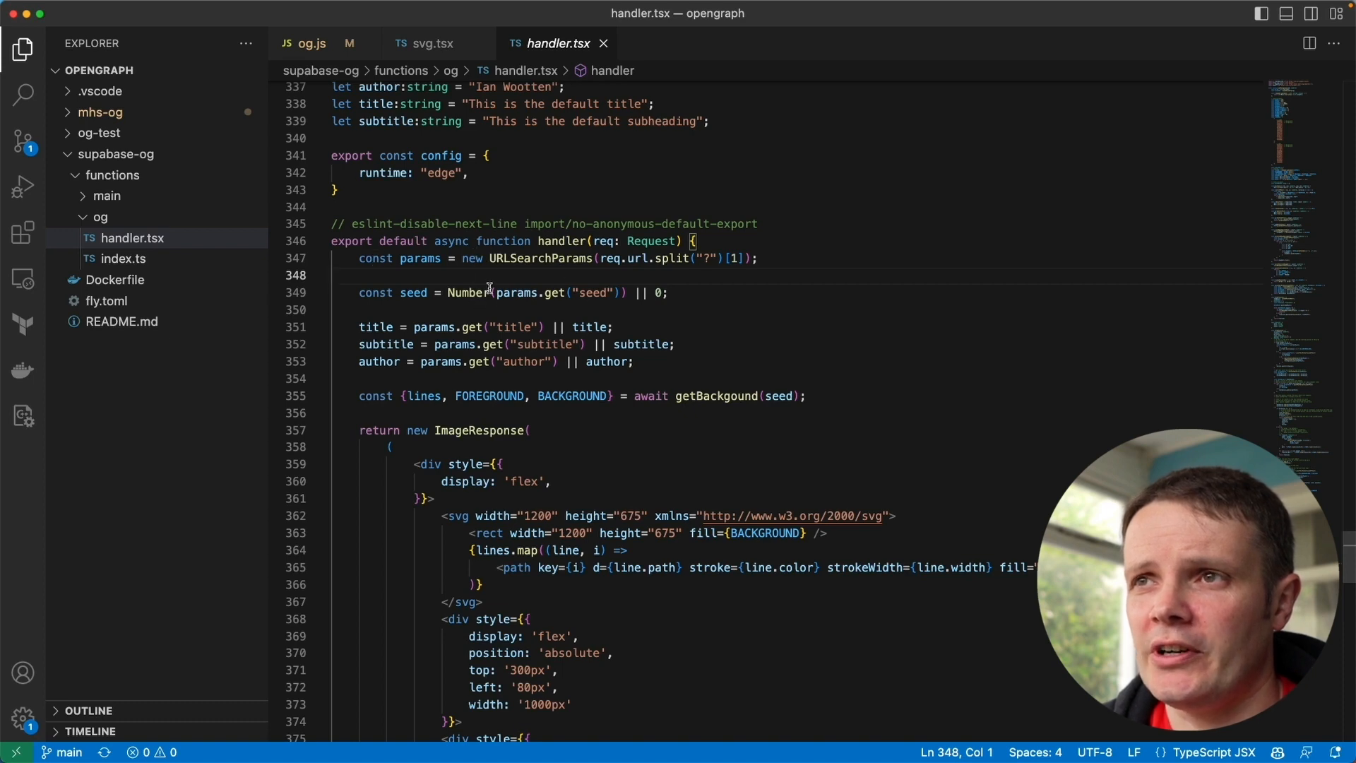
scroll(up, 3)
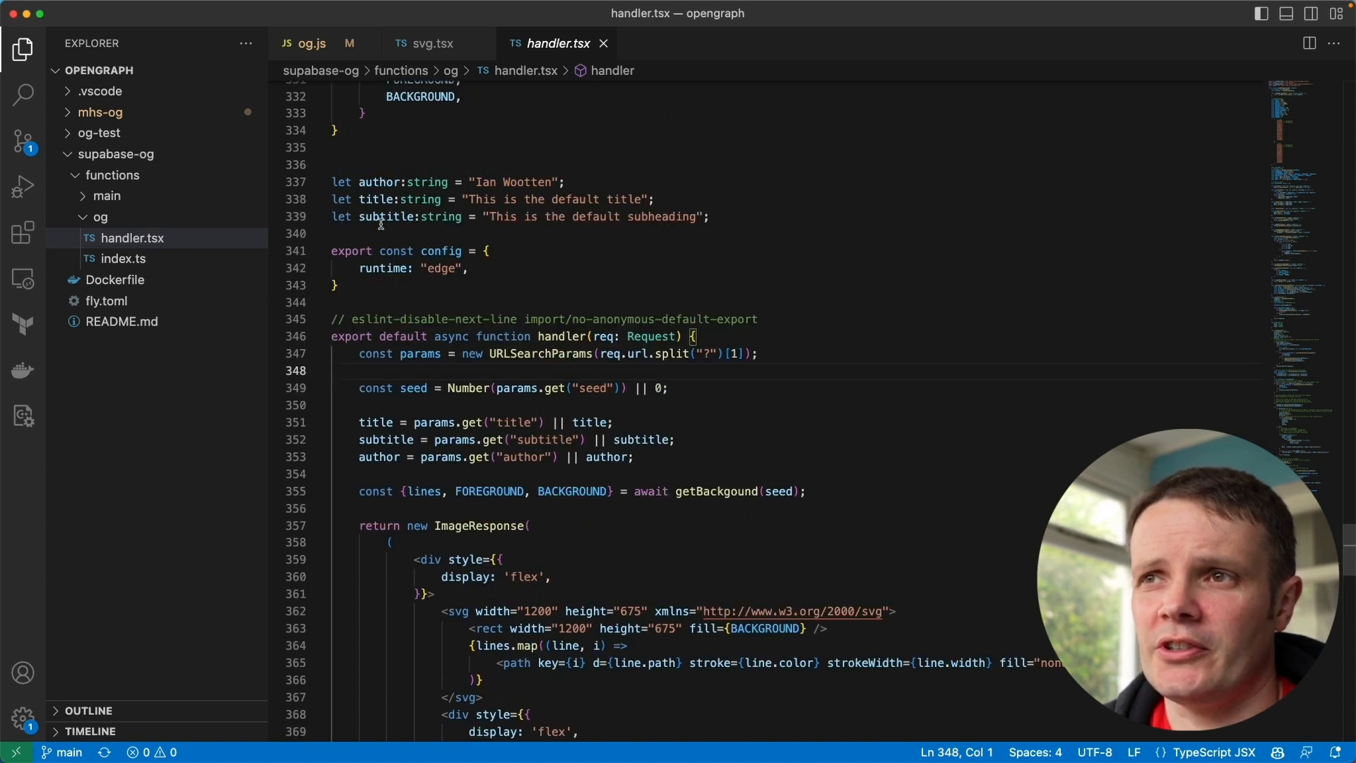
mouse_move(536, 283)
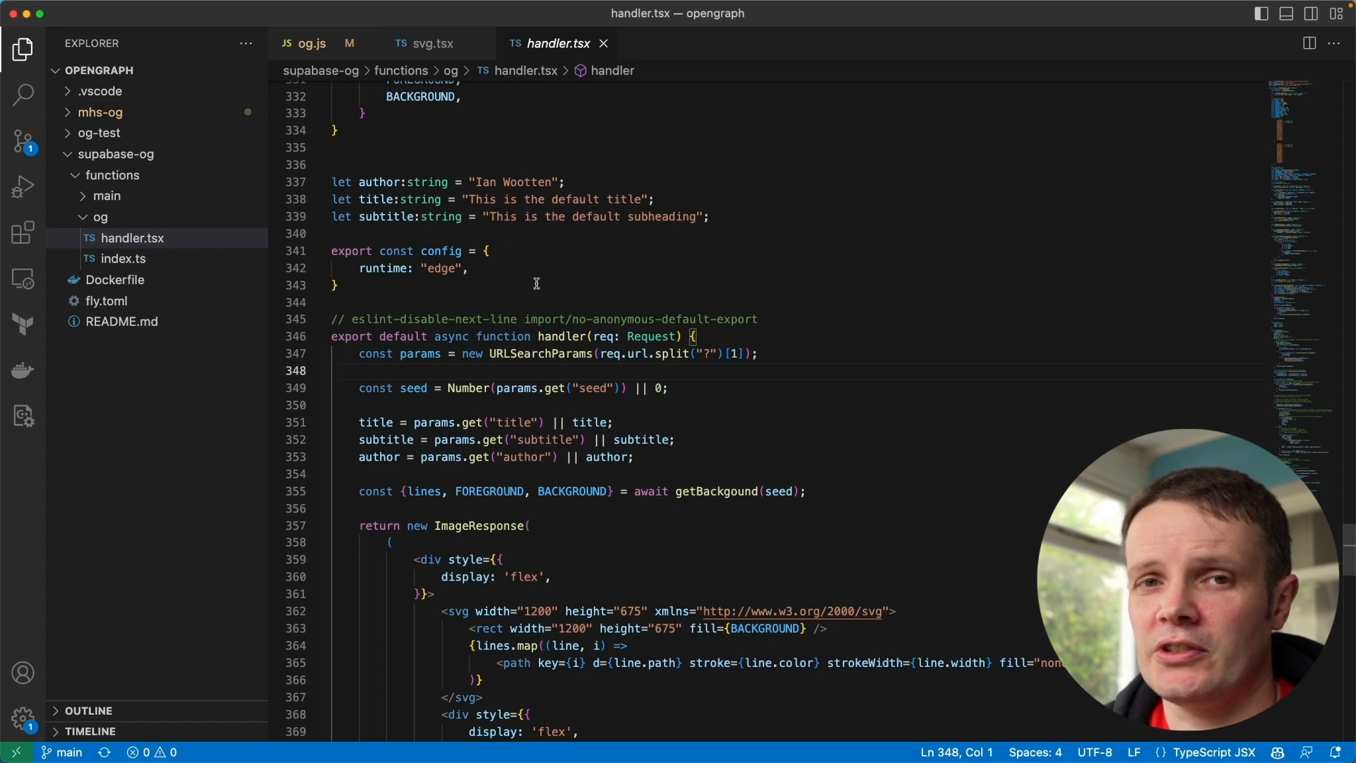
scroll(down, 3)
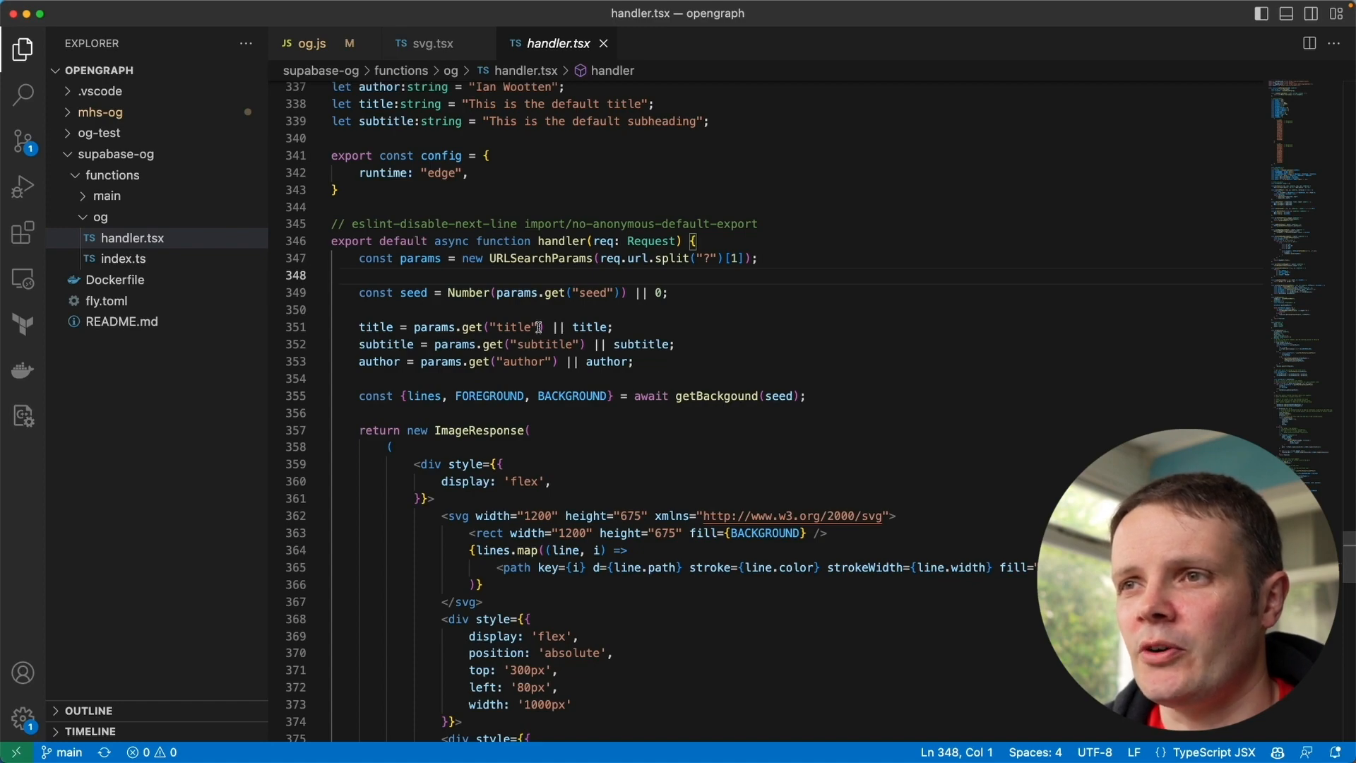
scroll(down, 3)
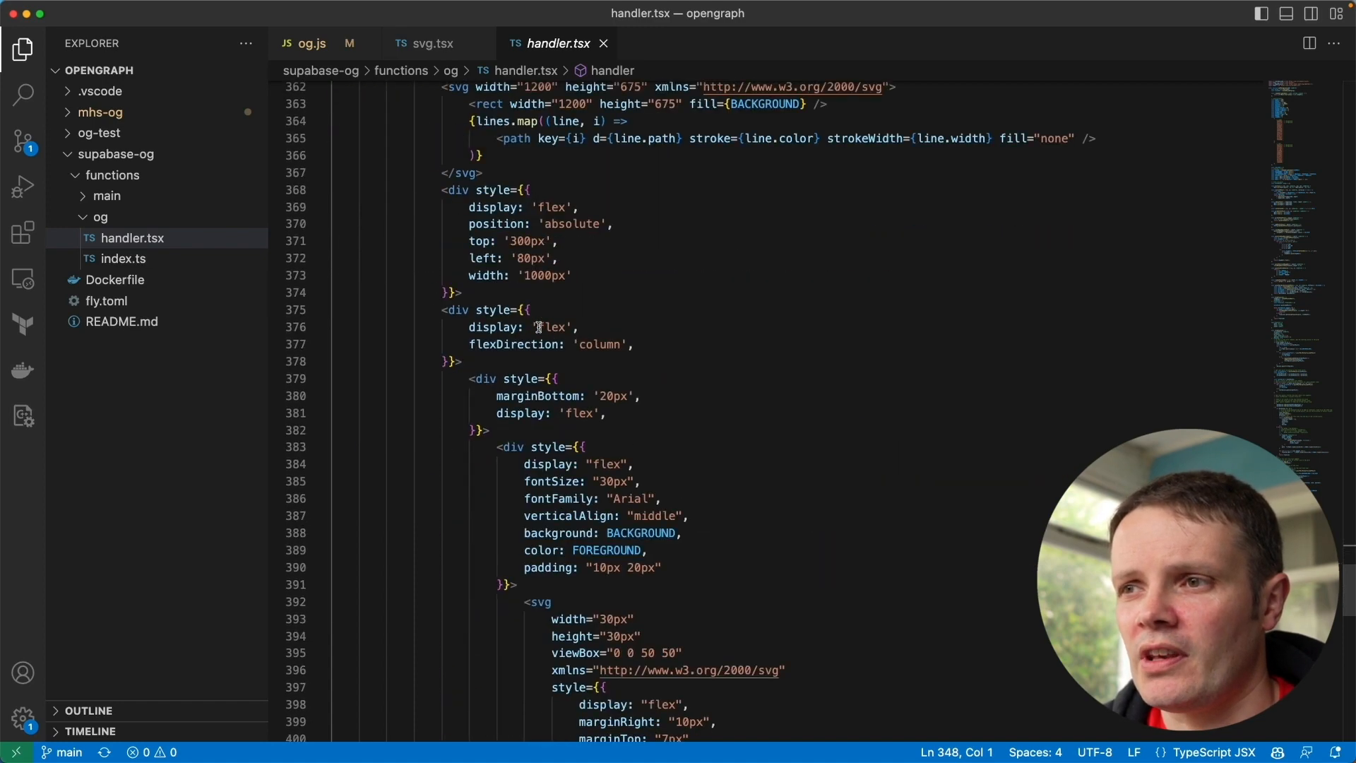
scroll(down, 3)
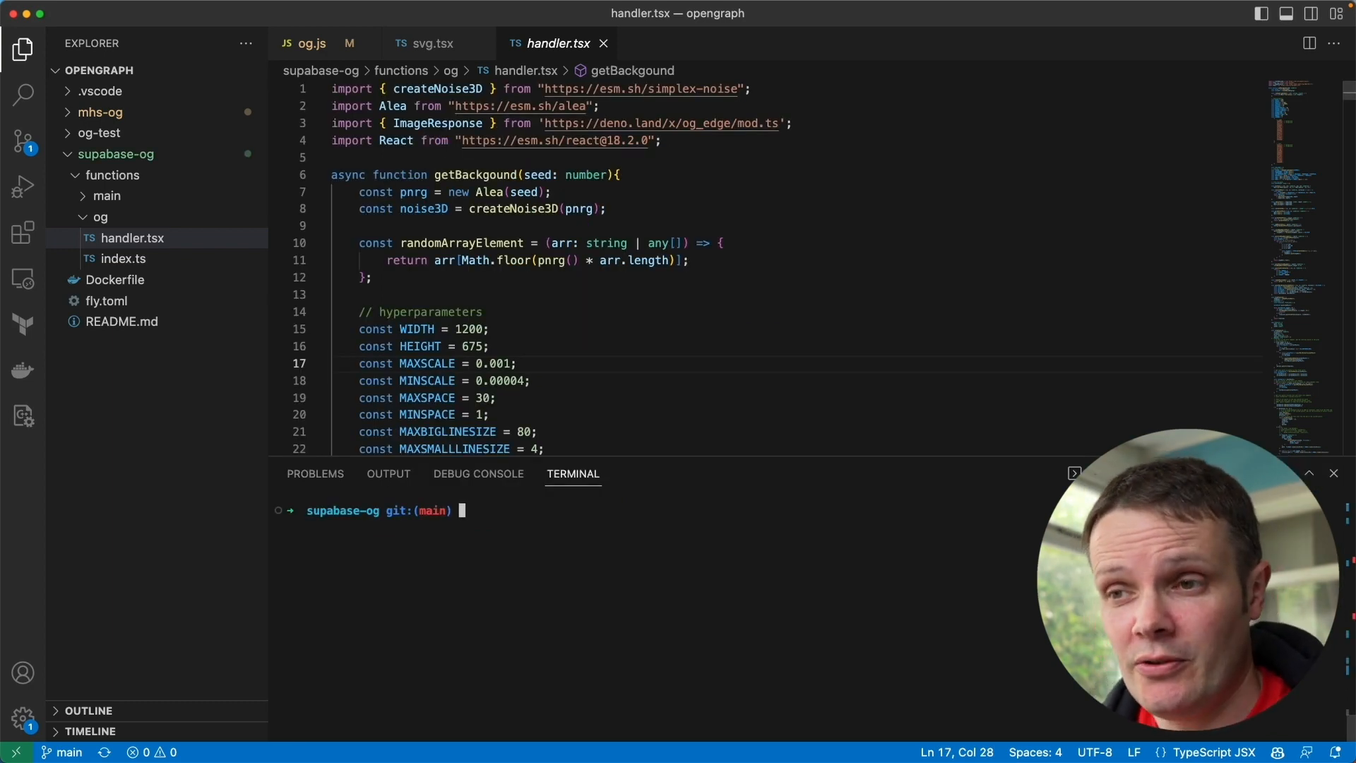
- Run fly launch with a generated app name, answering N to Postgres and Redis and y to deploy
text(fly la)
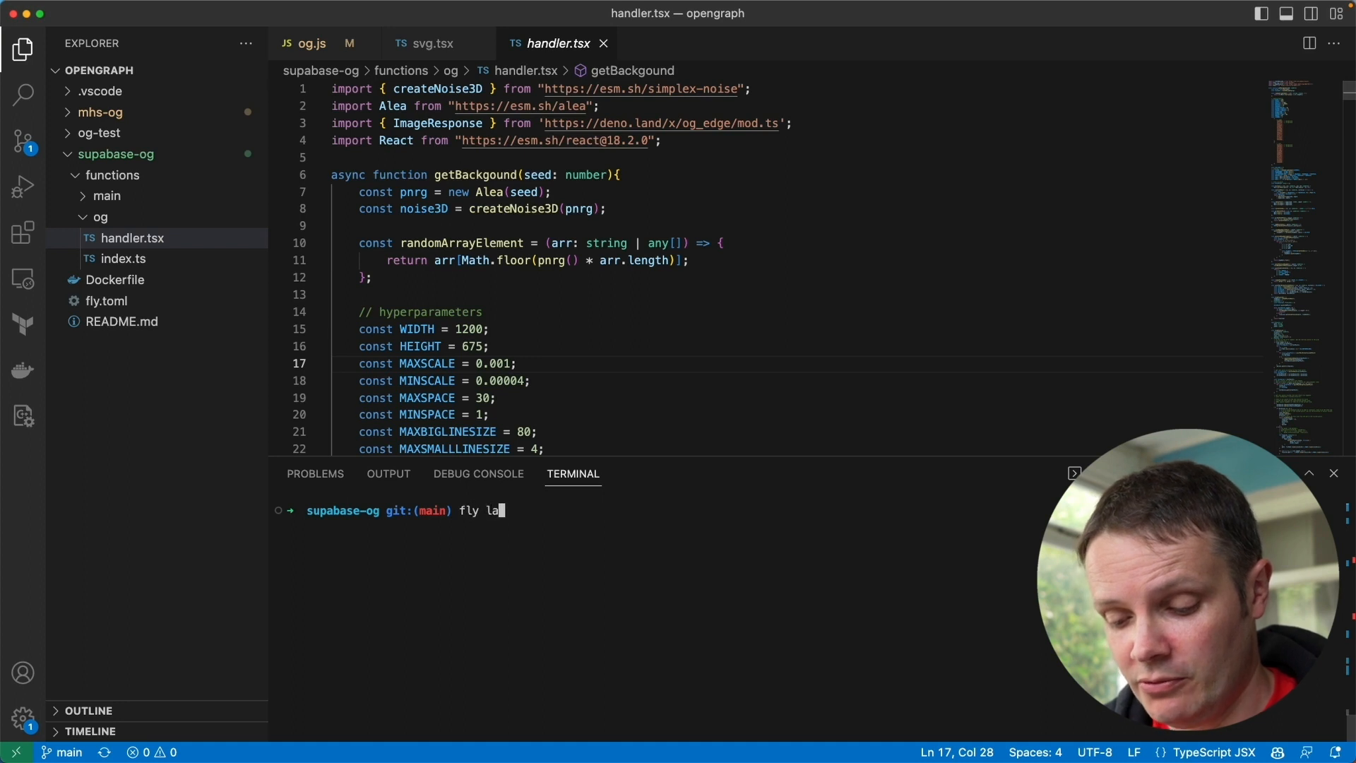
key(Return)
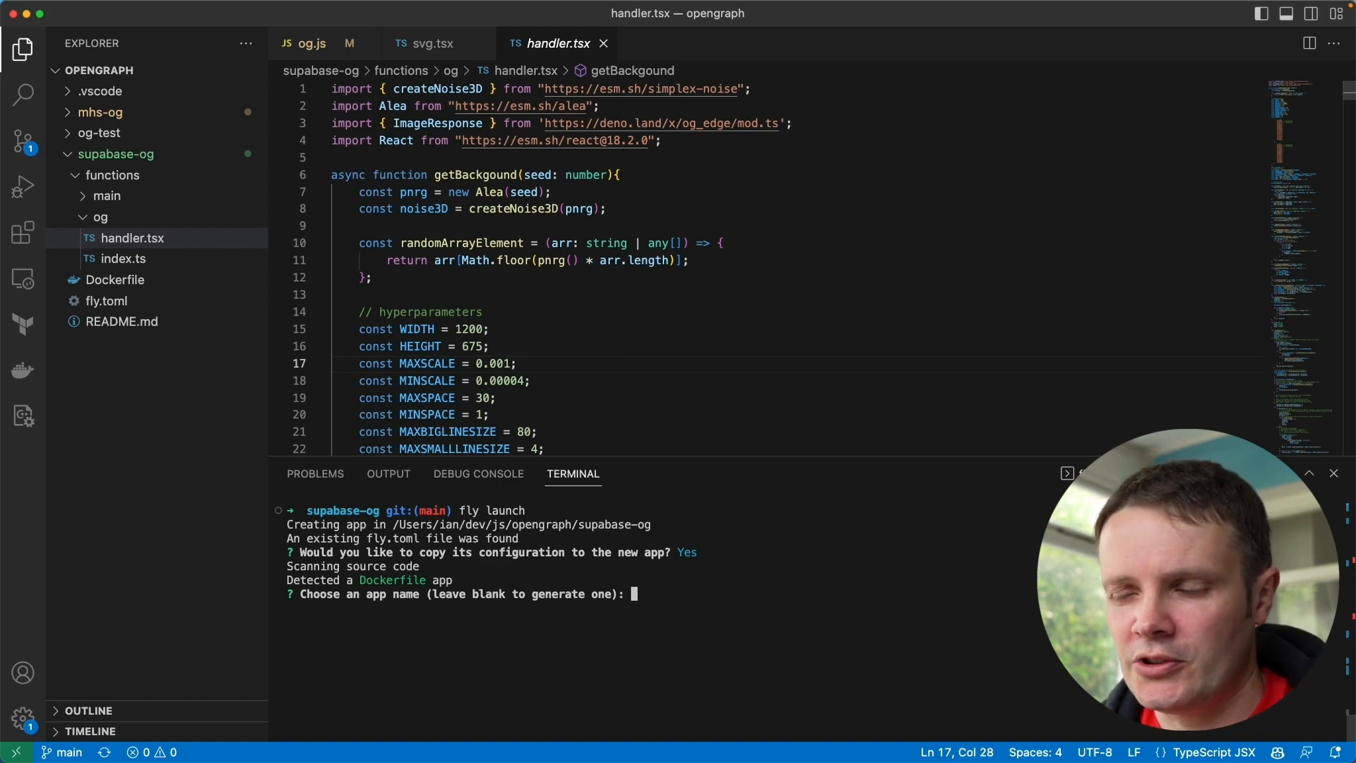
key(Return)
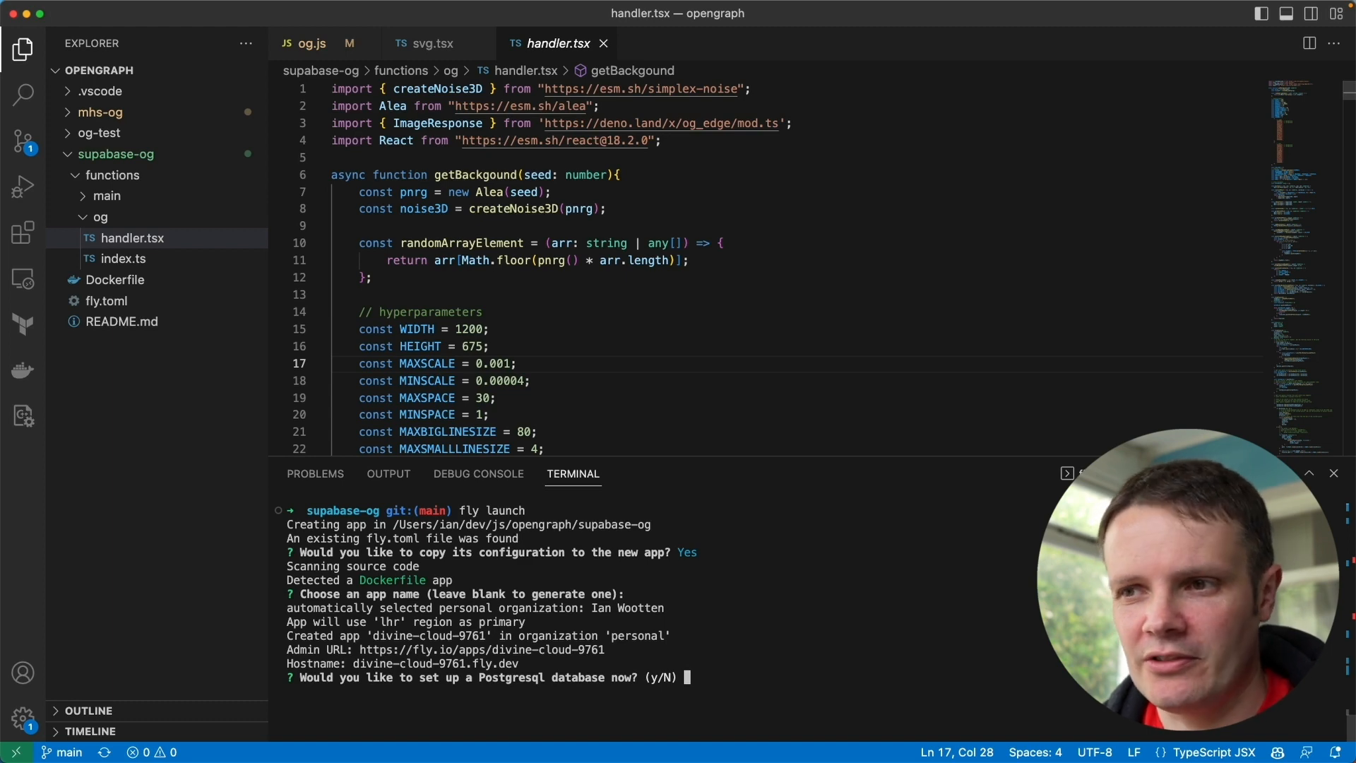
mouse_move(681, 623)
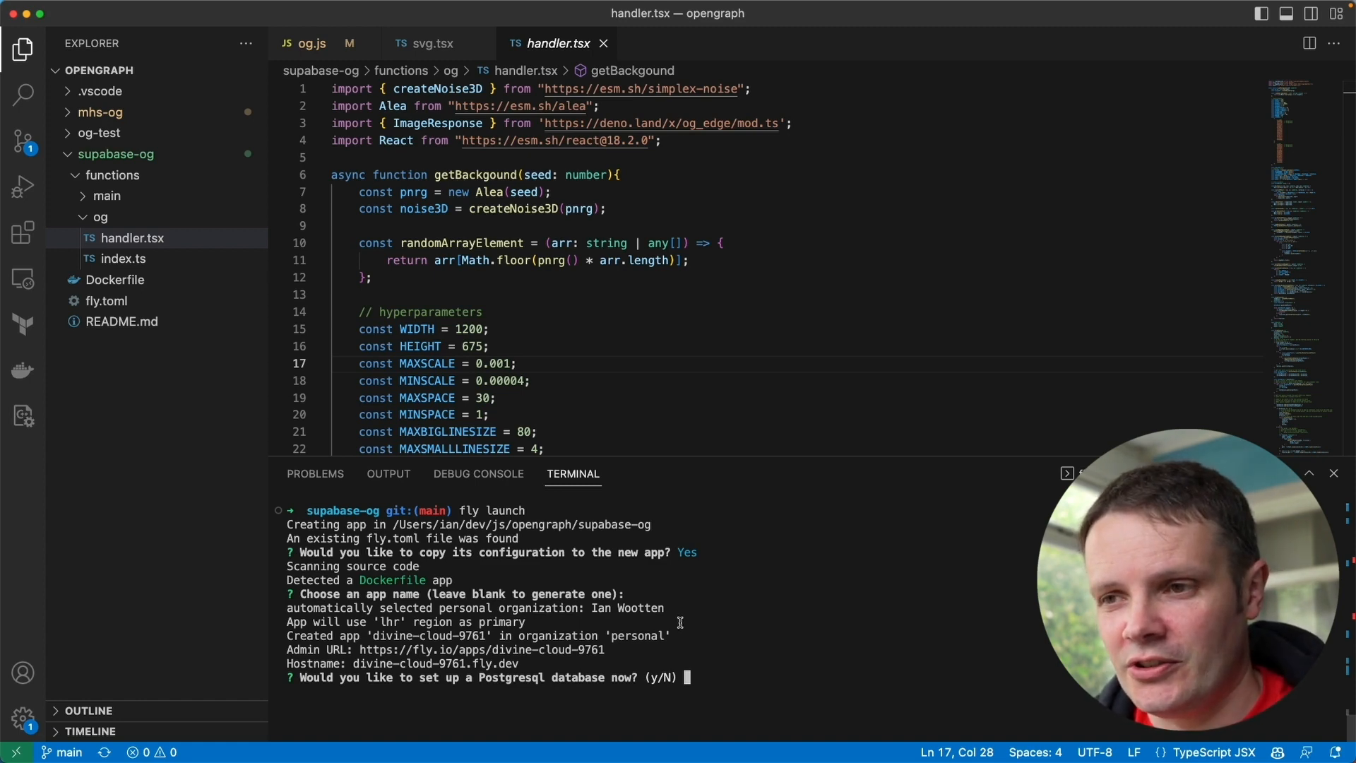
text(N)
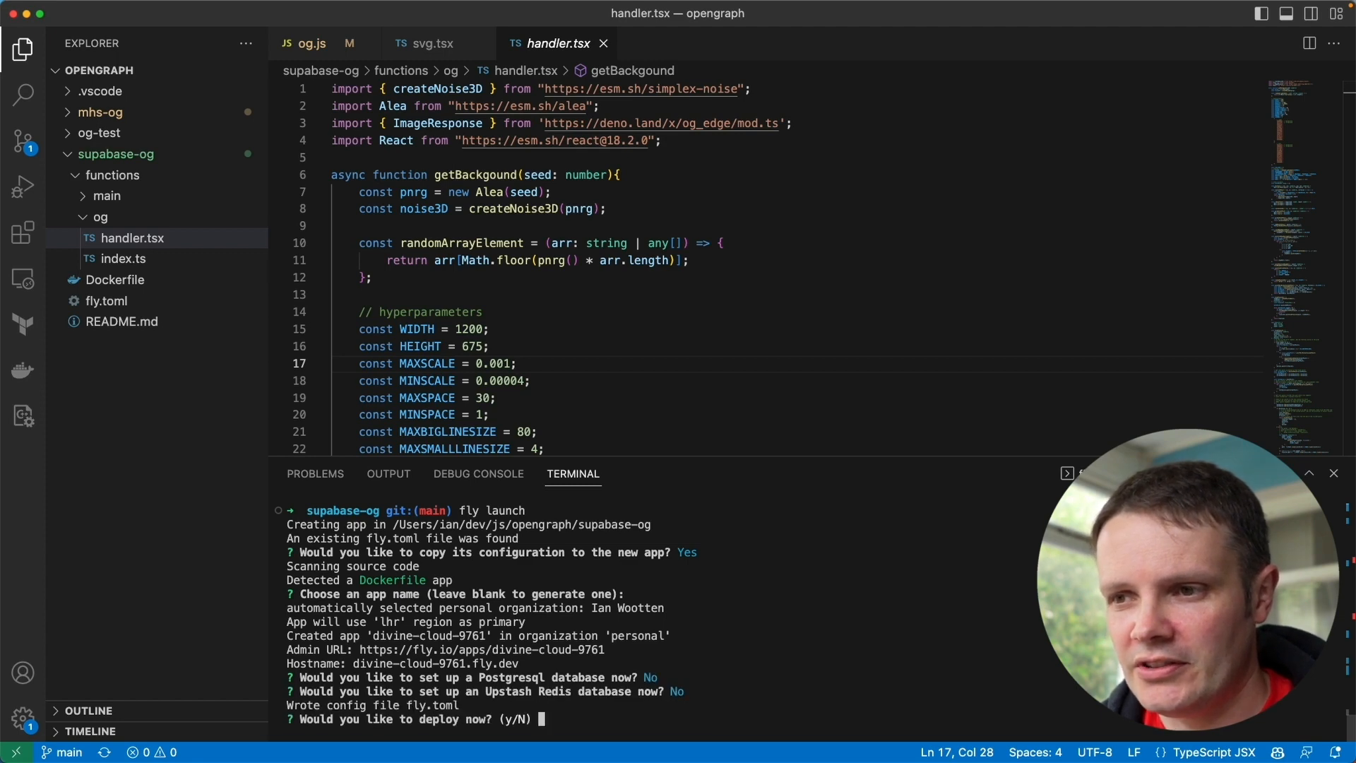
text(y)
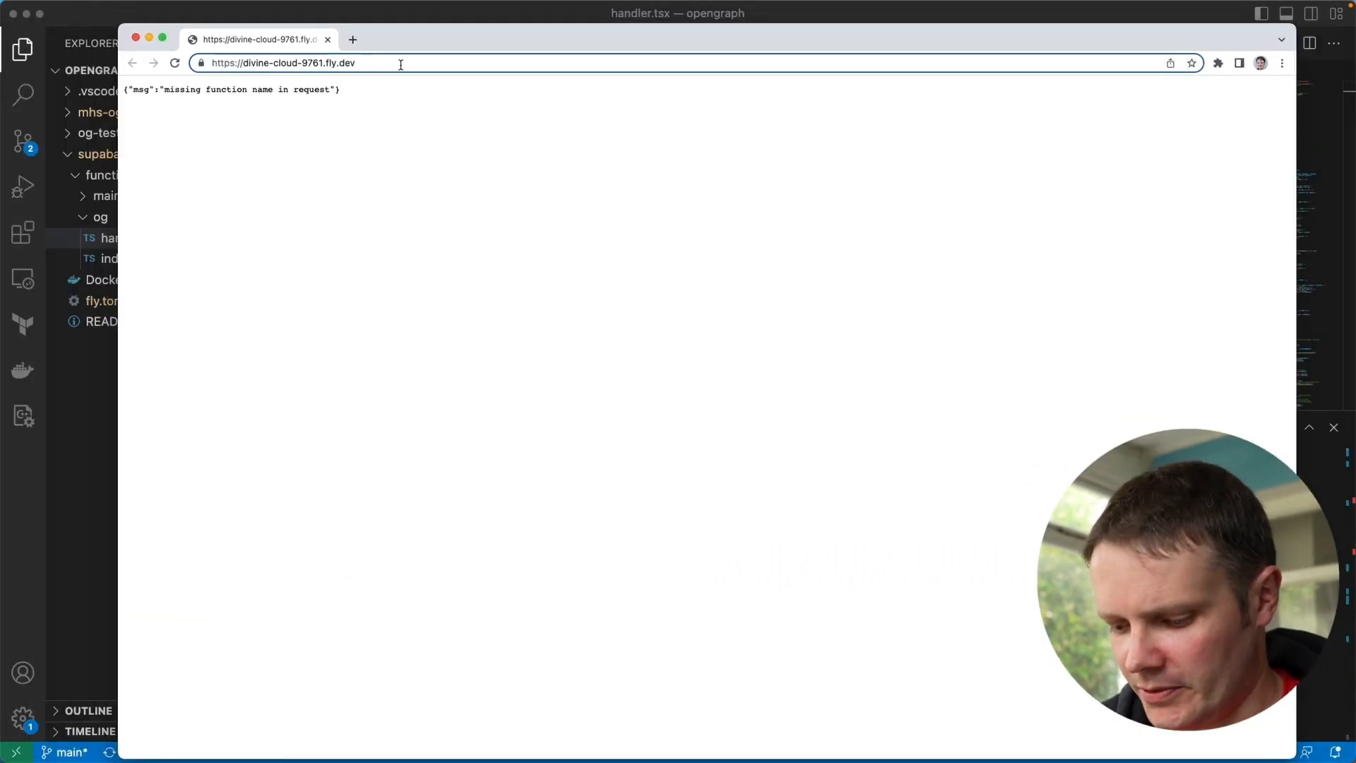
- Load the deployed /og route on divine-cloud-9761 and add ?title=Supabase Generative Art to the URL
text(/og)
key(Return)
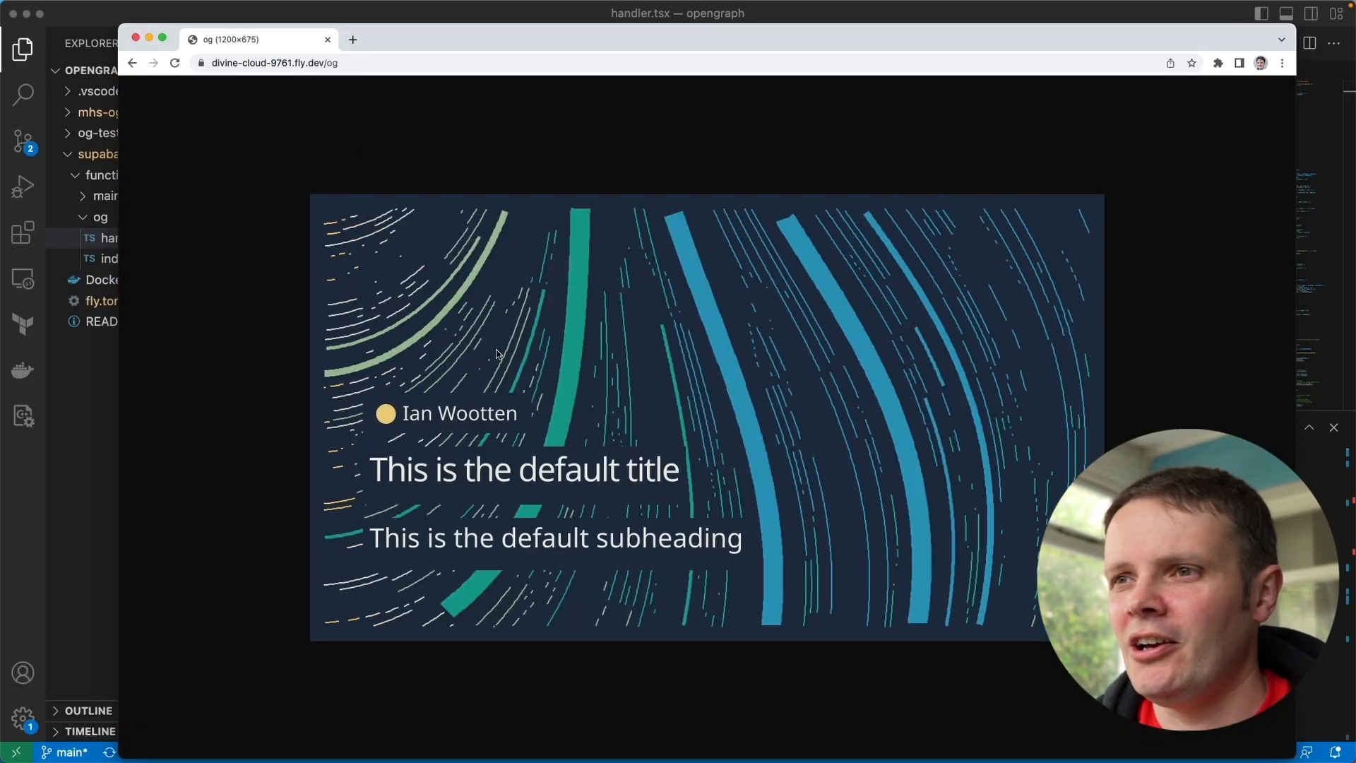
click(301, 63)
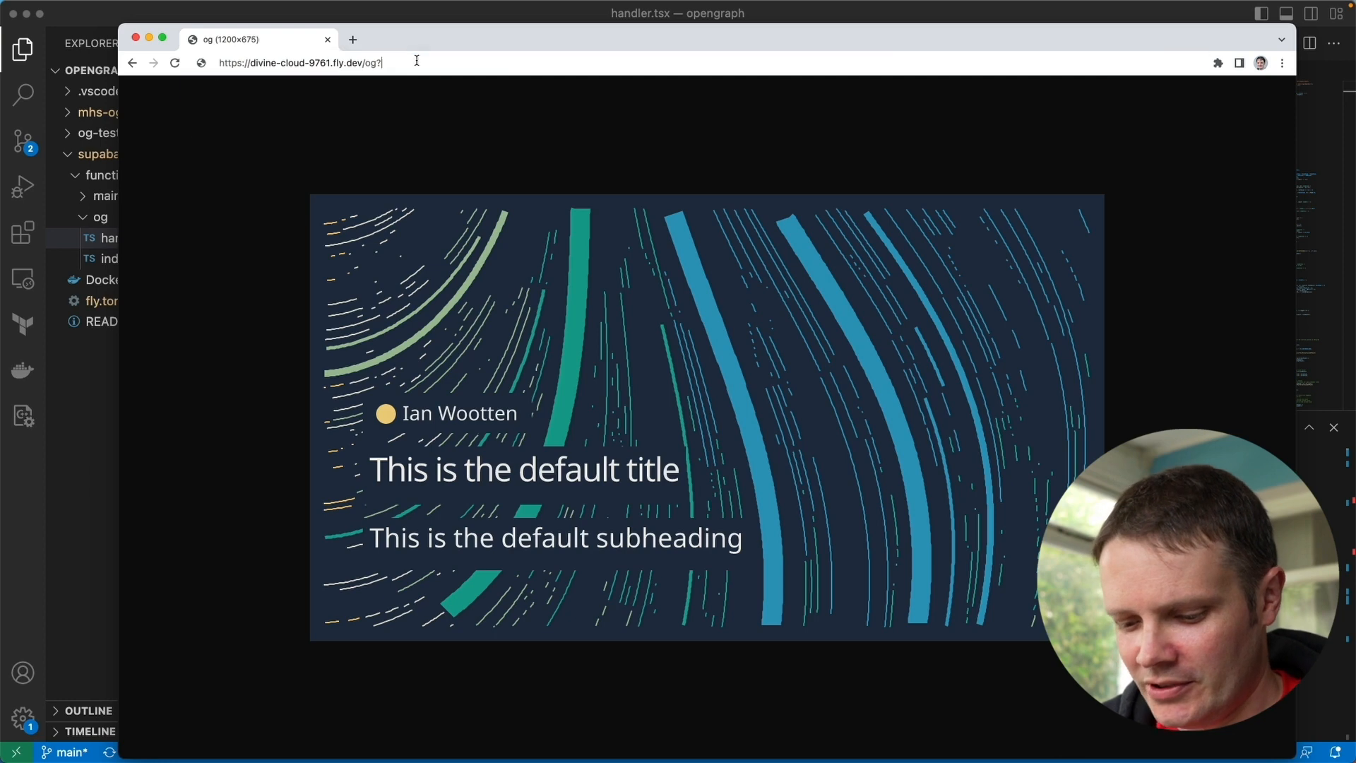
text(title)
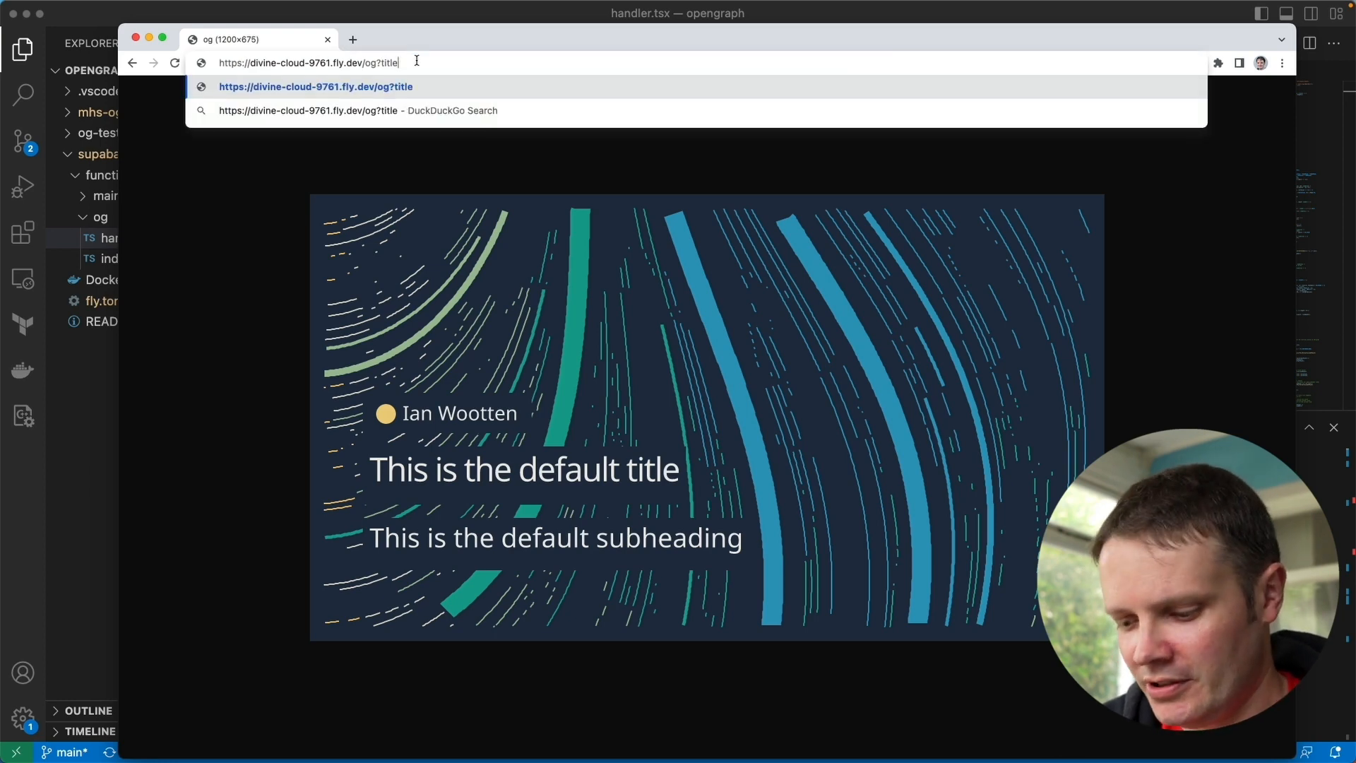
text(=)
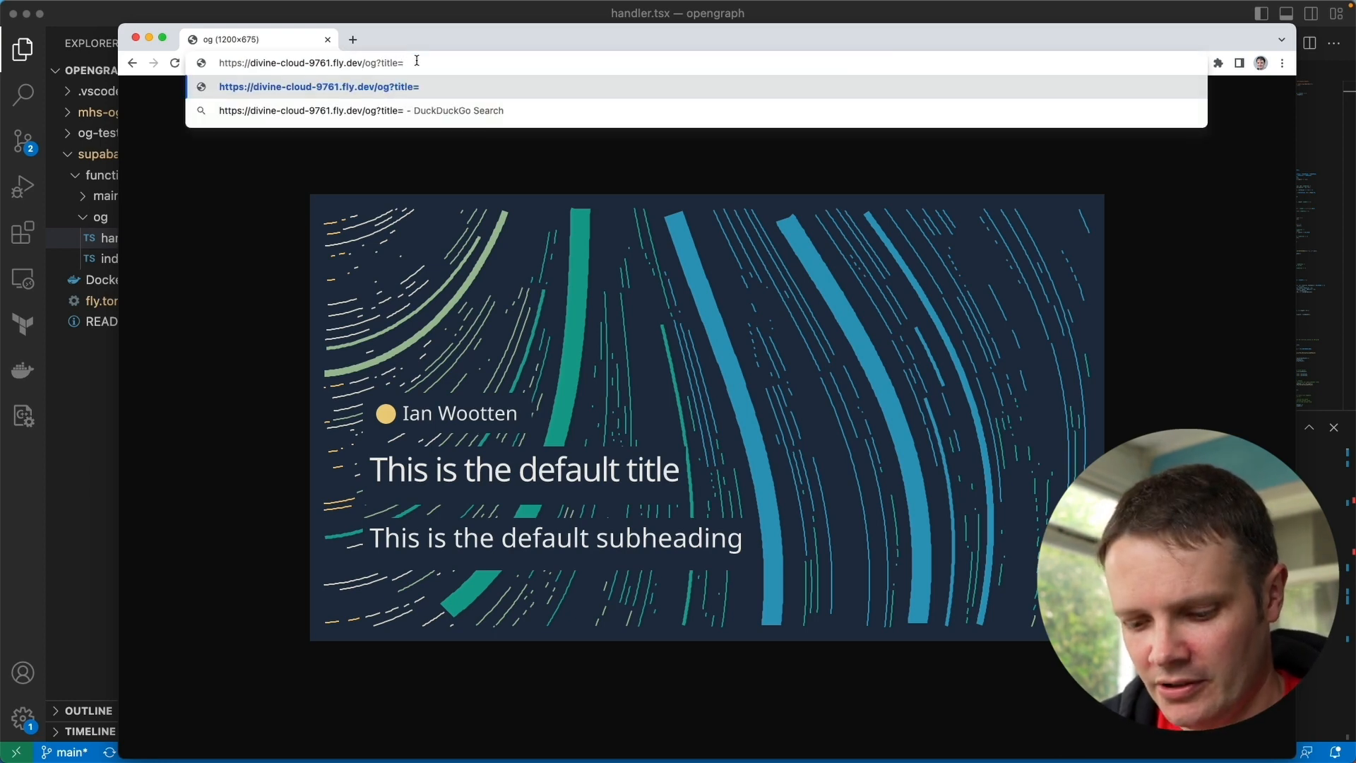
text(Supabase G)
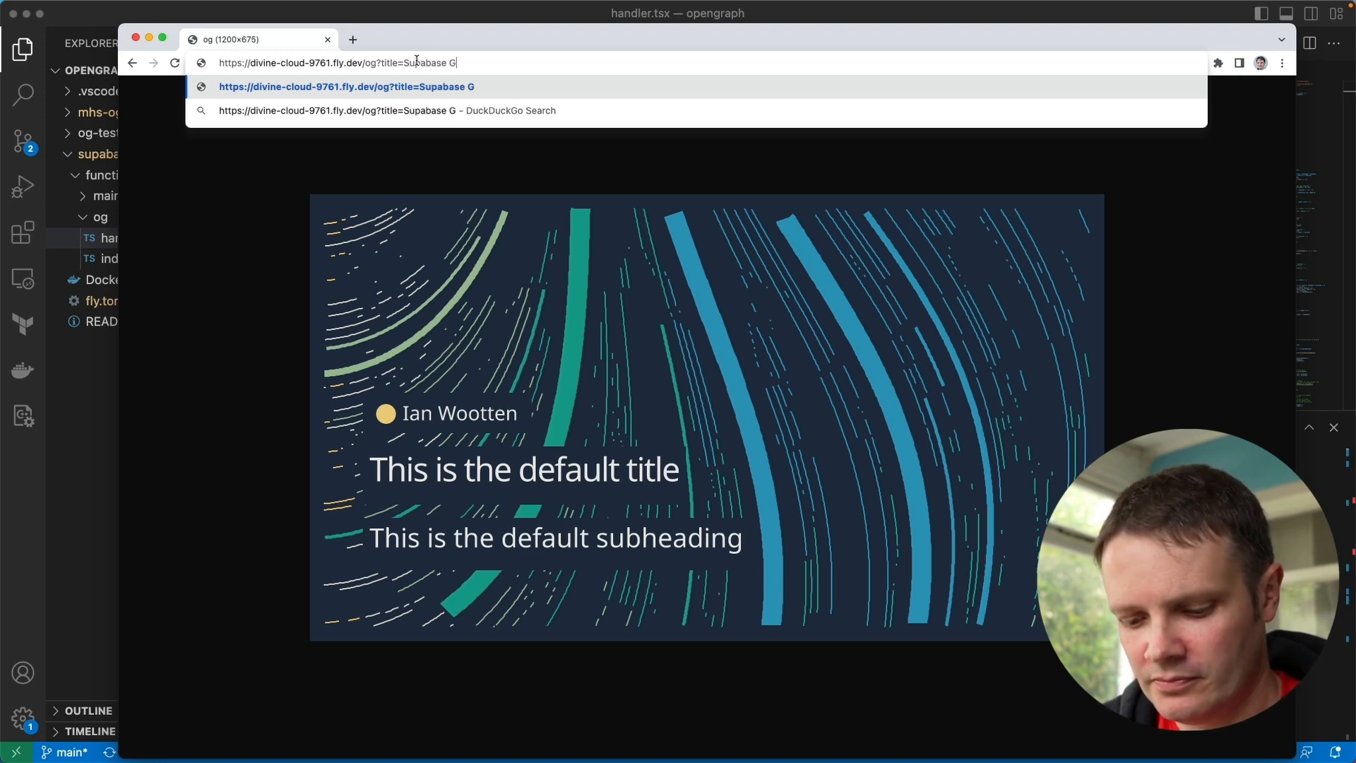
text(enerative%20Art)
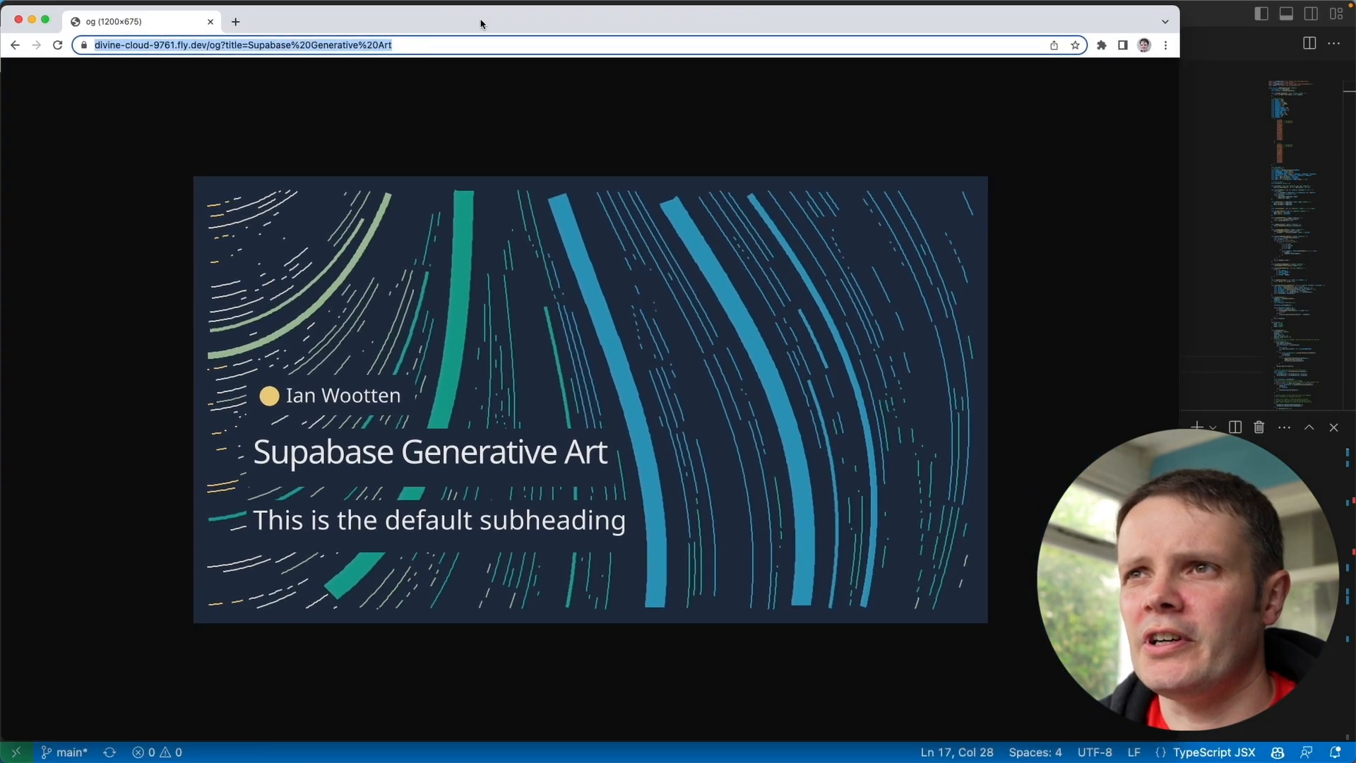
- Append &seed=12 to the URL and reload for a different flow-line pattern
text(&)
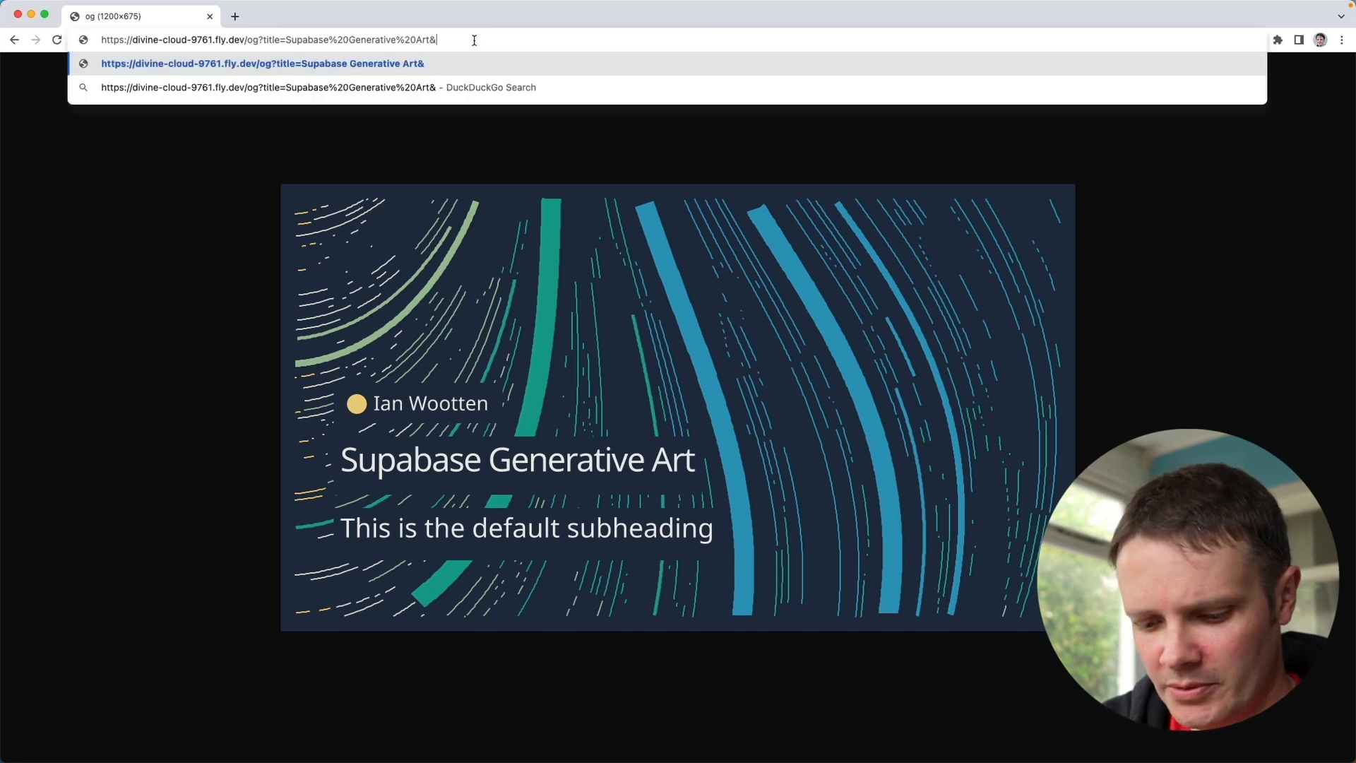
text(seed=12)
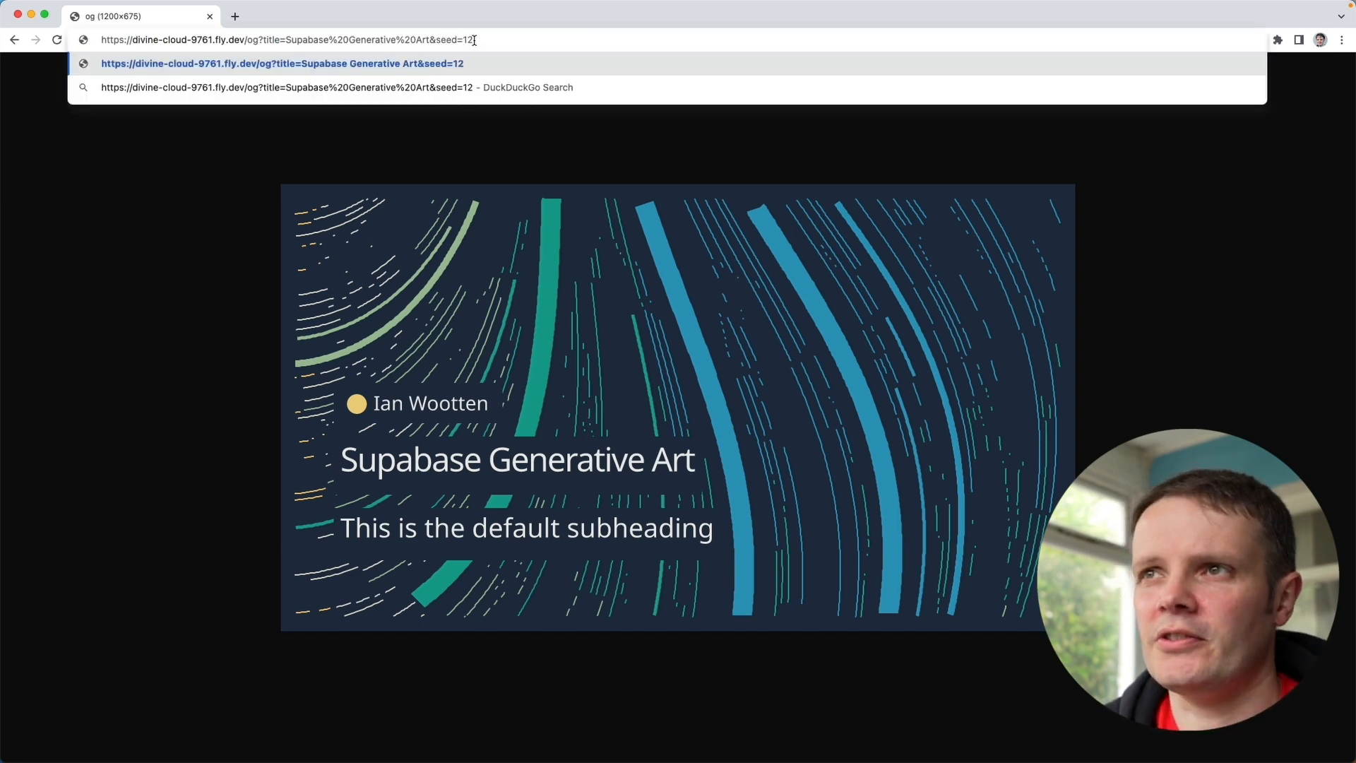
key(Return)
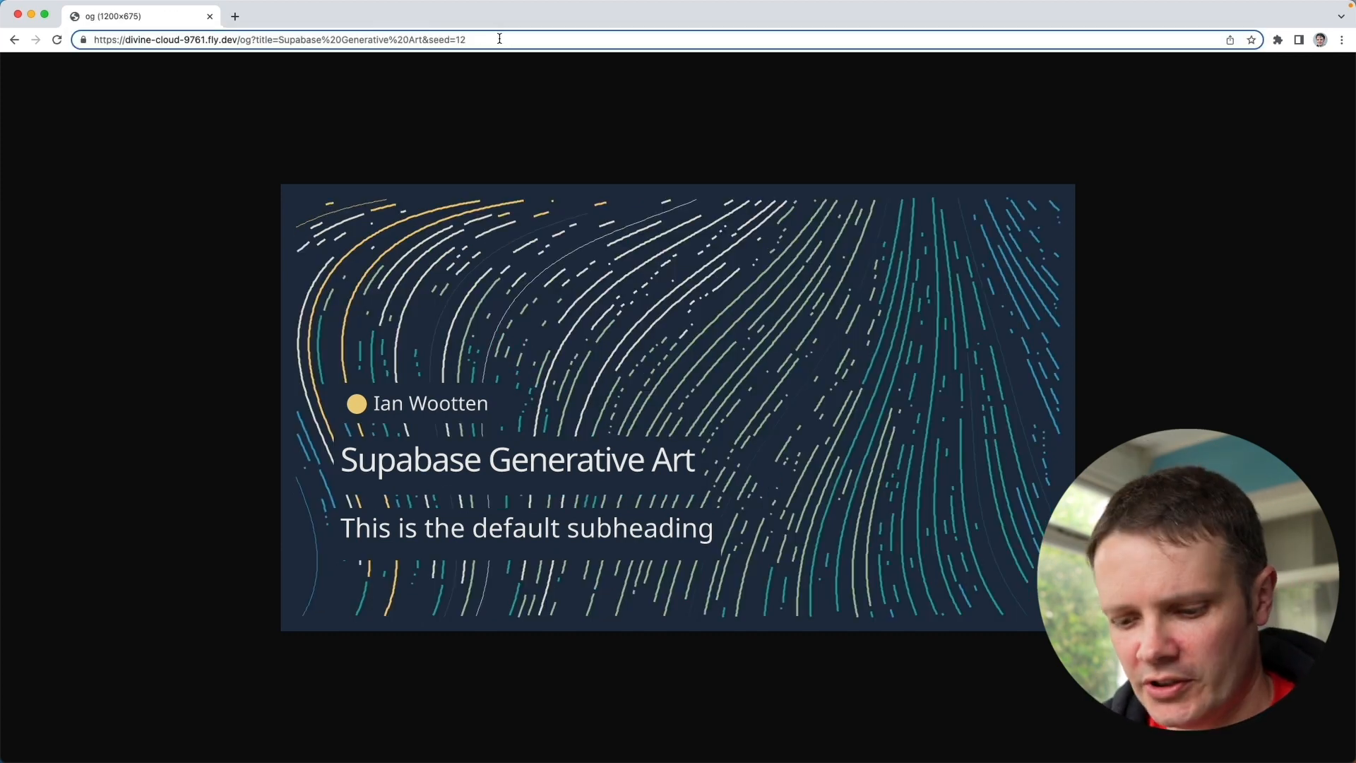